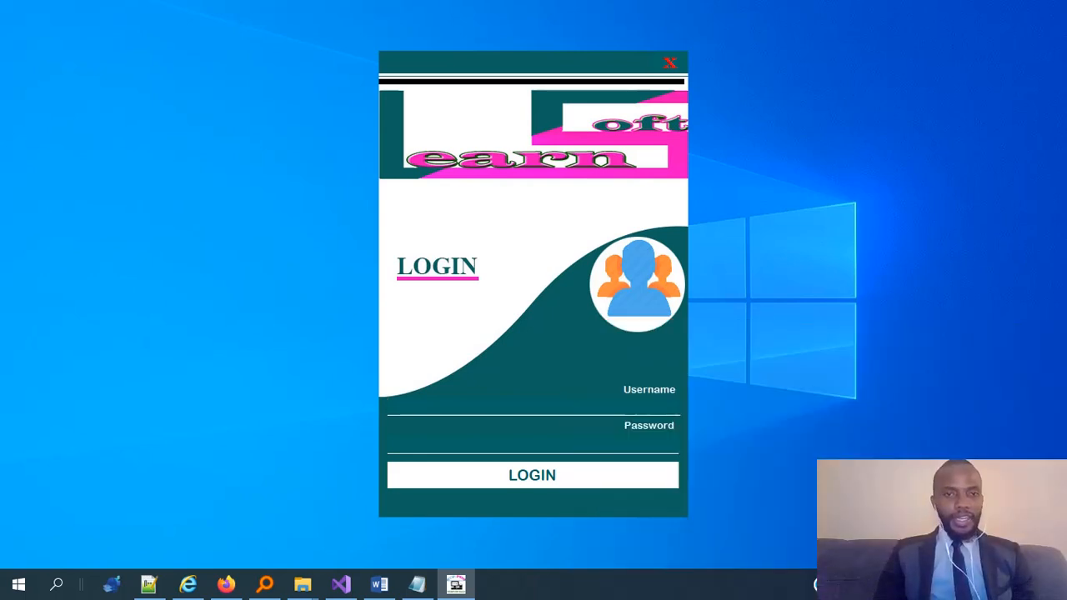
# - Attempt login as Admin, get the wrong-credentials warning, and clear the username
pyautogui.click(533, 405)
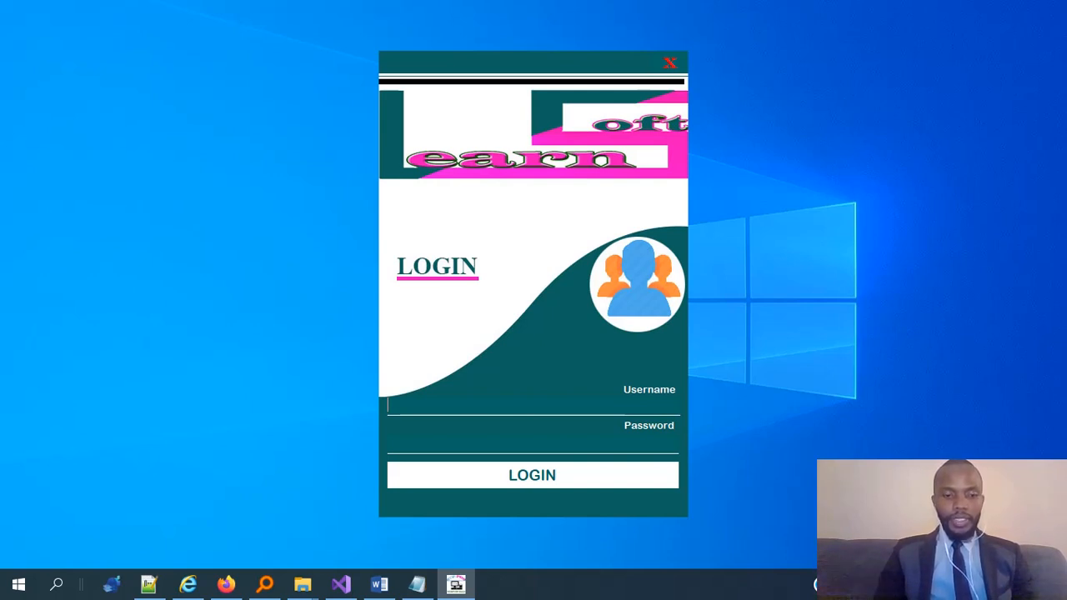
pyautogui.write('Admin')
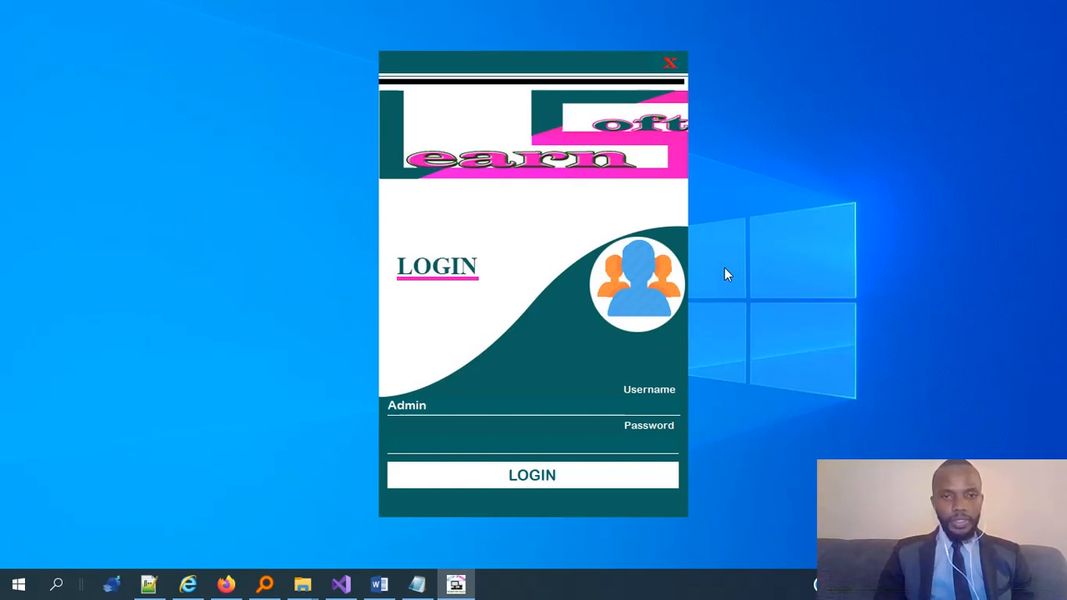
pyautogui.click(532, 442)
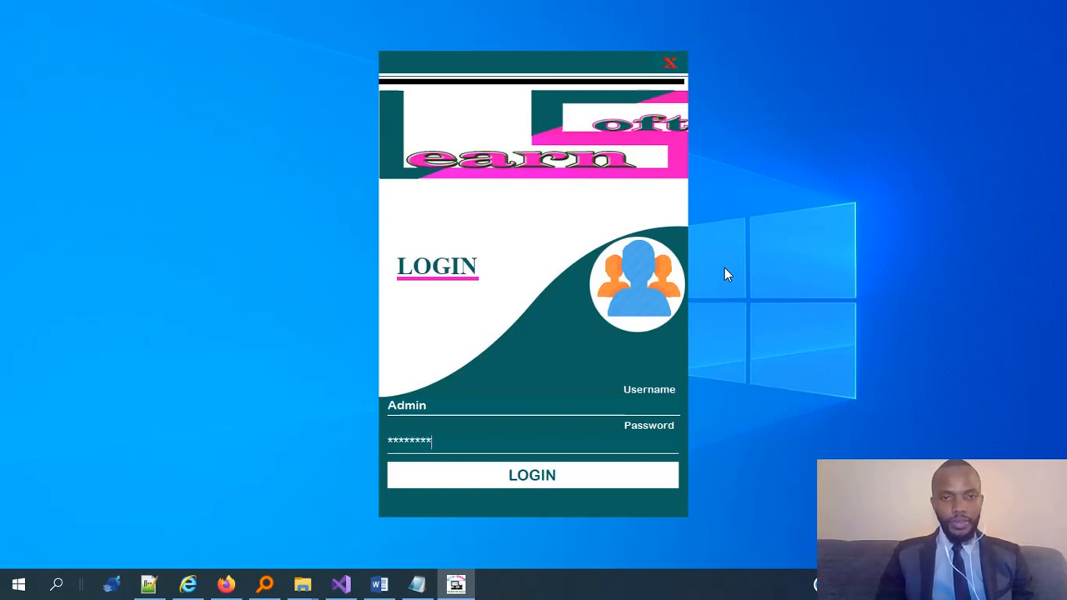
pyautogui.click(532, 474)
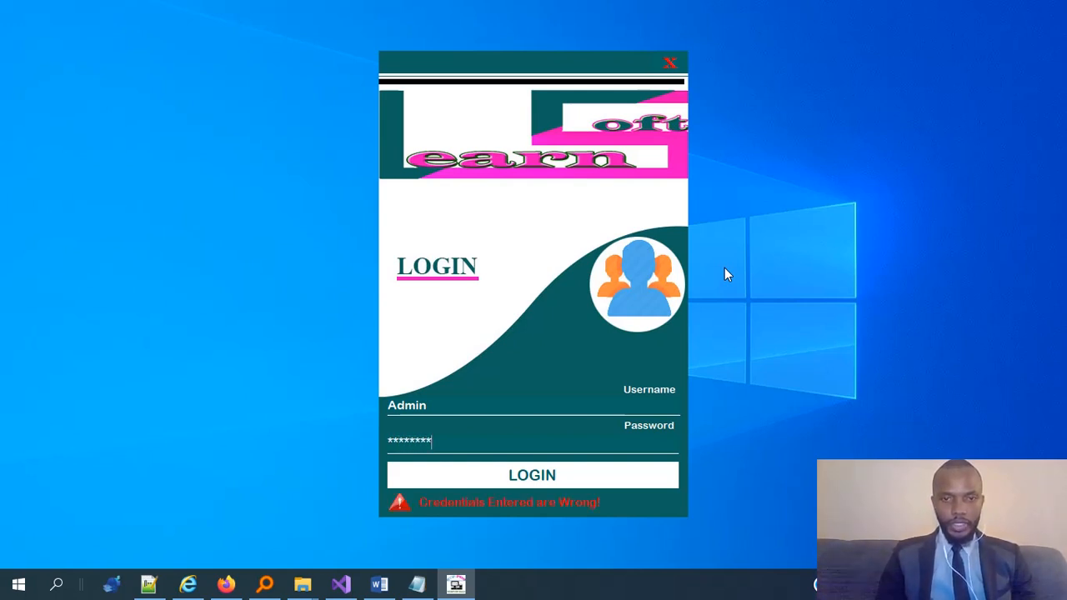
pyautogui.moveTo(567, 473)
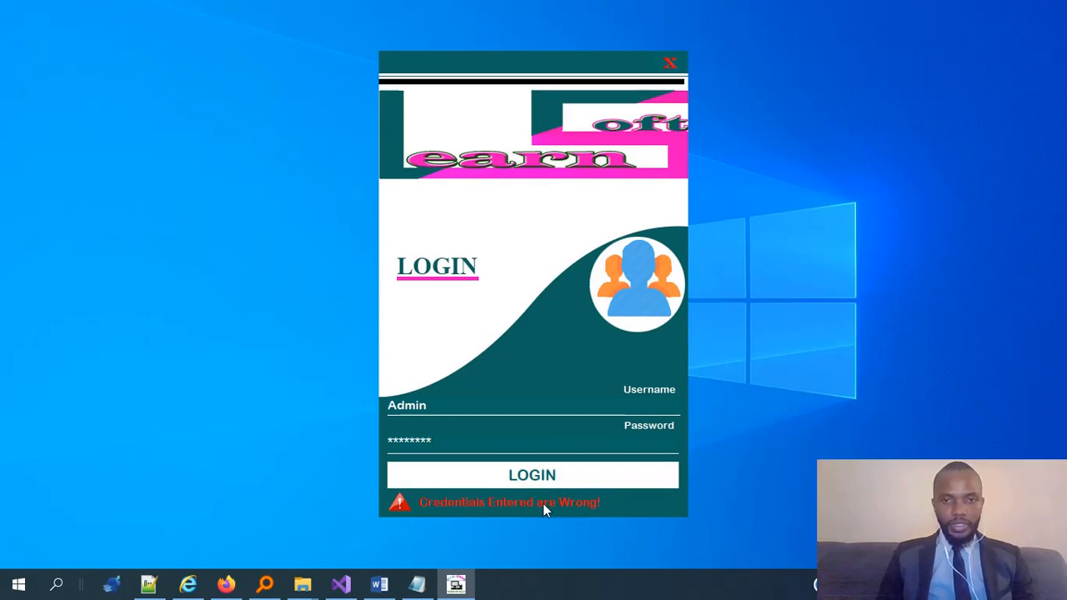
pyautogui.moveTo(559, 514)
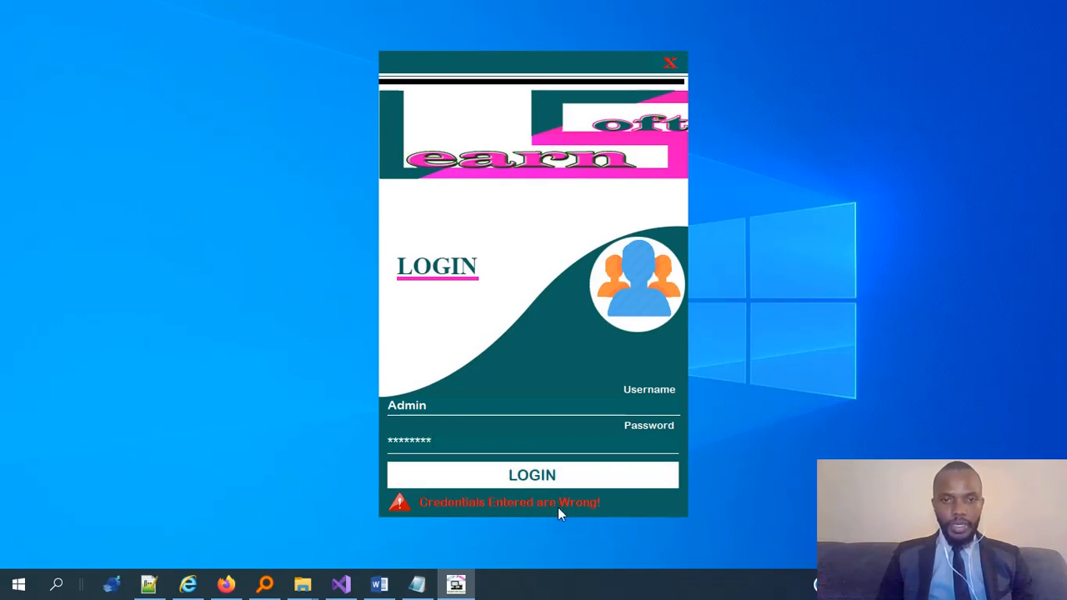
pyautogui.tripleClick(410, 440)
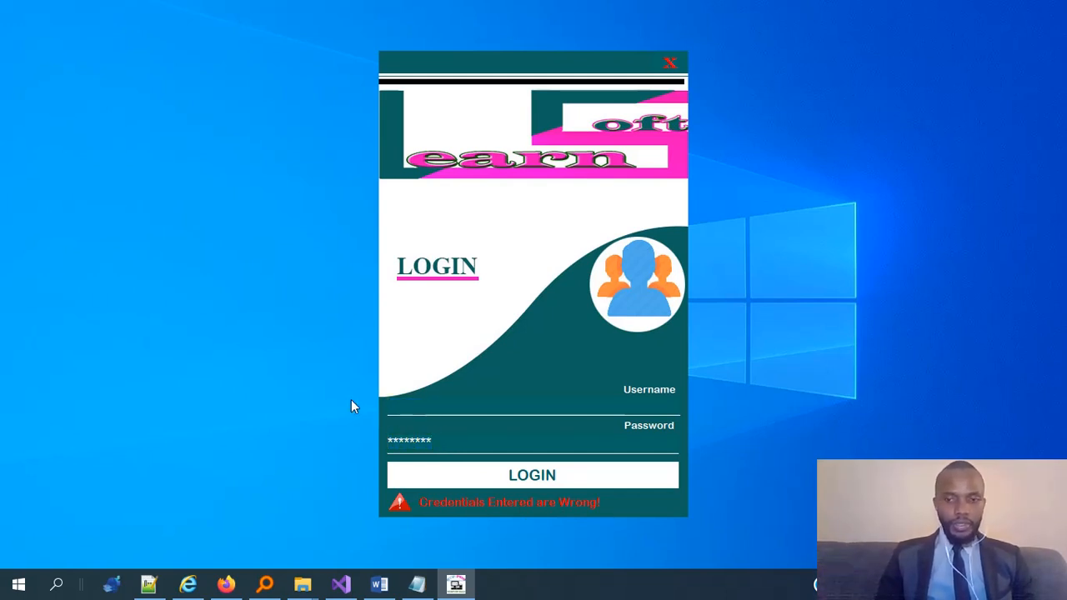
# - Trigger the empty-username and empty-password warnings, then log in as Admin
pyautogui.click(532, 476)
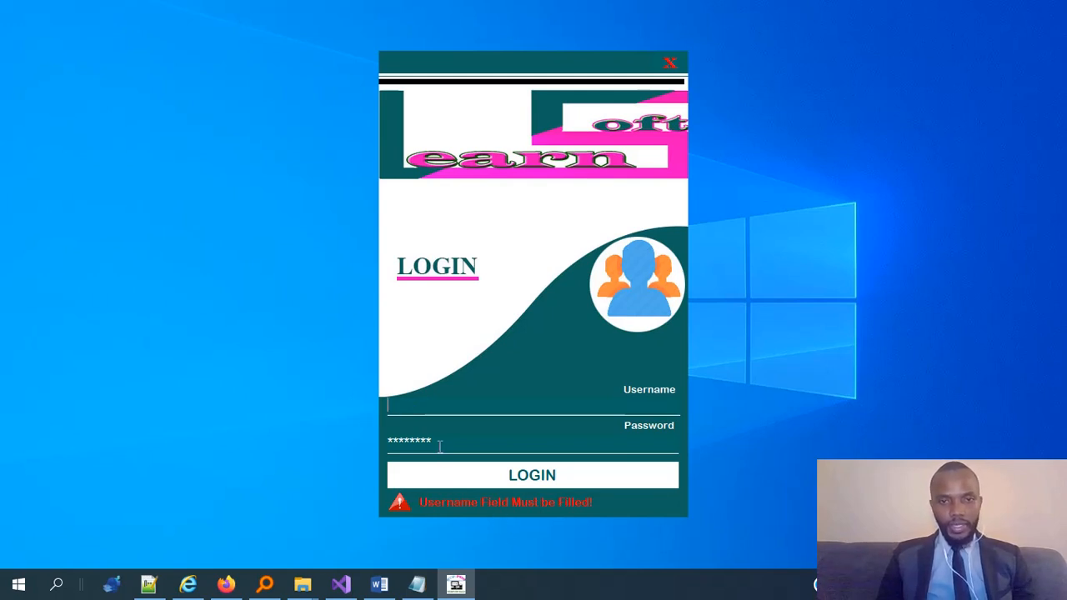
pyautogui.write('A')
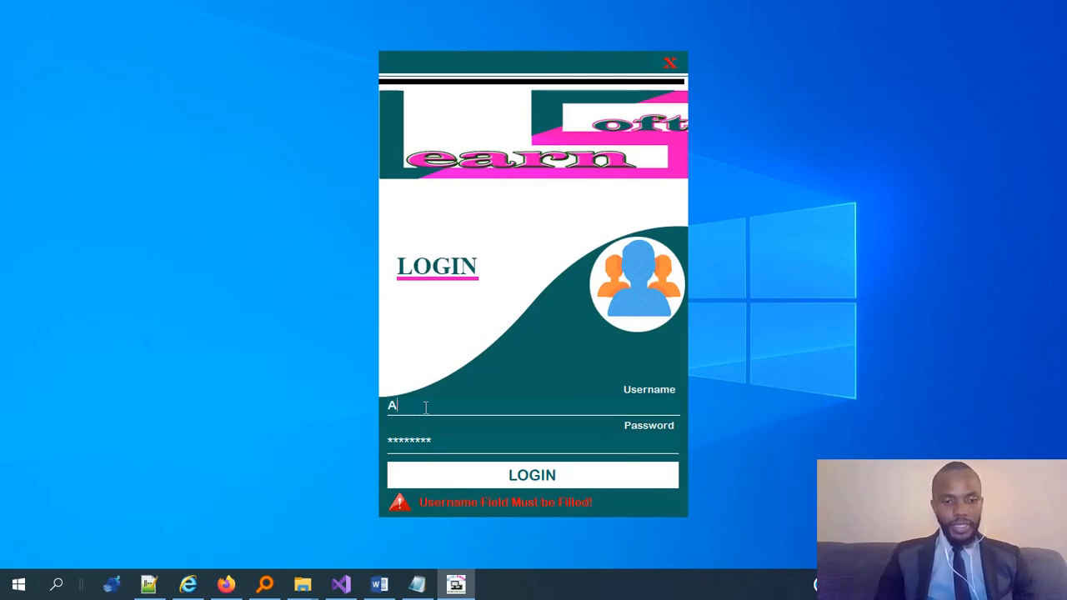
pyautogui.write('dmin')
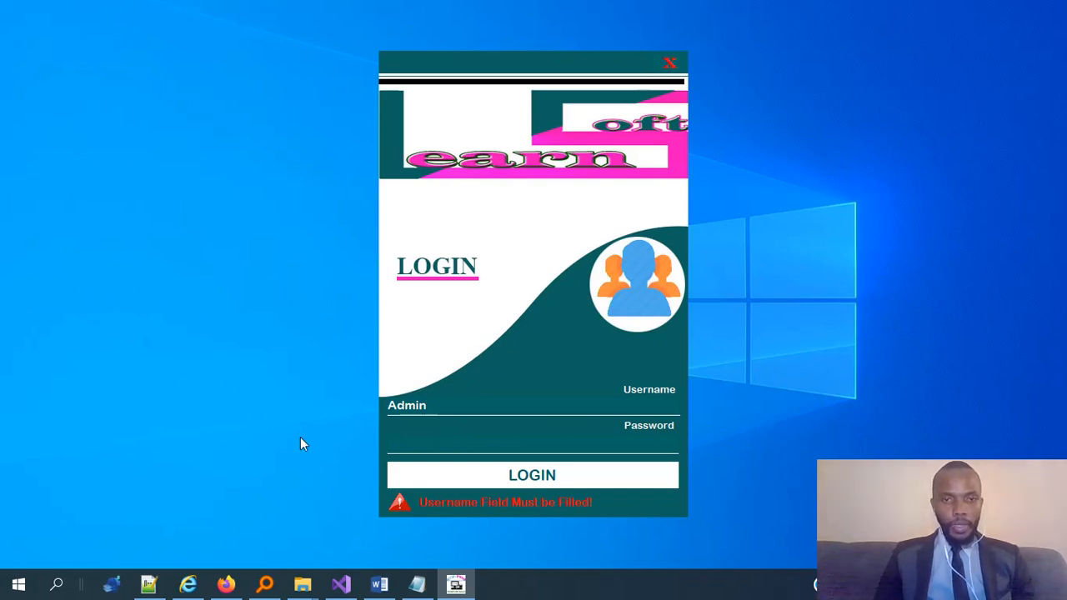
pyautogui.click(532, 475)
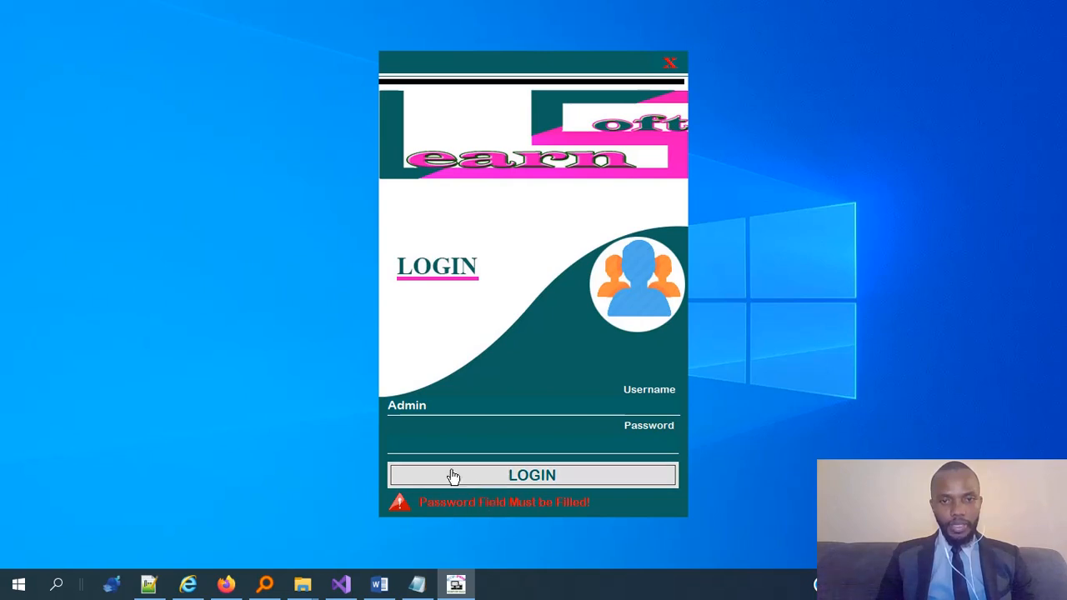
pyautogui.click(532, 442)
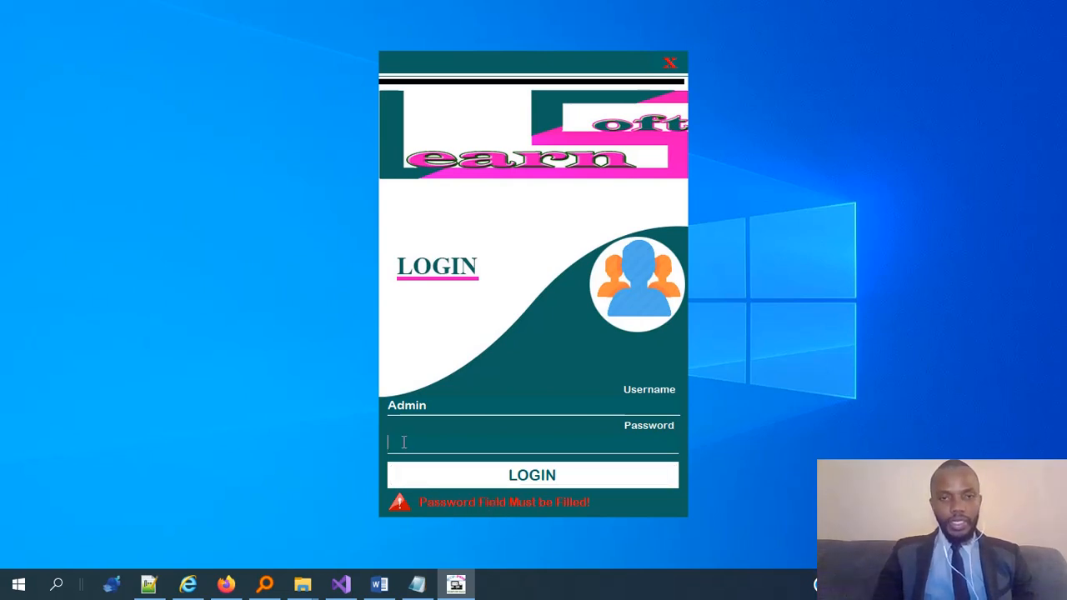
pyautogui.write('****')
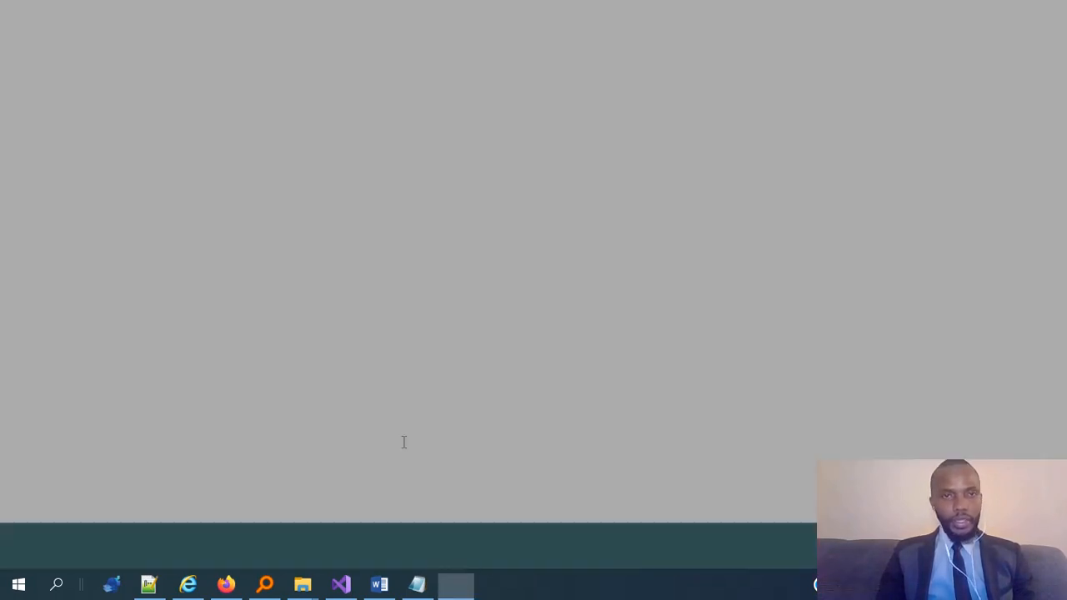
pyautogui.click(456, 584)
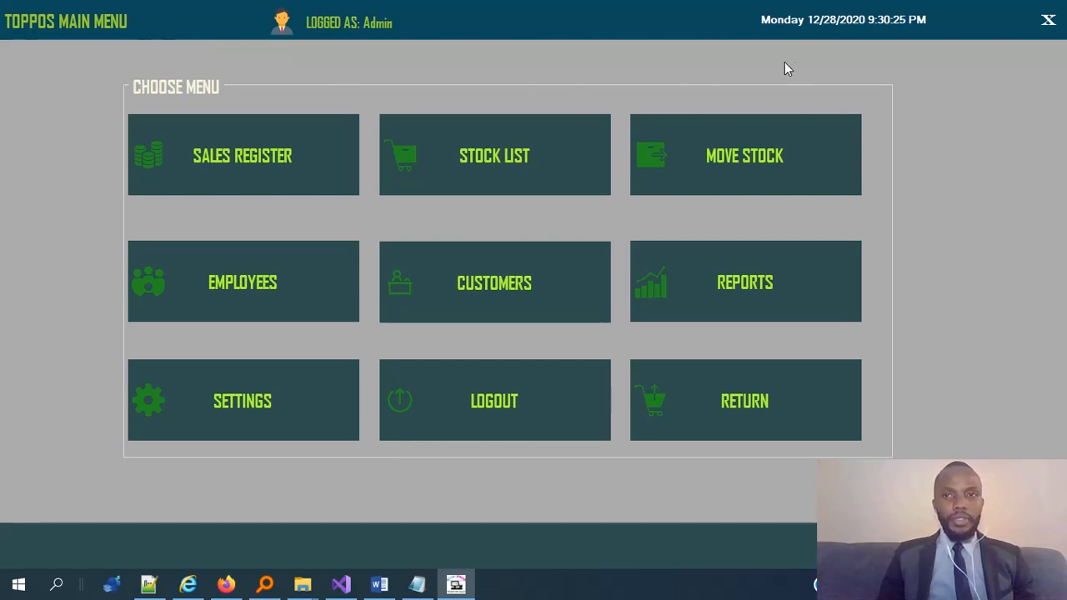
pyautogui.moveTo(122, 312)
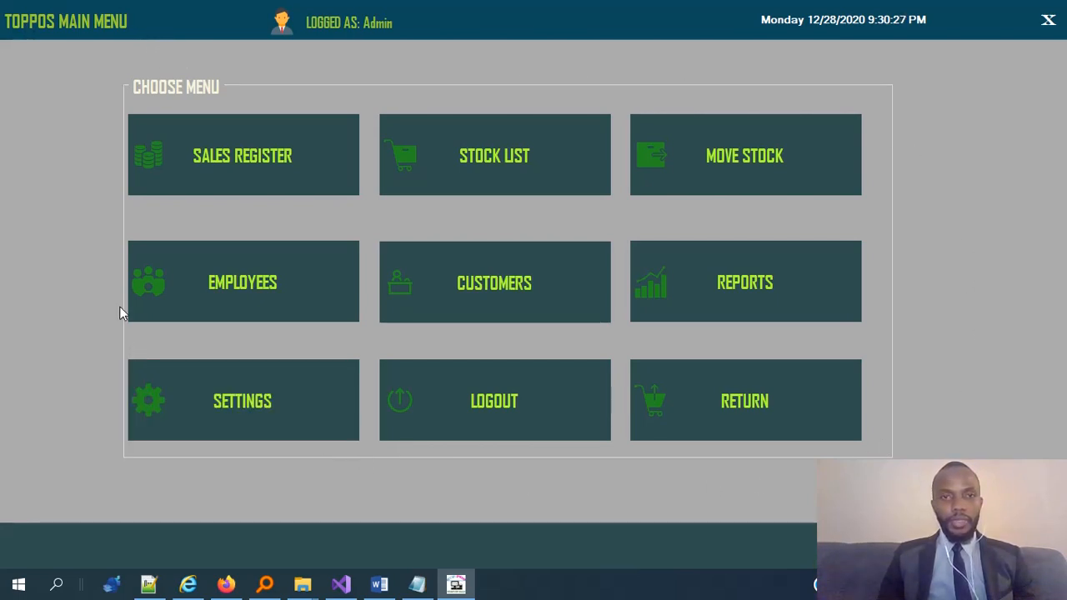
pyautogui.moveTo(905, 377)
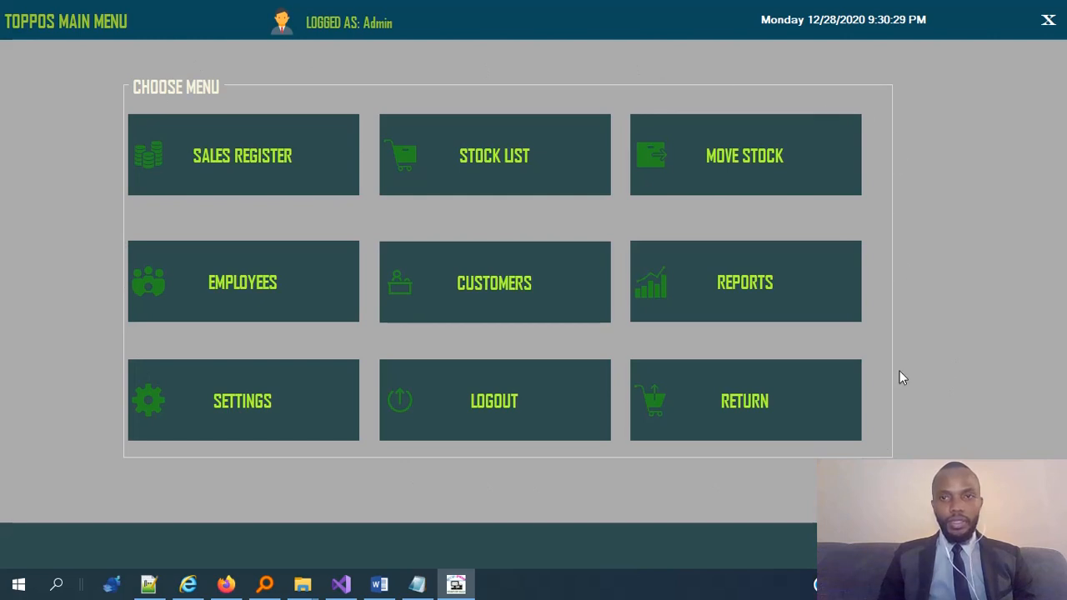
pyautogui.moveTo(171, 162)
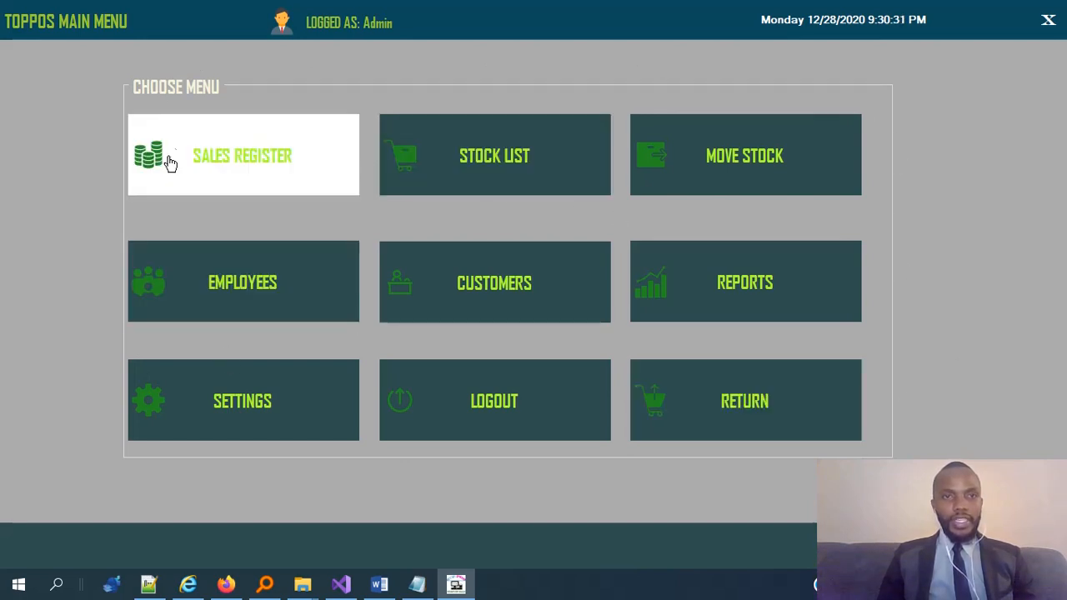
pyautogui.moveTo(129, 23)
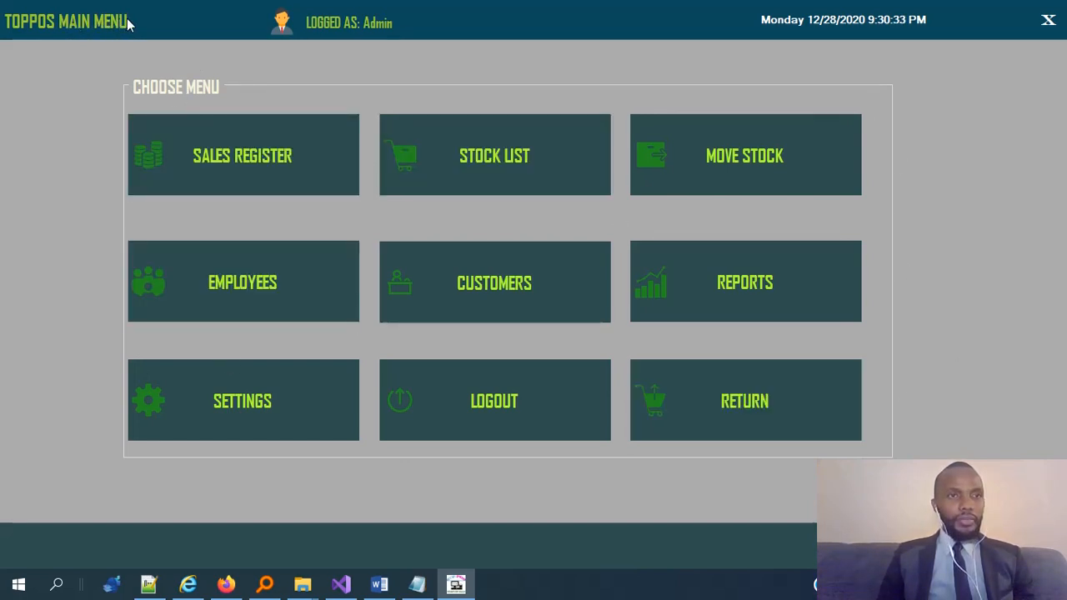
pyautogui.moveTo(400, 32)
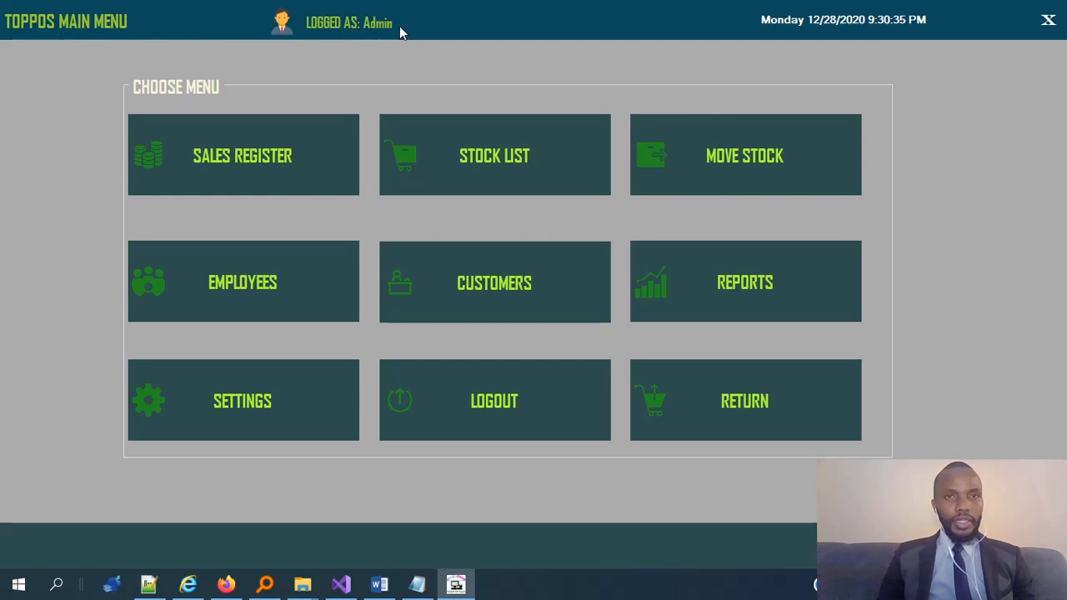
pyautogui.moveTo(108, 73)
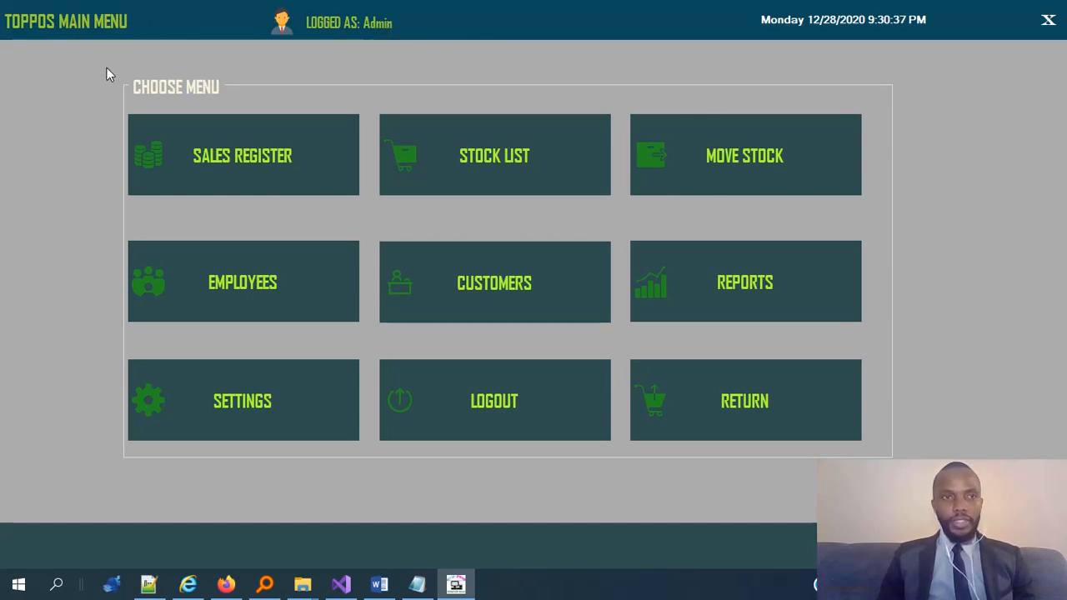
pyautogui.moveTo(907, 29)
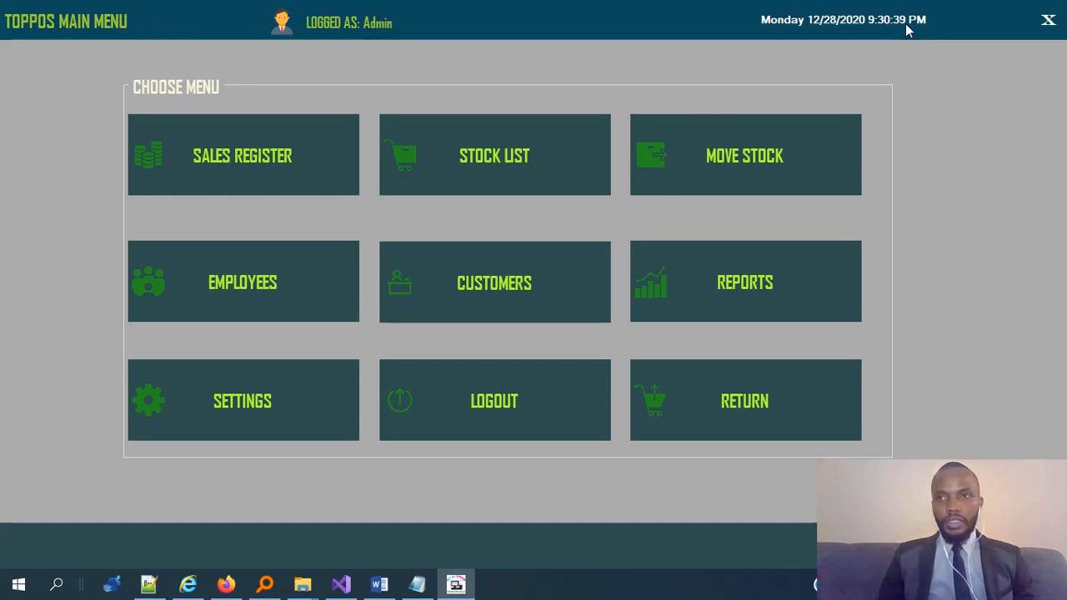
pyautogui.moveTo(821, 32)
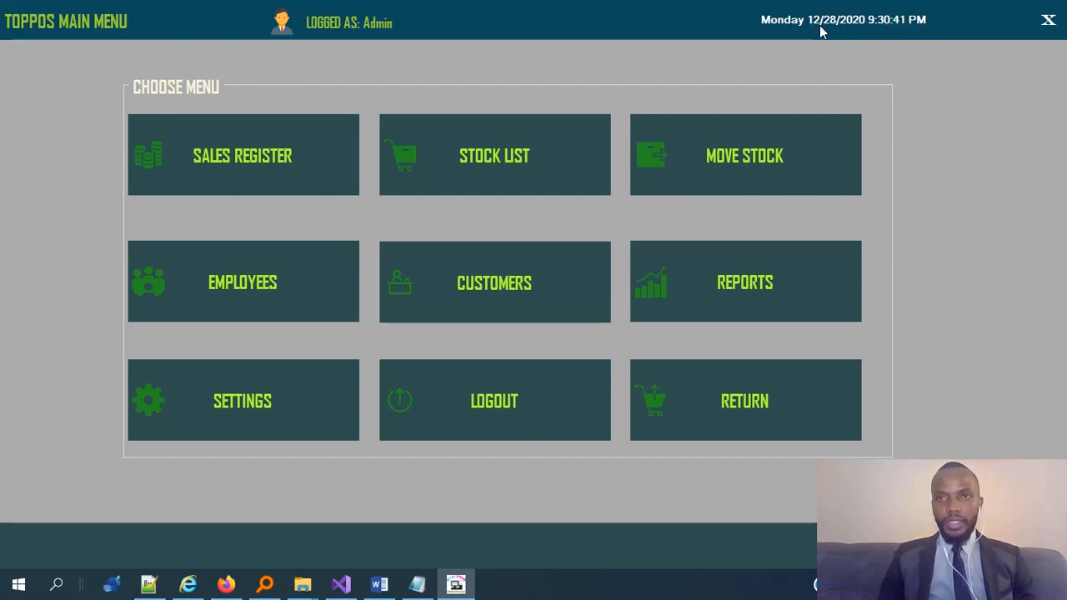
pyautogui.moveTo(871, 34)
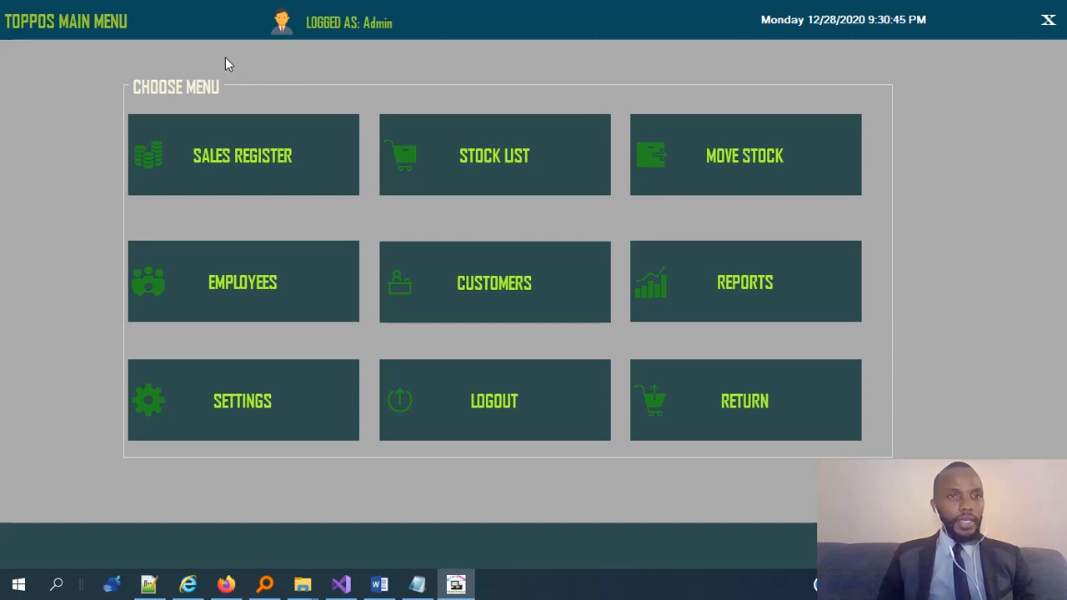
pyautogui.moveTo(45, 228)
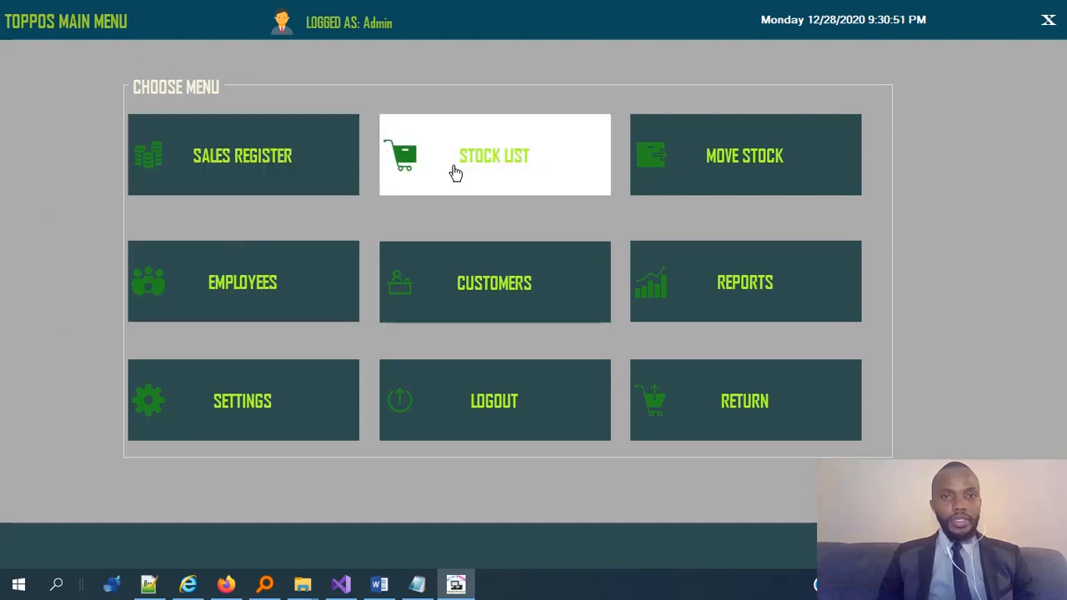
pyautogui.moveTo(100, 140)
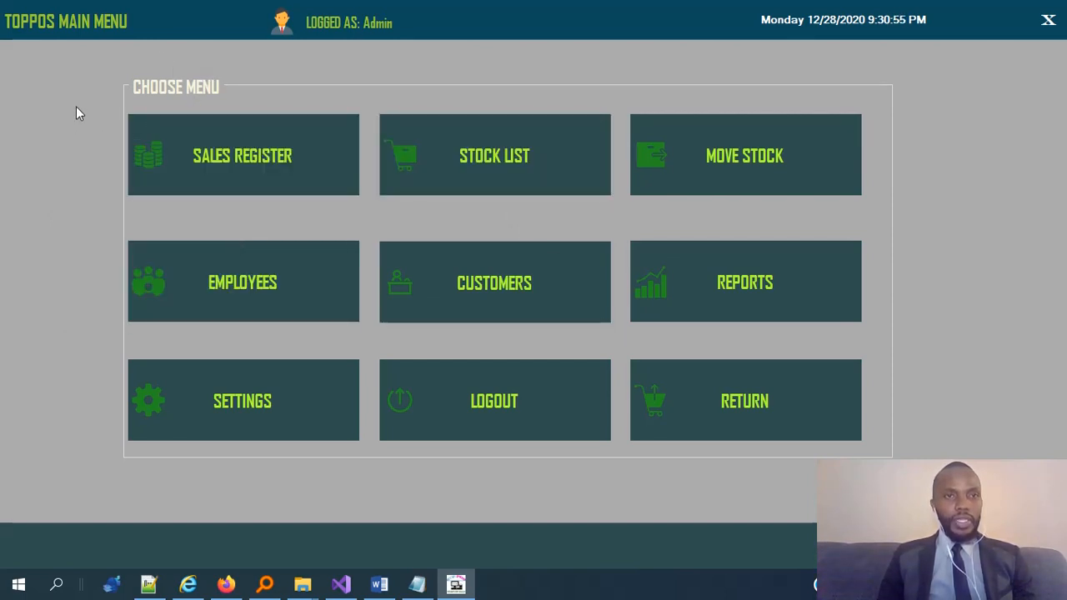
pyautogui.moveTo(255, 81)
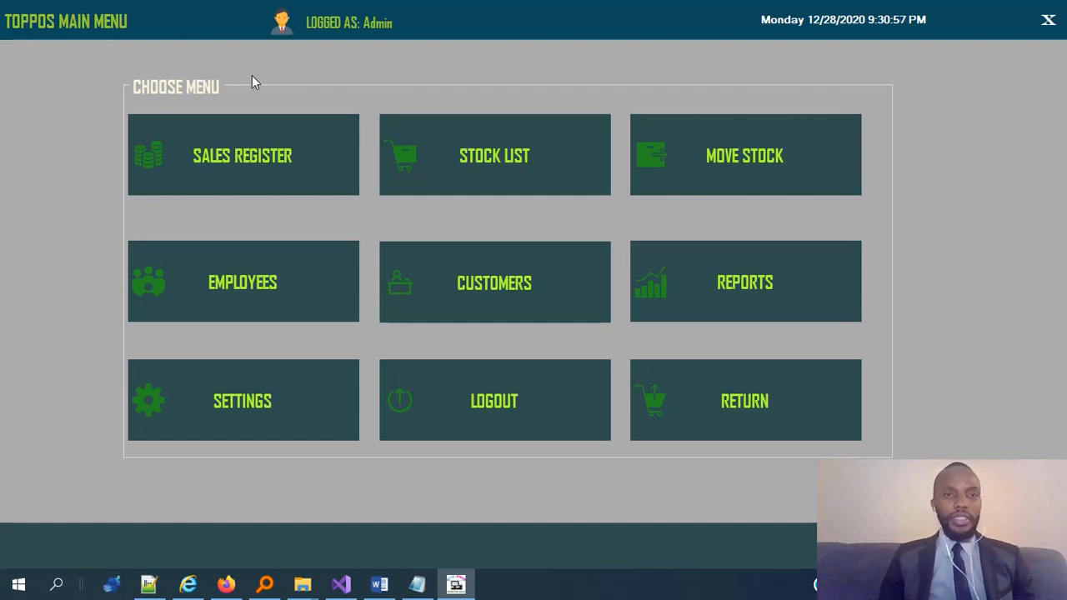
pyautogui.moveTo(599, 75)
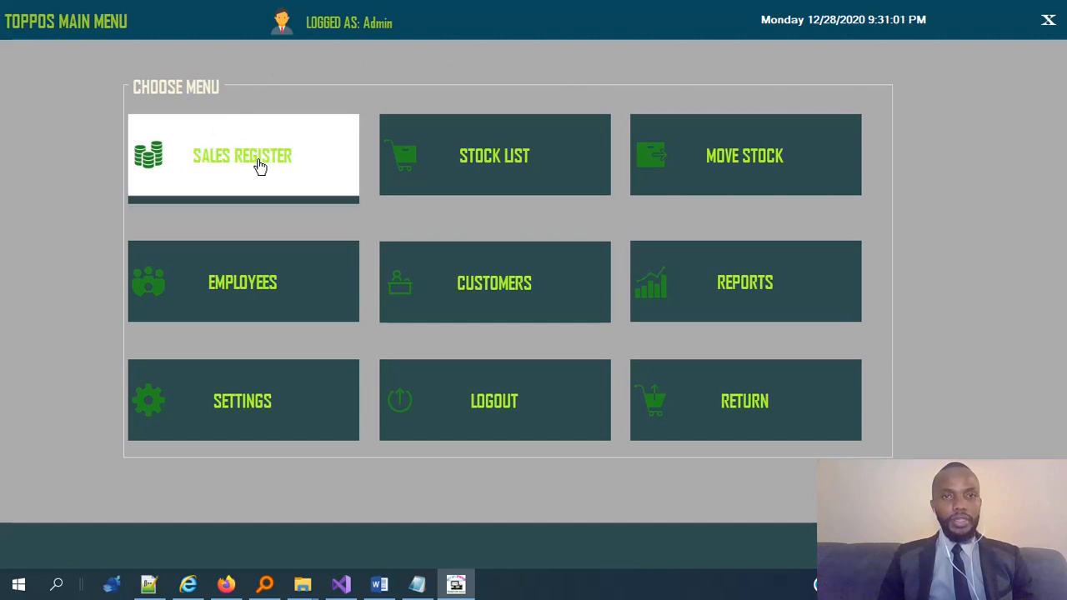
pyautogui.moveTo(597, 524)
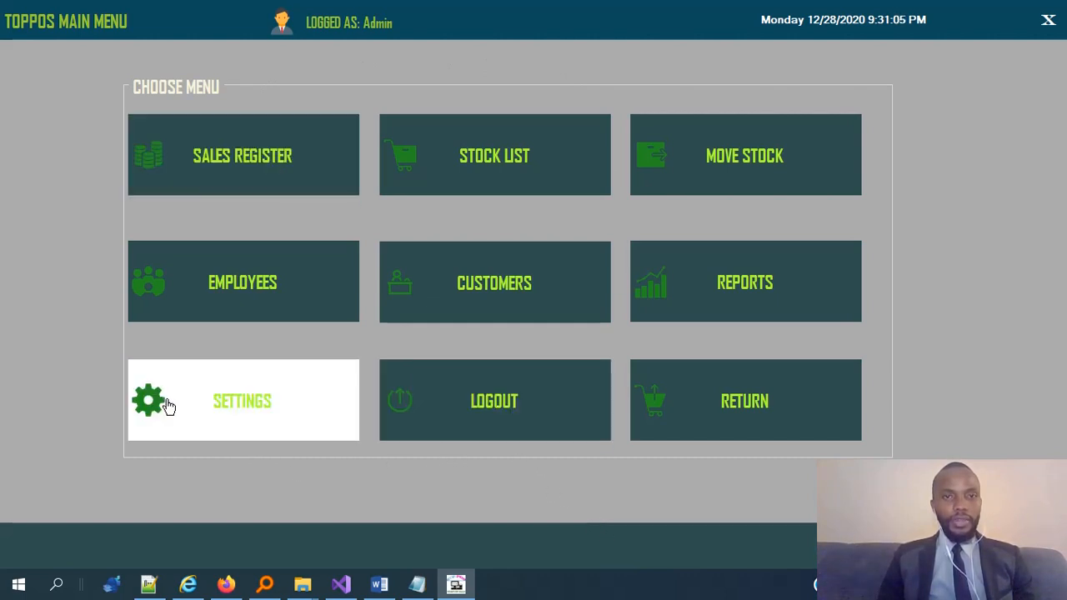
pyautogui.moveTo(56, 150)
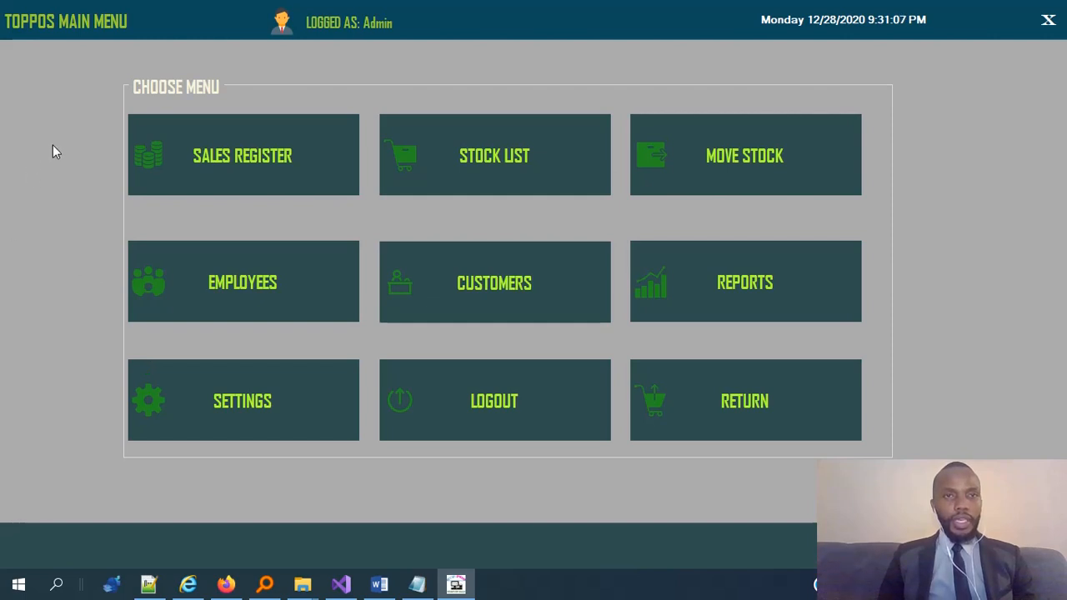
pyautogui.moveTo(105, 123)
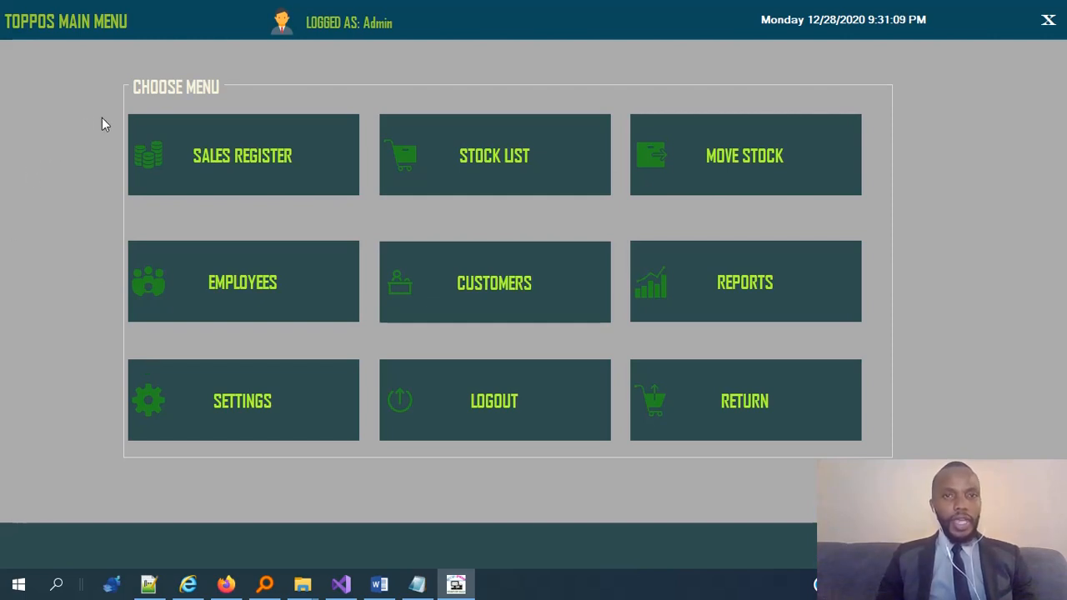
pyautogui.moveTo(139, 81)
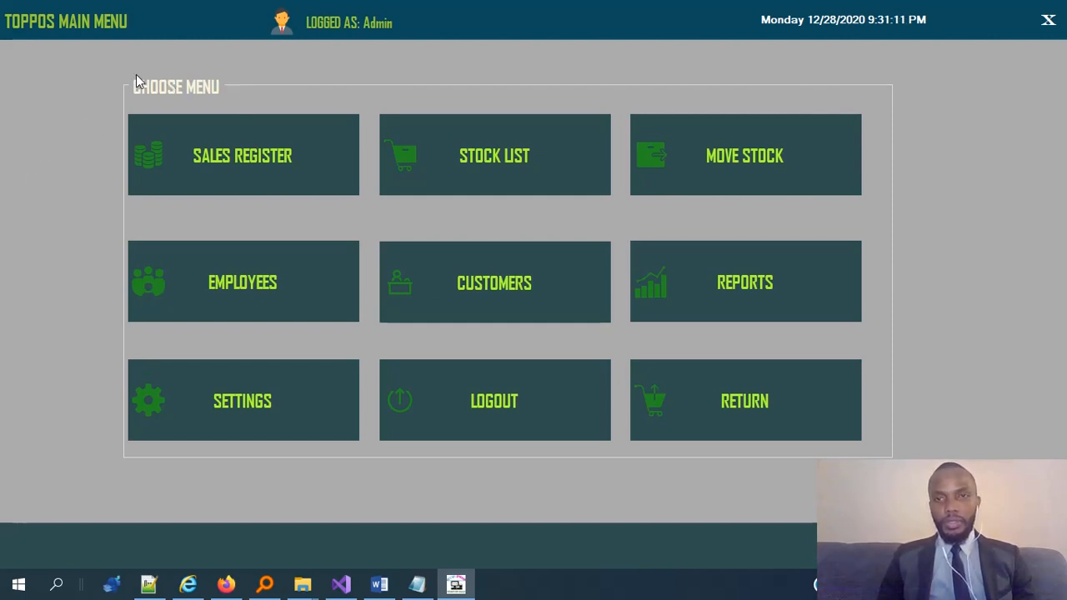
pyautogui.moveTo(921, 361)
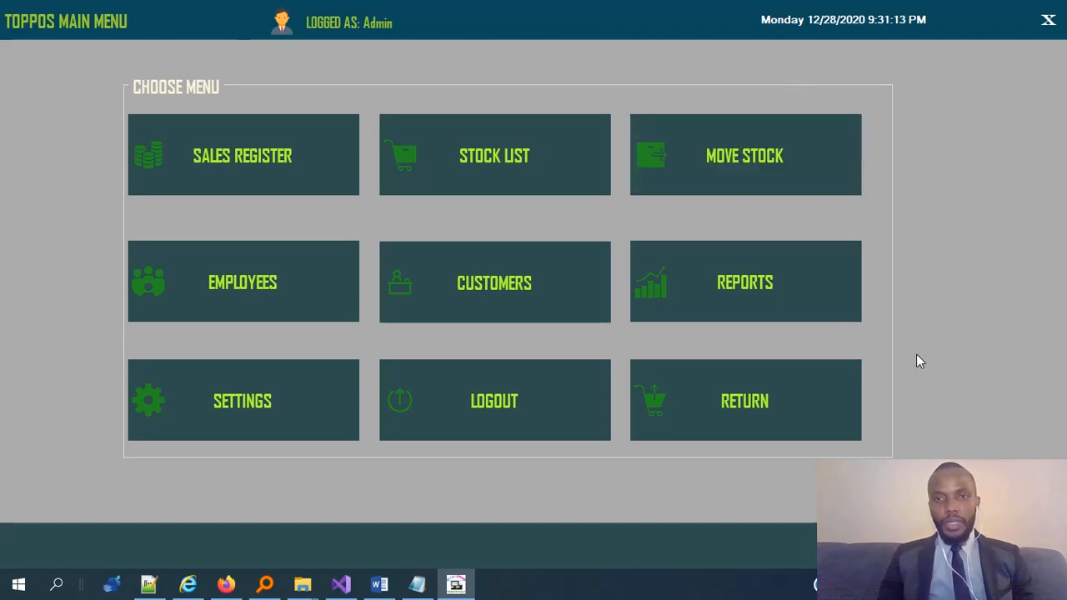
pyautogui.moveTo(31, 182)
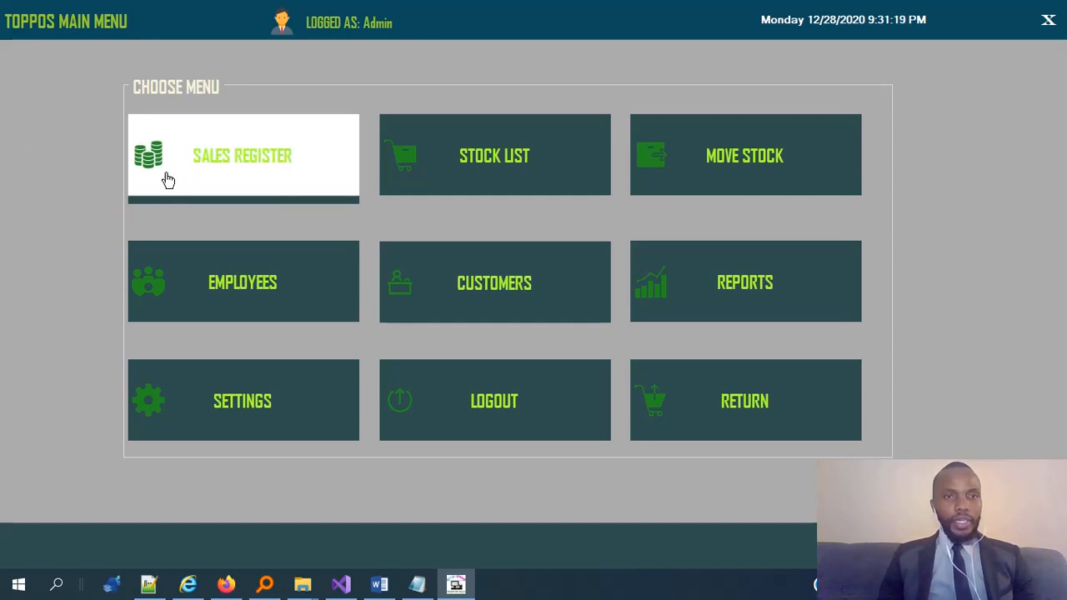
# - Open SETTINGS from the Main Menu to reach the locked admin code screen
pyautogui.click(243, 400)
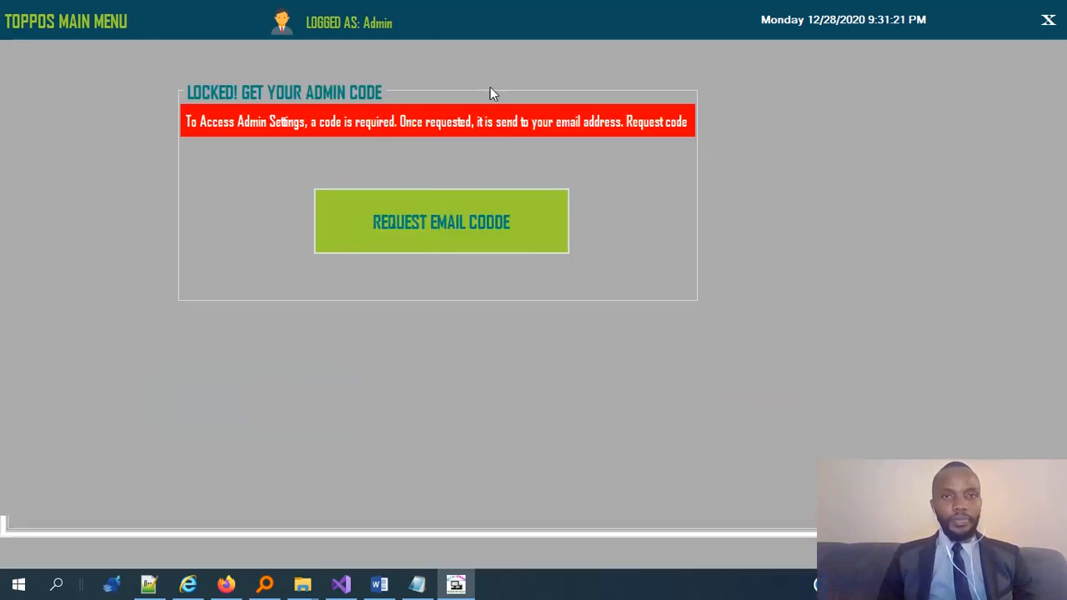
pyautogui.moveTo(337, 162)
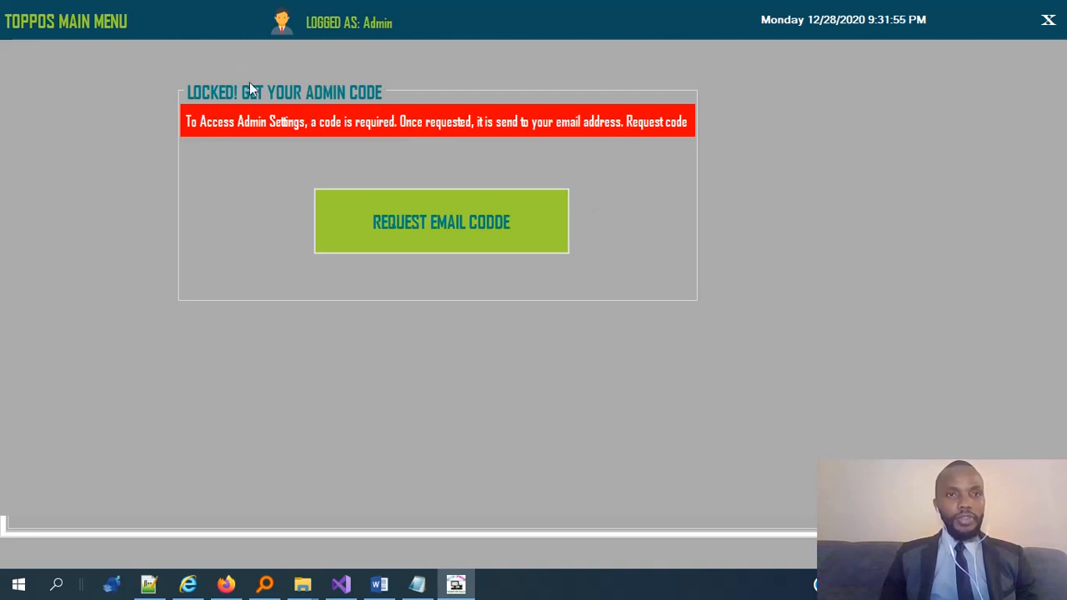
pyautogui.moveTo(415, 125)
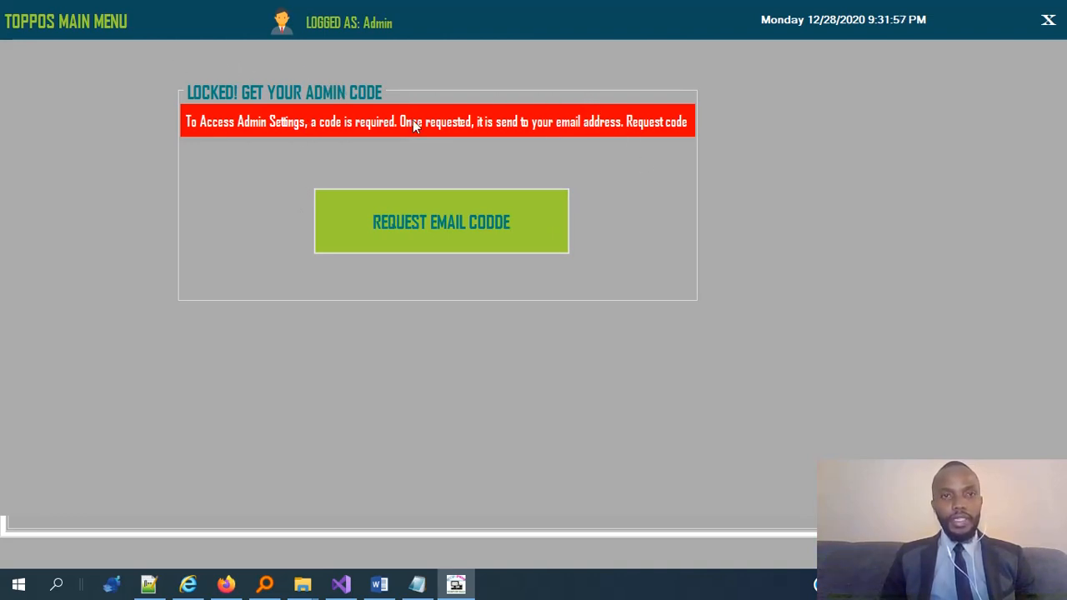
pyautogui.moveTo(525, 78)
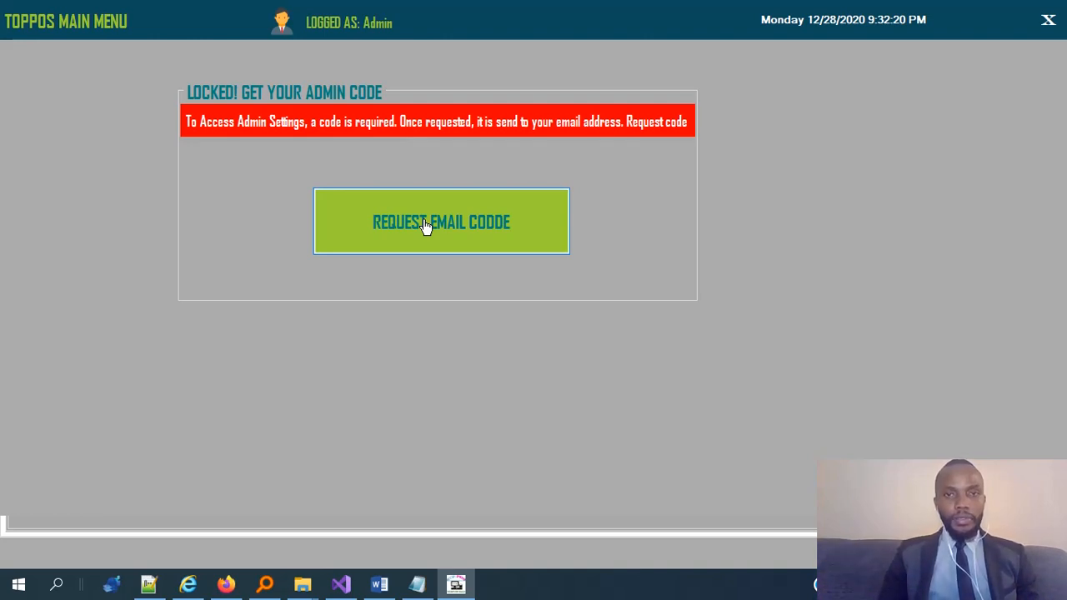
# - Request the admin access code by email and submit the wrong code 1234567
pyautogui.click(441, 221)
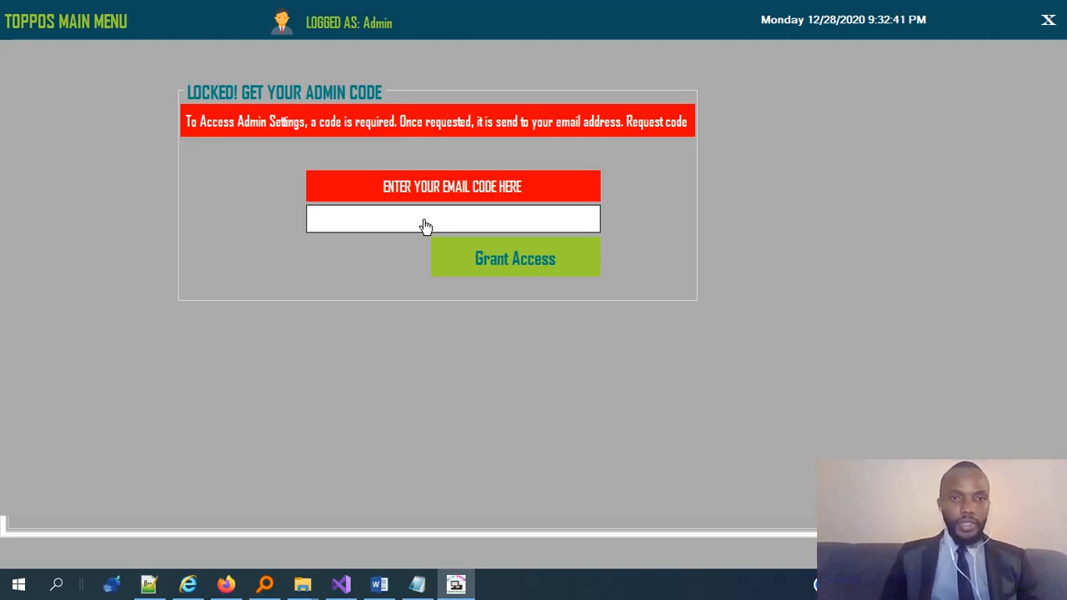
pyautogui.click(452, 218)
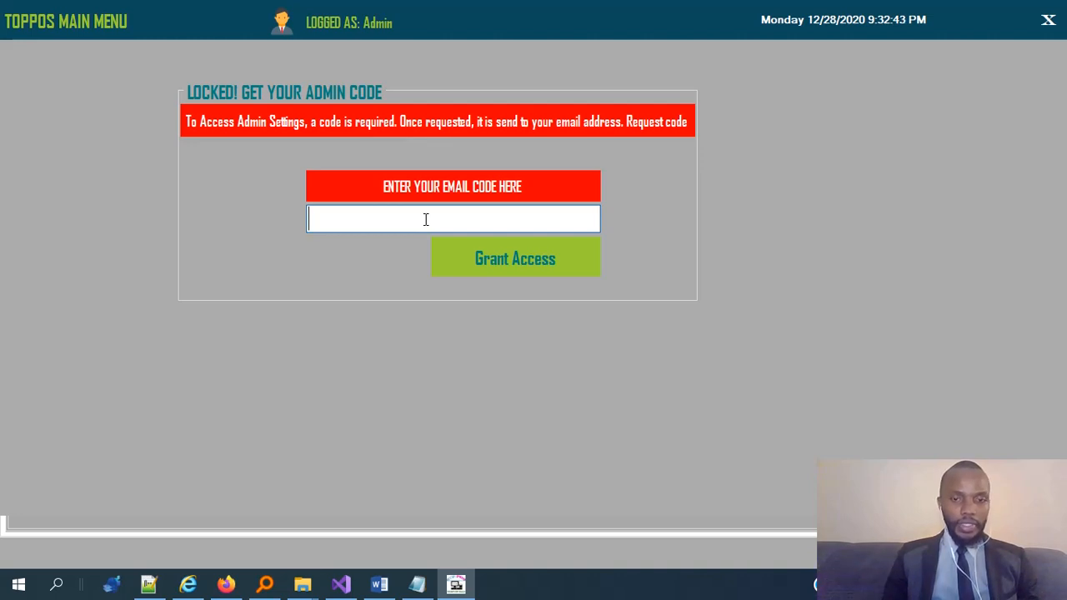
pyautogui.write('12345')
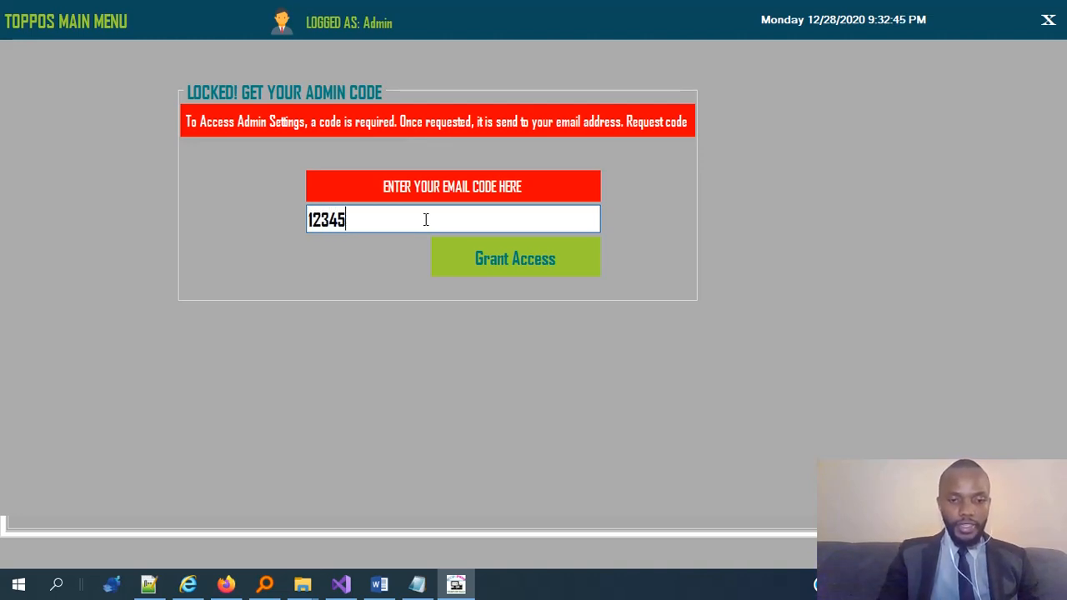
pyautogui.write('67')
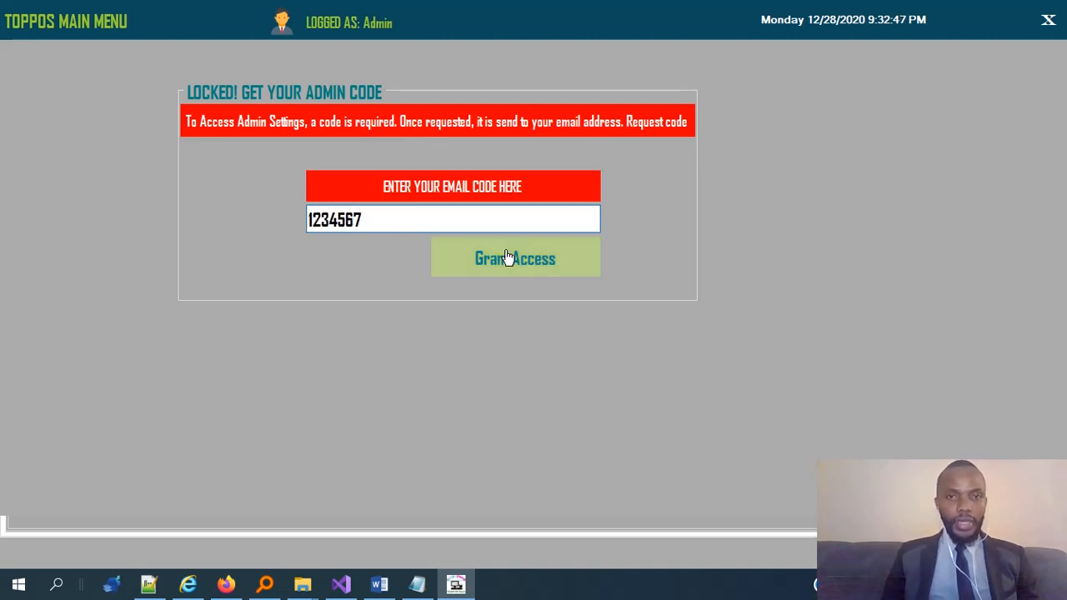
pyautogui.click(514, 258)
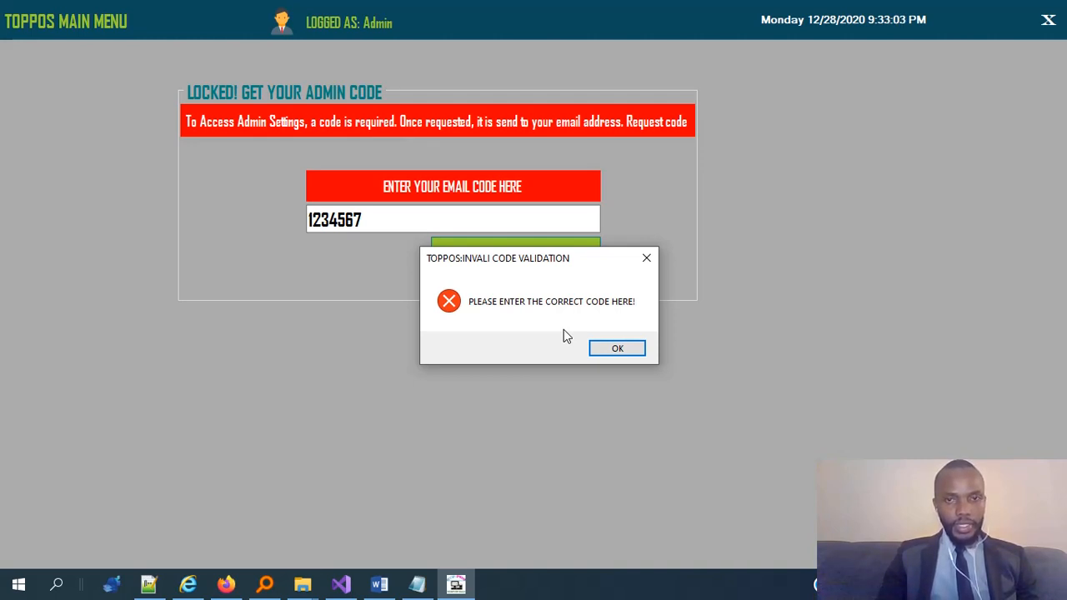
# - Dismiss the invalid-code error, clear the code box, and switch to the inbox
pyautogui.click(617, 348)
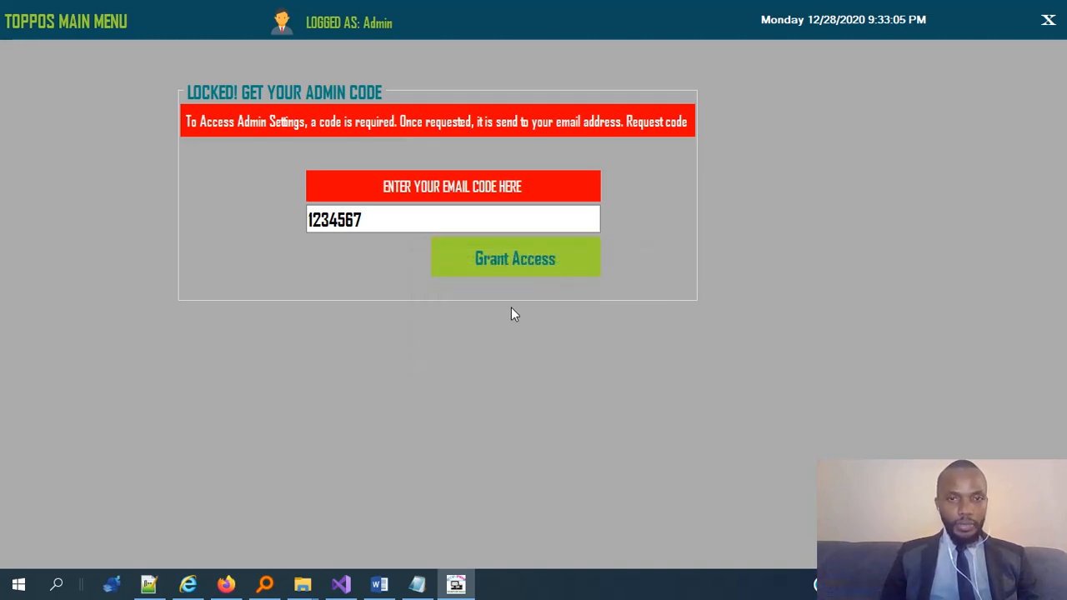
pyautogui.tripleClick(452, 218)
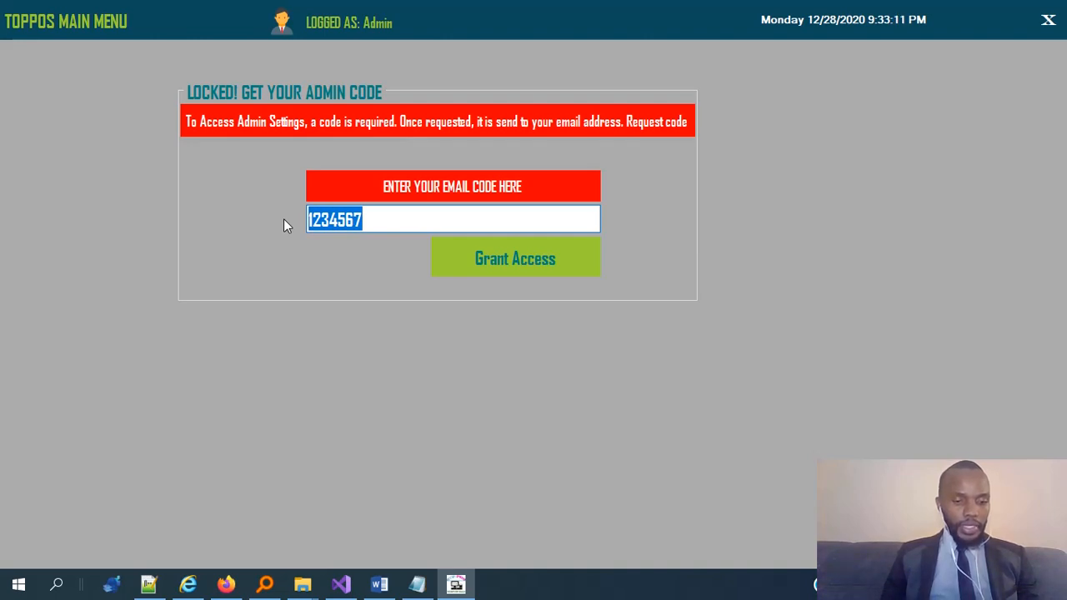
pyautogui.moveTo(411, 241)
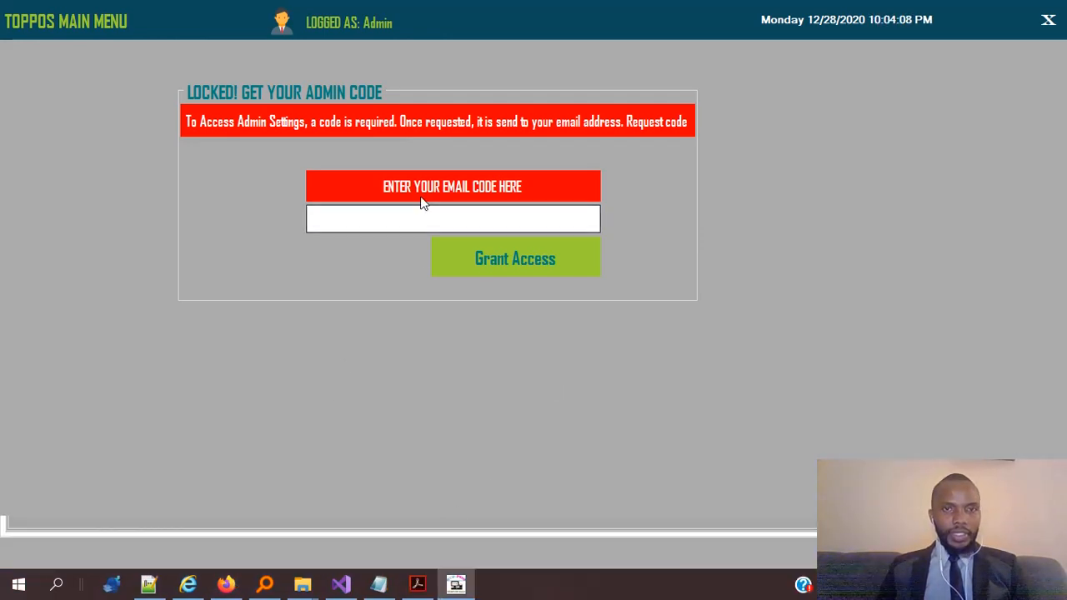
pyautogui.click(452, 219)
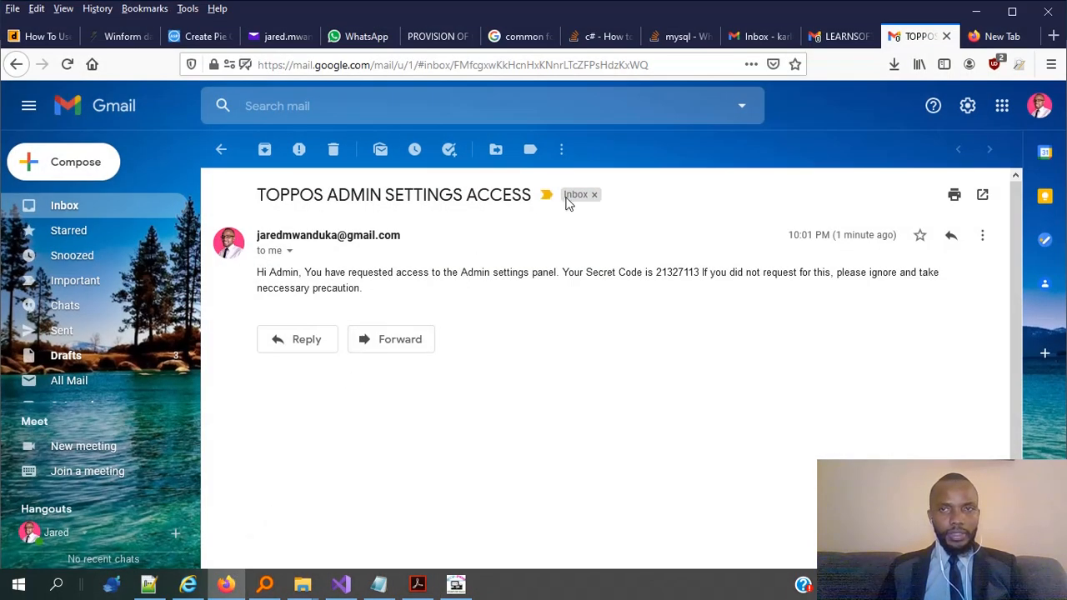
pyautogui.moveTo(432, 300)
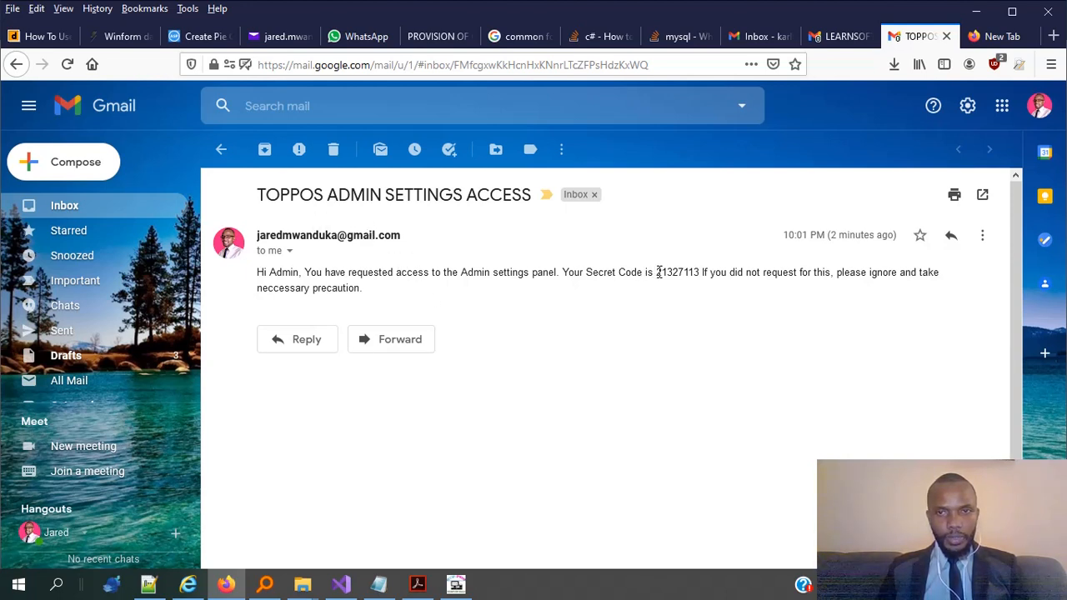
pyautogui.doubleClick(678, 273)
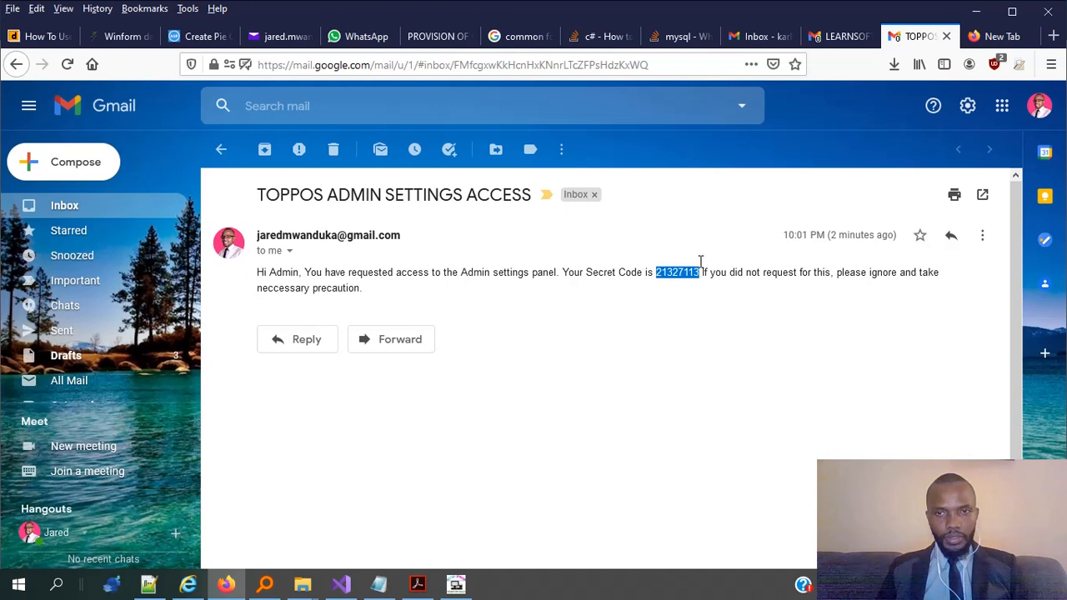
pyautogui.moveTo(845, 144)
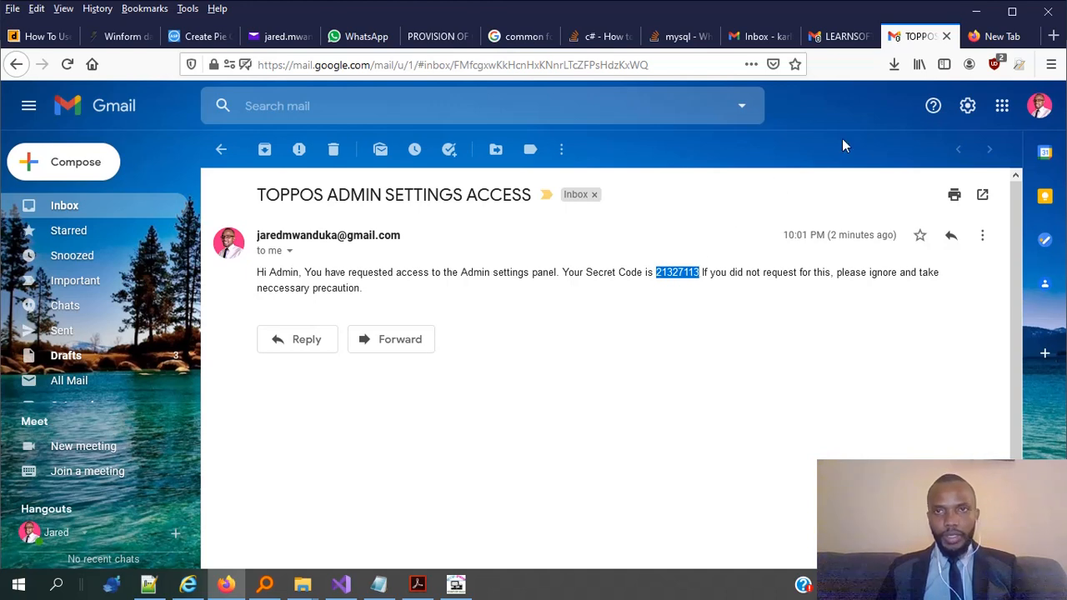
pyautogui.rightClick(677, 272)
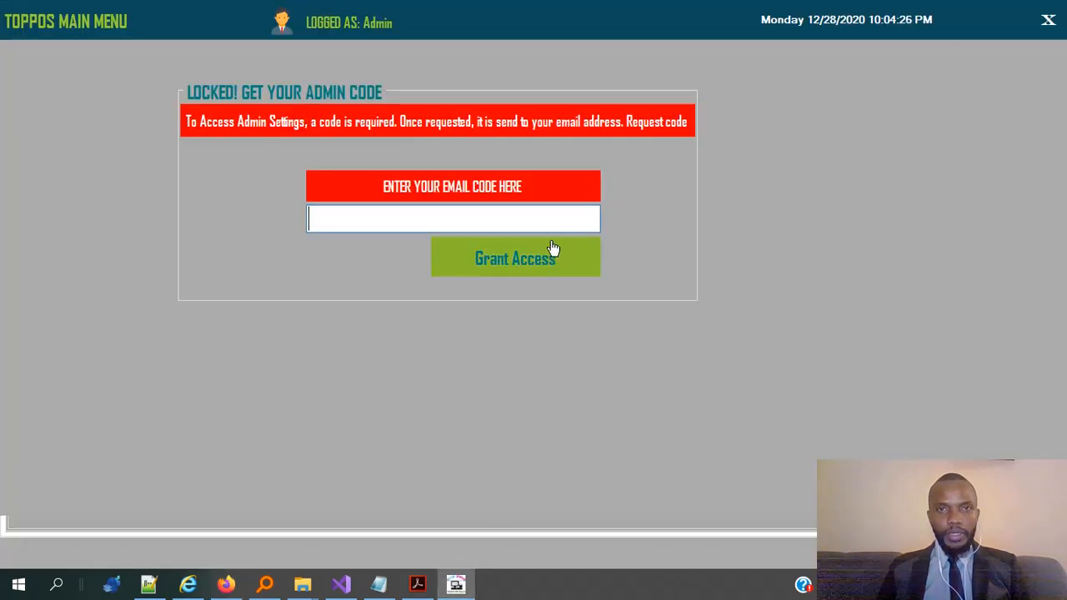
pyautogui.rightClick(453, 218)
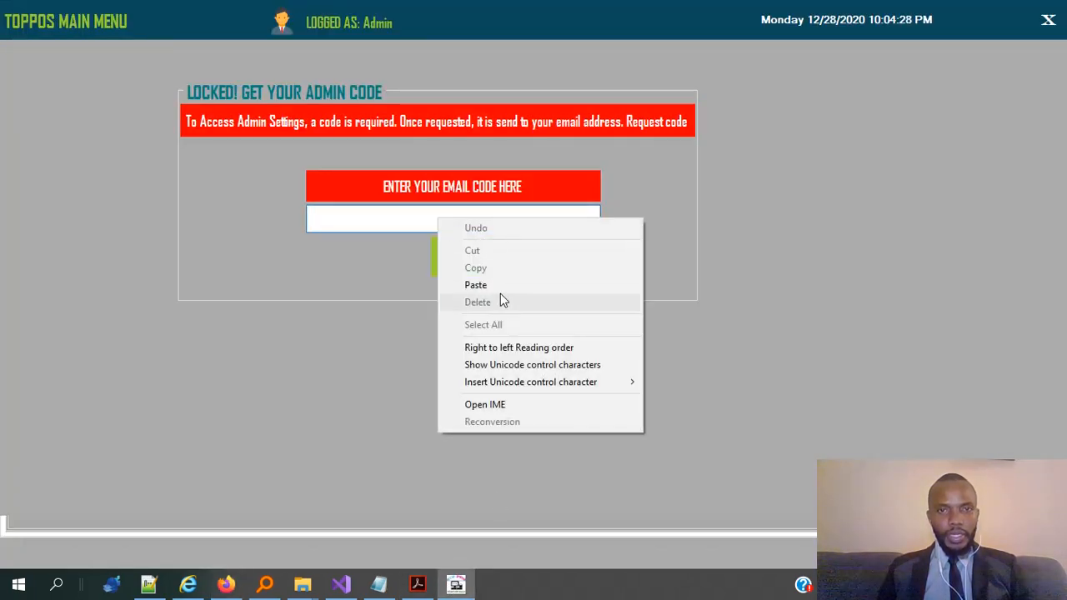
pyautogui.click(476, 284)
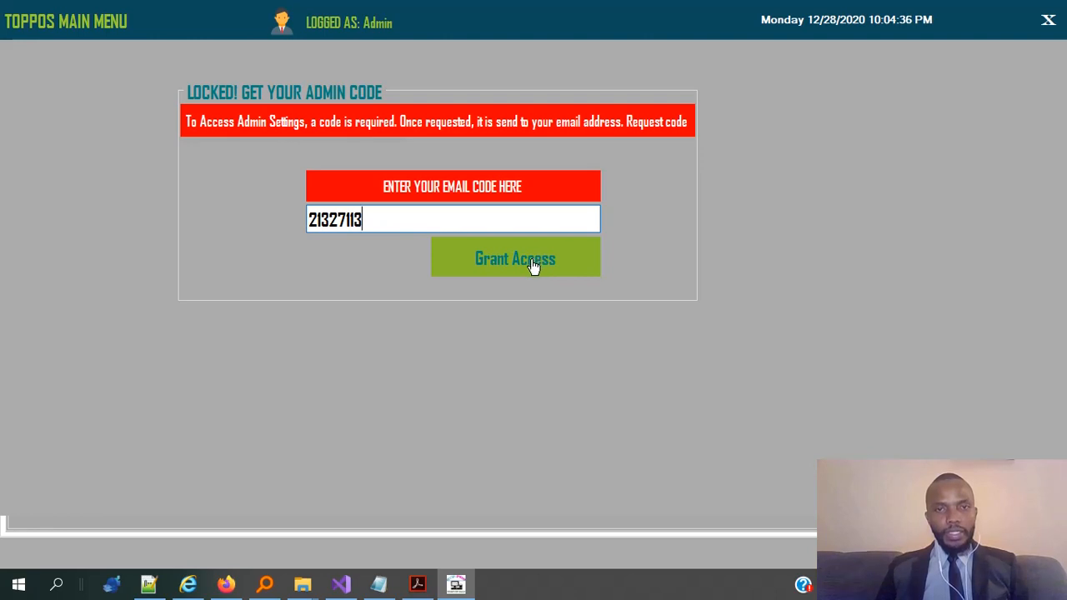
pyautogui.click(514, 258)
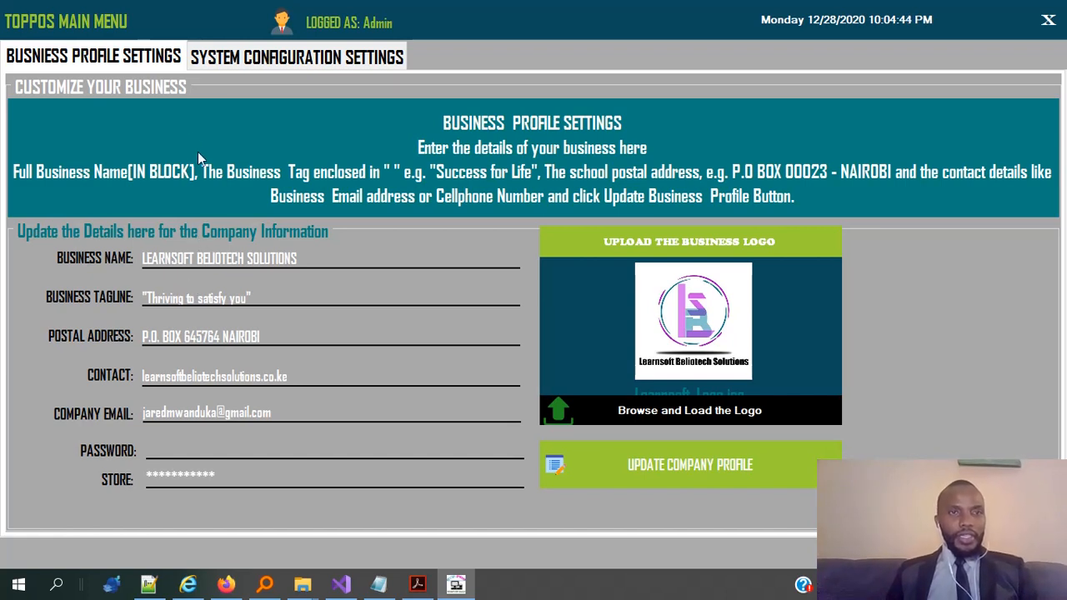
pyautogui.moveTo(140, 99)
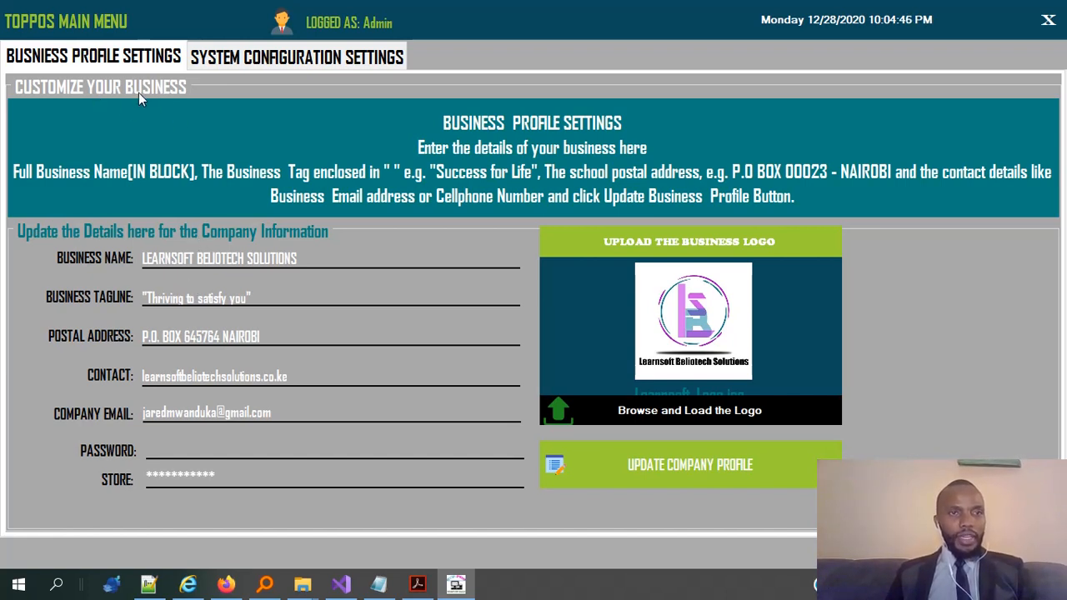
pyautogui.moveTo(480, 147)
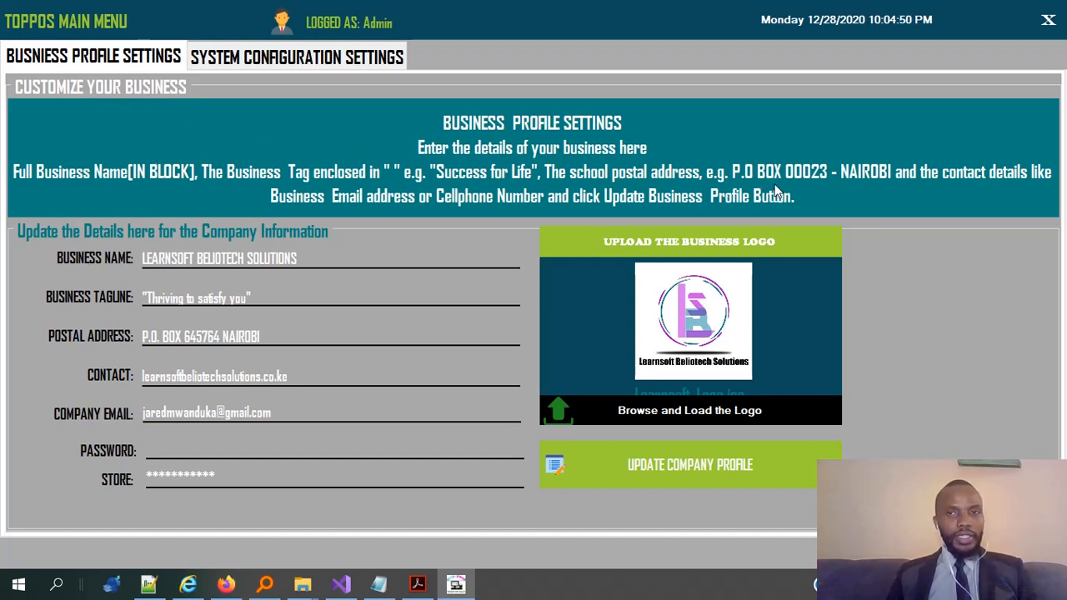
pyautogui.moveTo(792, 209)
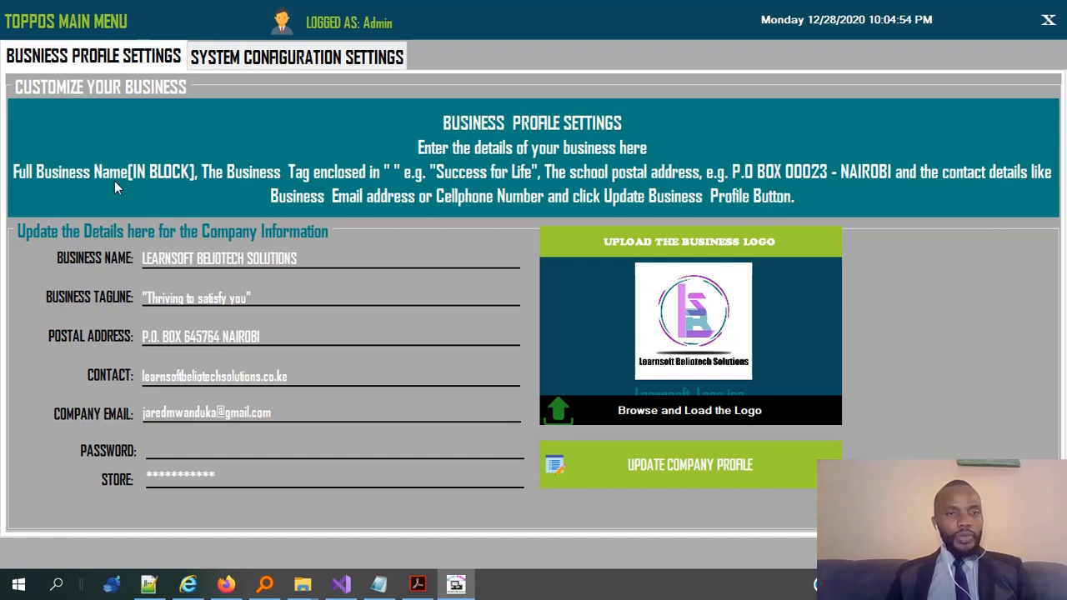
pyautogui.moveTo(160, 255)
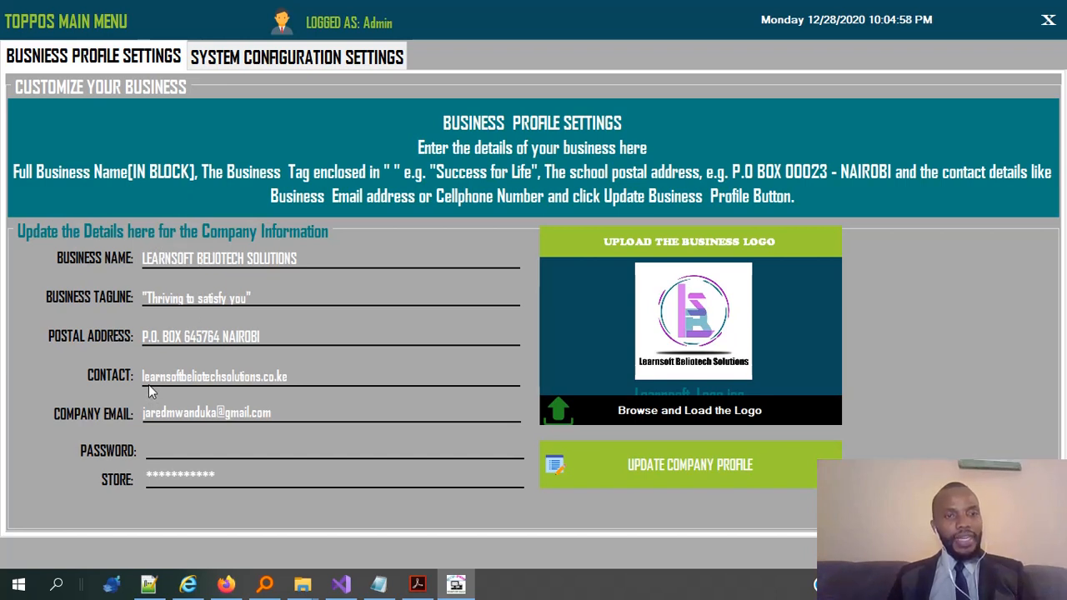
pyautogui.moveTo(100, 428)
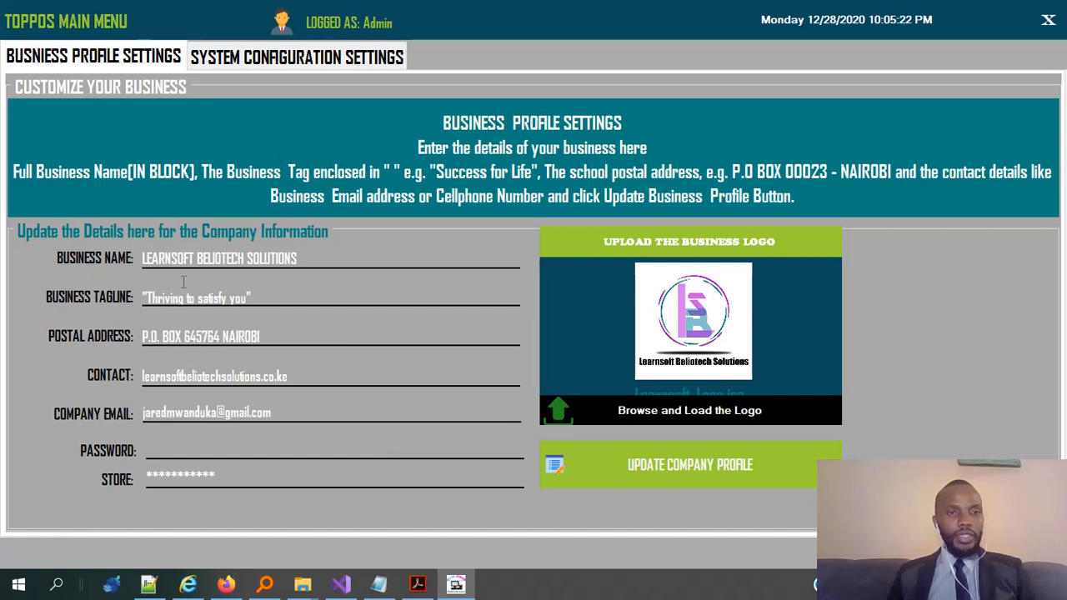
pyautogui.moveTo(275, 253)
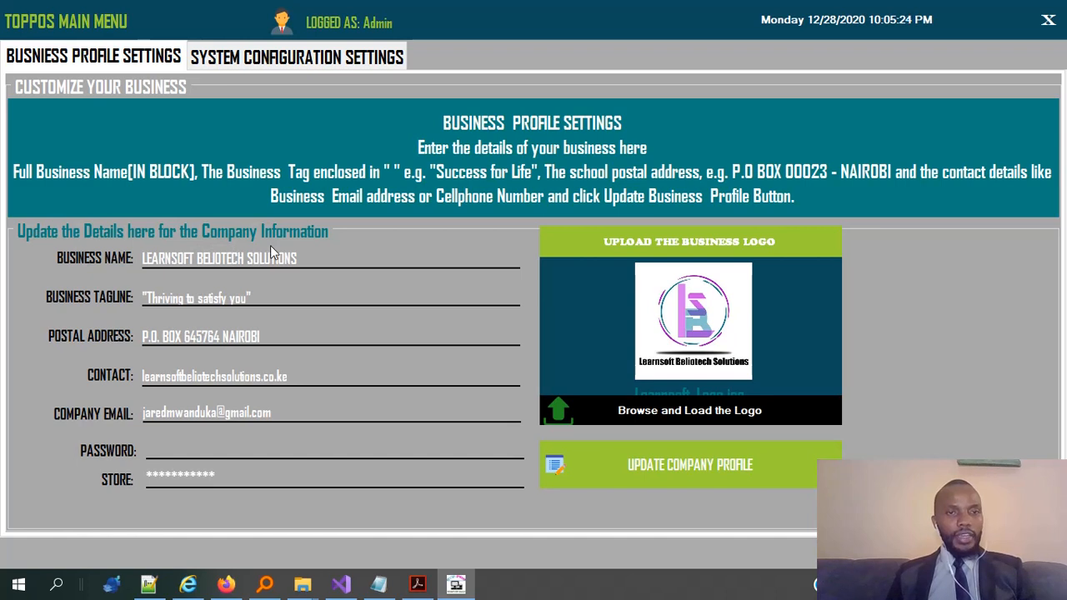
pyautogui.moveTo(628, 267)
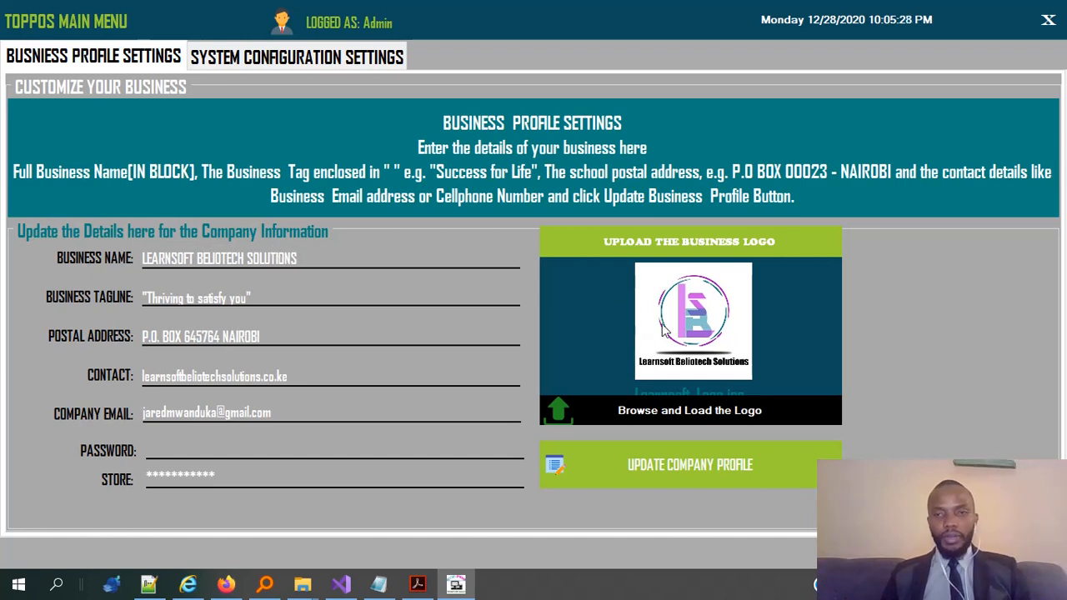
pyautogui.moveTo(711, 410)
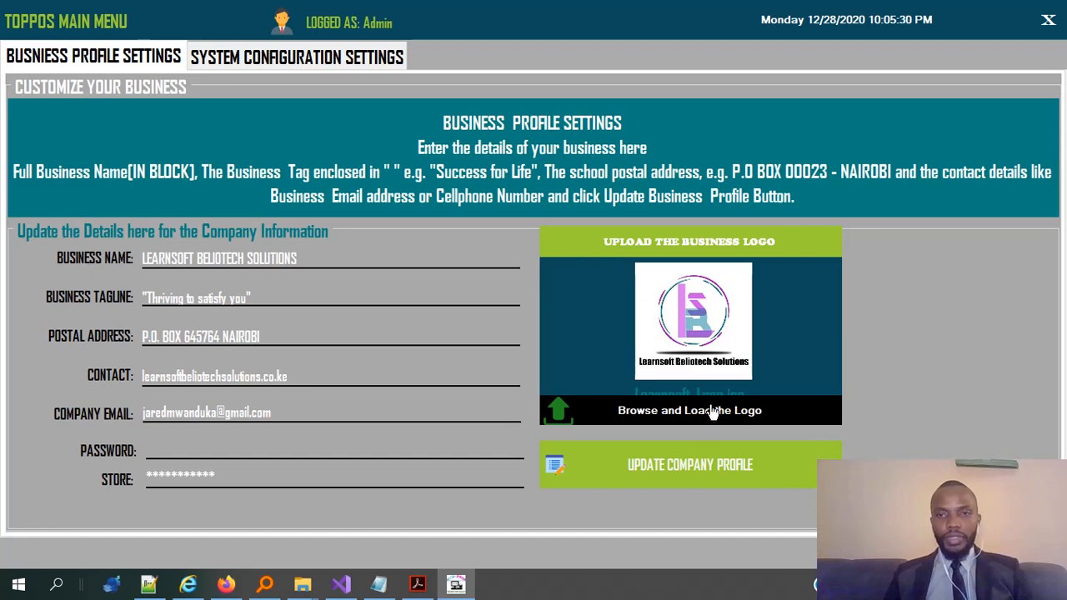
pyautogui.moveTo(713, 424)
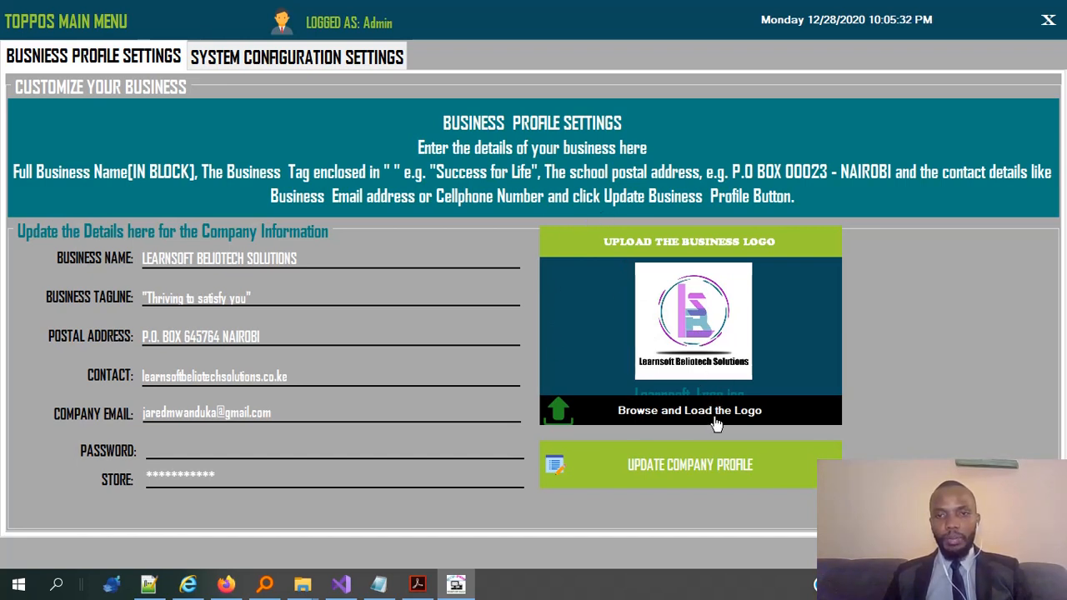
pyautogui.moveTo(634, 275)
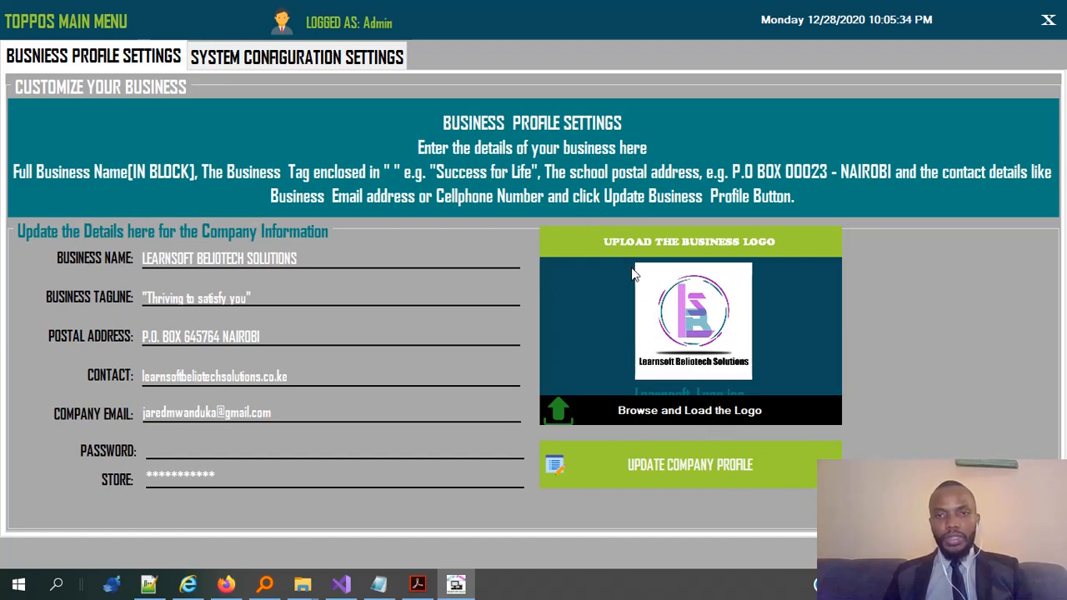
pyautogui.moveTo(684, 417)
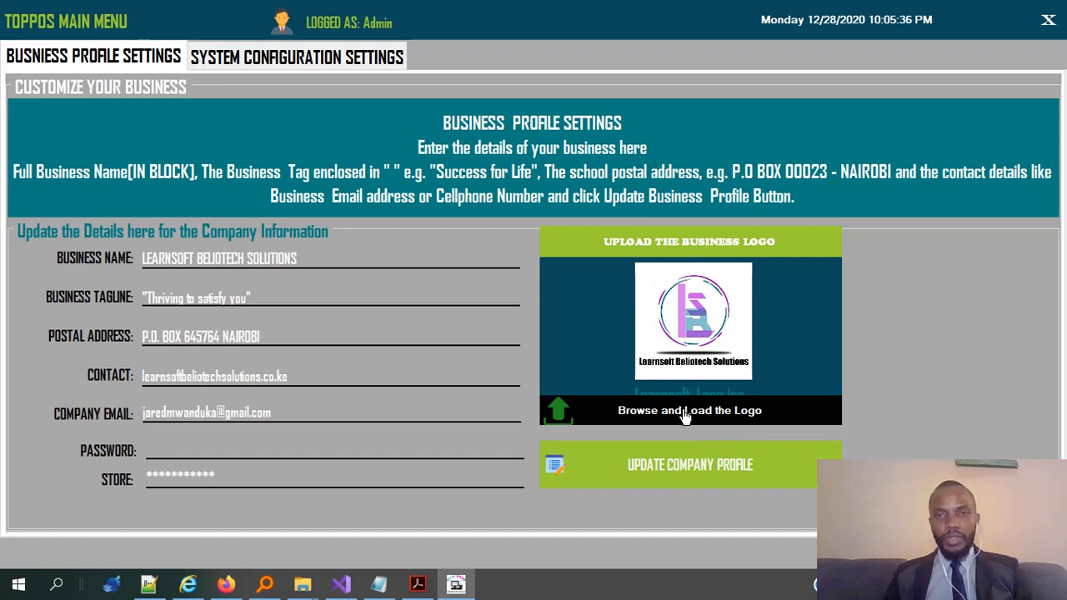
pyautogui.moveTo(277, 136)
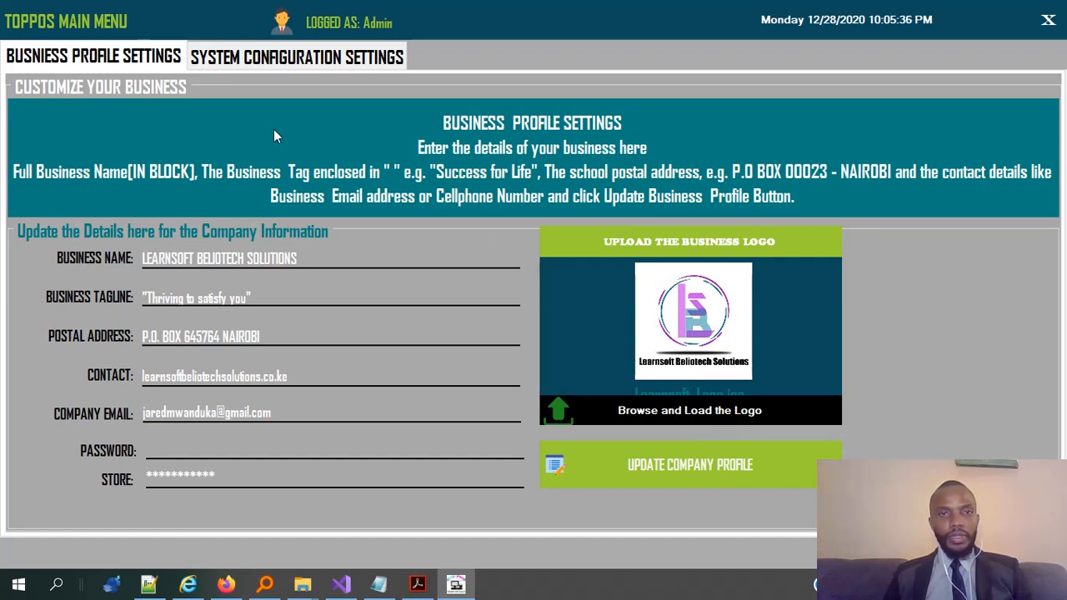
pyautogui.moveTo(301, 245)
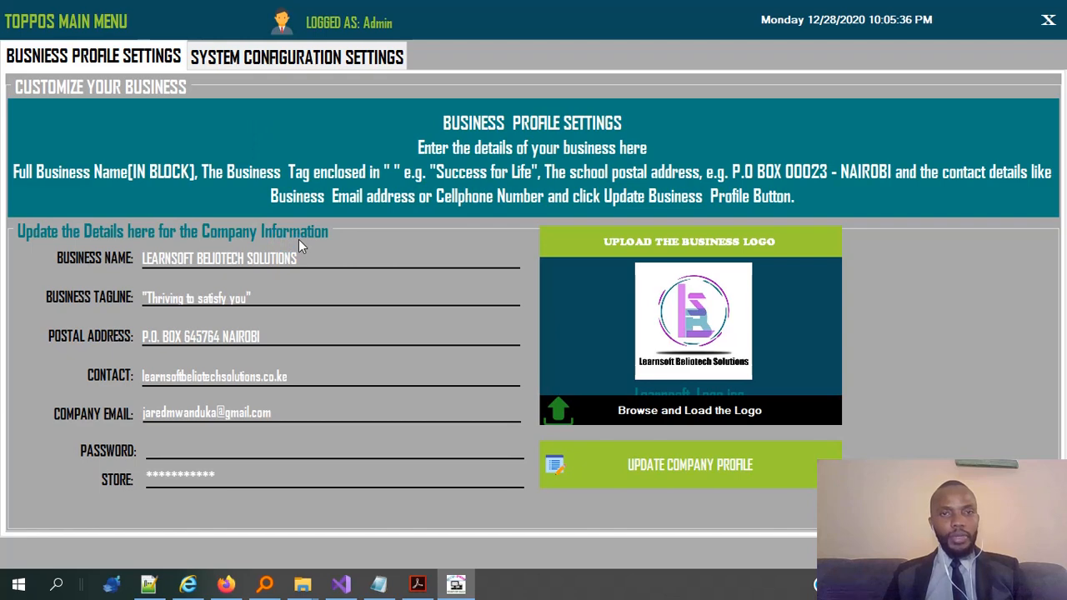
pyautogui.click(689, 410)
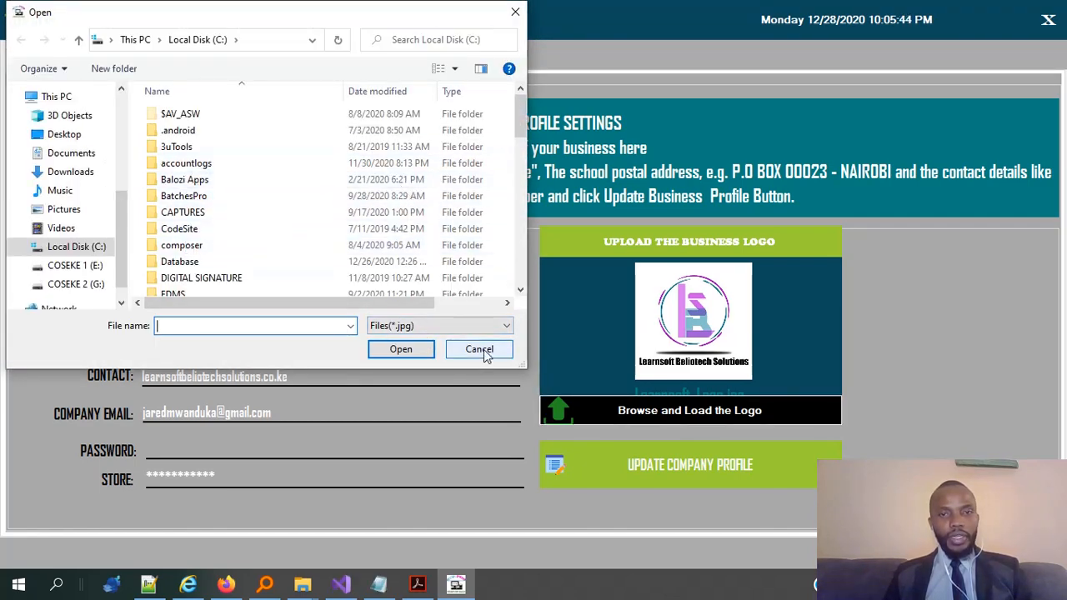
pyautogui.click(479, 348)
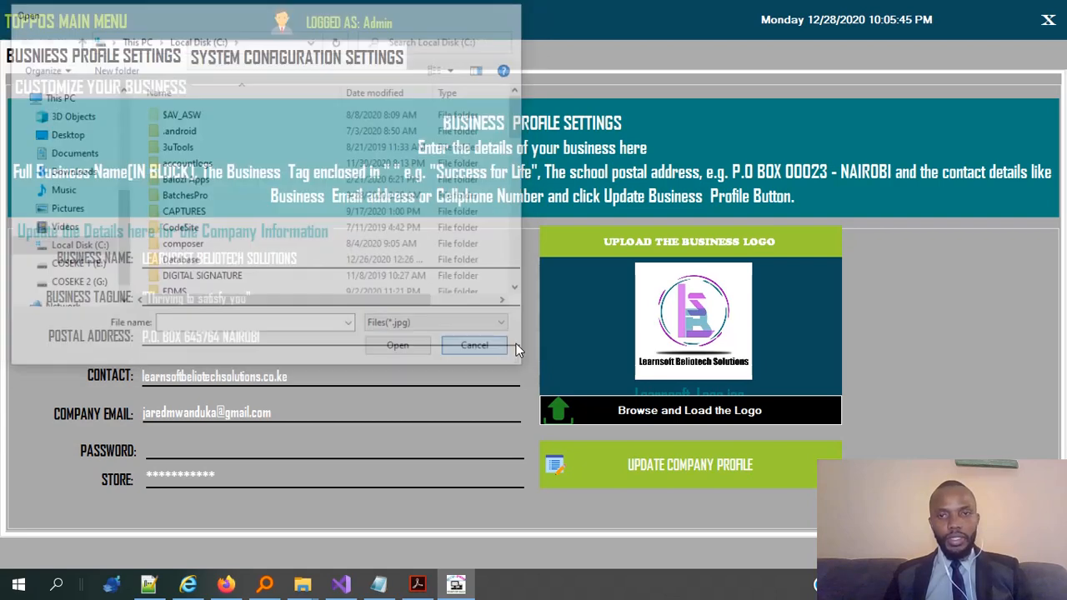
pyautogui.click(473, 345)
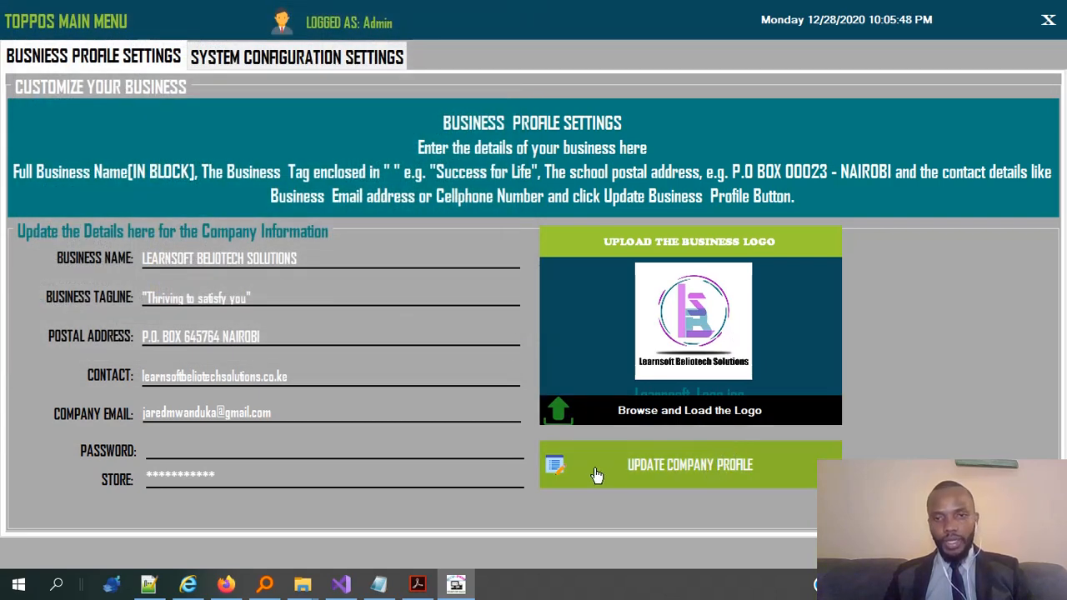
pyautogui.moveTo(603, 232)
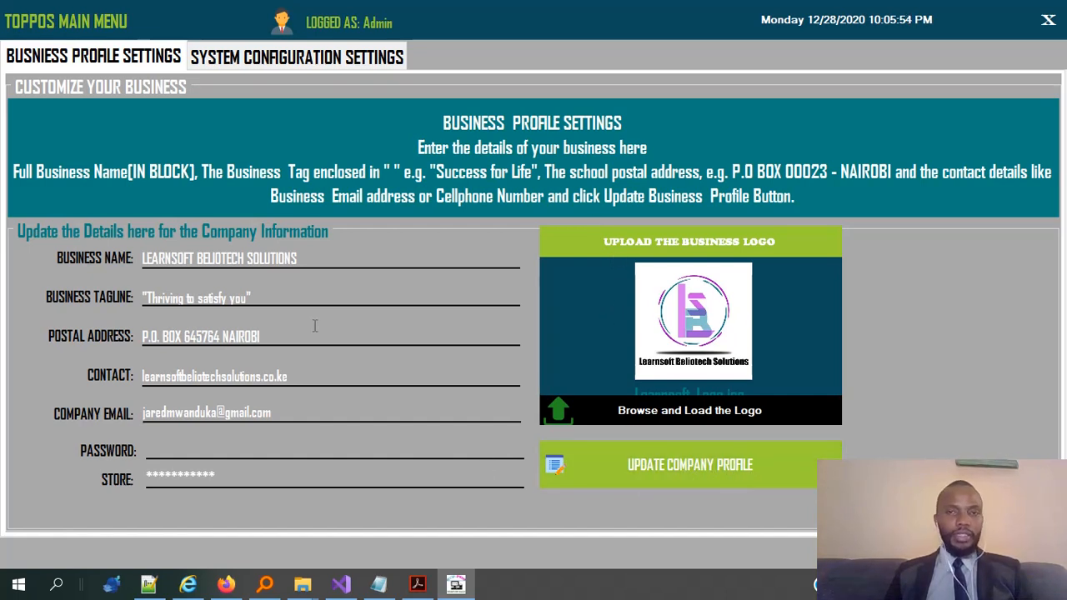
pyautogui.moveTo(323, 321)
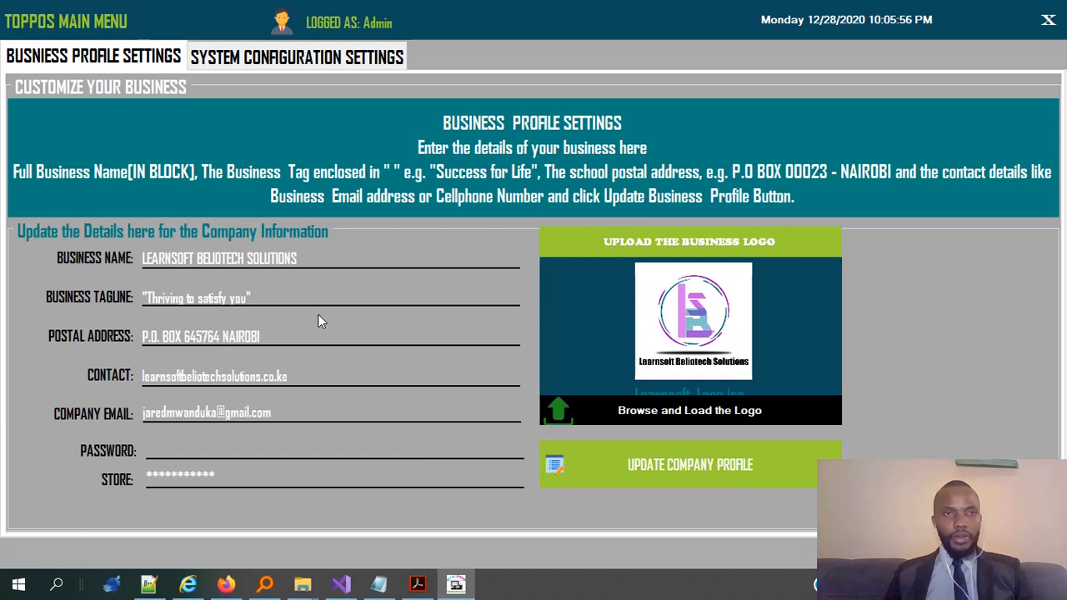
pyautogui.moveTo(142, 121)
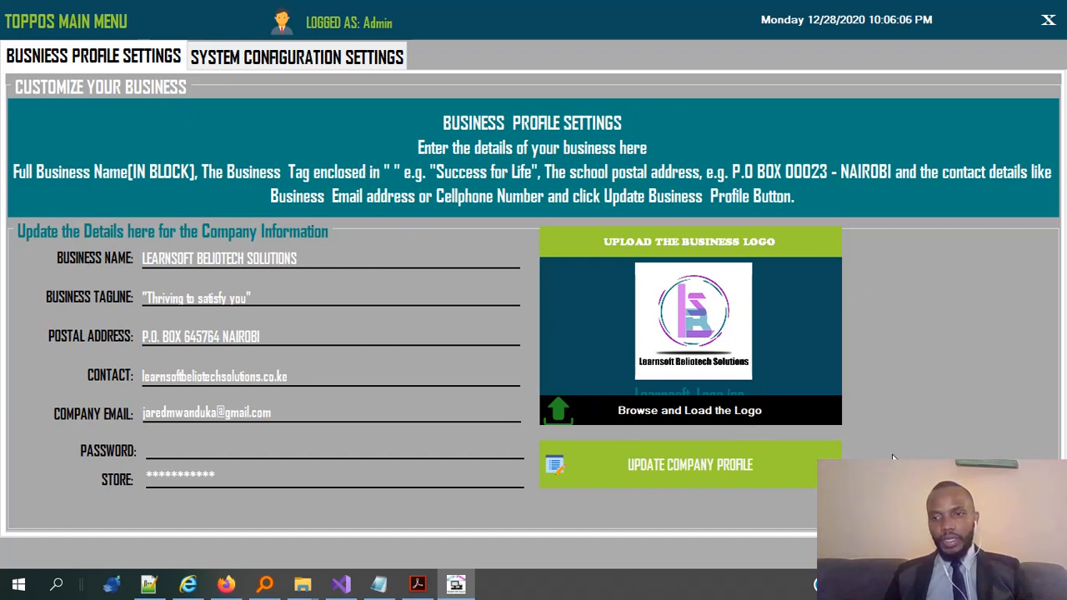
pyautogui.moveTo(830, 219)
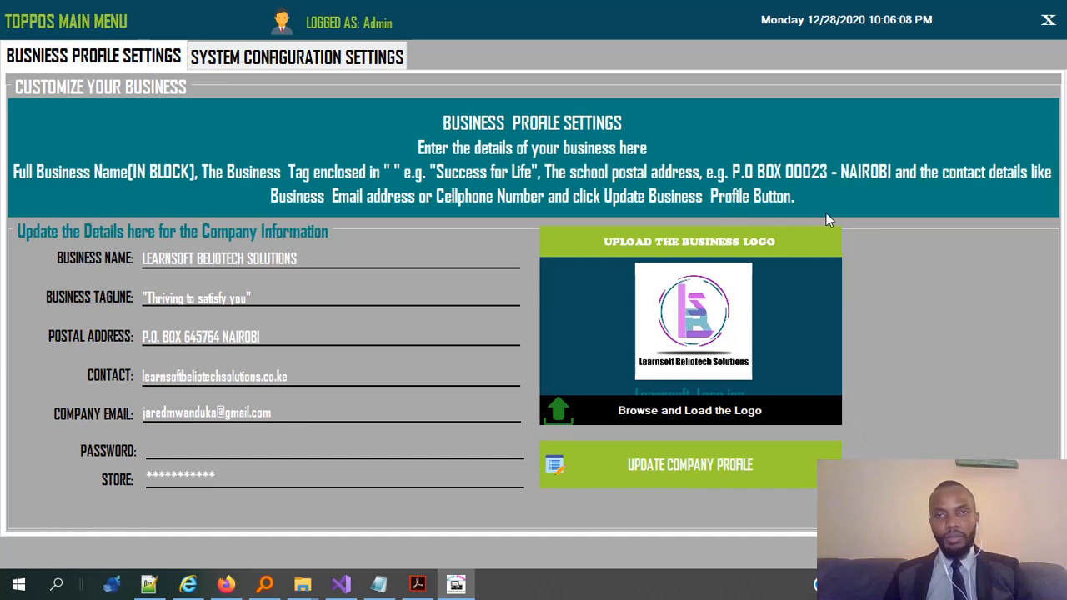
pyautogui.moveTo(522, 196)
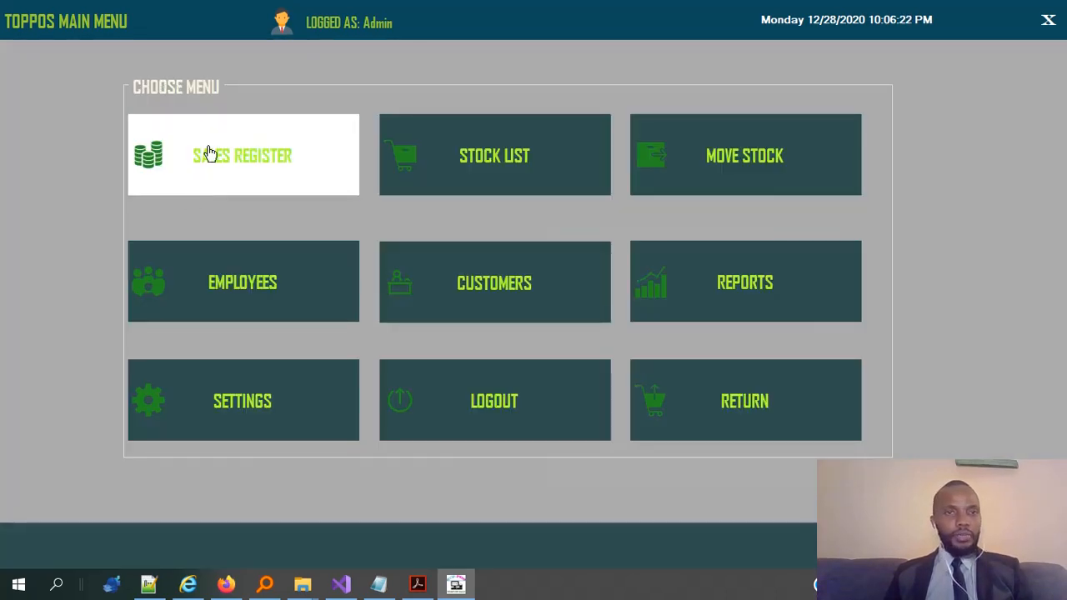
pyautogui.moveTo(587, 76)
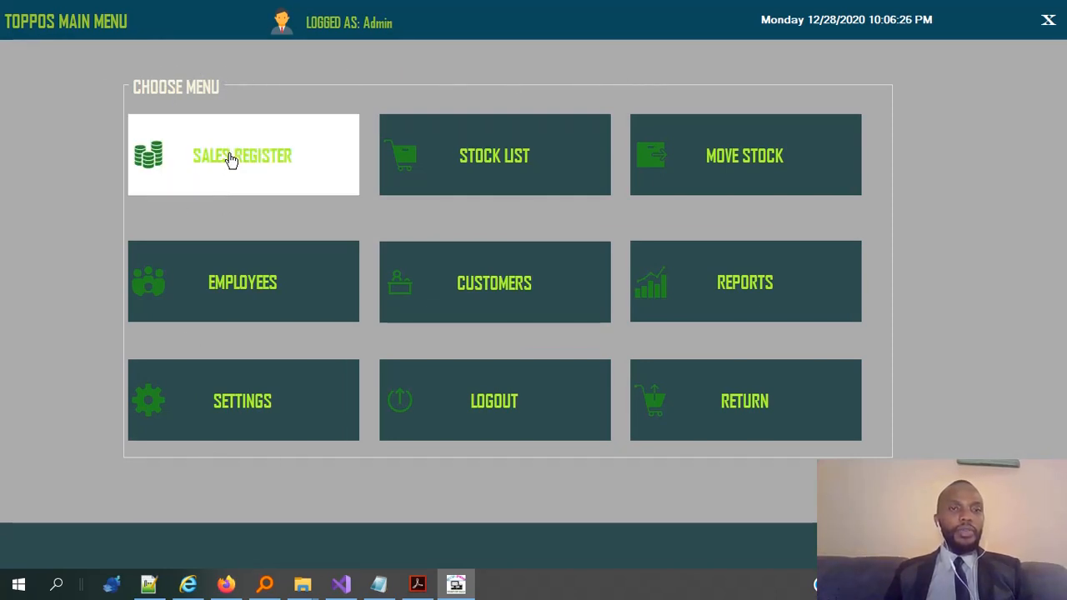
pyautogui.moveTo(238, 409)
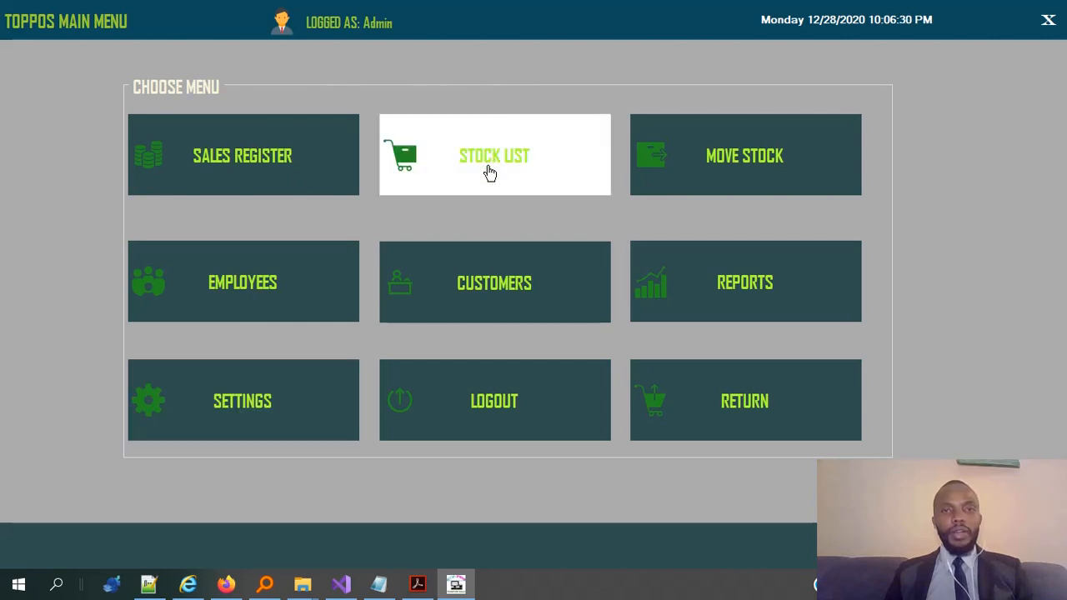
pyautogui.moveTo(494, 401)
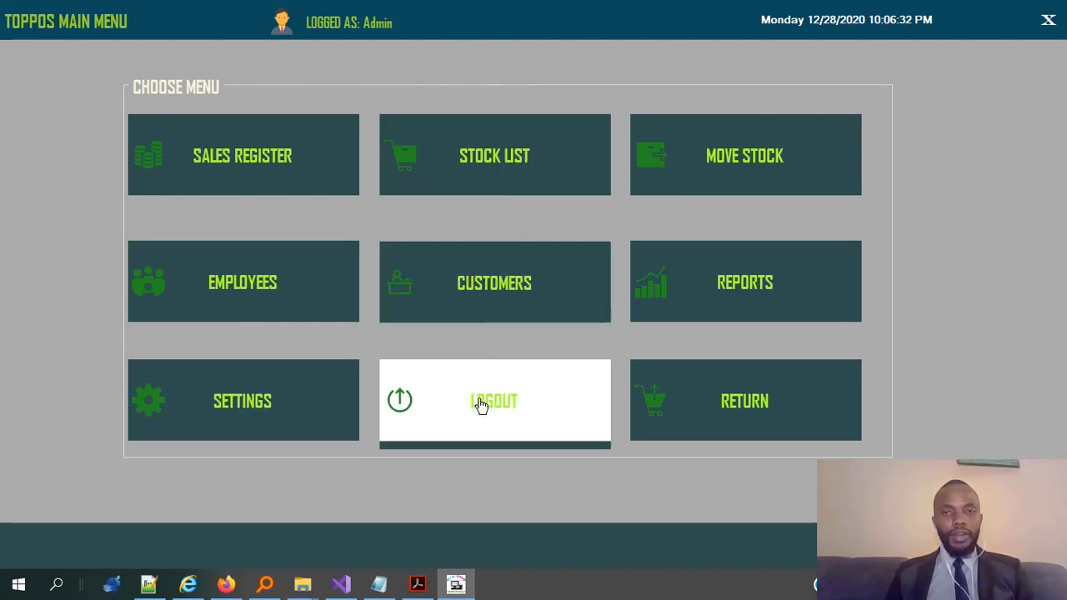
pyautogui.moveTo(744, 155)
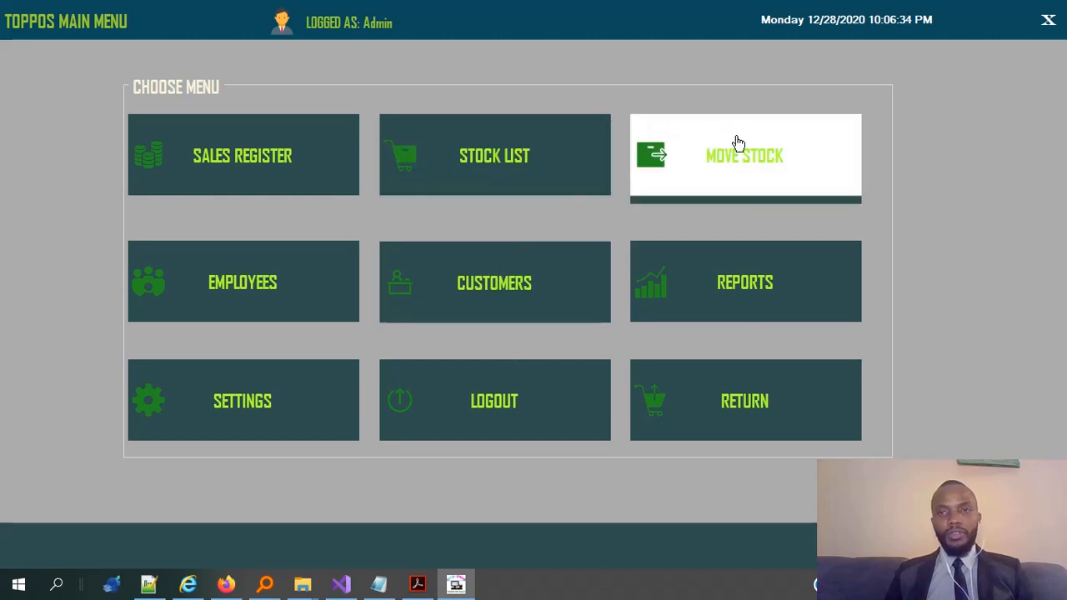
pyautogui.moveTo(742, 415)
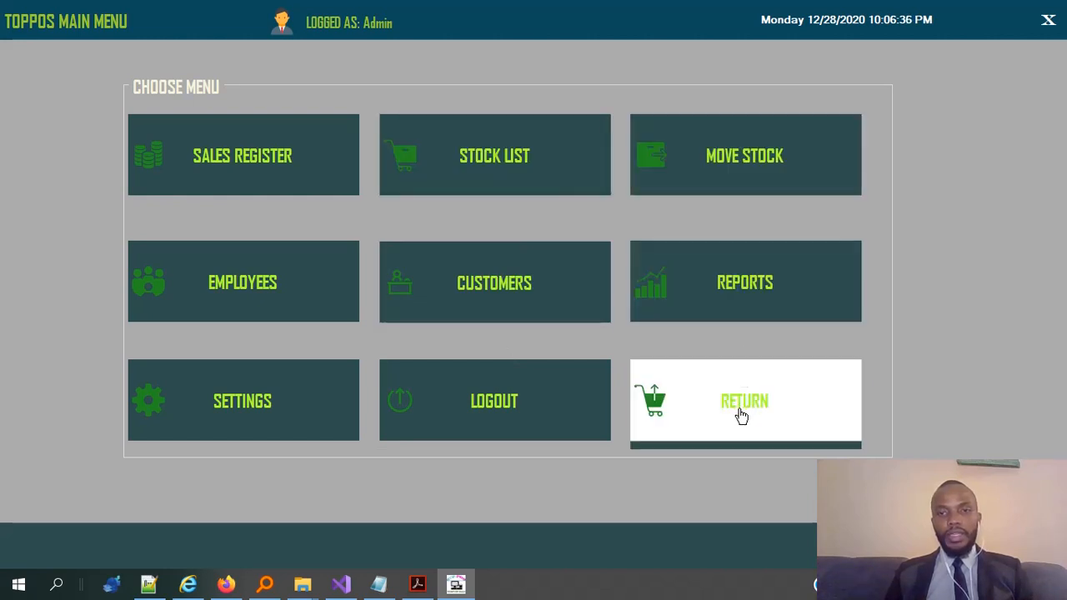
pyautogui.moveTo(131, 123)
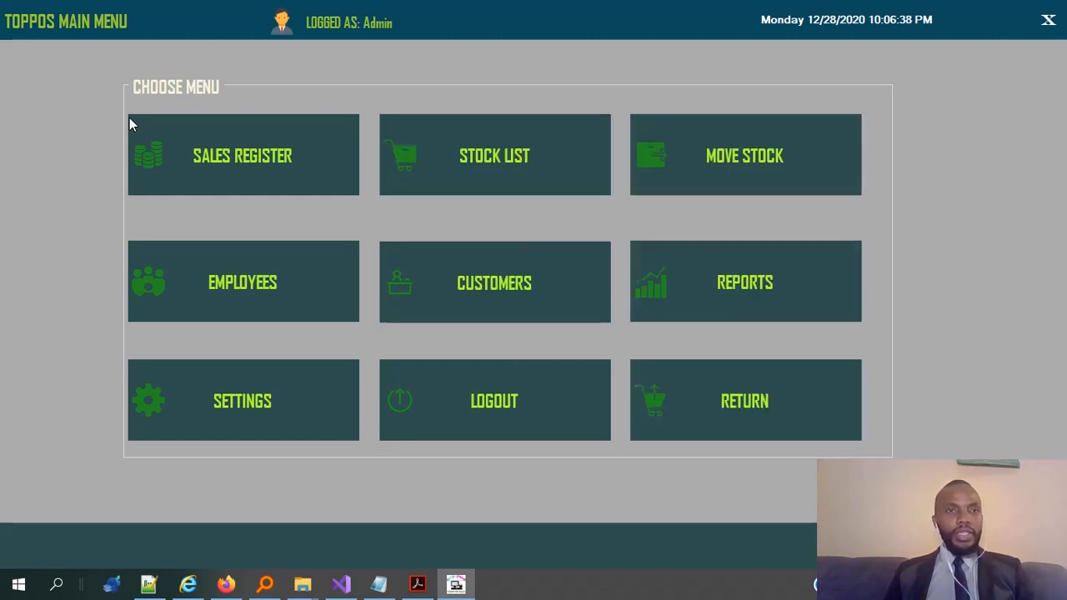
pyautogui.moveTo(67, 119)
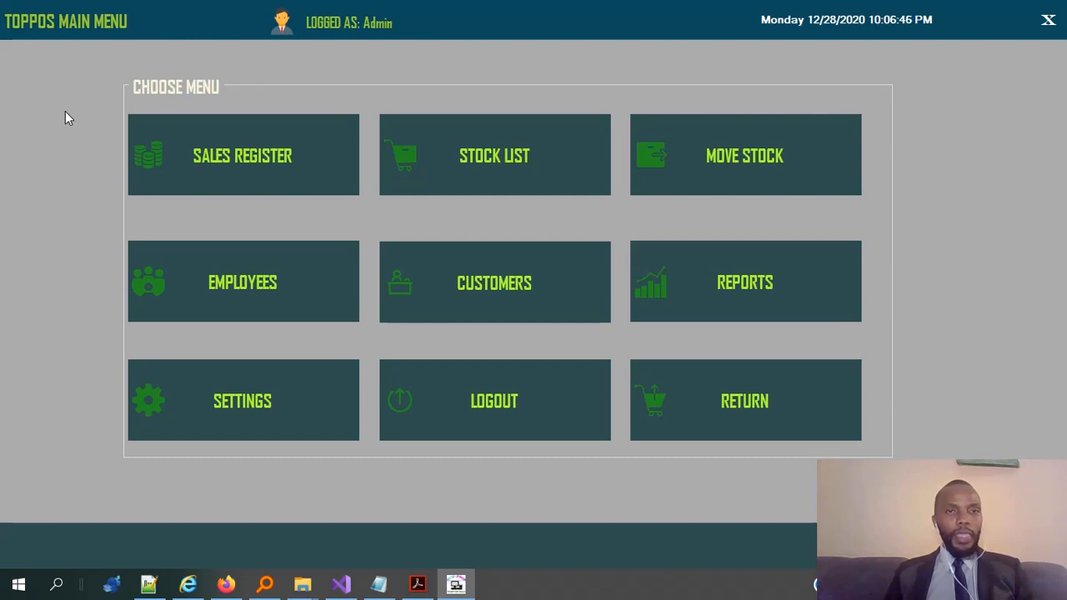
pyautogui.moveTo(75, 135)
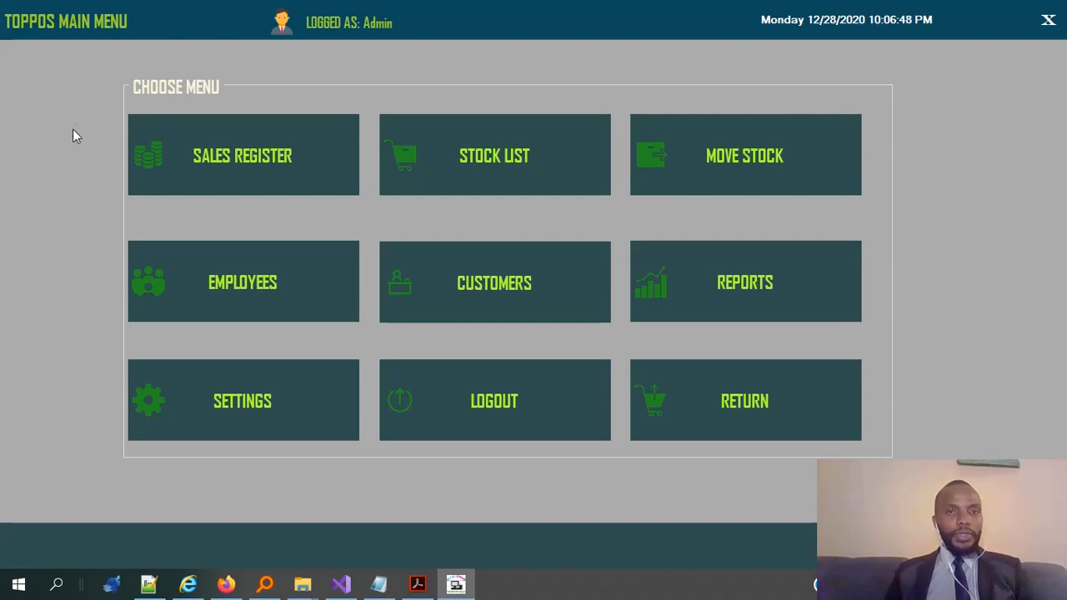
pyautogui.moveTo(254, 162)
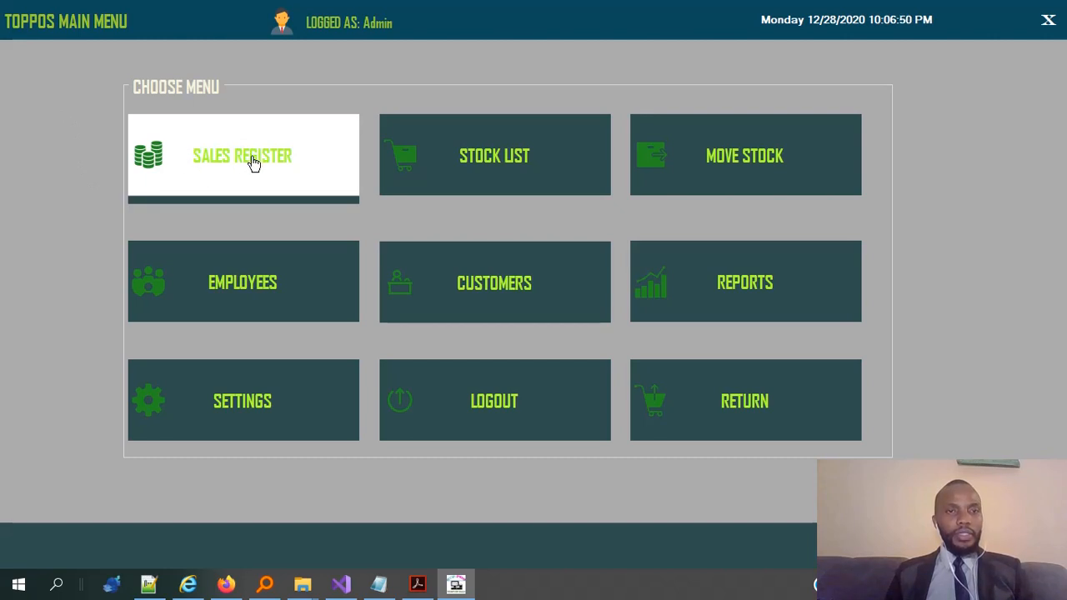
pyautogui.moveTo(136, 89)
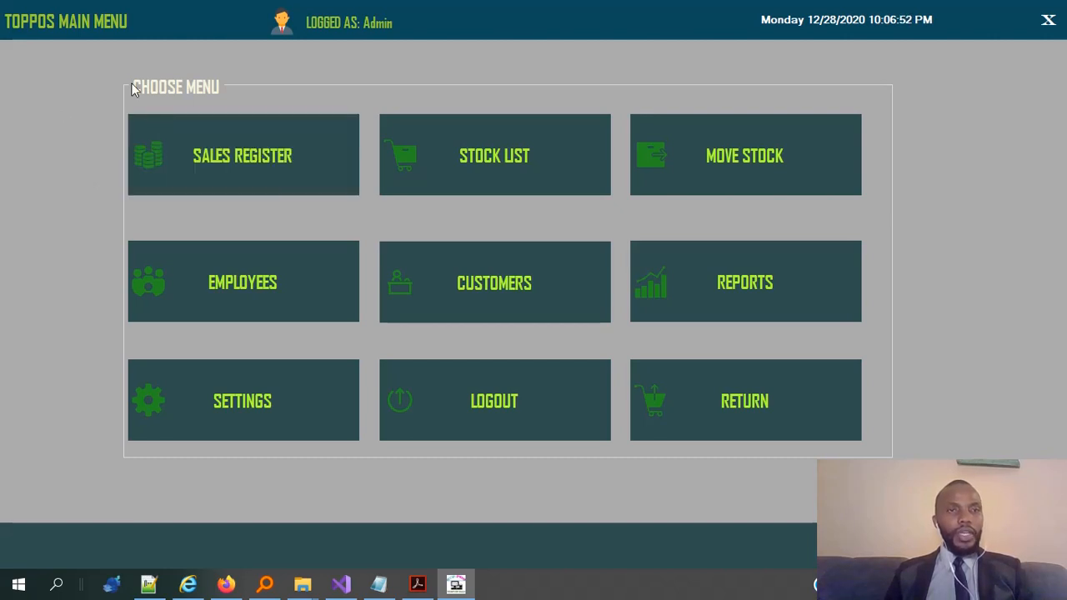
pyautogui.moveTo(269, 324)
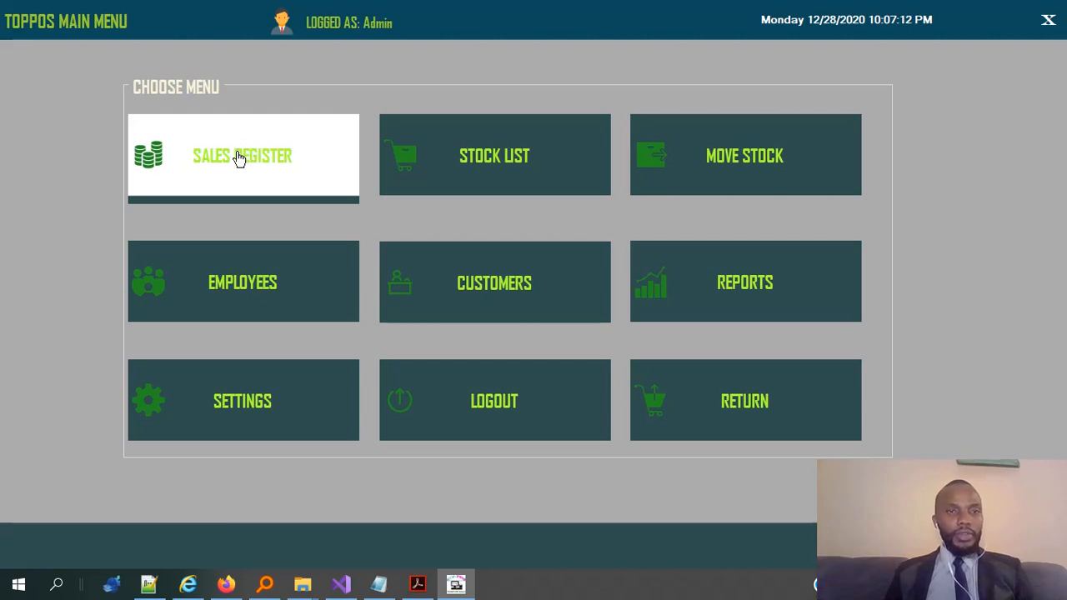
pyautogui.click(242, 155)
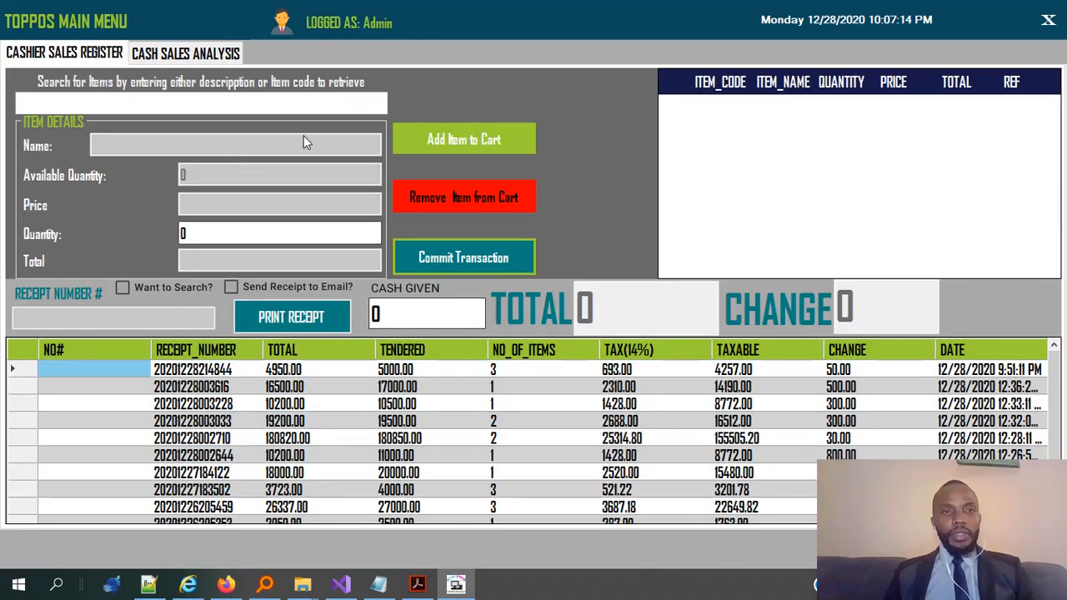
pyautogui.moveTo(248, 210)
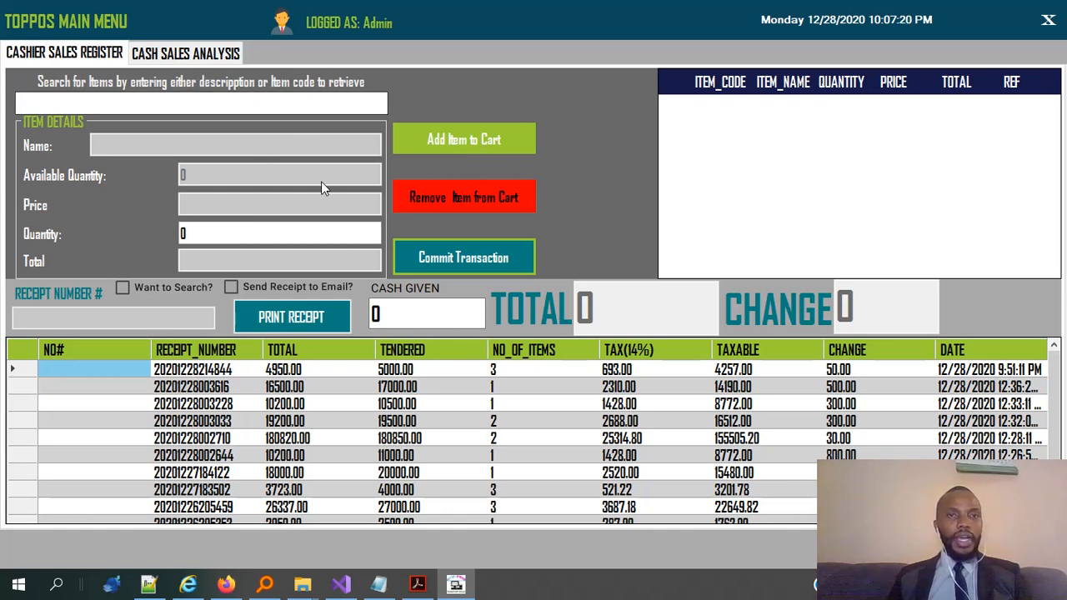
pyautogui.moveTo(606, 131)
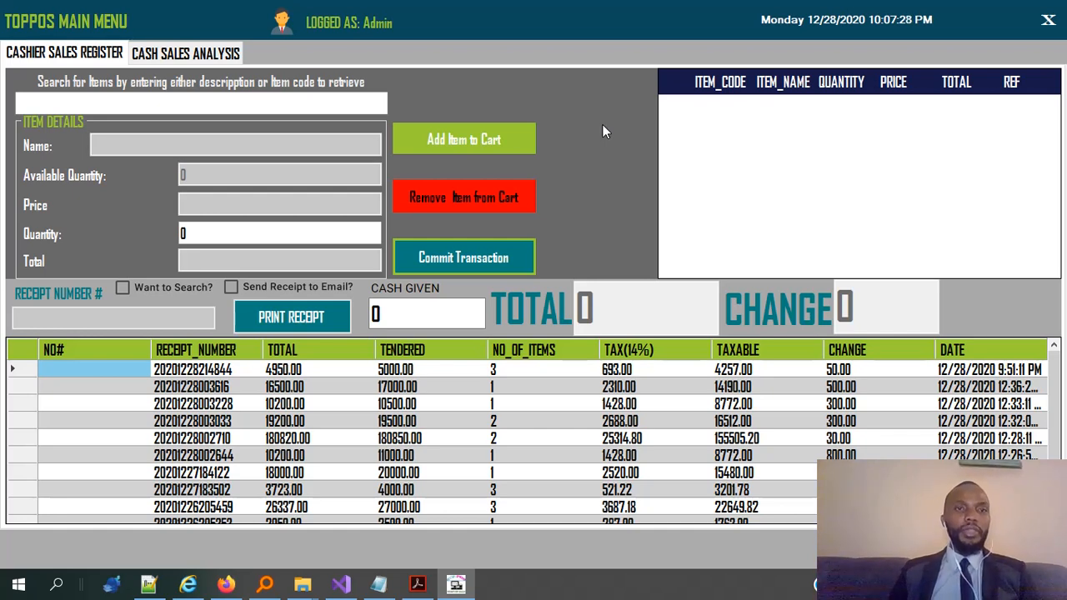
pyautogui.moveTo(380, 95)
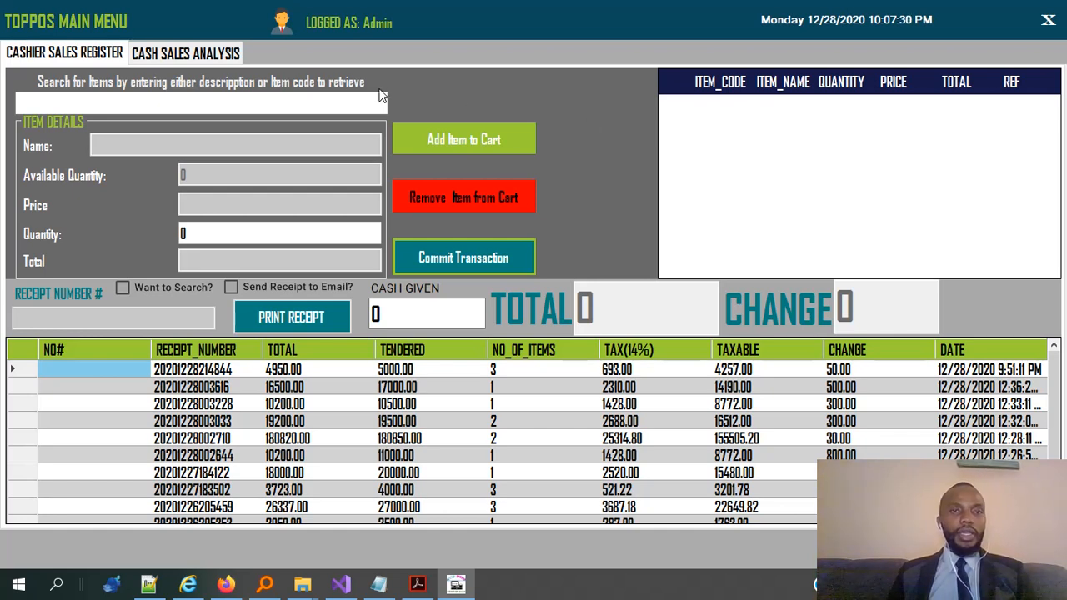
pyautogui.moveTo(404, 64)
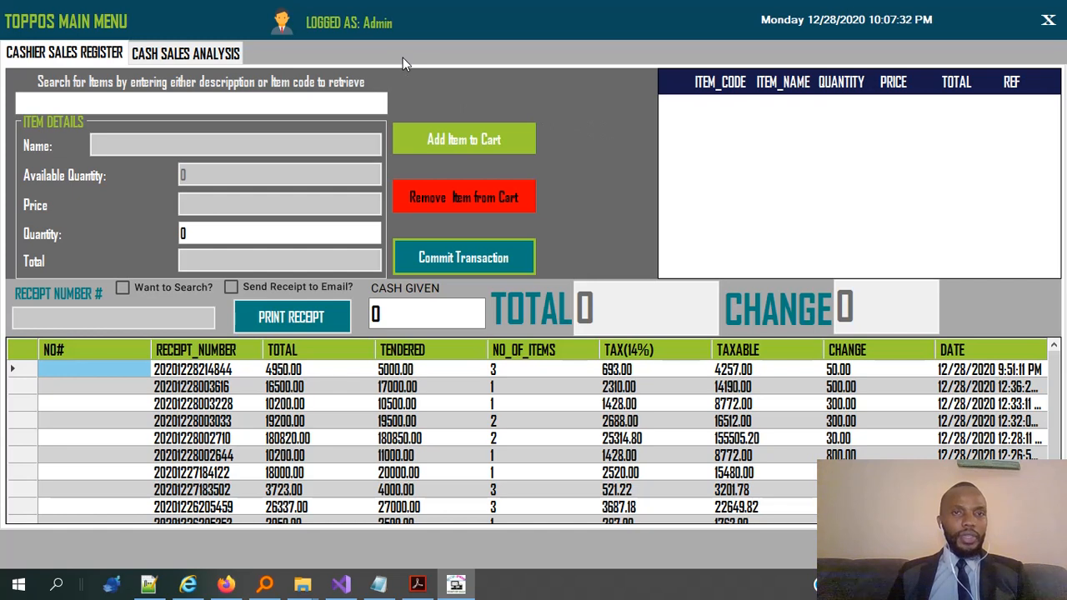
pyautogui.moveTo(325, 63)
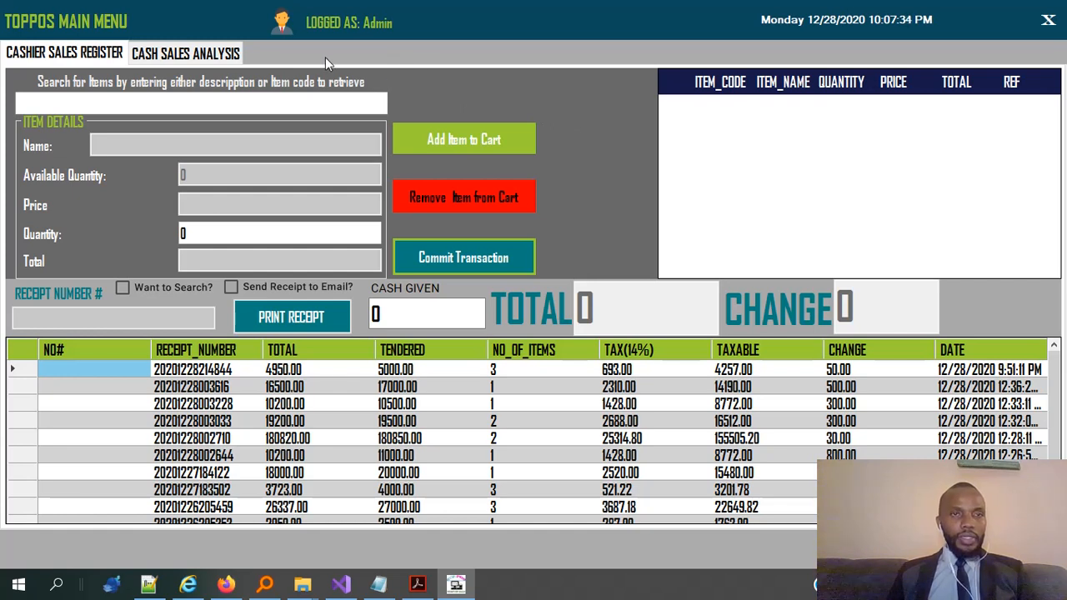
pyautogui.moveTo(405, 85)
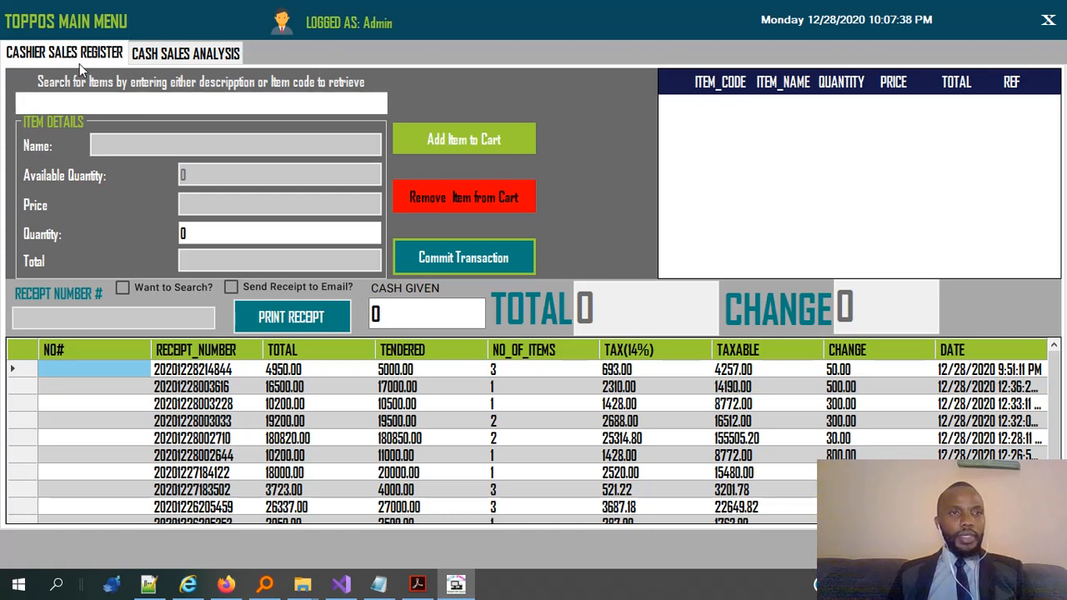
pyautogui.moveTo(231, 89)
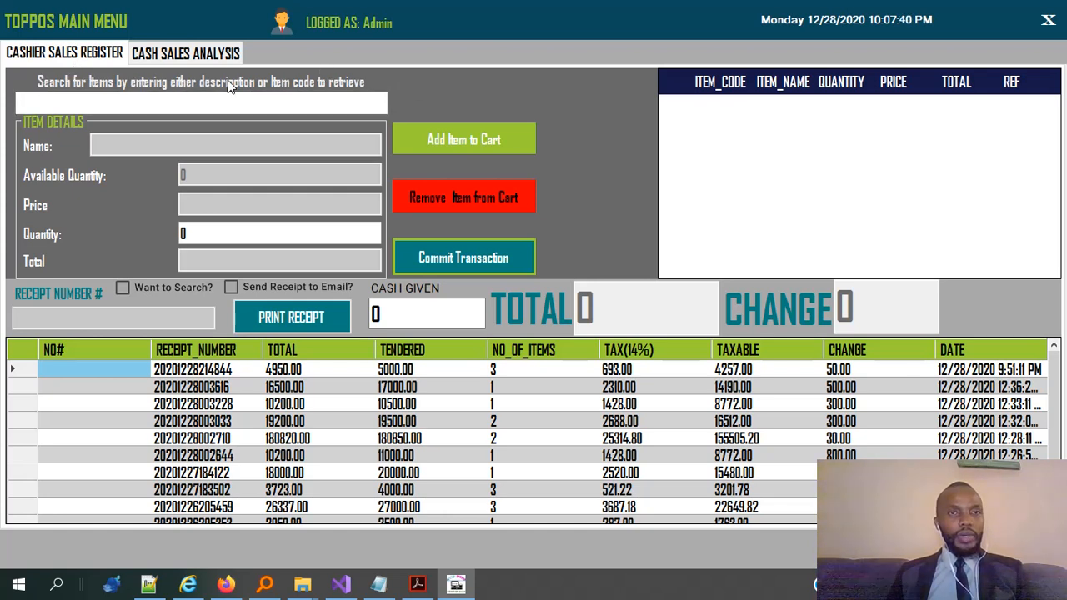
pyautogui.moveTo(48, 90)
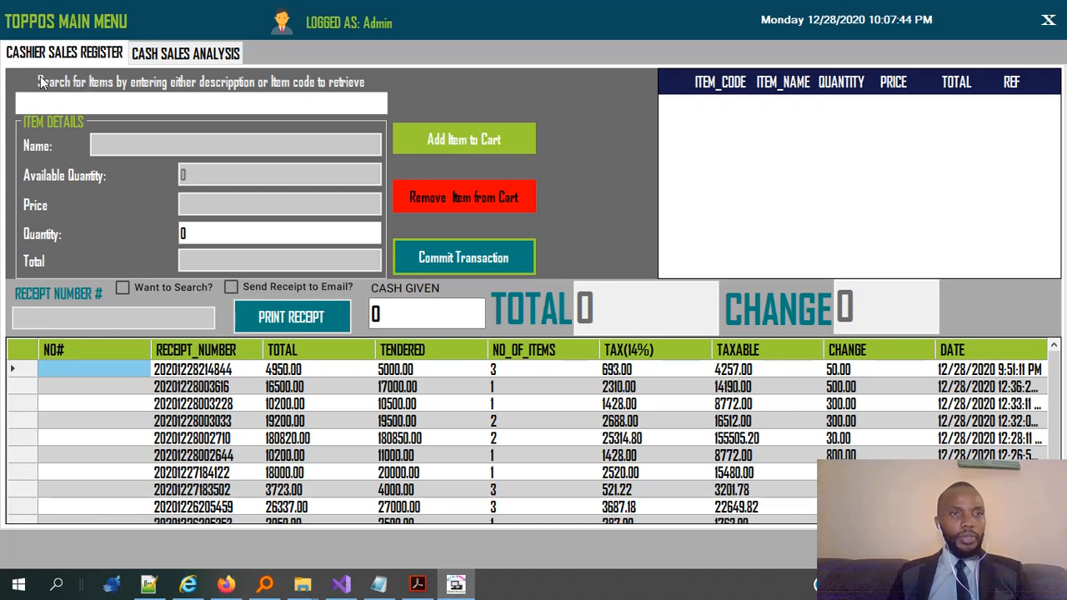
pyautogui.moveTo(299, 97)
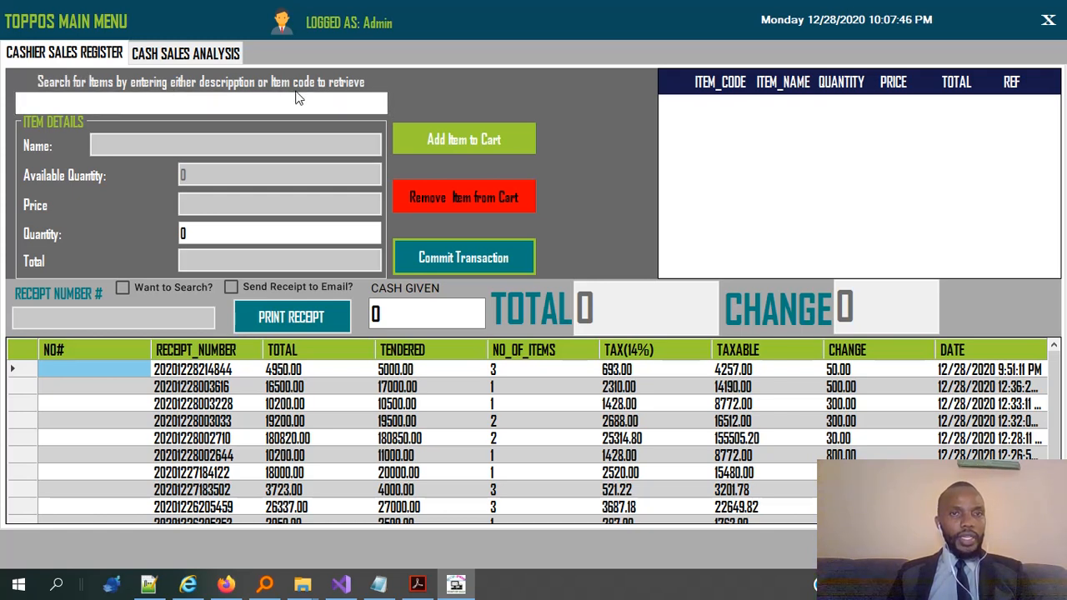
# - Search stock to list NAILS (55.00) and Hard Wood (300.00) with quantities
pyautogui.click(70, 102)
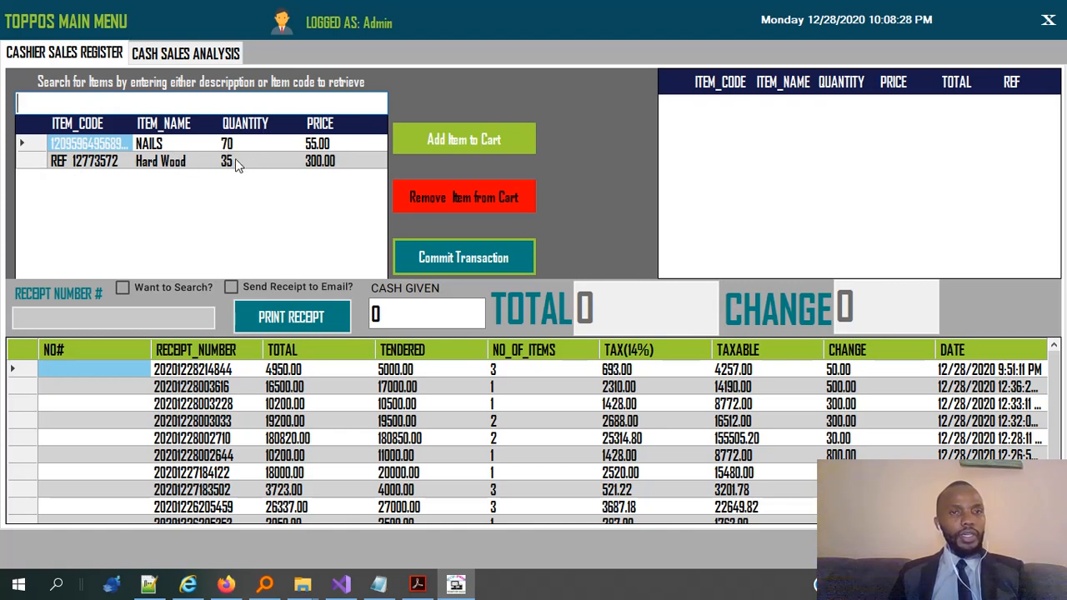
pyautogui.moveTo(136, 161)
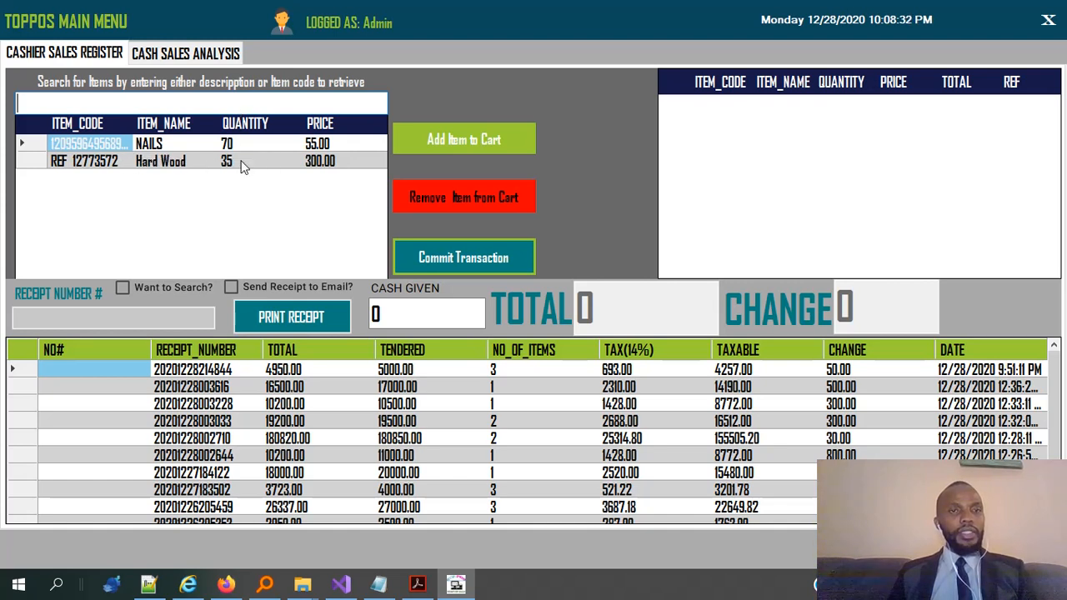
pyautogui.moveTo(229, 140)
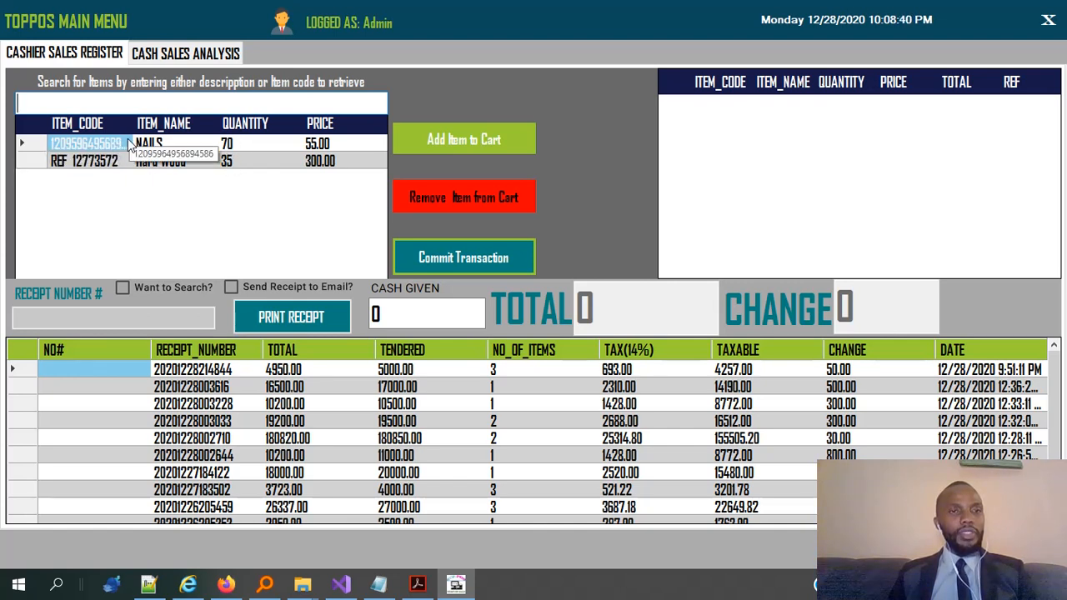
pyautogui.moveTo(246, 164)
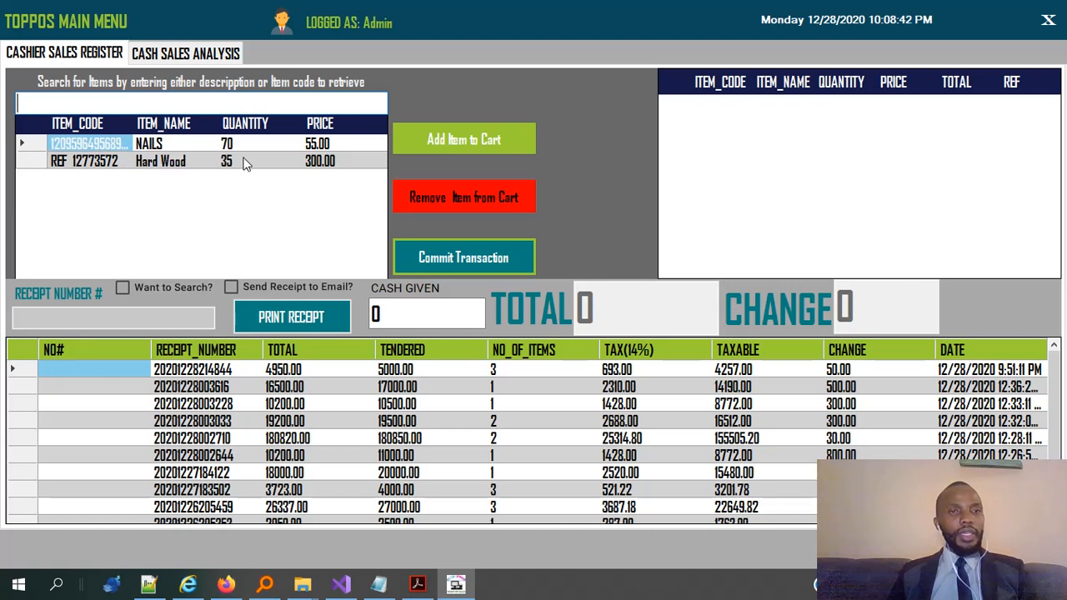
pyautogui.moveTo(187, 150)
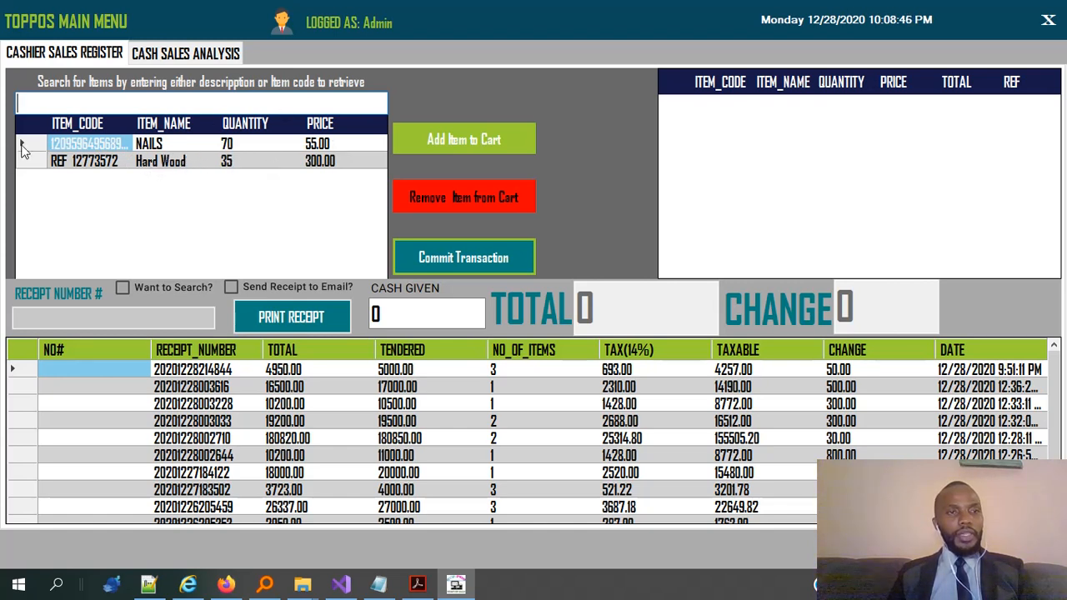
pyautogui.moveTo(25, 150)
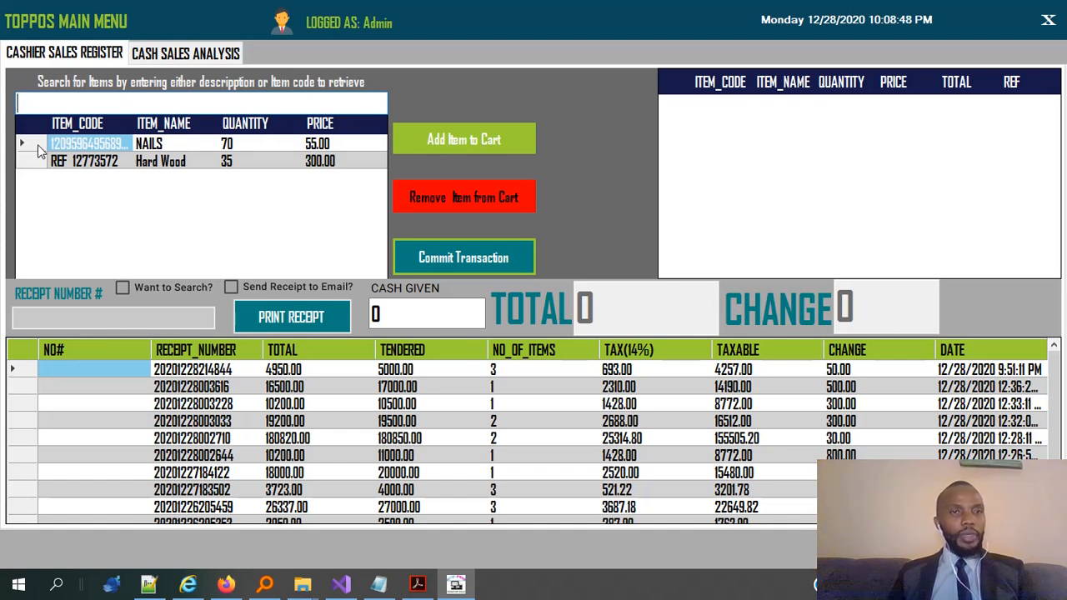
# - Load NAILS from the search results and set quantity 20 for a 1100 total
pyautogui.click(89, 142)
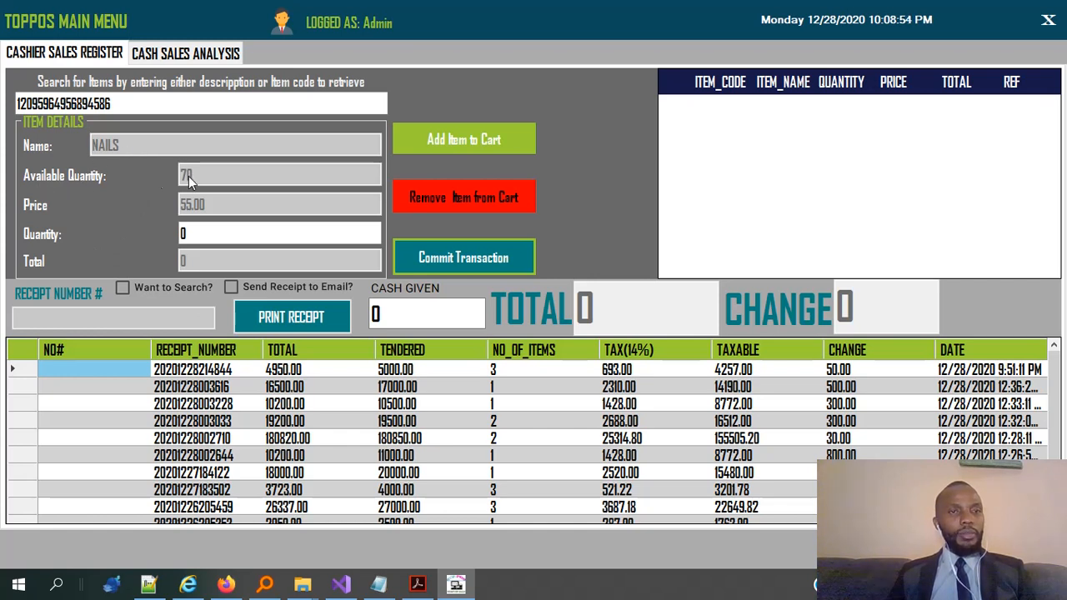
pyautogui.click(279, 233)
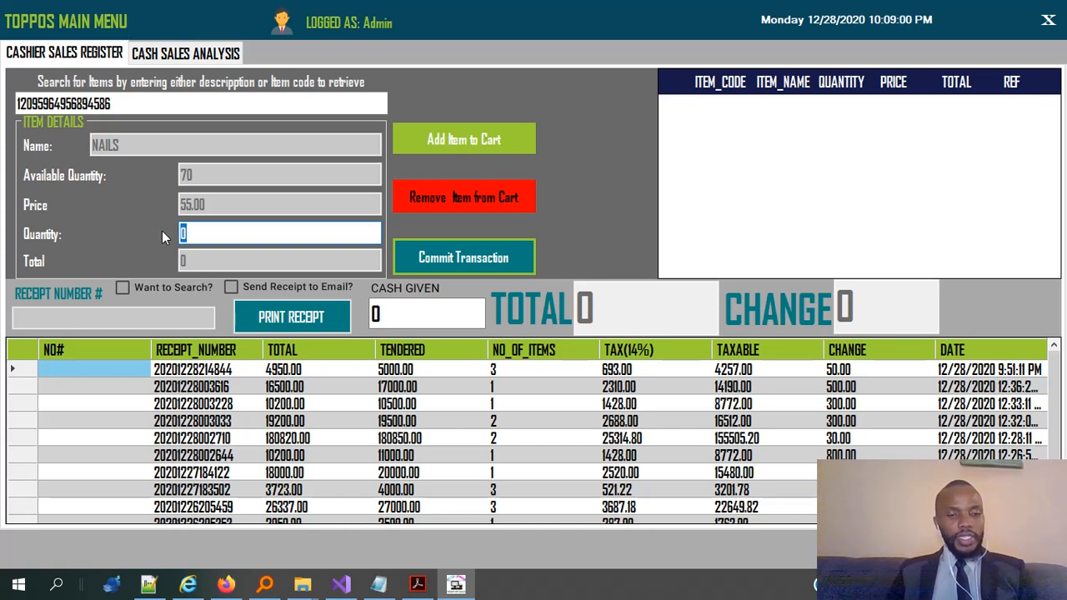
pyautogui.write('20')
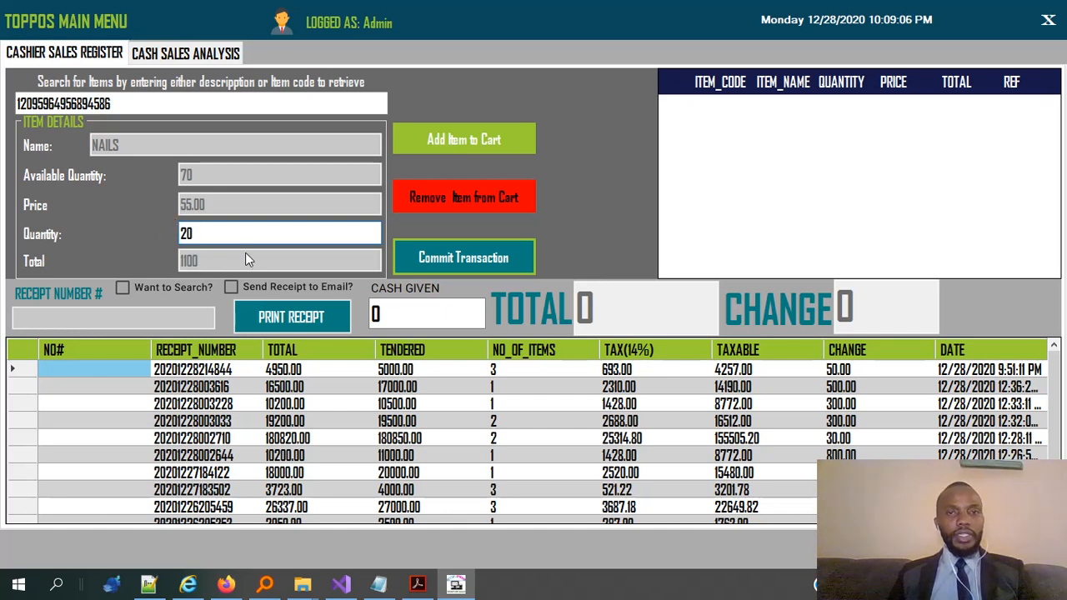
pyautogui.moveTo(351, 147)
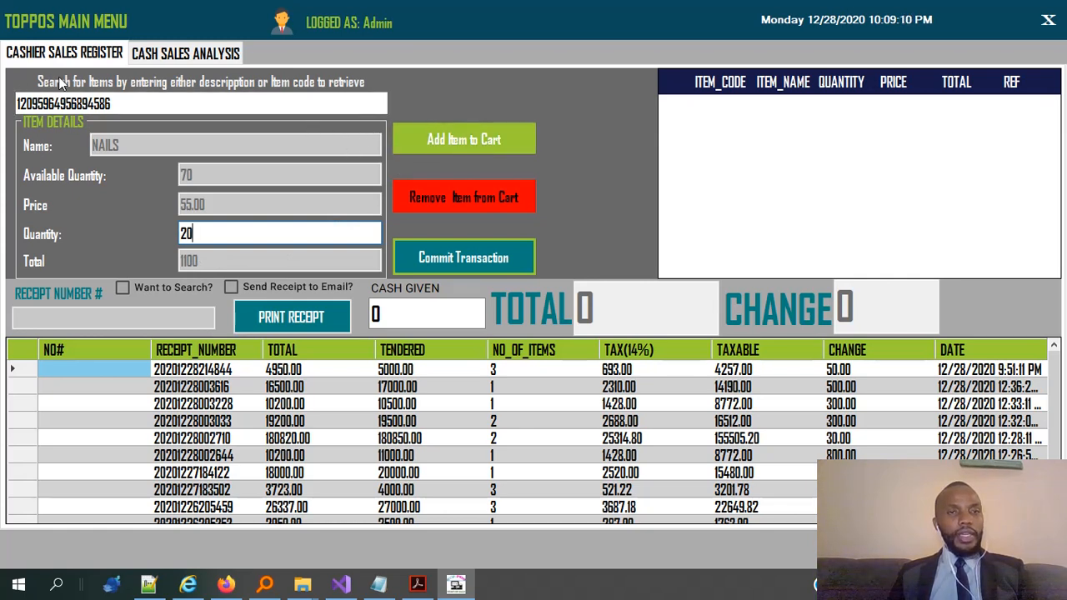
pyautogui.moveTo(517, 102)
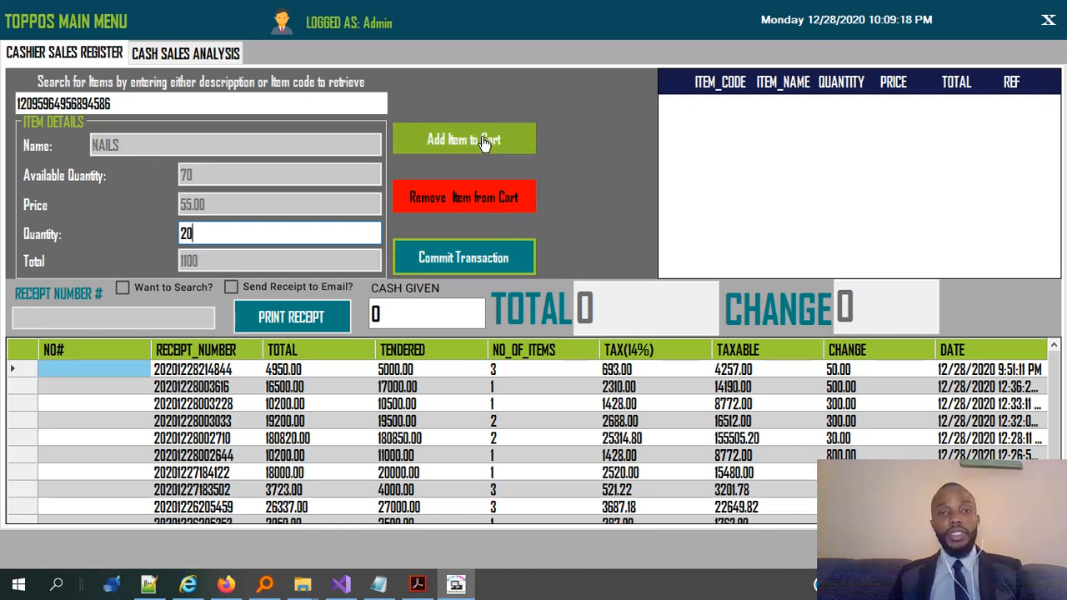
pyautogui.moveTo(866, 134)
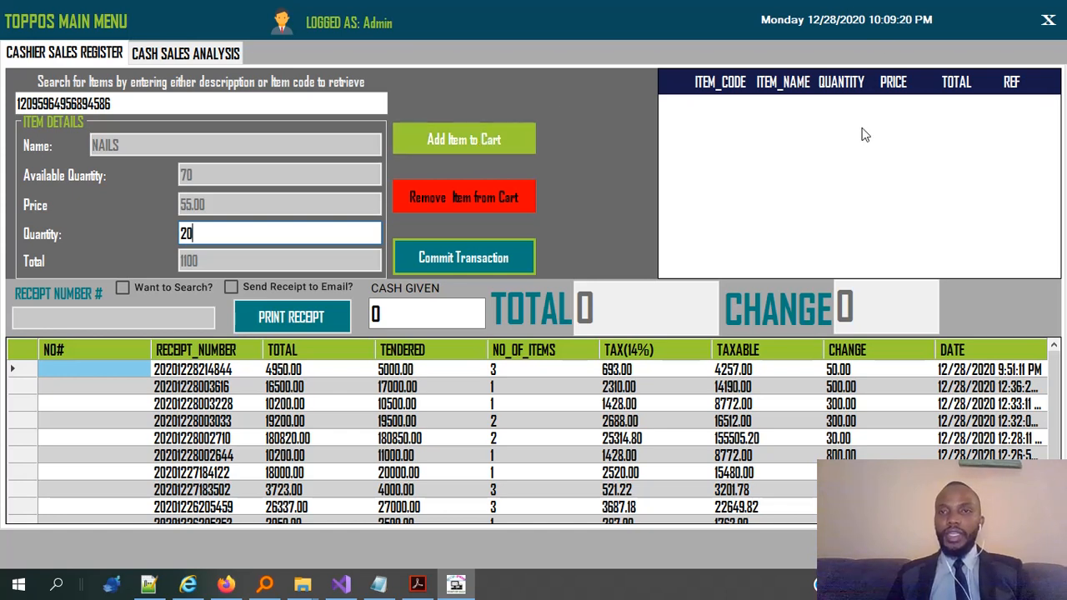
pyautogui.moveTo(825, 102)
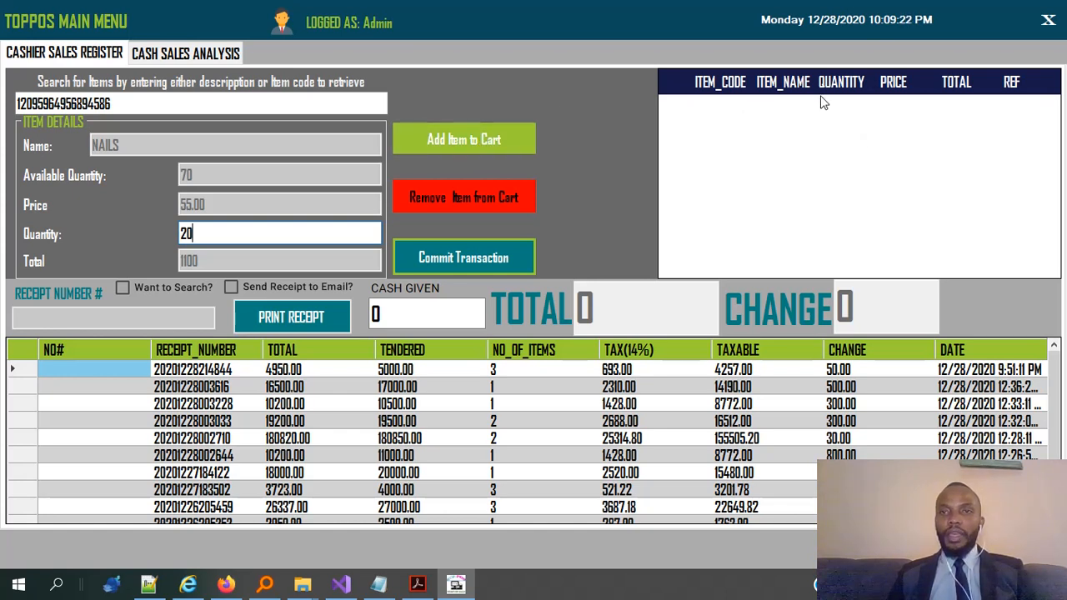
pyautogui.moveTo(956, 161)
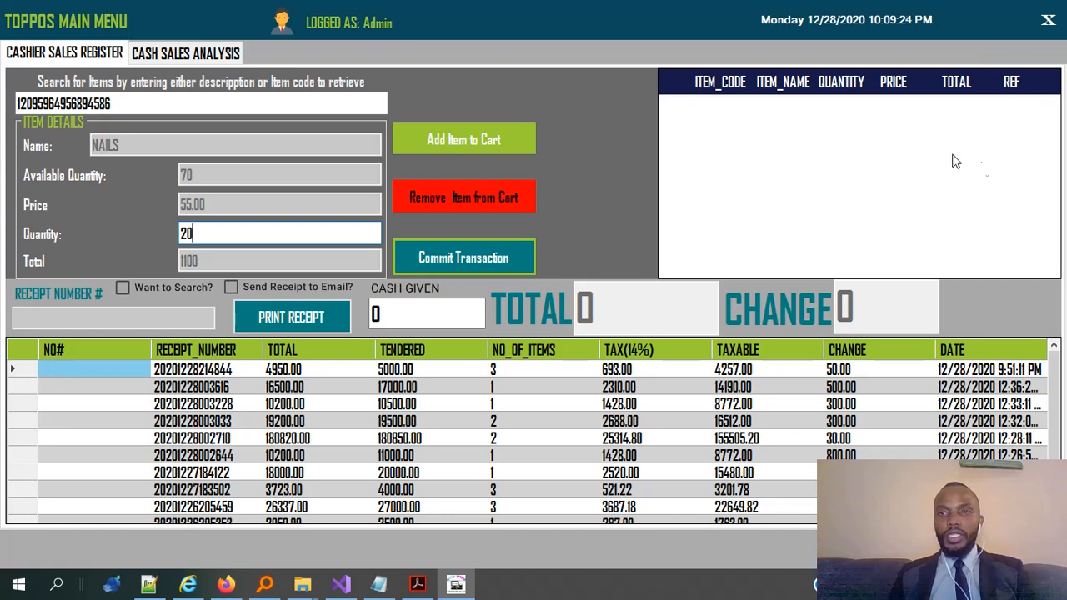
pyautogui.moveTo(851, 110)
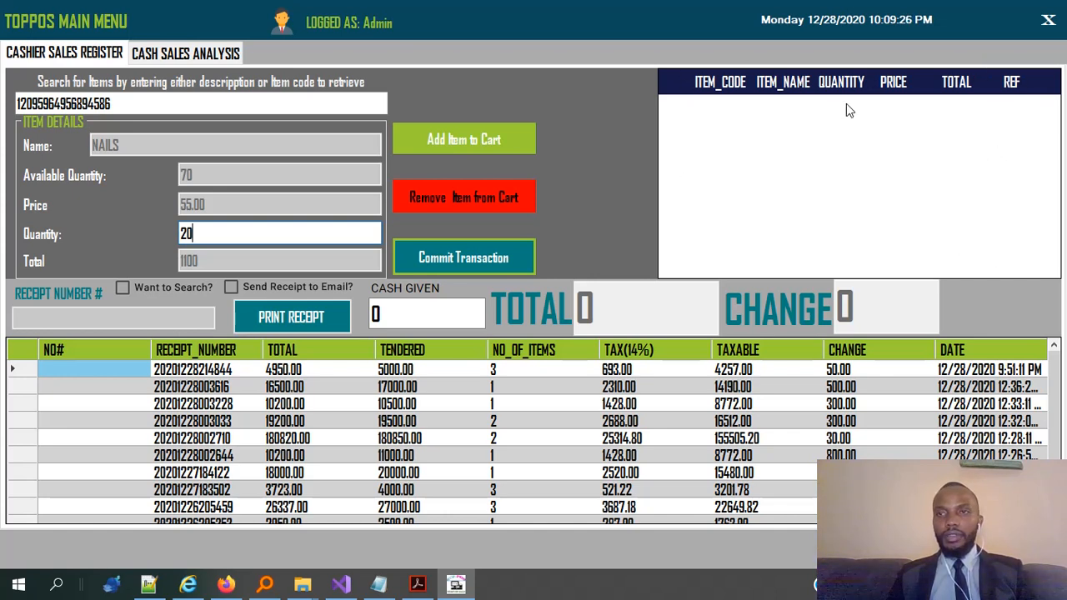
pyautogui.moveTo(748, 115)
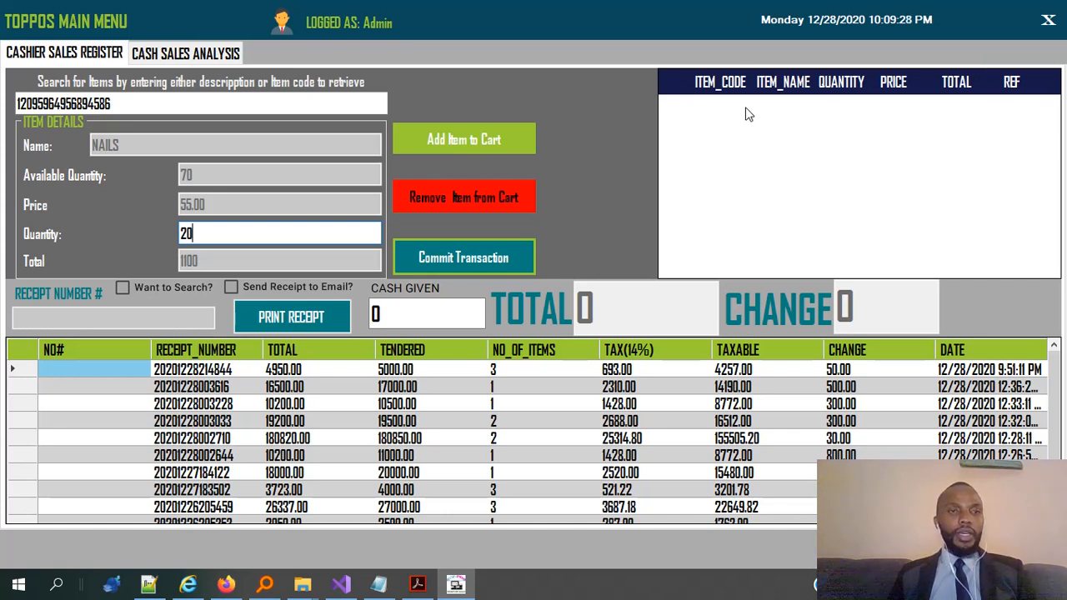
pyautogui.moveTo(463, 257)
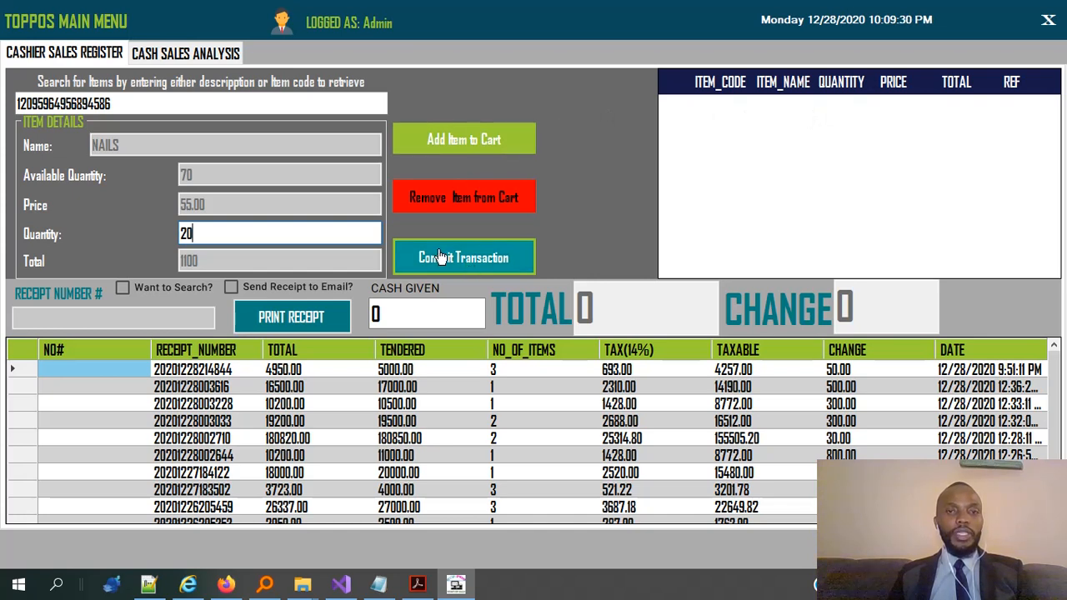
pyautogui.moveTo(371, 158)
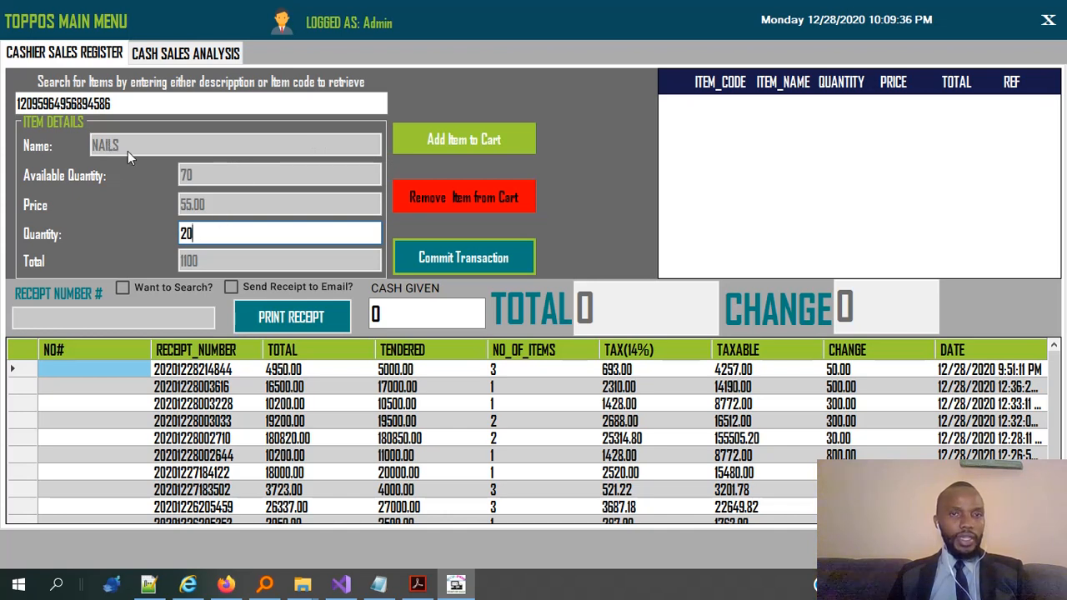
# - Add the 20 NAILS to the cart, then remove that line again
pyautogui.click(463, 140)
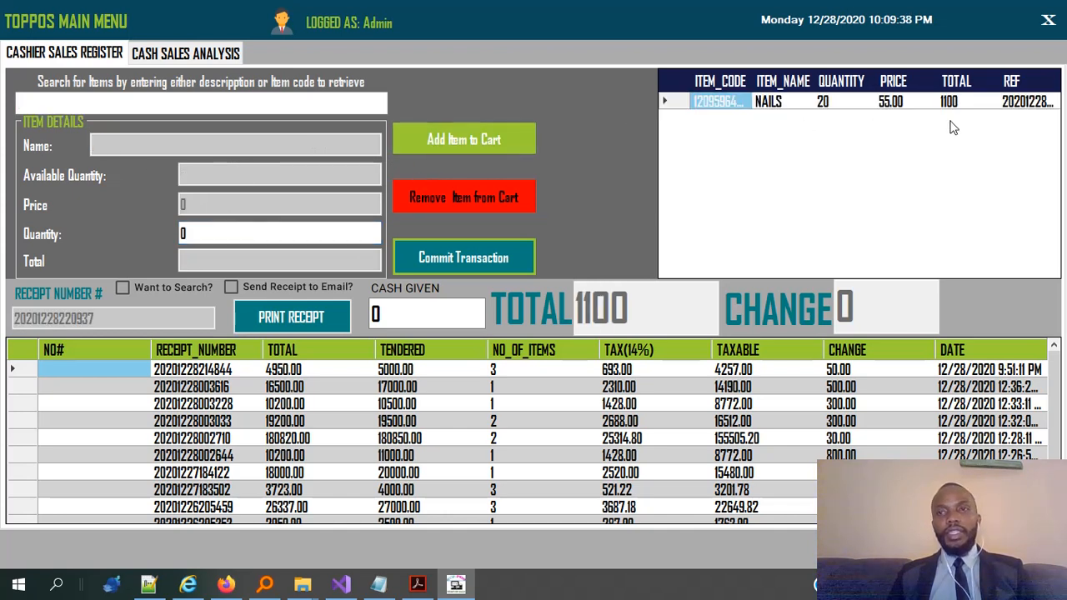
pyautogui.moveTo(527, 115)
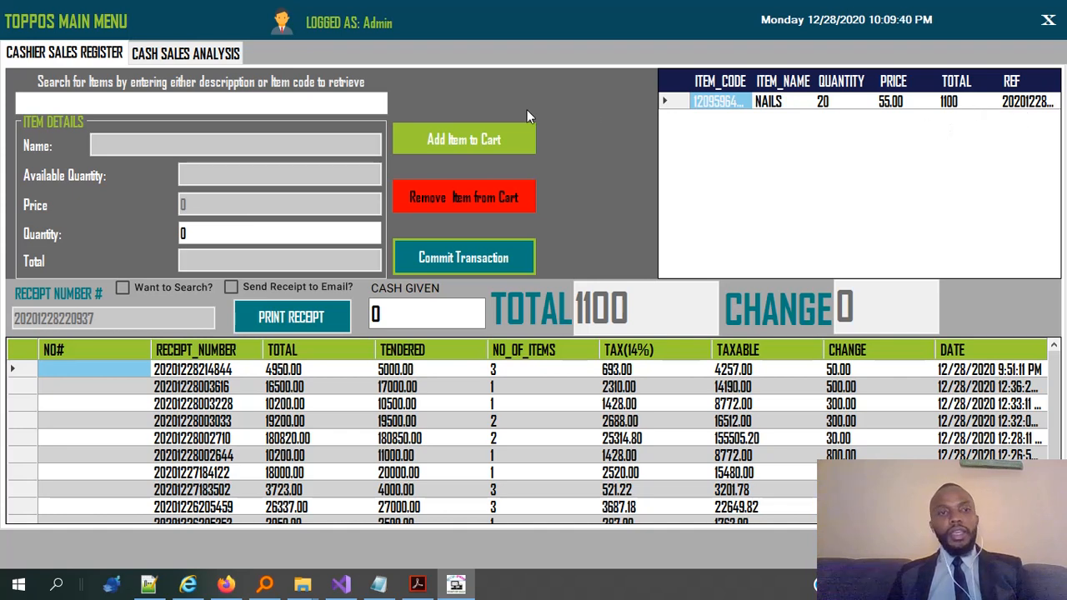
pyautogui.moveTo(671, 106)
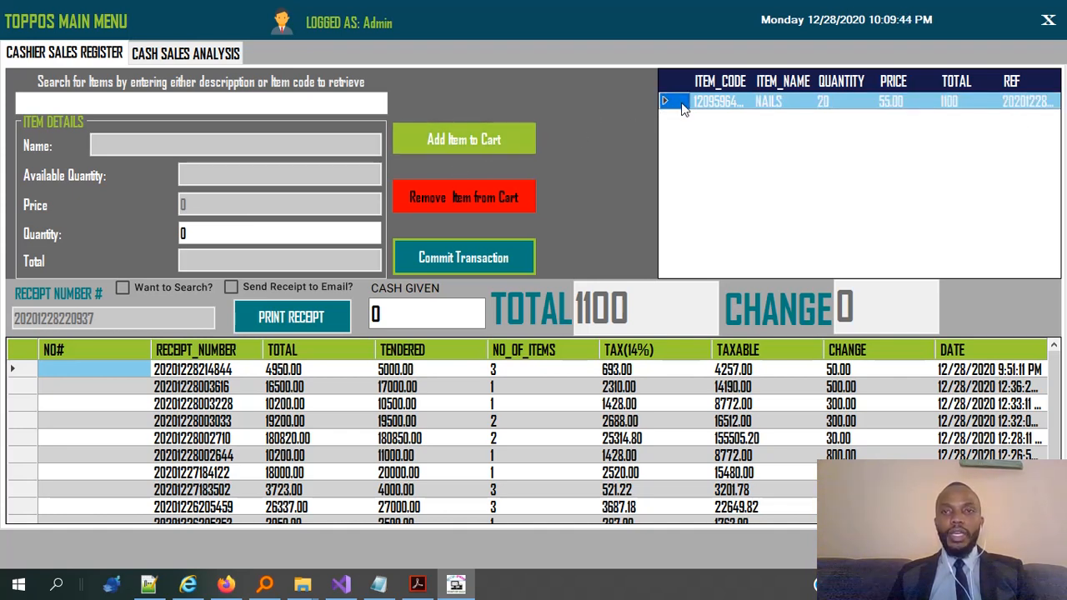
pyautogui.click(464, 197)
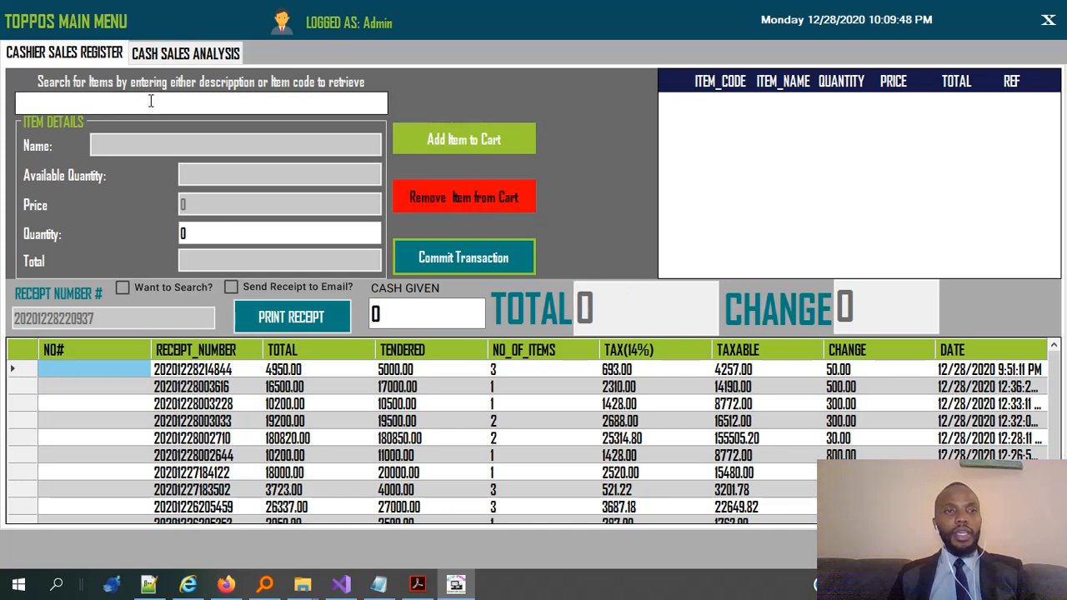
pyautogui.click(200, 101)
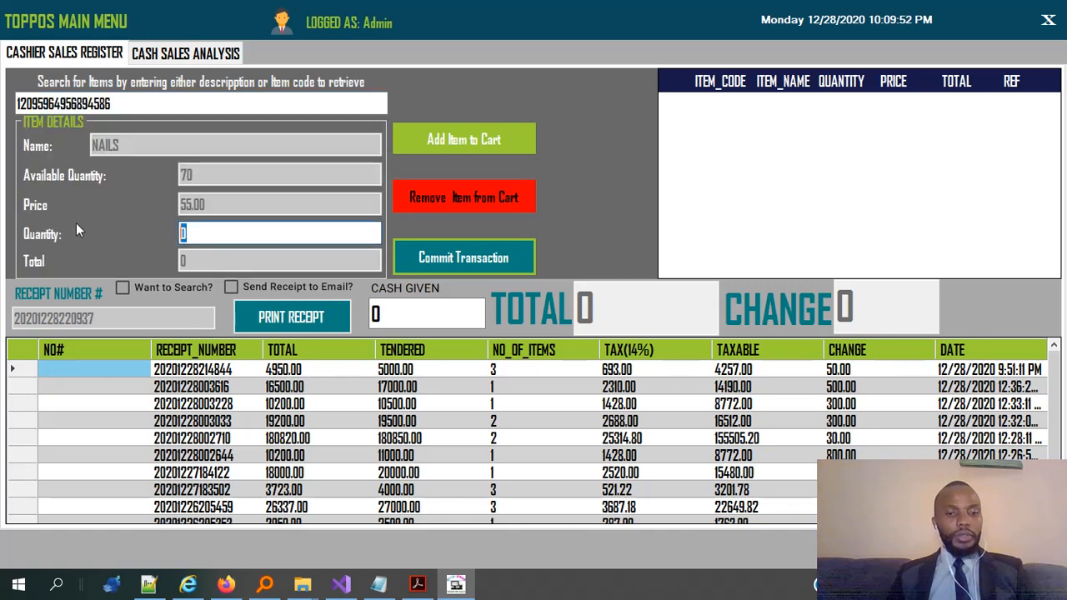
pyautogui.write('25')
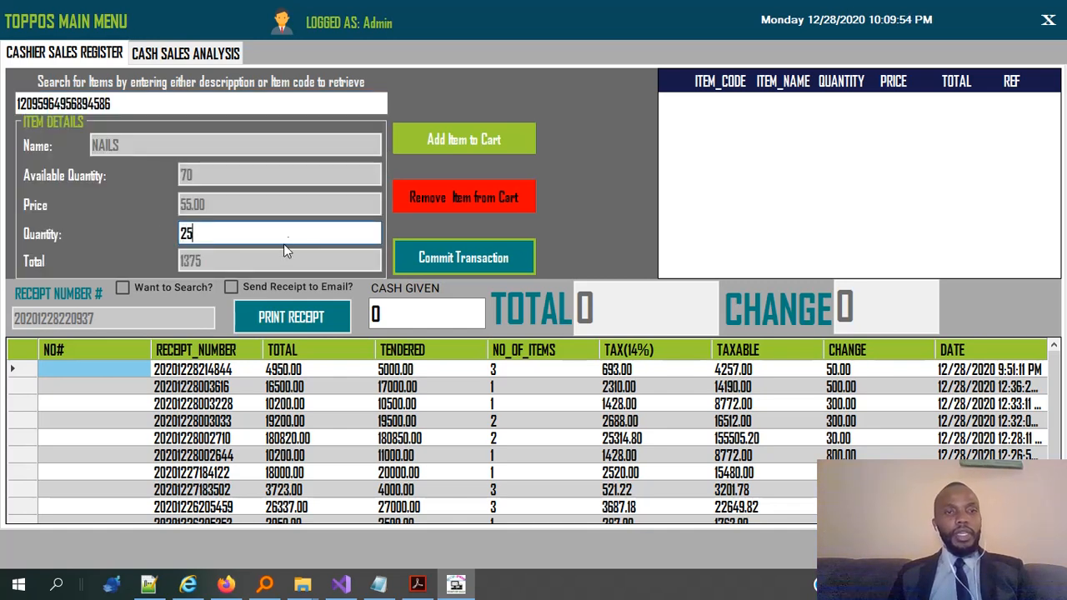
pyautogui.moveTo(457, 201)
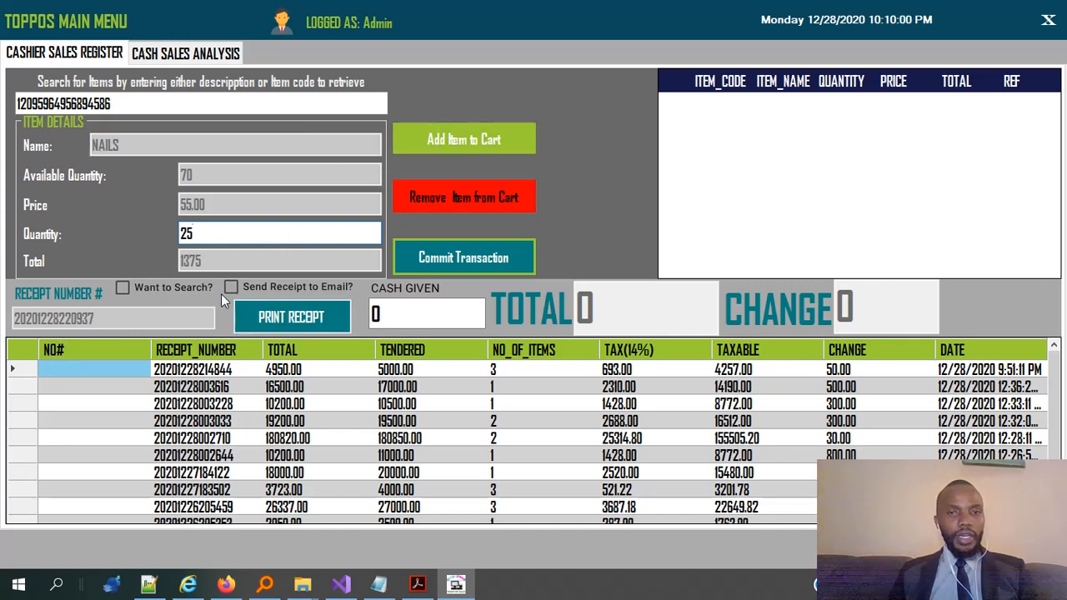
pyautogui.moveTo(621, 314)
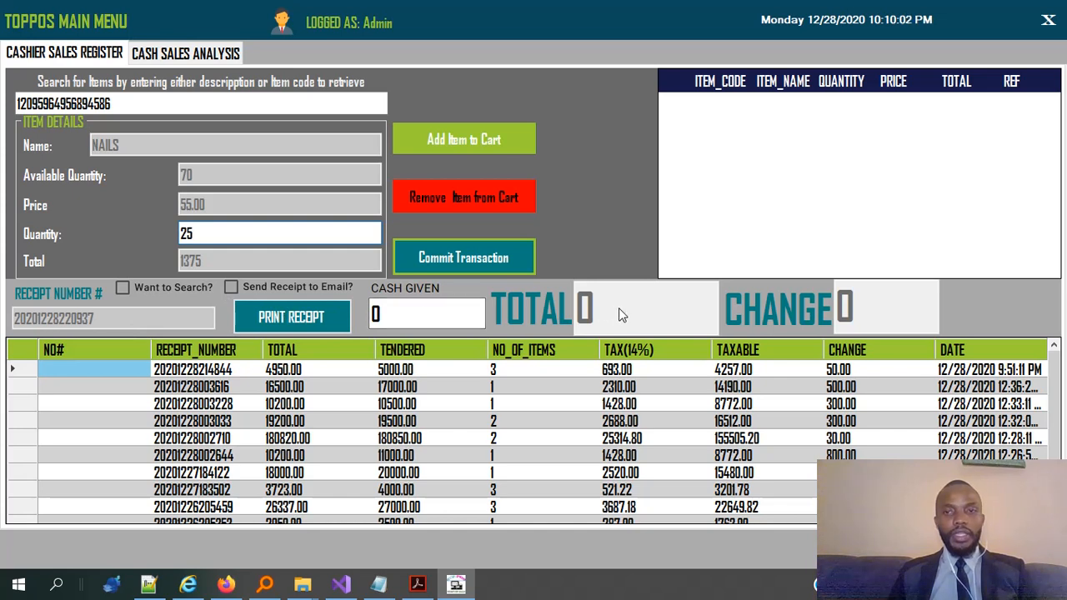
pyautogui.click(426, 314)
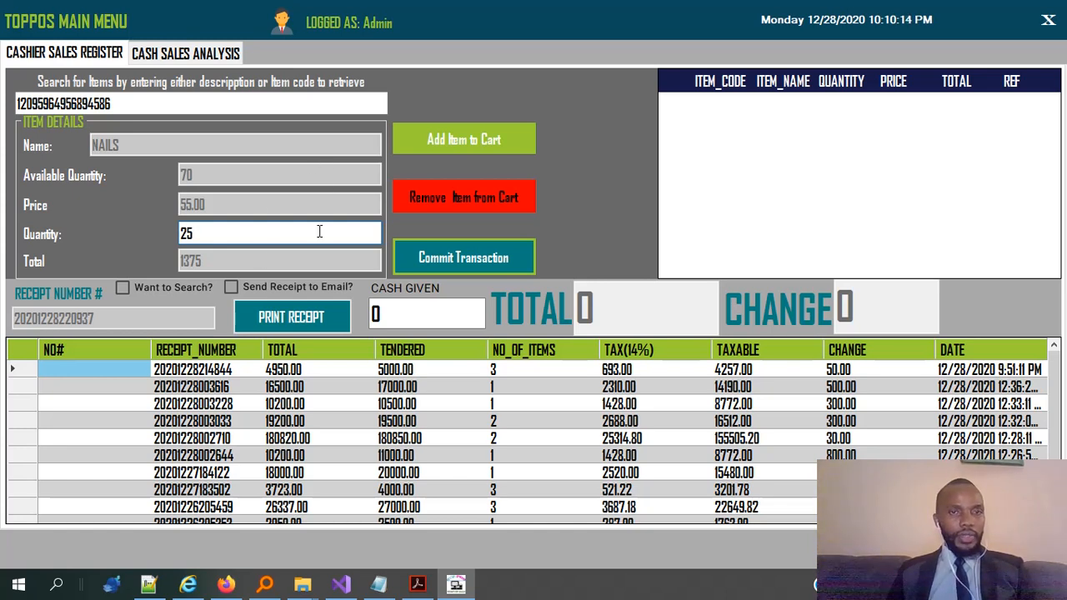
pyautogui.moveTo(464, 139)
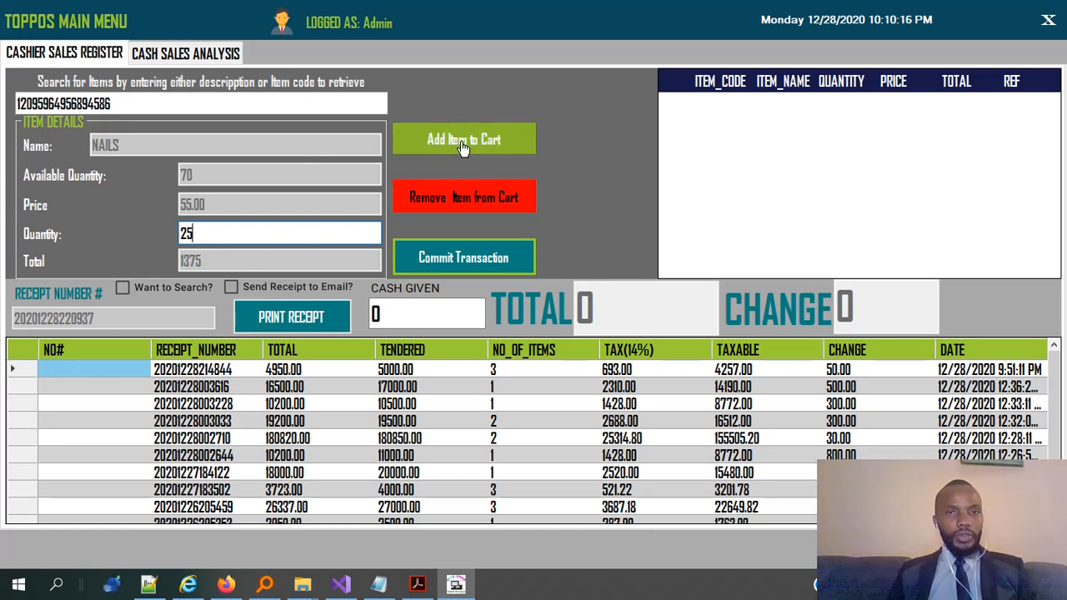
# - Add 25 NAILS to the cart (1375 total) and look up Hard Wood REF_12773572
pyautogui.click(463, 139)
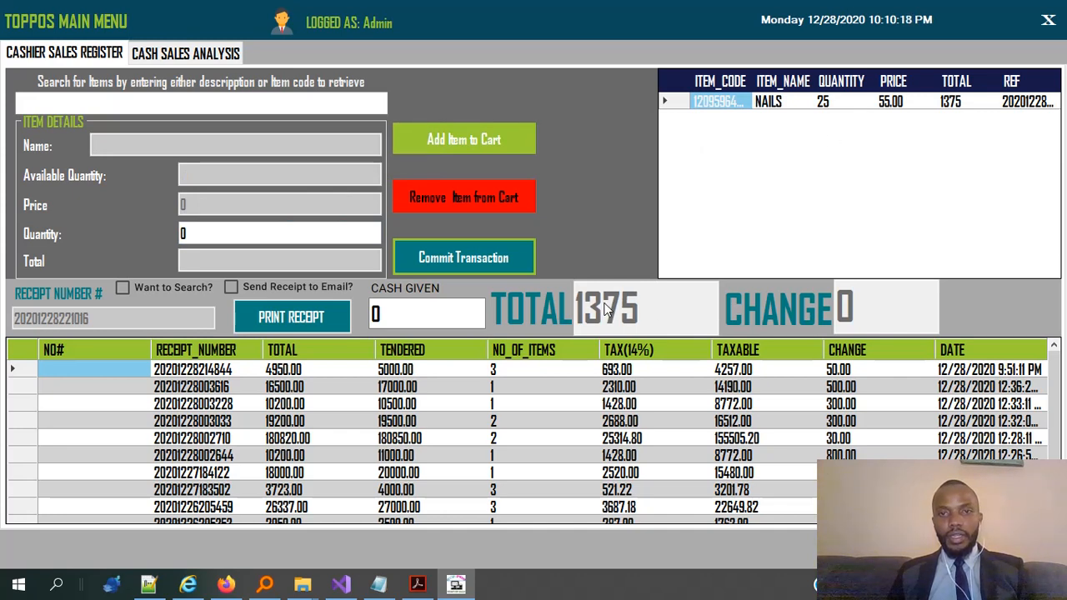
pyautogui.moveTo(596, 321)
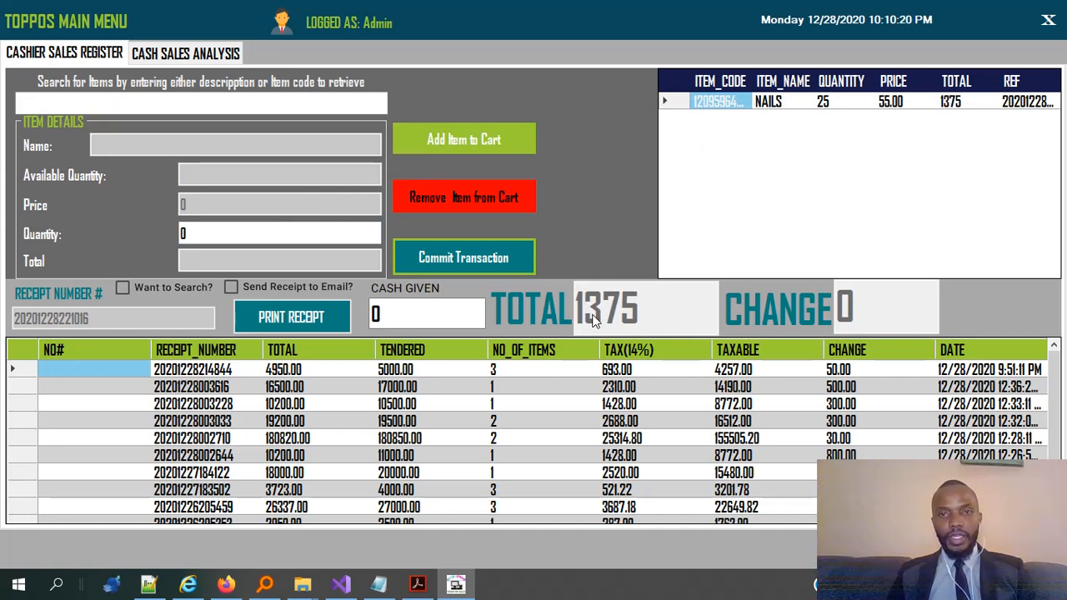
pyautogui.click(200, 102)
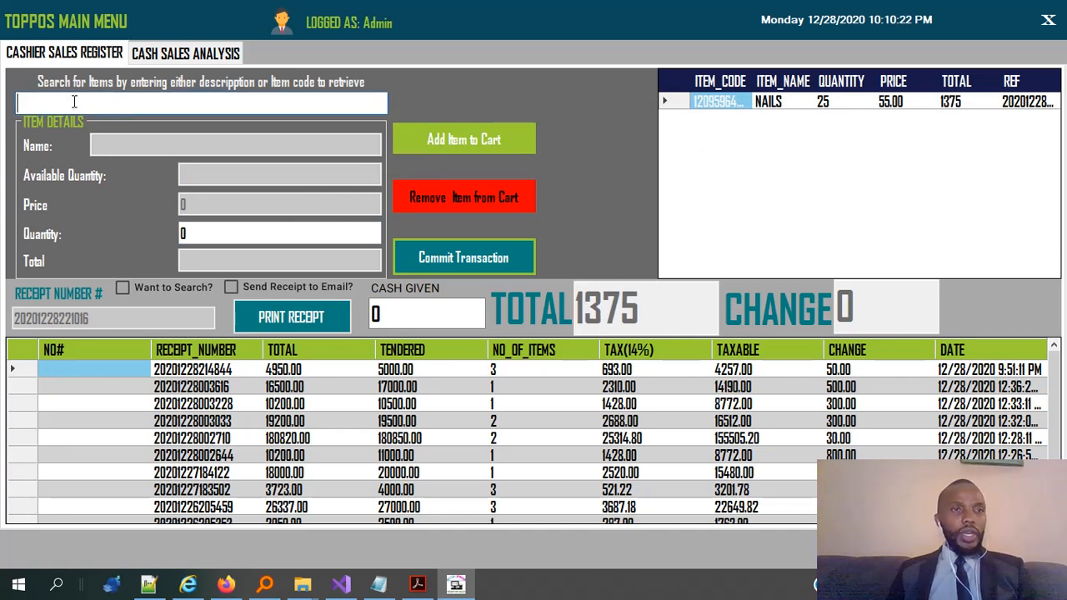
pyautogui.click(200, 103)
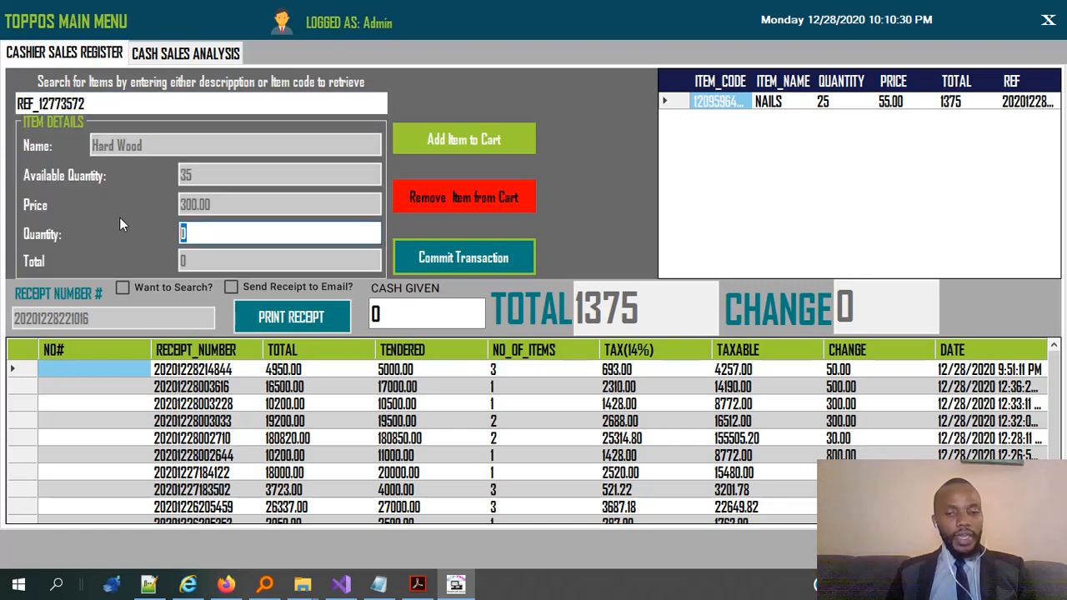
# - Add 10 units of Hard Wood at 3000 to the cart, making the total 4375
pyautogui.write('10')
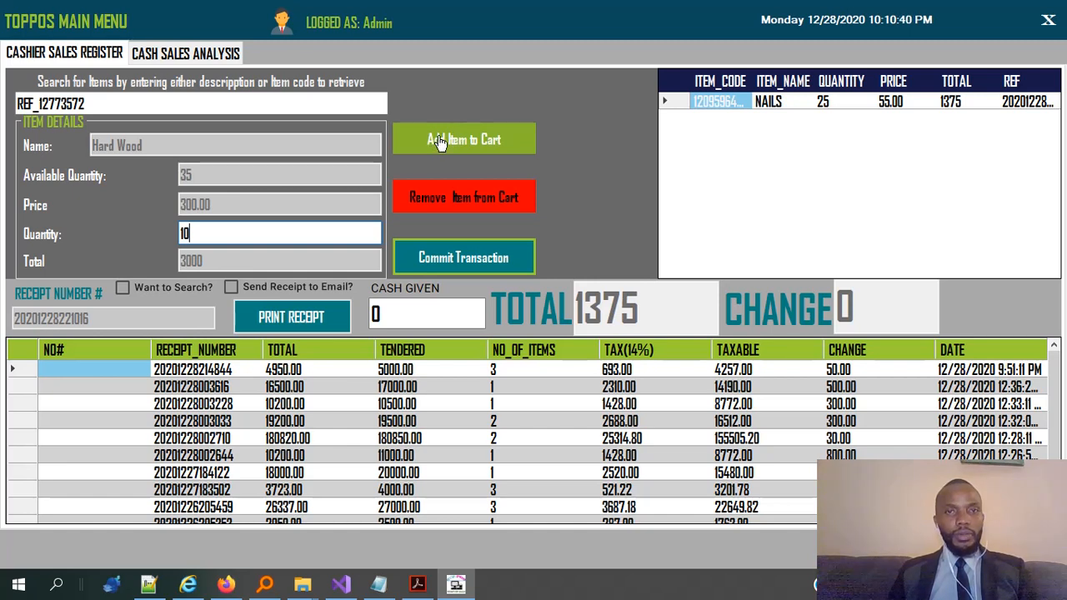
pyautogui.click(463, 139)
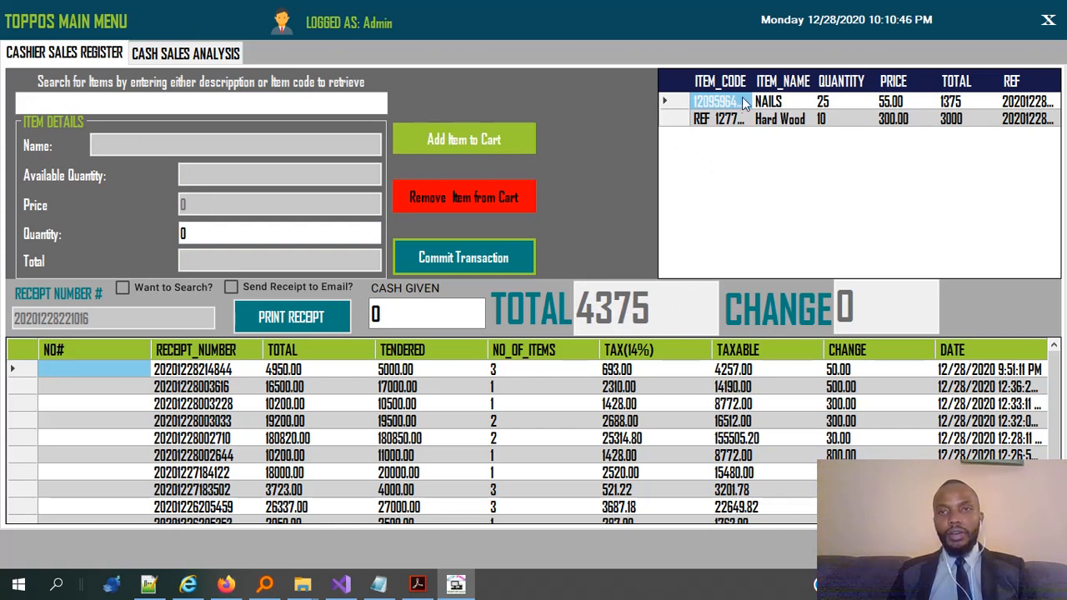
pyautogui.moveTo(870, 129)
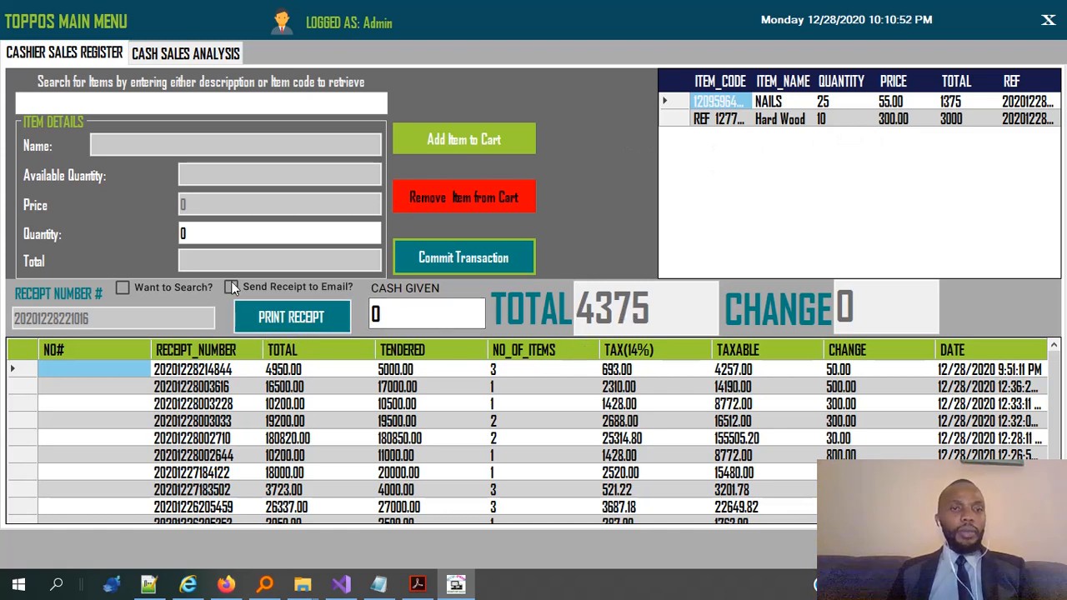
# - Enter 5000 as the cash given against the 4375 sale total
pyautogui.click(426, 314)
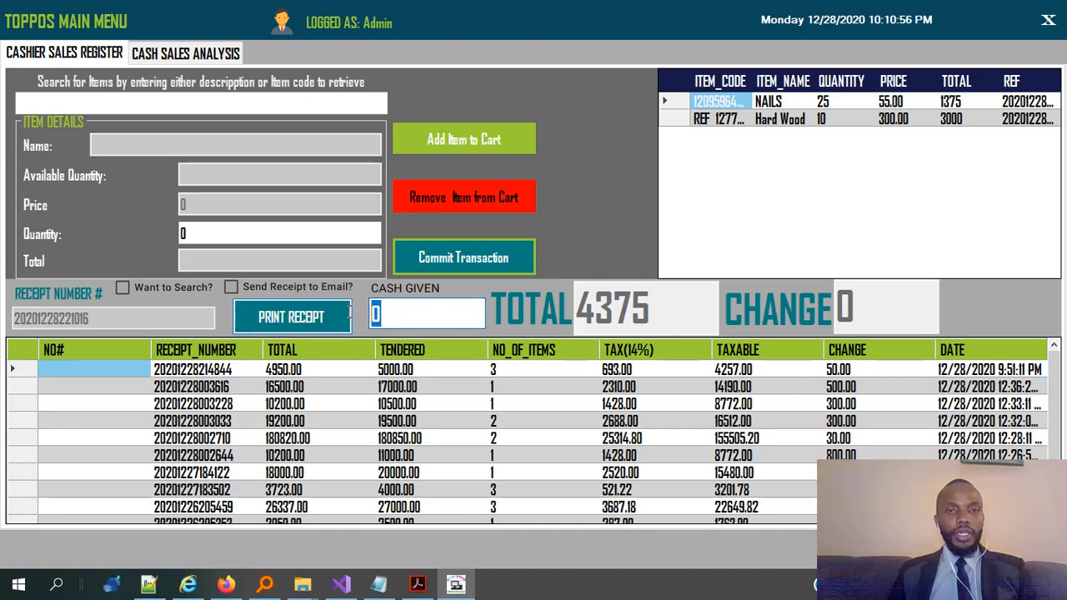
pyautogui.write('5000')
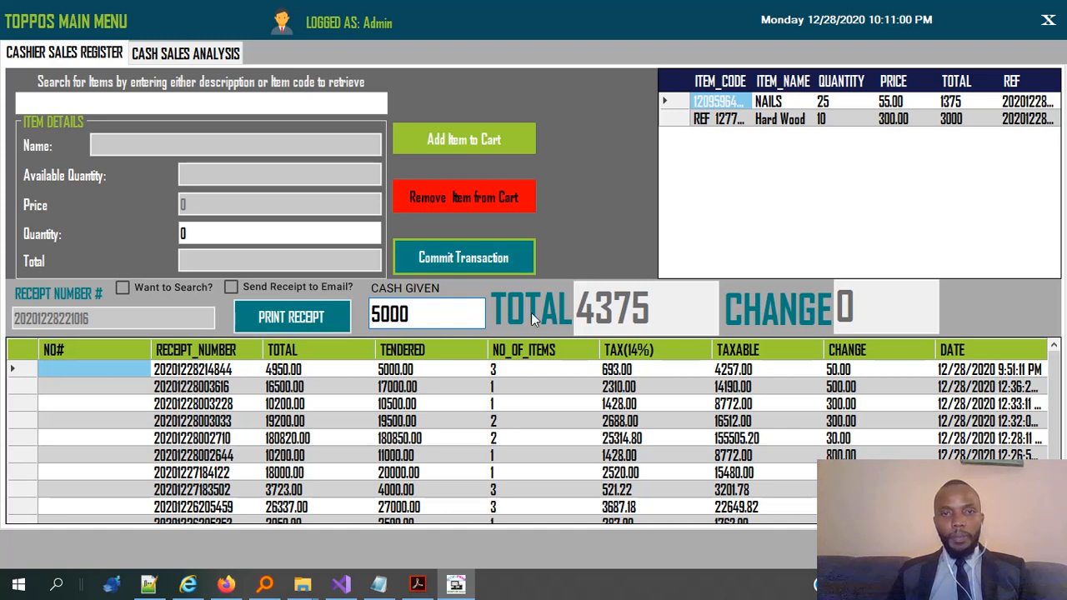
pyautogui.moveTo(496, 300)
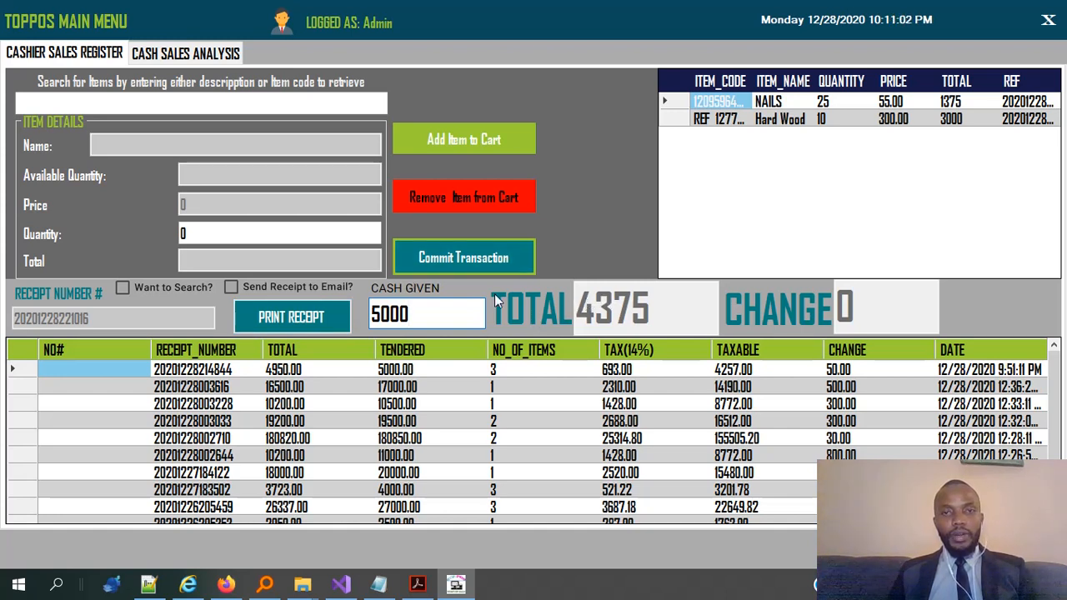
pyautogui.click(426, 313)
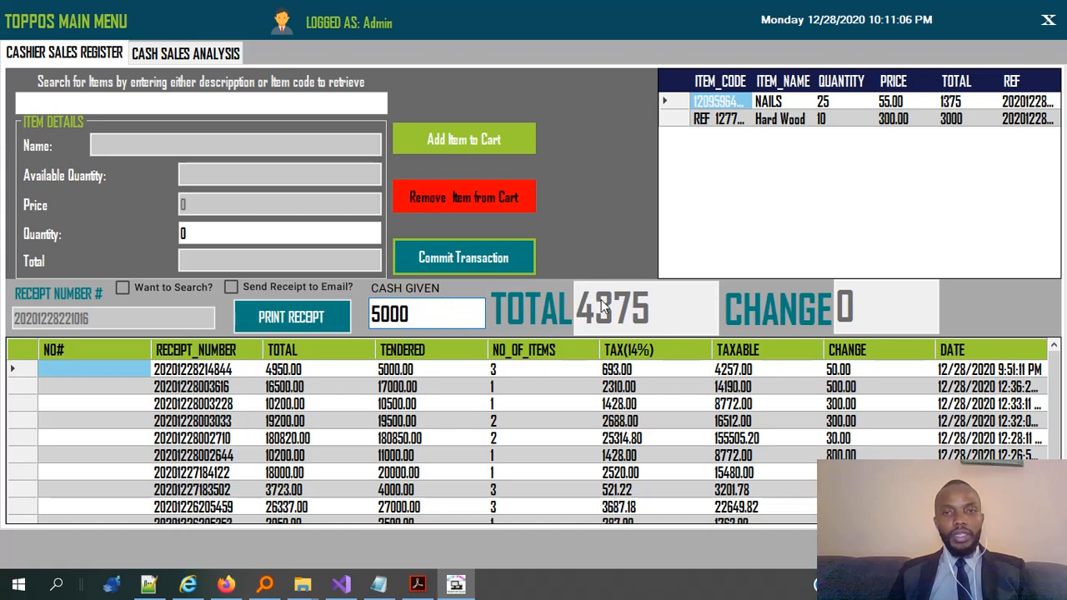
pyautogui.moveTo(696, 229)
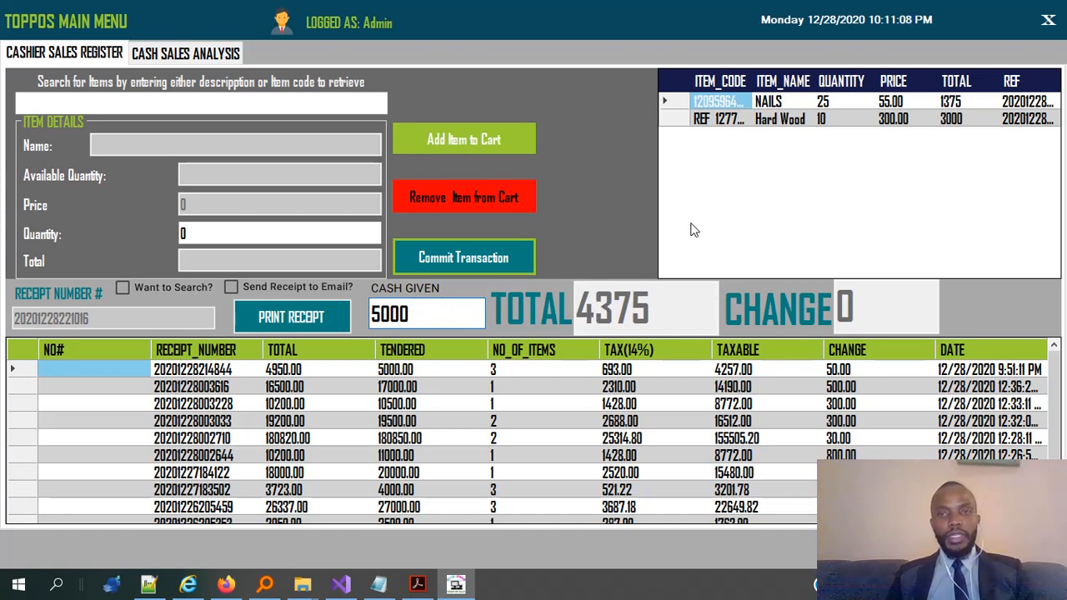
pyautogui.moveTo(677, 235)
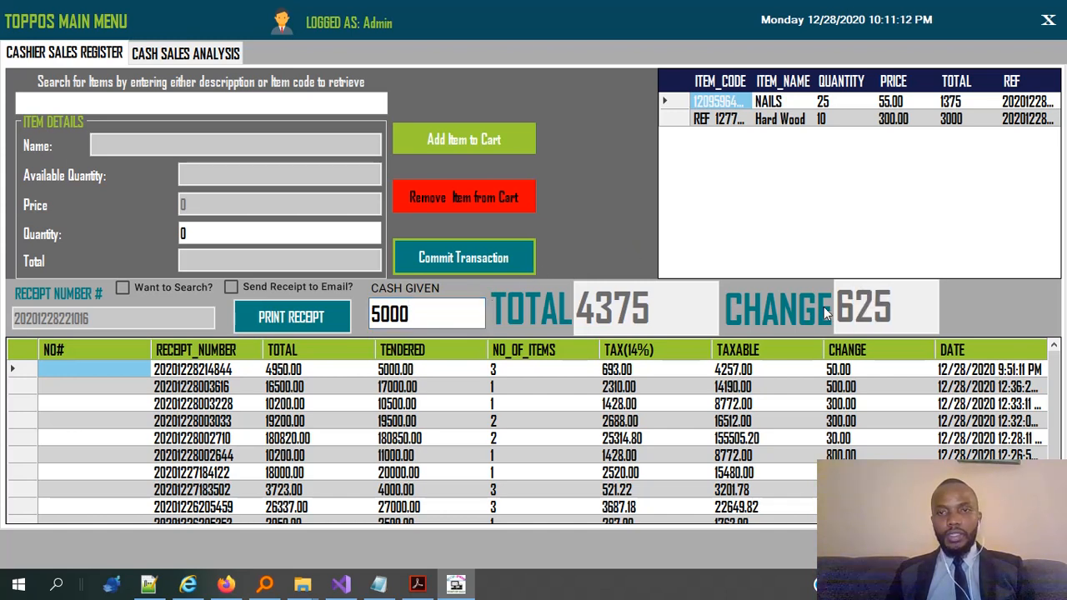
pyautogui.moveTo(892, 321)
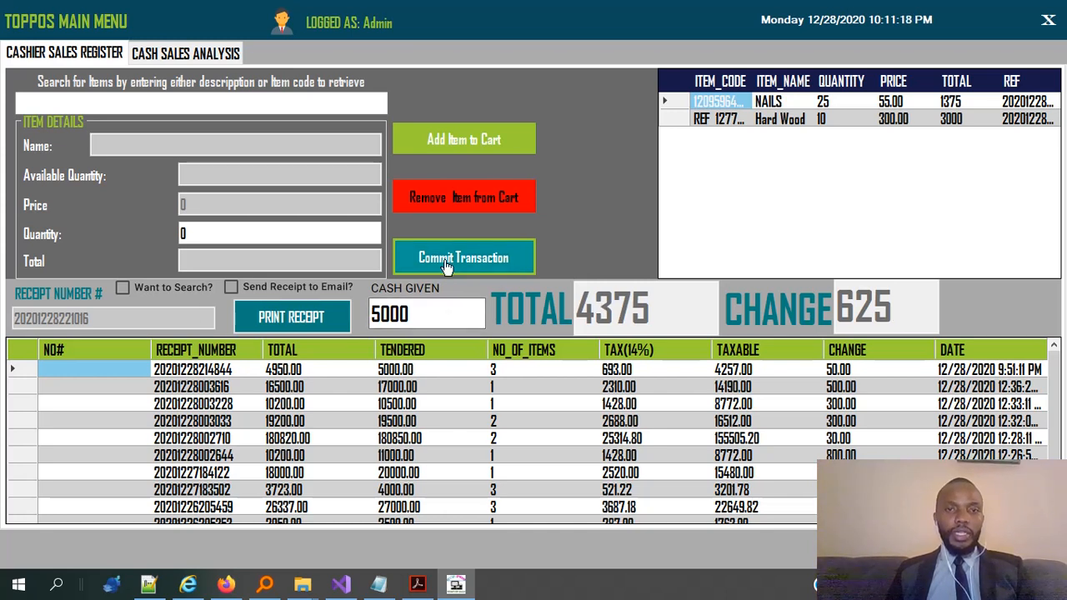
pyautogui.moveTo(504, 358)
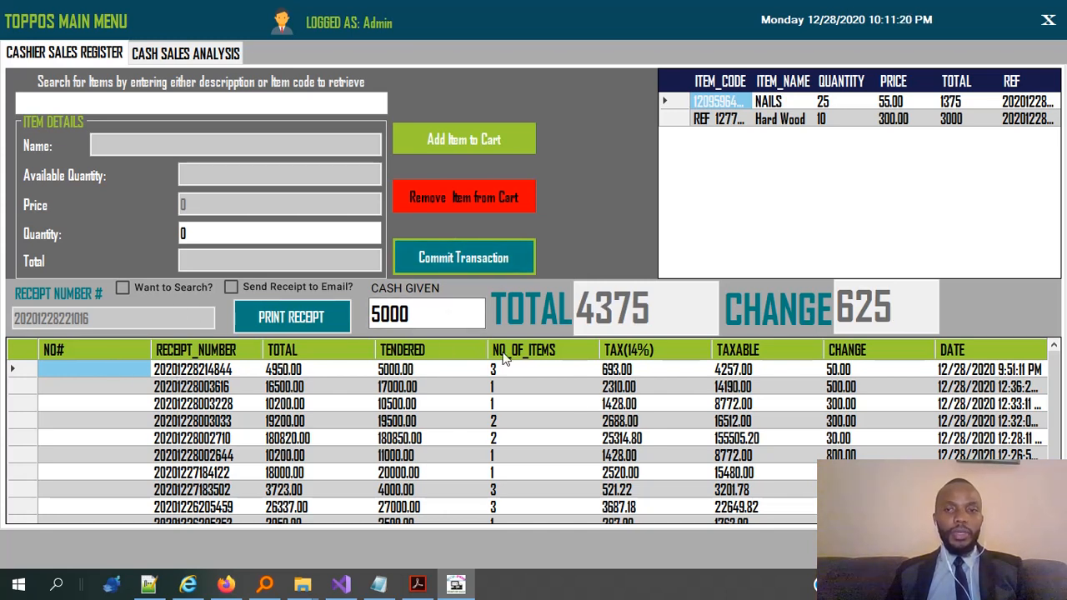
pyautogui.moveTo(629, 235)
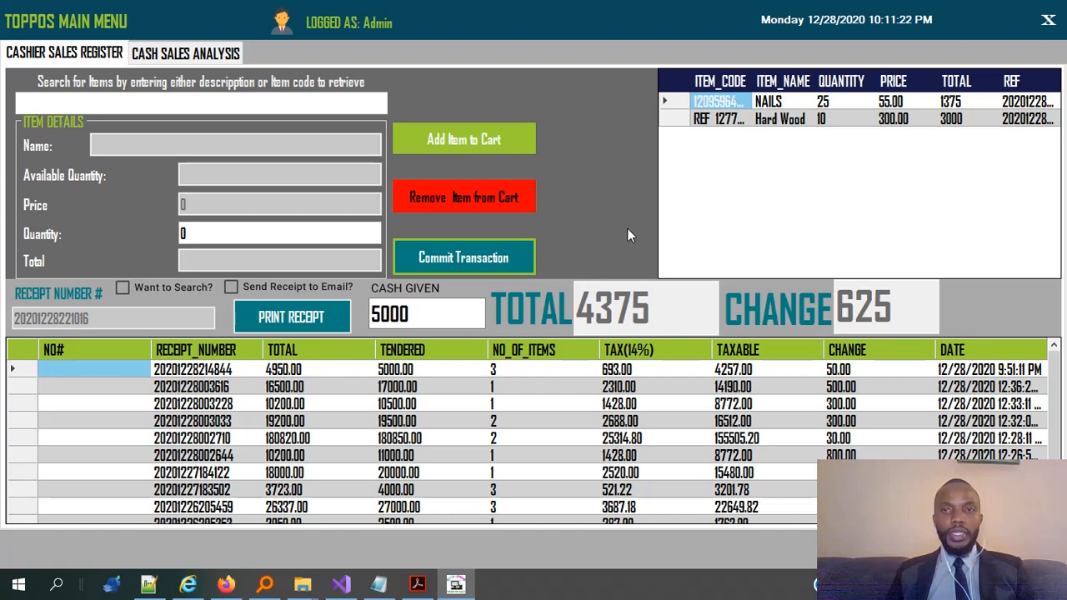
pyautogui.moveTo(263, 279)
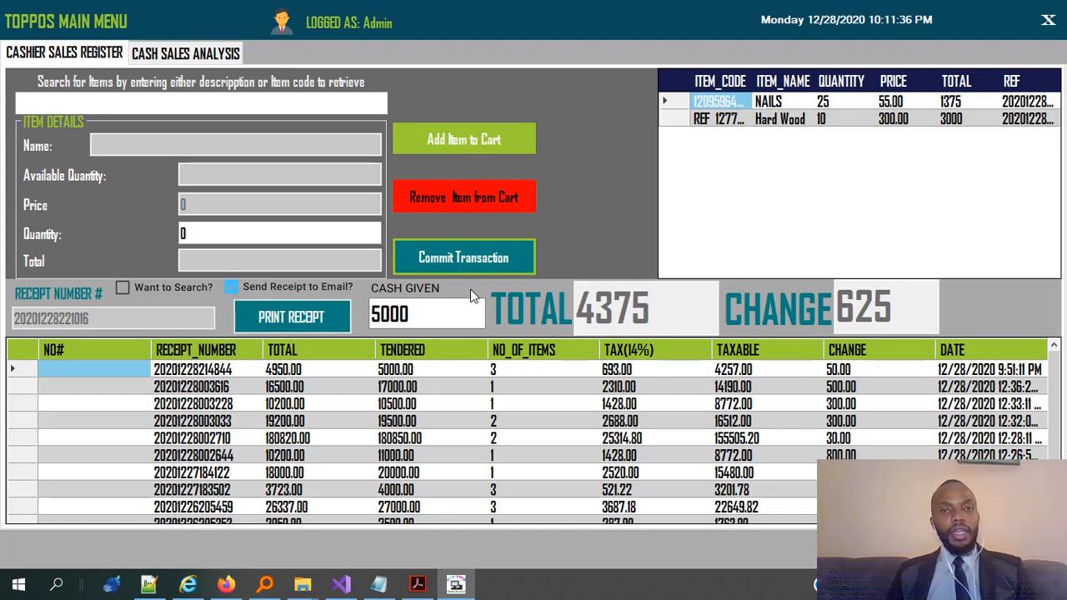
# - Commit and confirm the 4375 sale paid with 5000, dismissing the success message
pyautogui.click(464, 257)
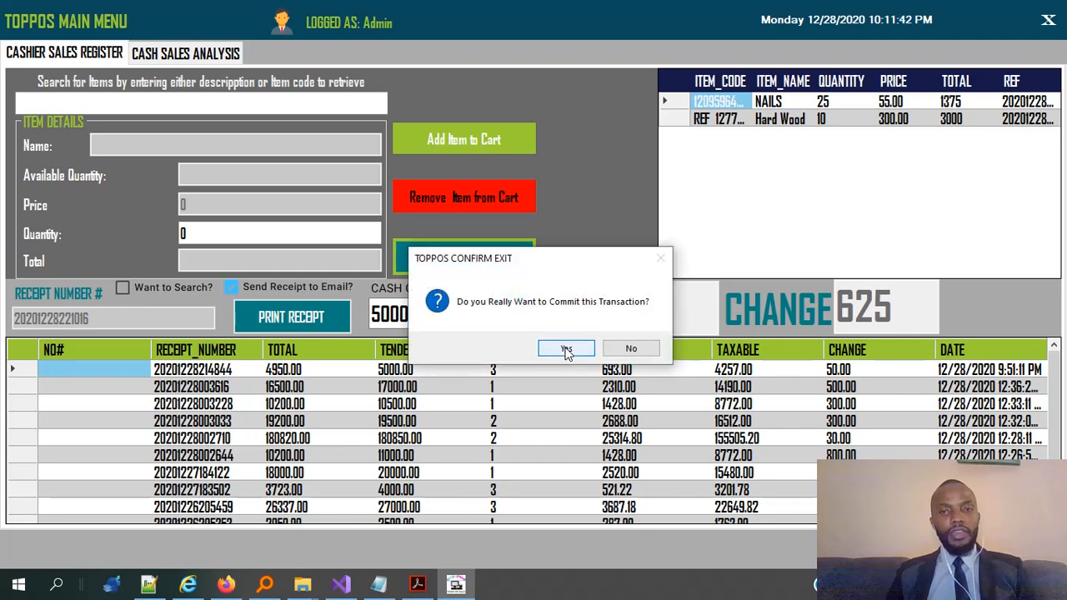
pyautogui.click(566, 347)
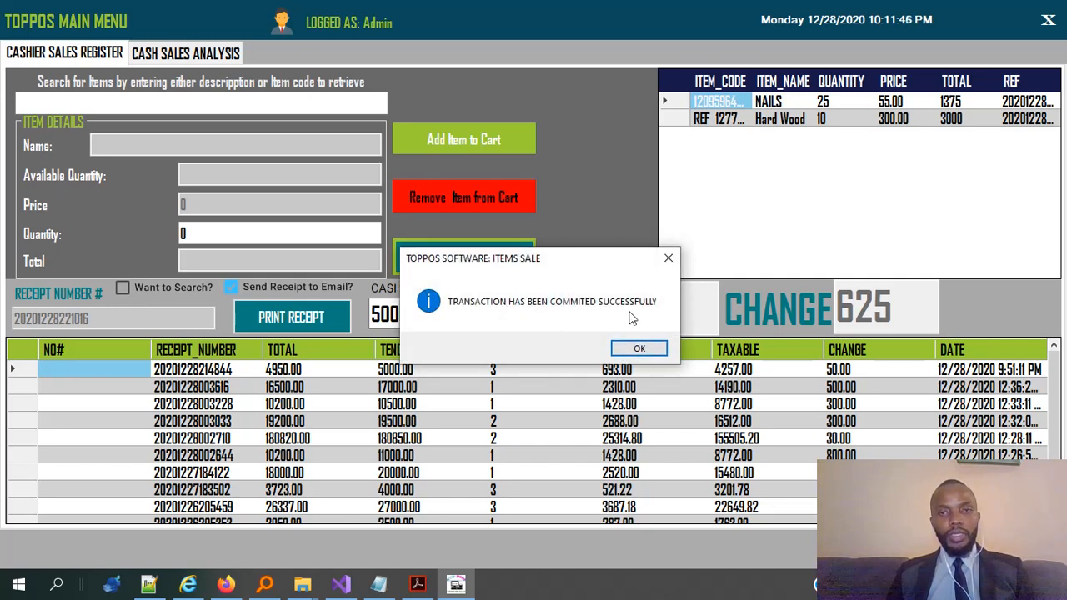
pyautogui.click(640, 348)
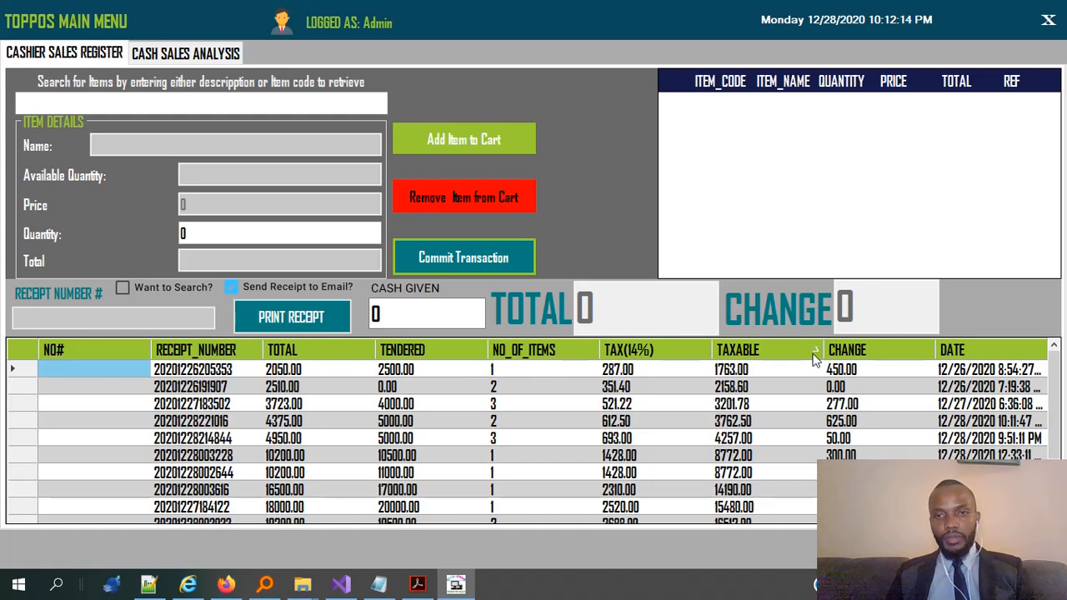
pyautogui.moveTo(875, 364)
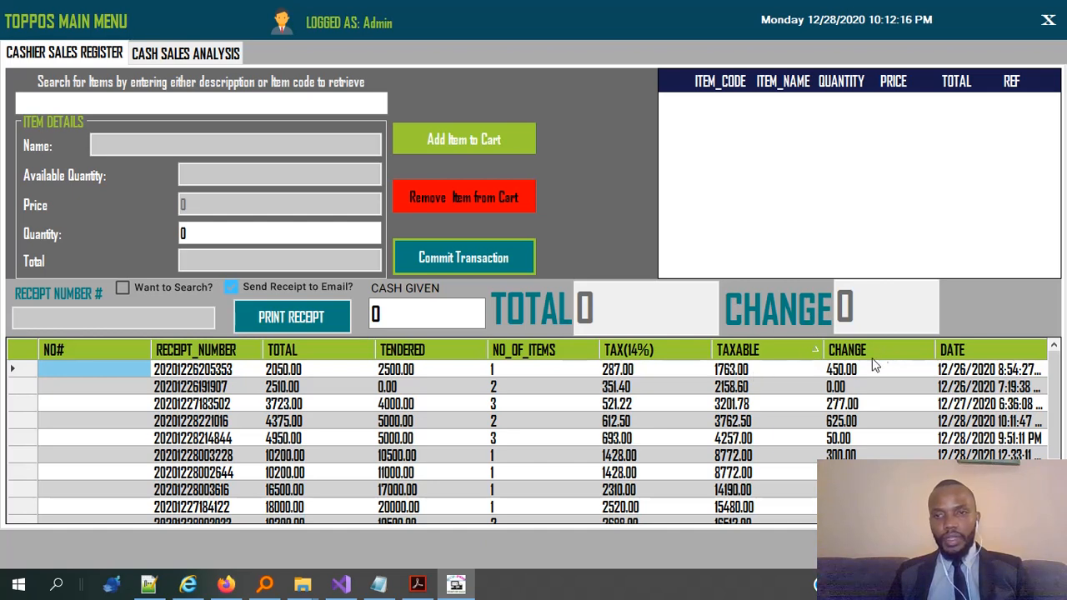
pyautogui.moveTo(925, 357)
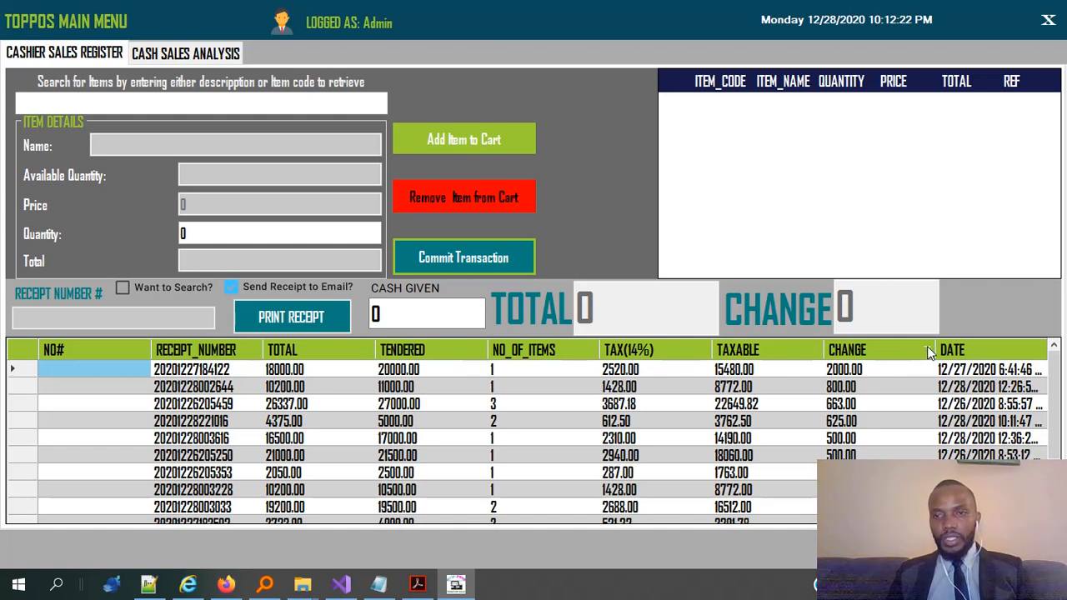
pyautogui.moveTo(799, 356)
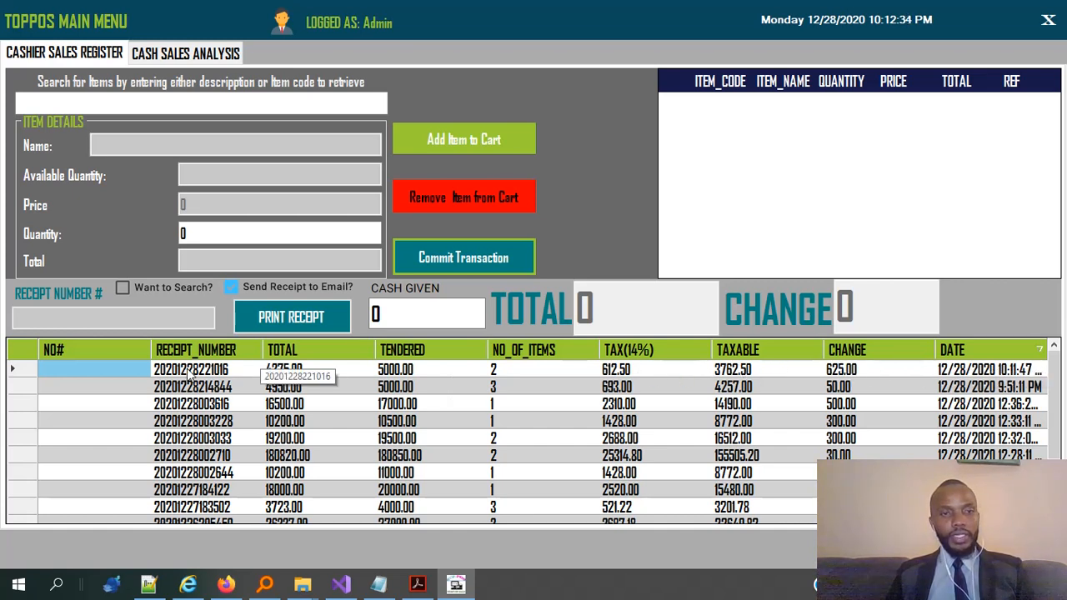
pyautogui.moveTo(553, 379)
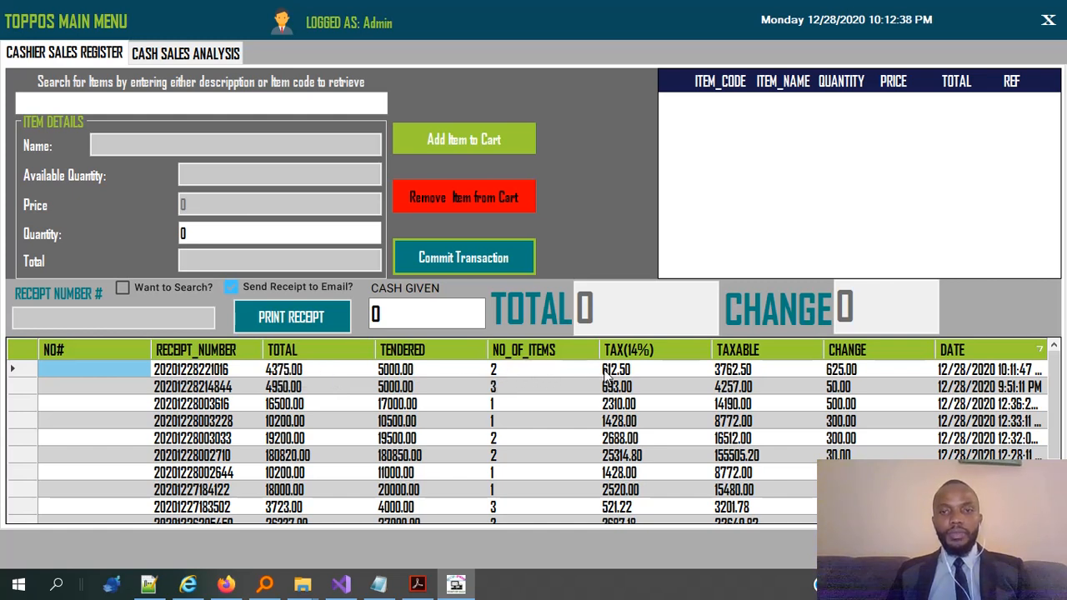
pyautogui.moveTo(600, 367)
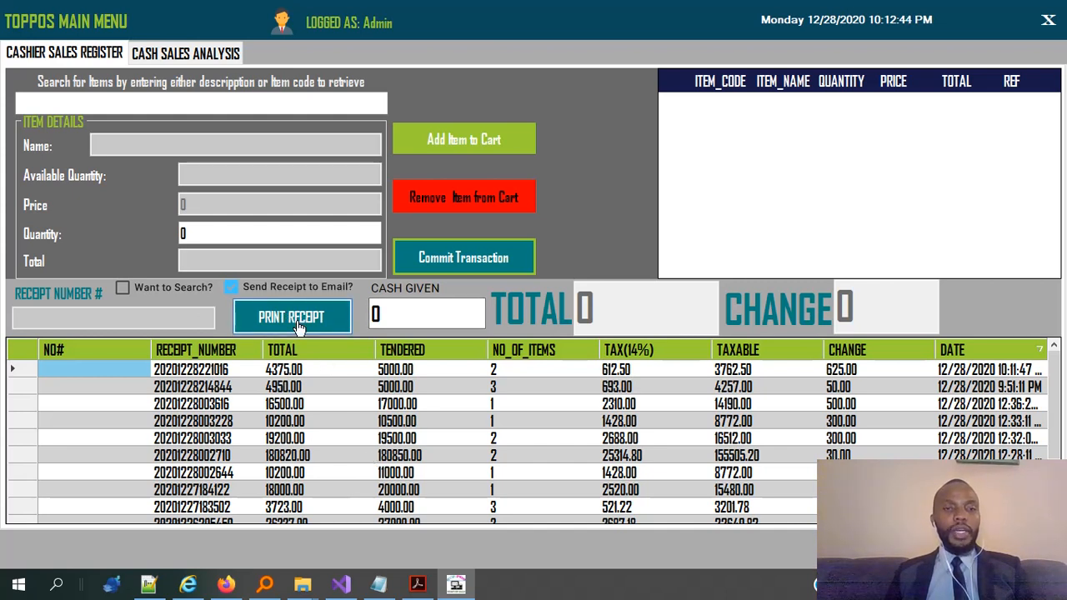
pyautogui.moveTo(255, 312)
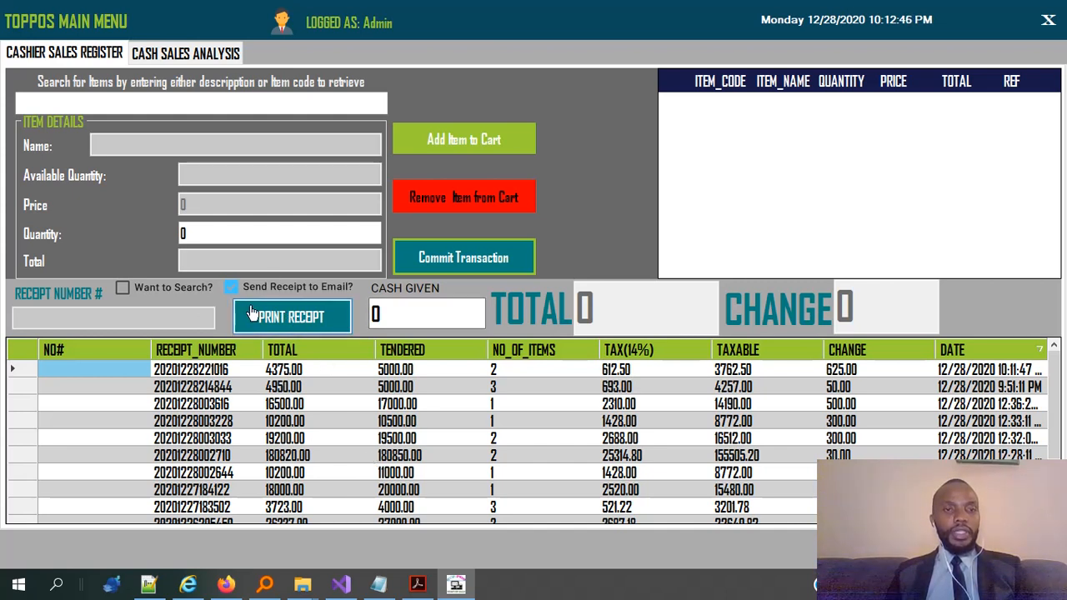
pyautogui.moveTo(302, 321)
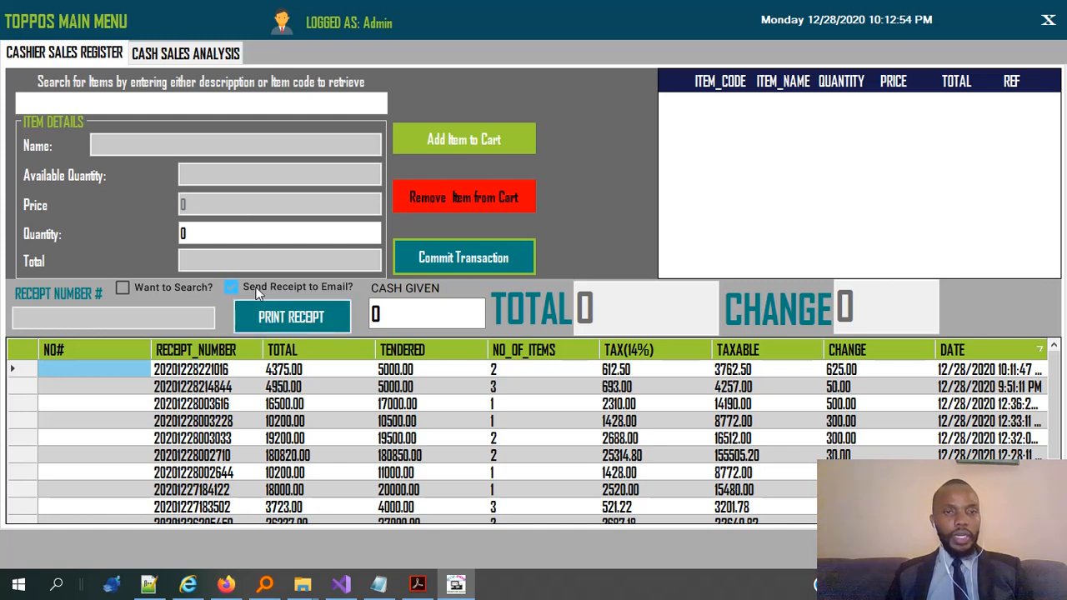
pyautogui.moveTo(301, 300)
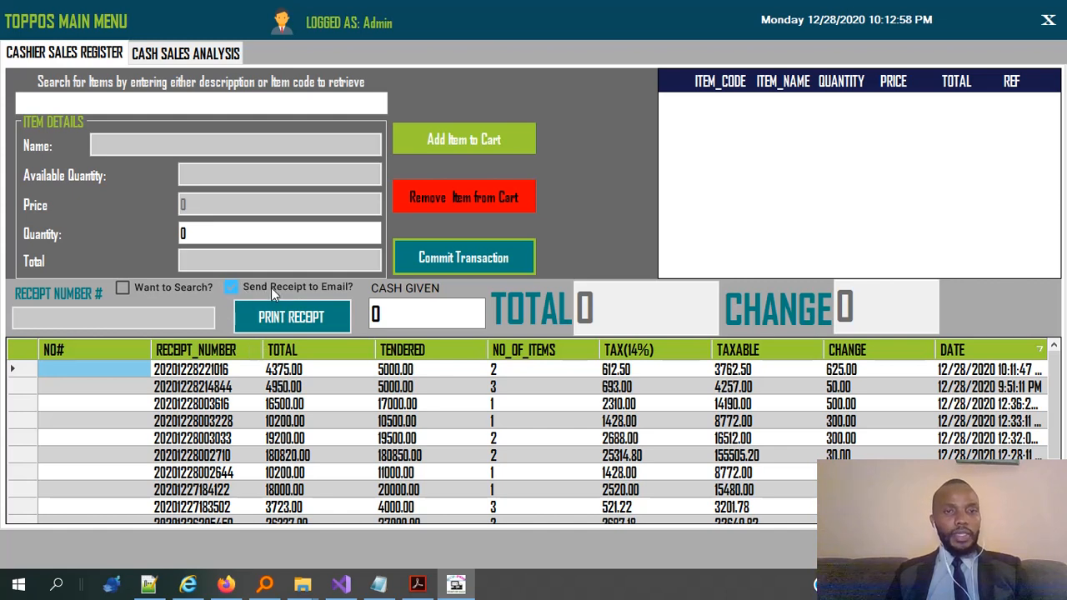
pyautogui.moveTo(335, 295)
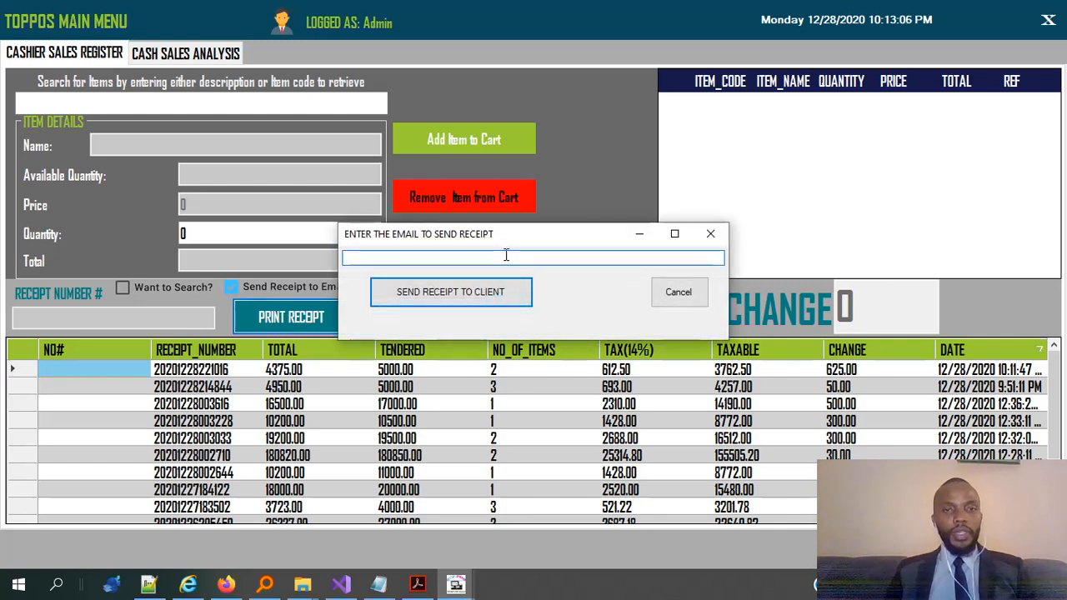
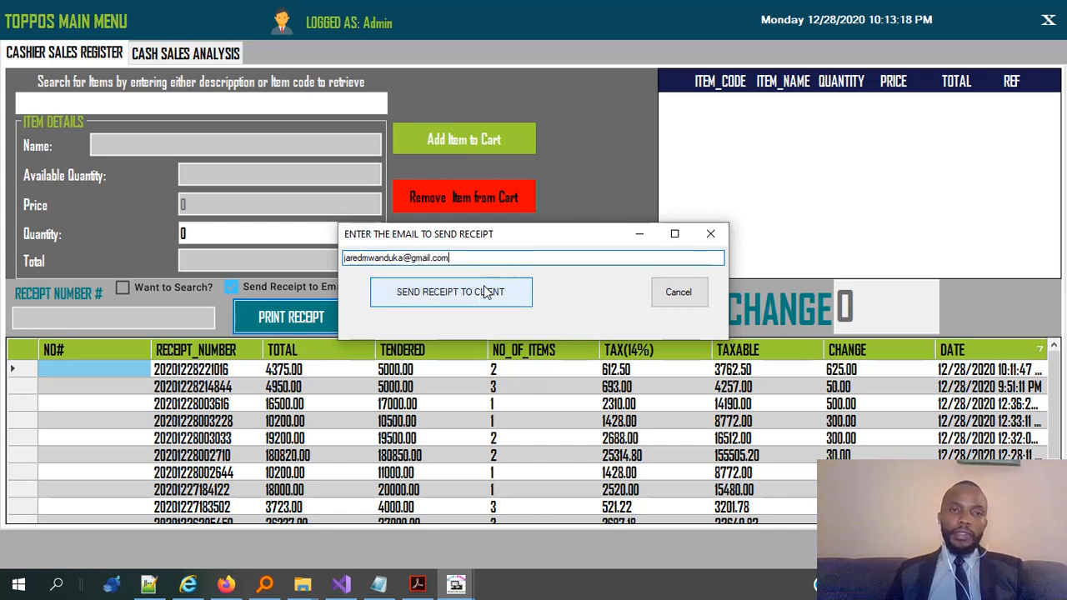
pyautogui.moveTo(465, 292)
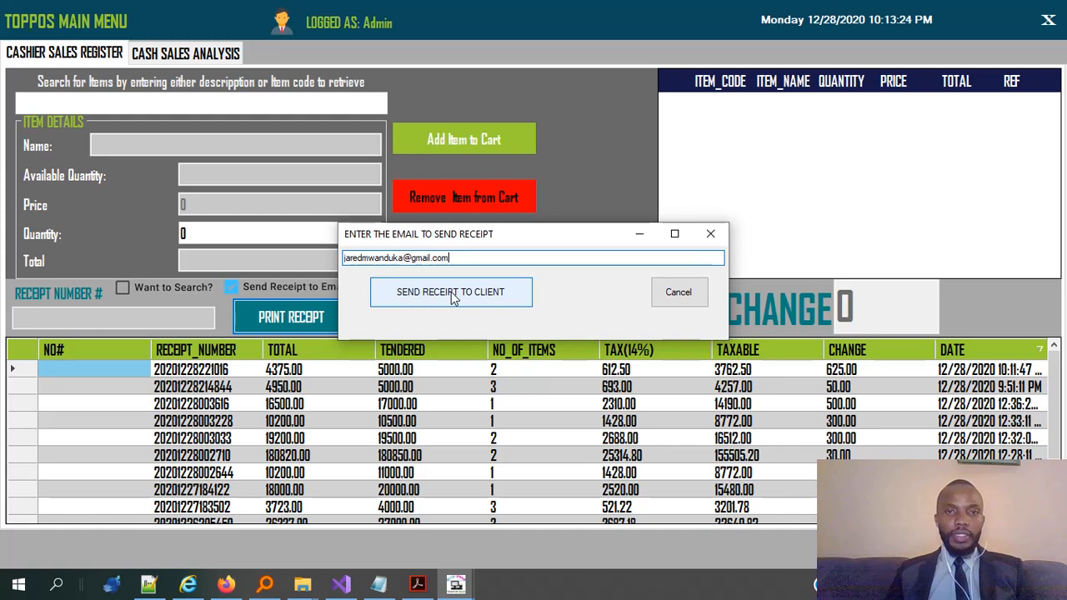
pyautogui.click(451, 292)
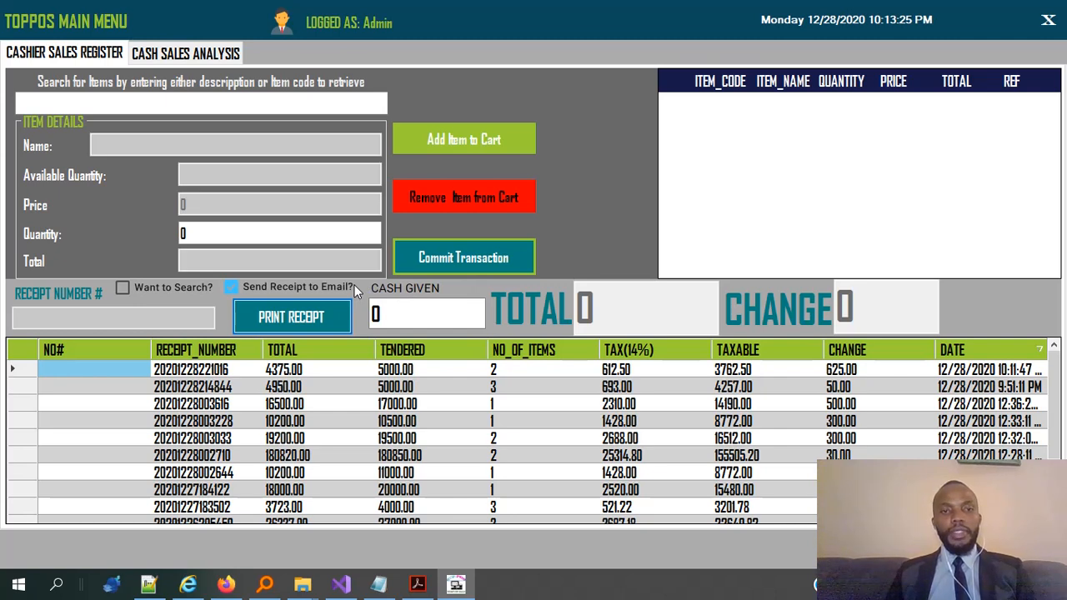
pyautogui.click(292, 317)
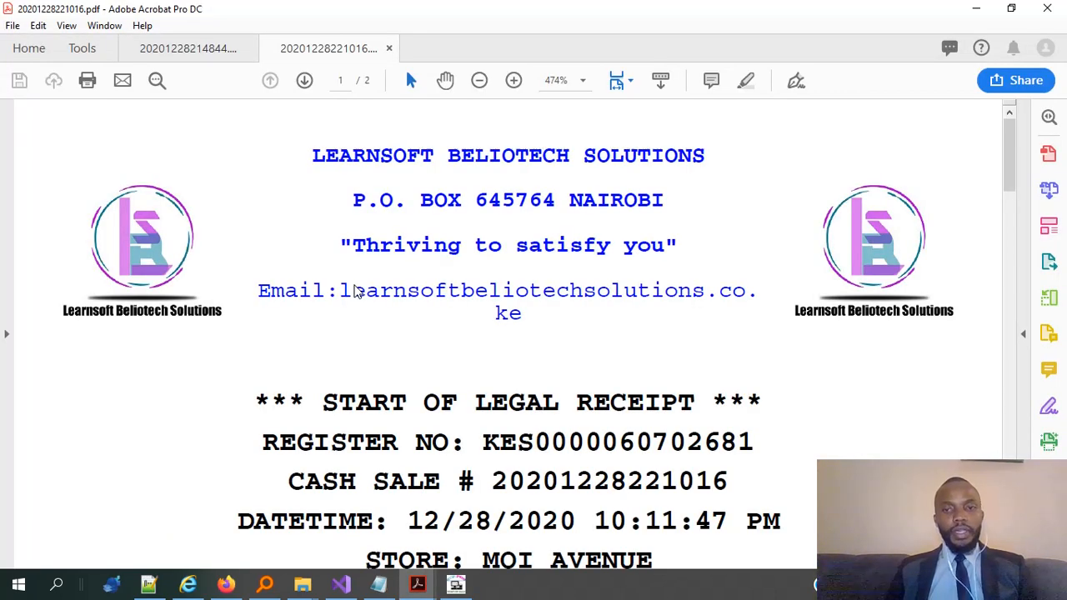
pyautogui.click(479, 80)
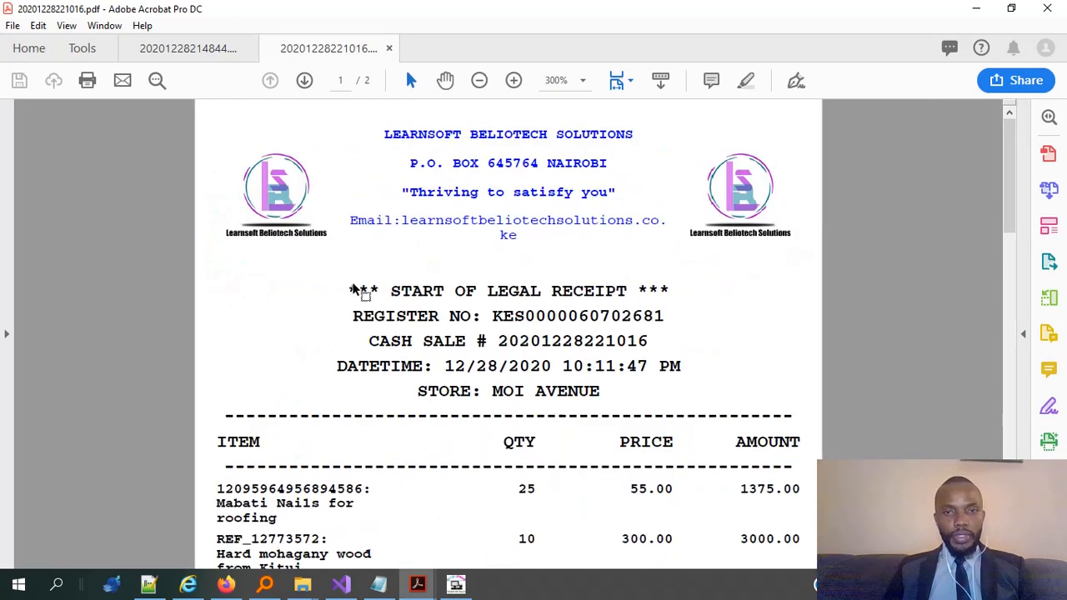
pyautogui.click(480, 80)
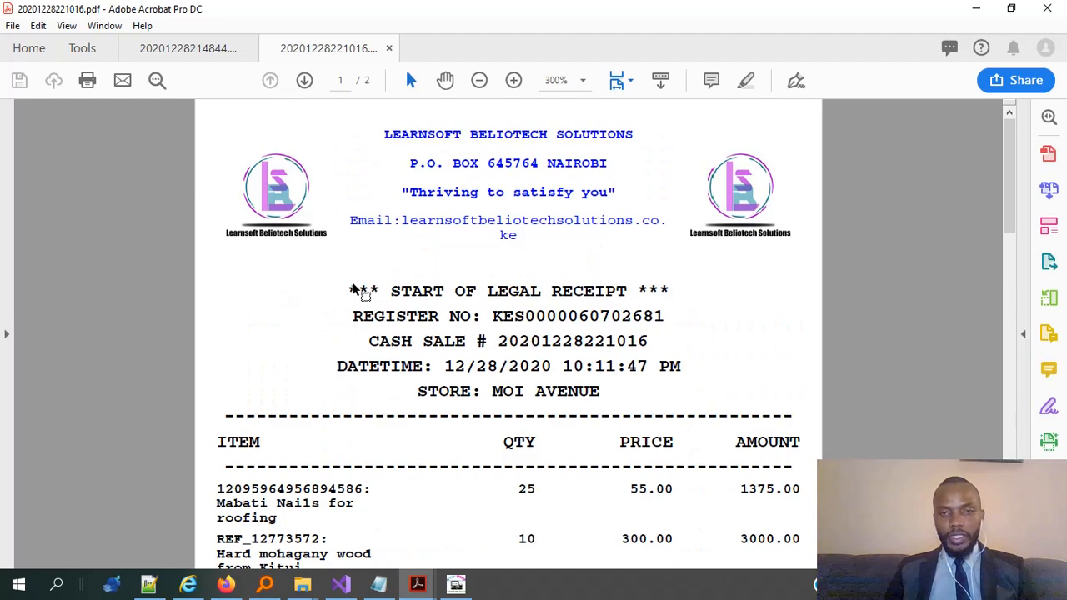
pyautogui.click(512, 80)
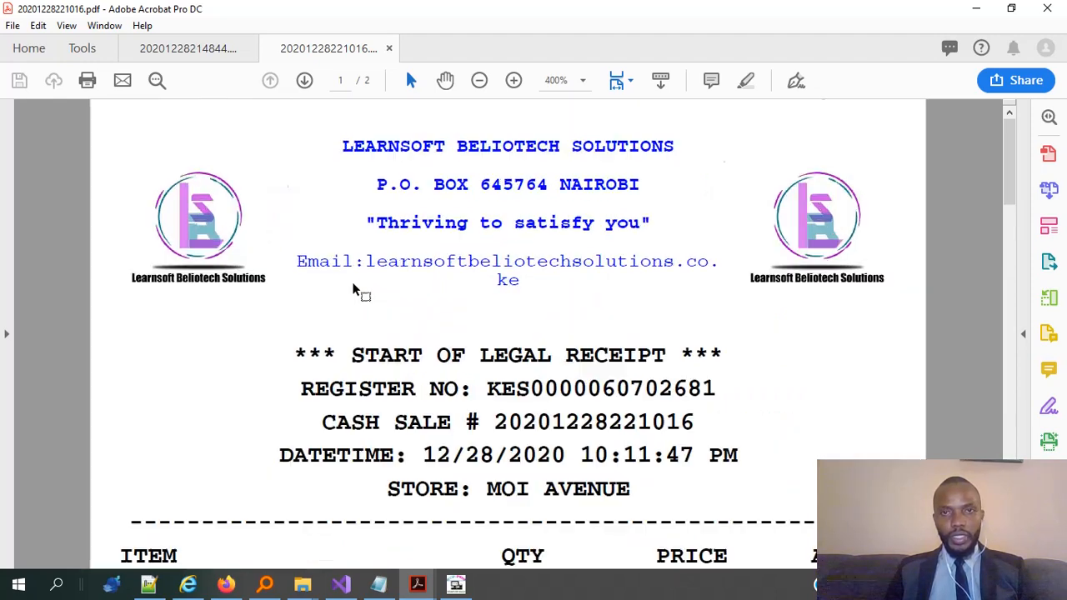
pyautogui.click(478, 80)
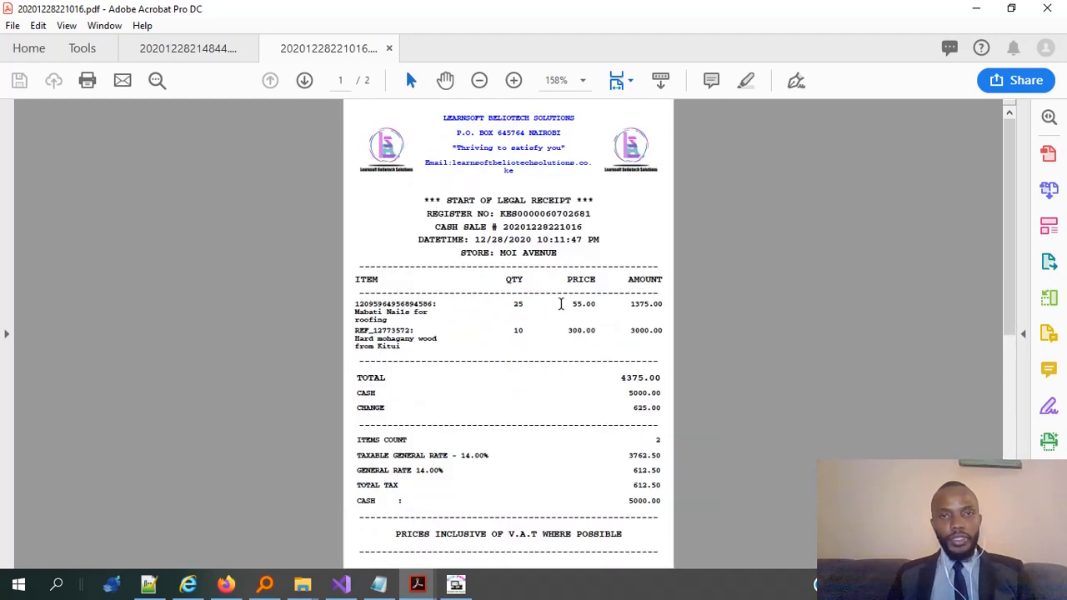
pyautogui.click(479, 80)
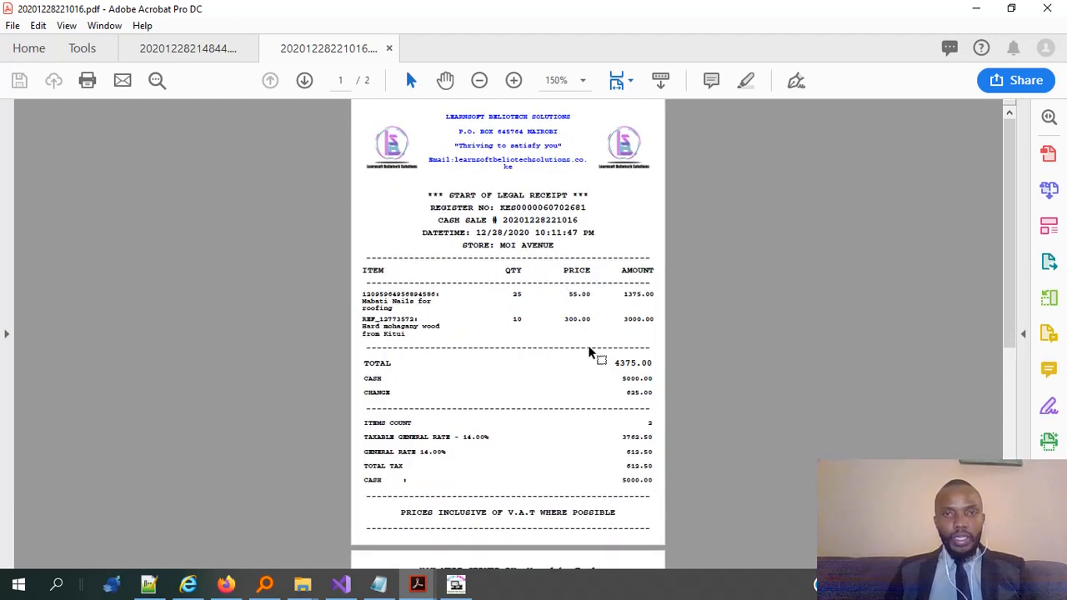
pyautogui.click(513, 80)
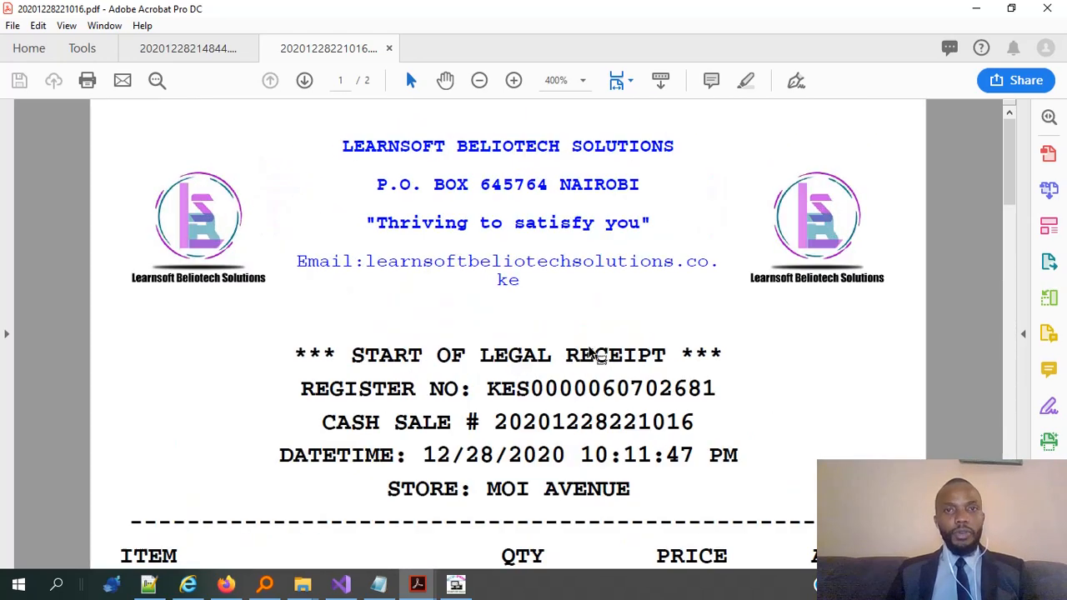
pyautogui.moveTo(652, 319)
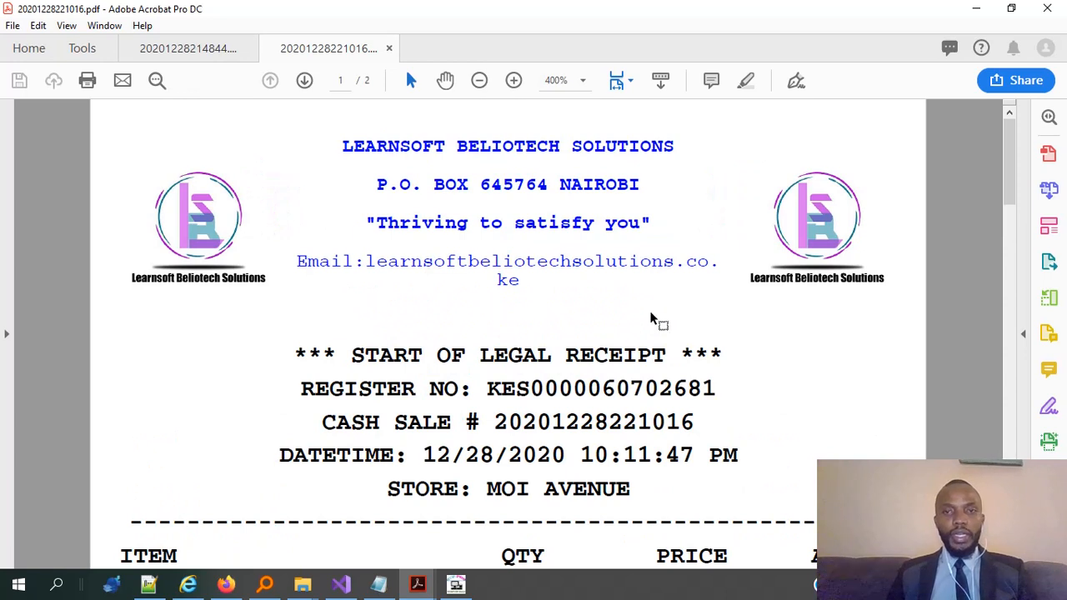
pyautogui.moveTo(646, 315)
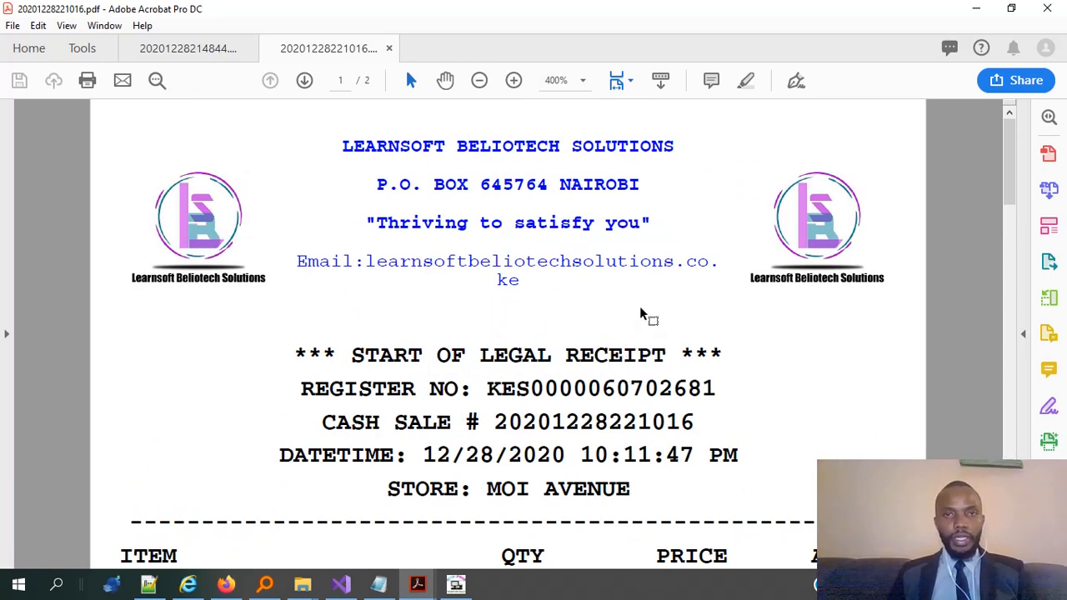
pyautogui.moveTo(584, 307)
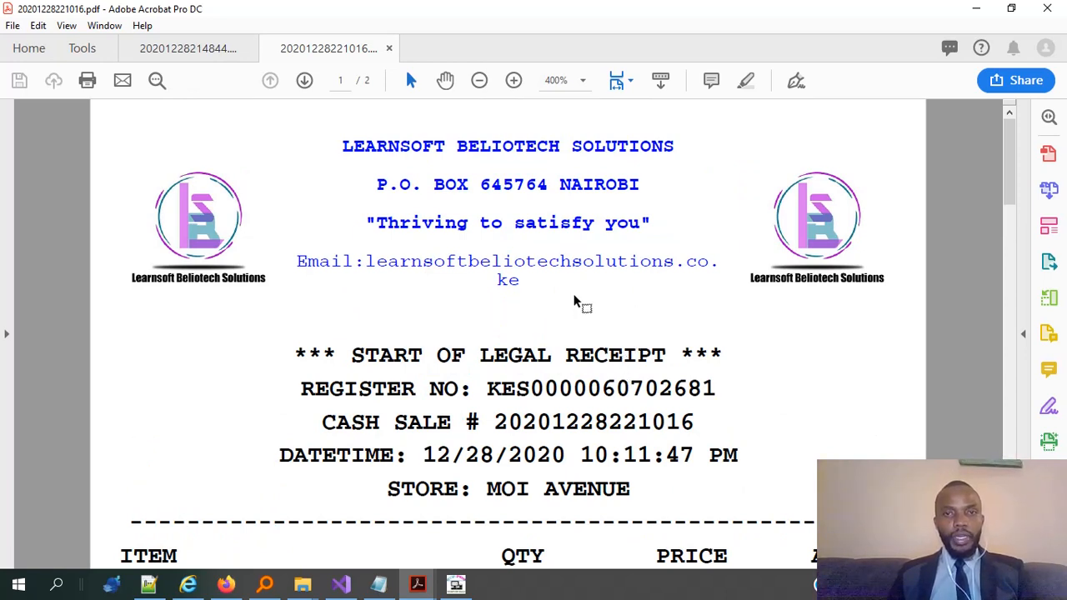
pyautogui.moveTo(551, 300)
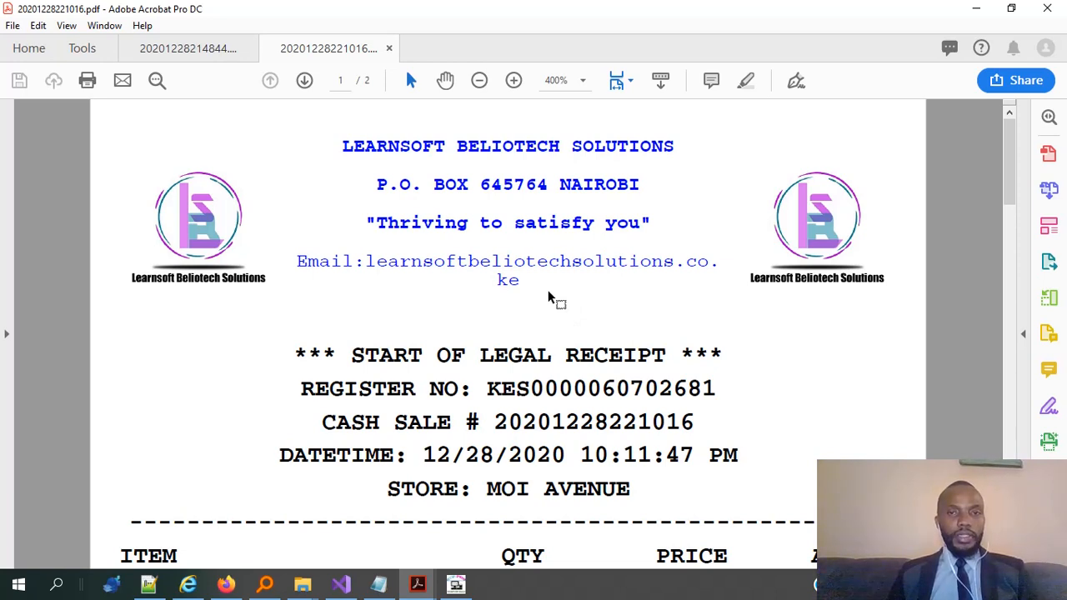
pyautogui.moveTo(592, 321)
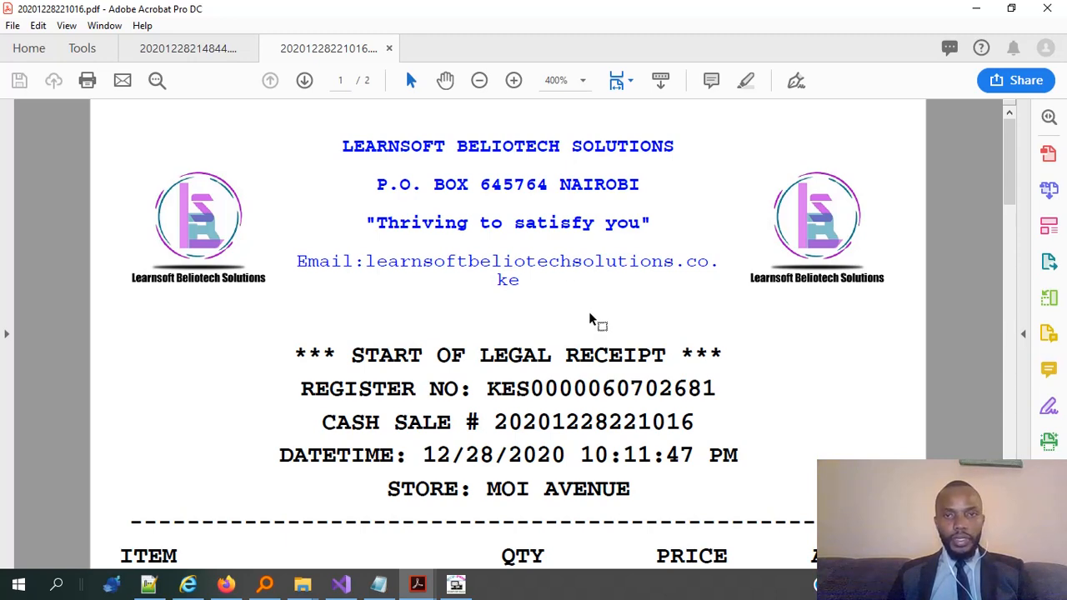
pyautogui.scroll(-3)
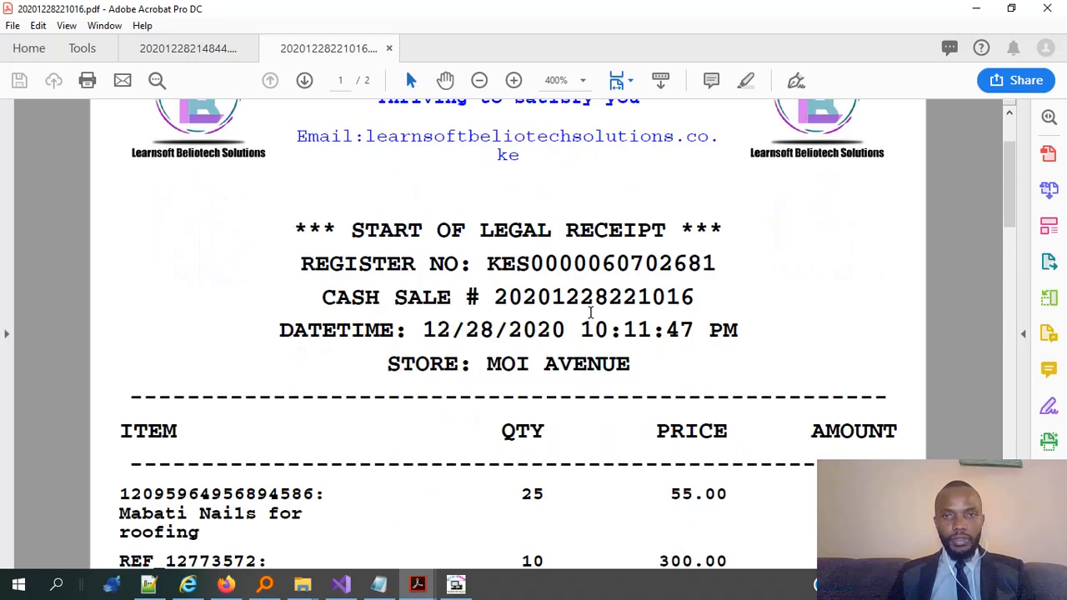
pyautogui.scroll(3)
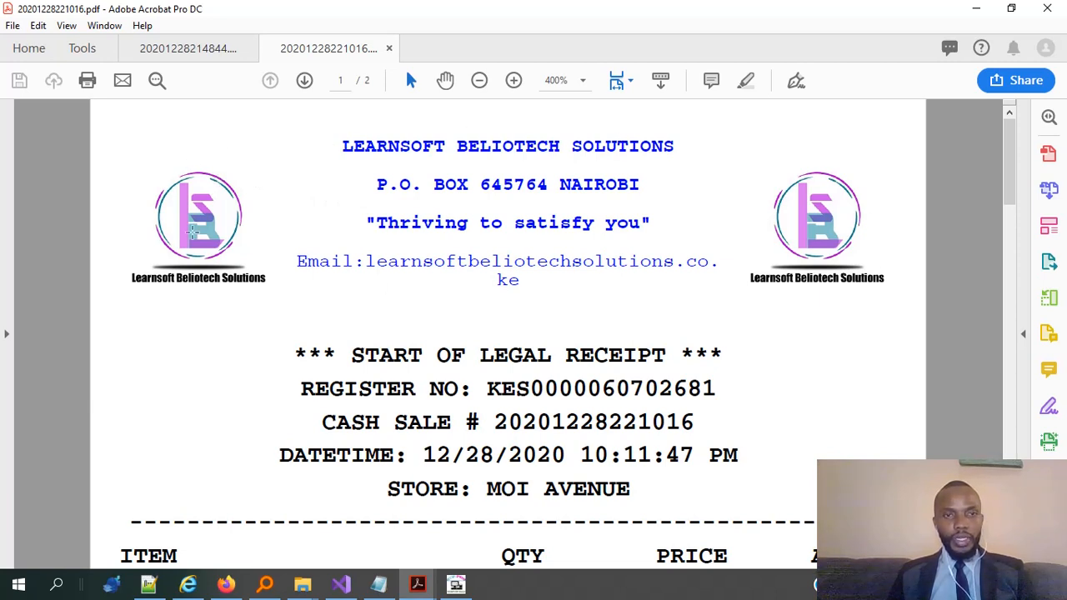
pyautogui.moveTo(767, 226)
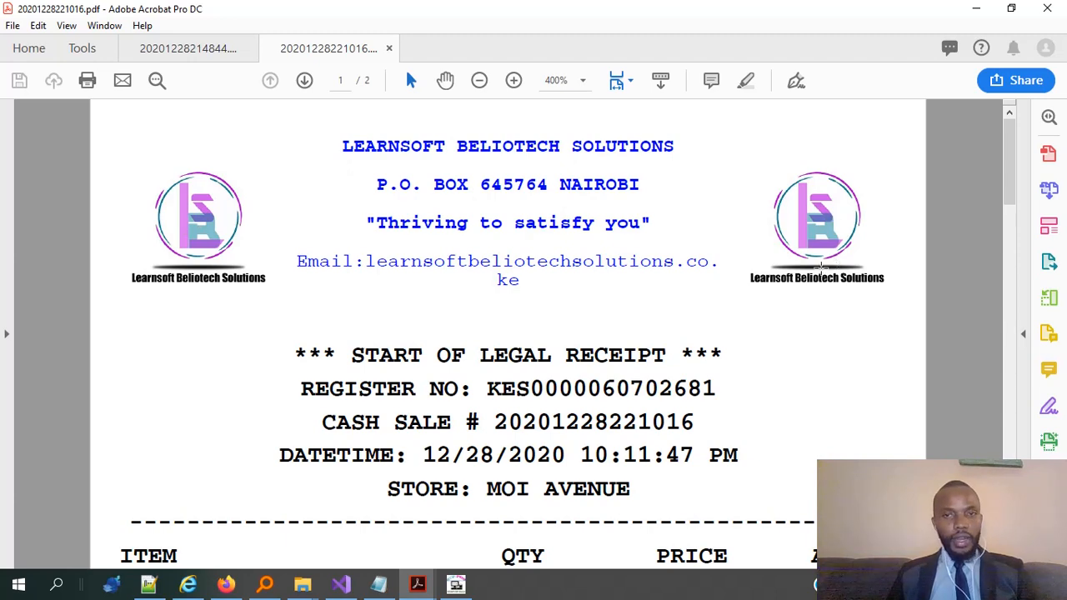
pyautogui.scroll(-3)
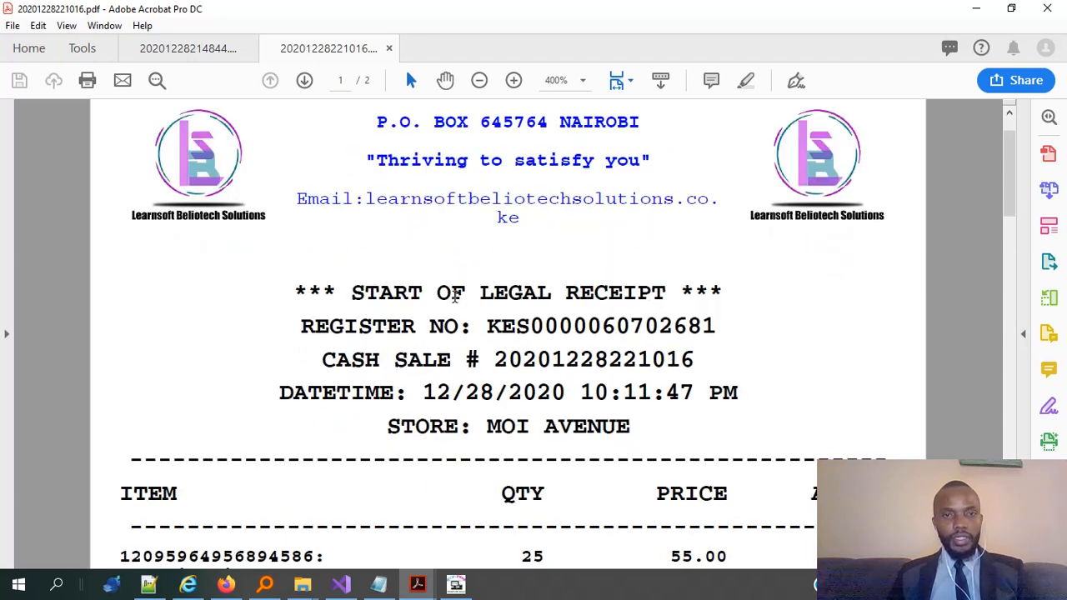
pyautogui.scroll(-3)
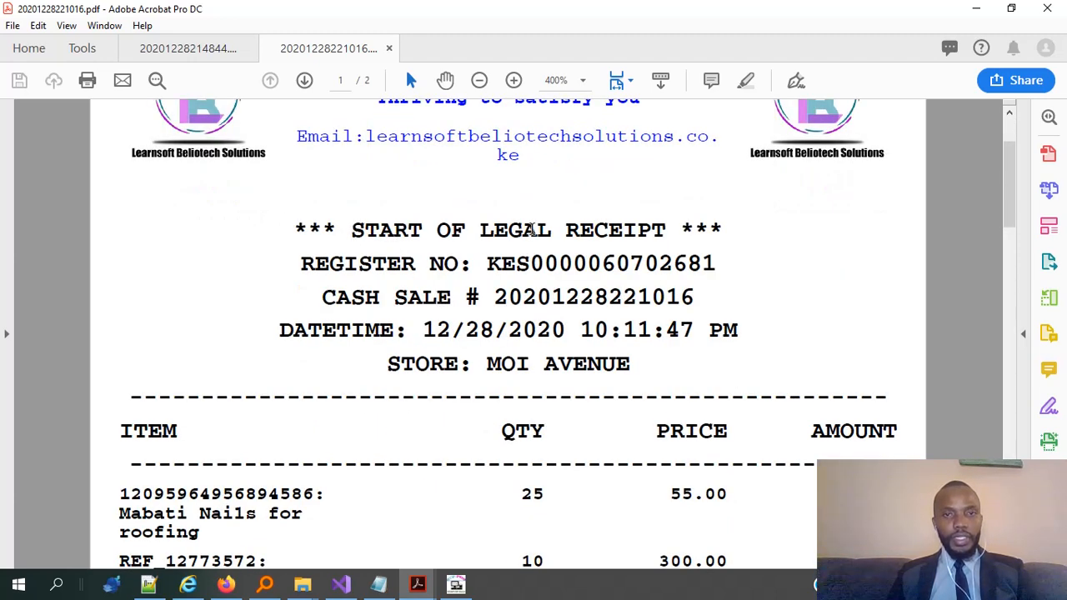
pyautogui.doubleClick(507, 263)
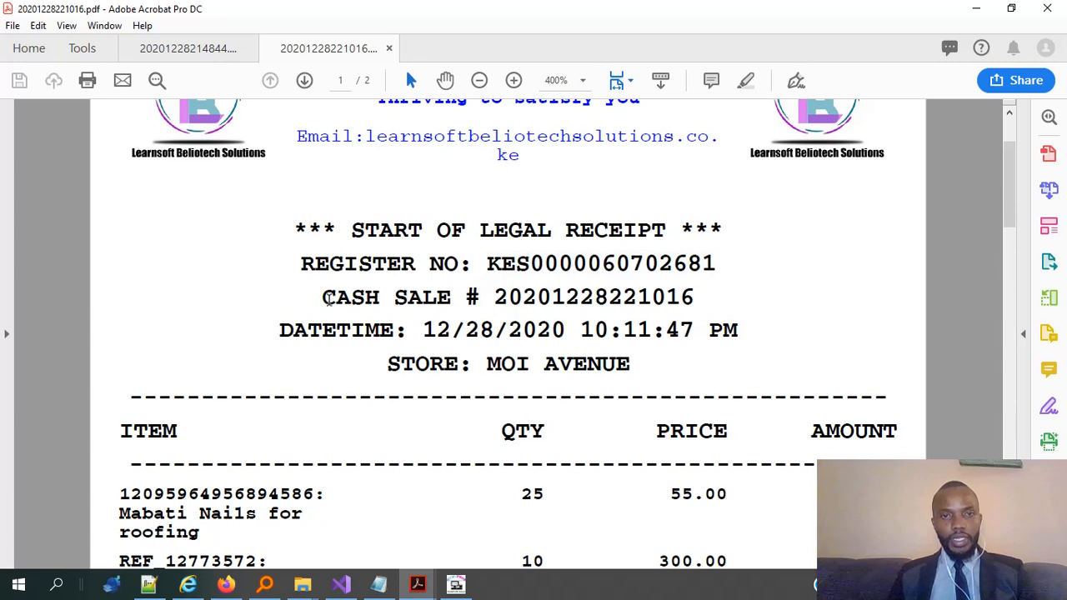
pyautogui.moveTo(475, 297)
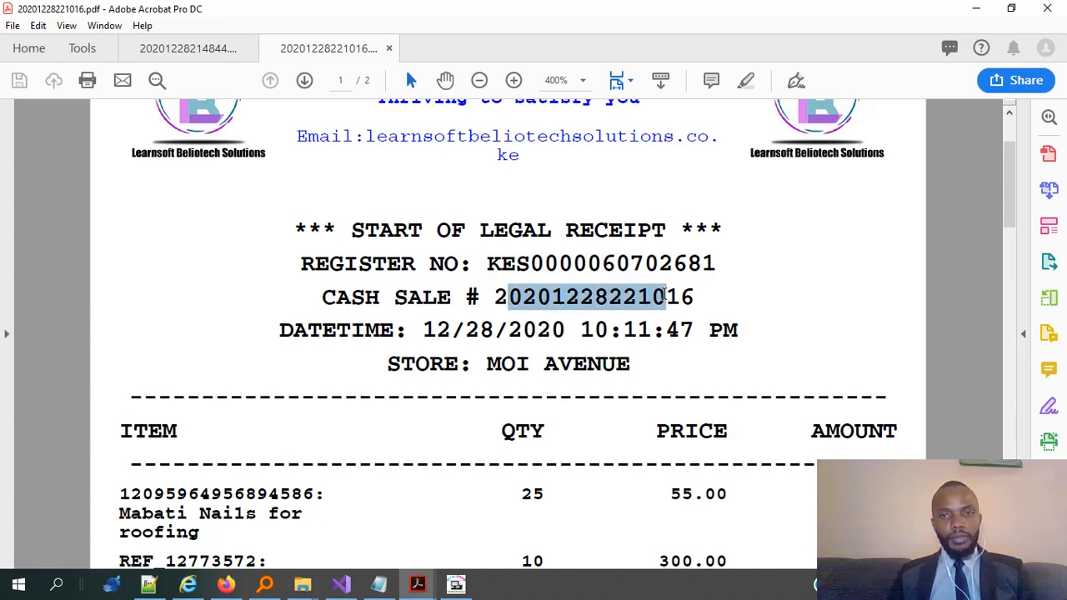
pyautogui.click(621, 311)
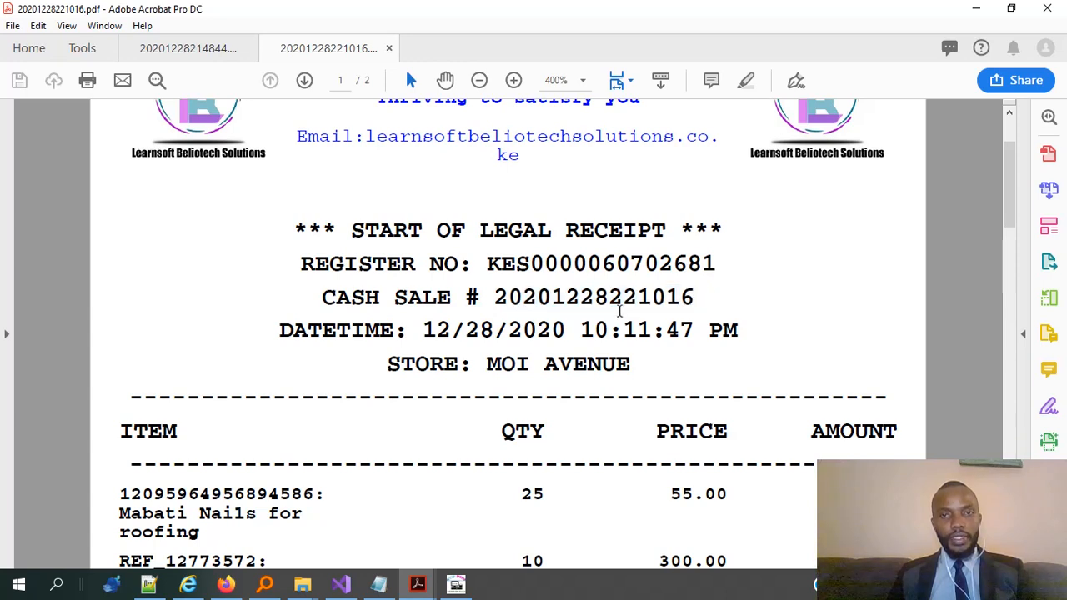
pyautogui.moveTo(429, 329)
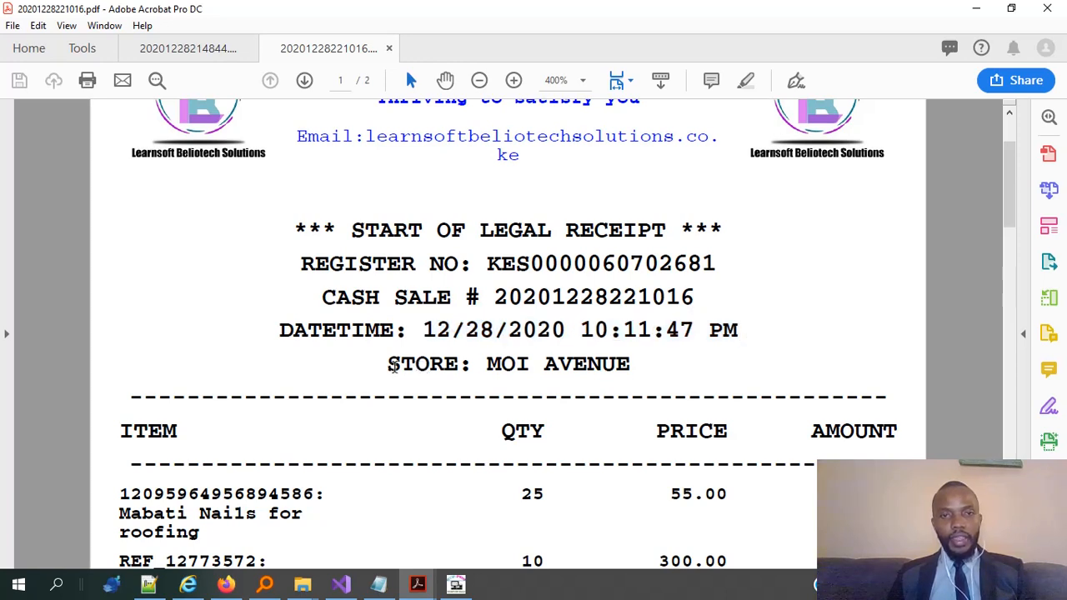
pyautogui.doubleClick(557, 363)
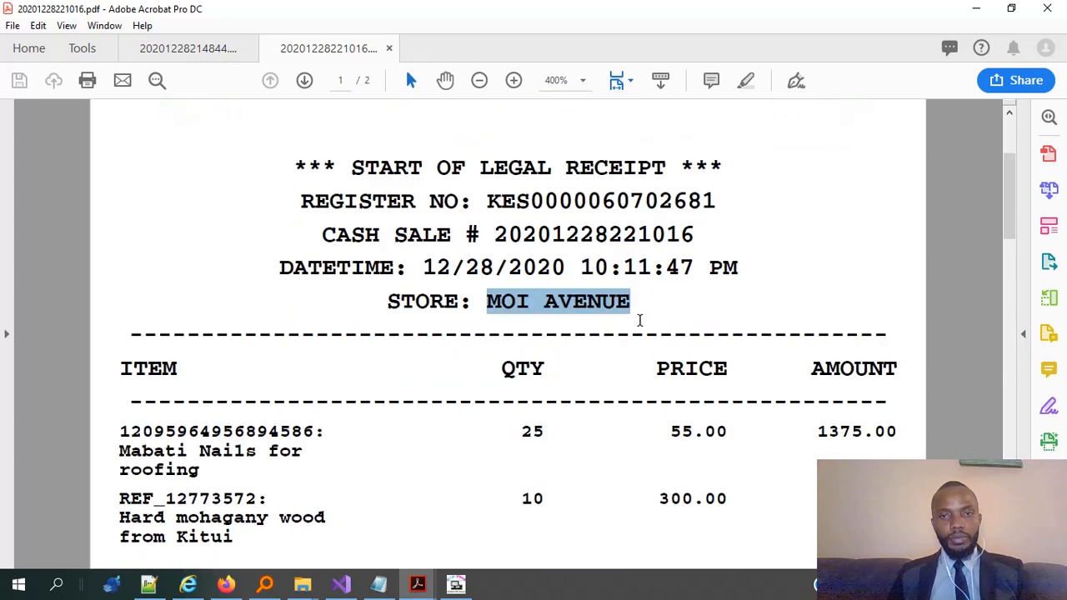
pyautogui.moveTo(368, 182)
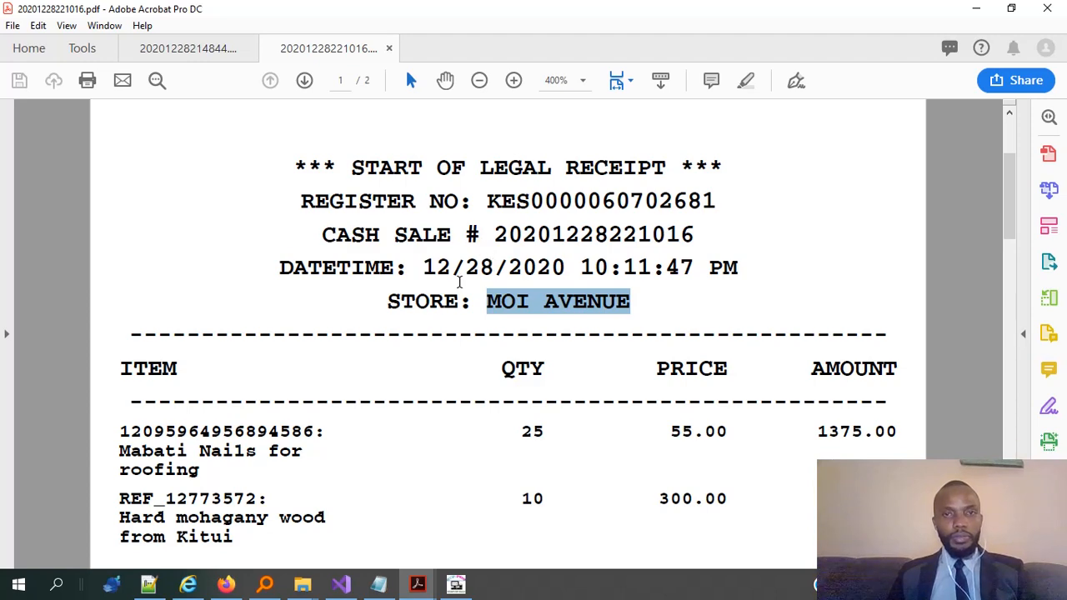
pyautogui.scroll(-3)
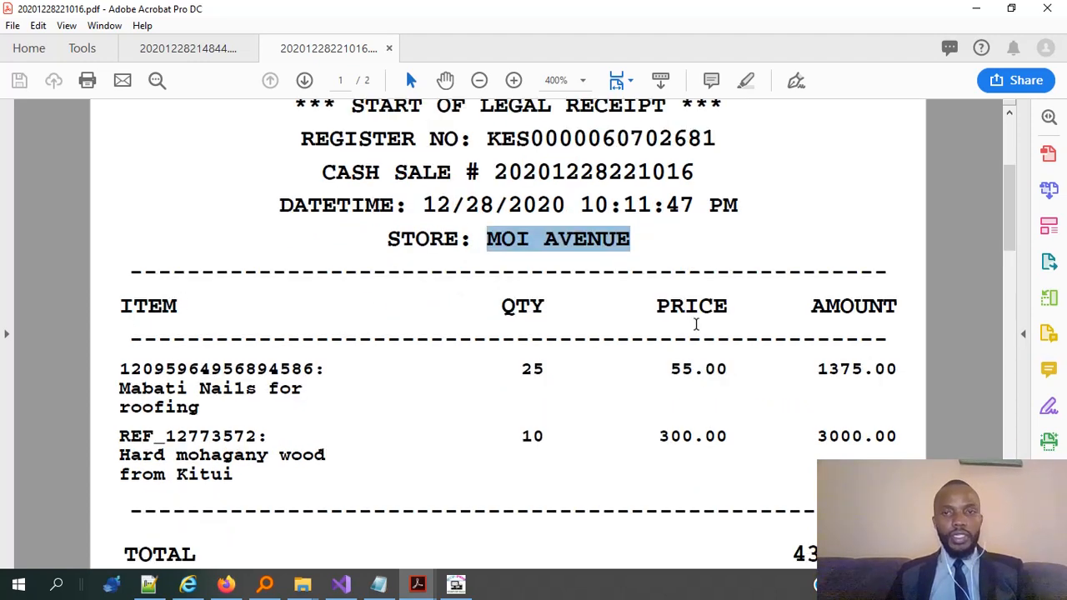
pyautogui.moveTo(456, 359)
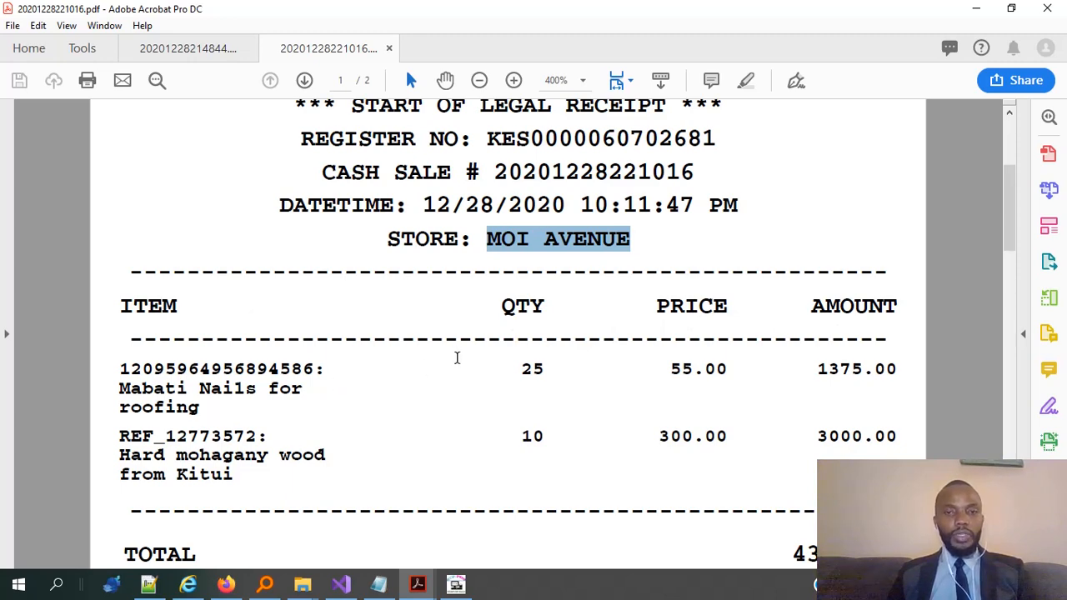
pyautogui.scroll(-3)
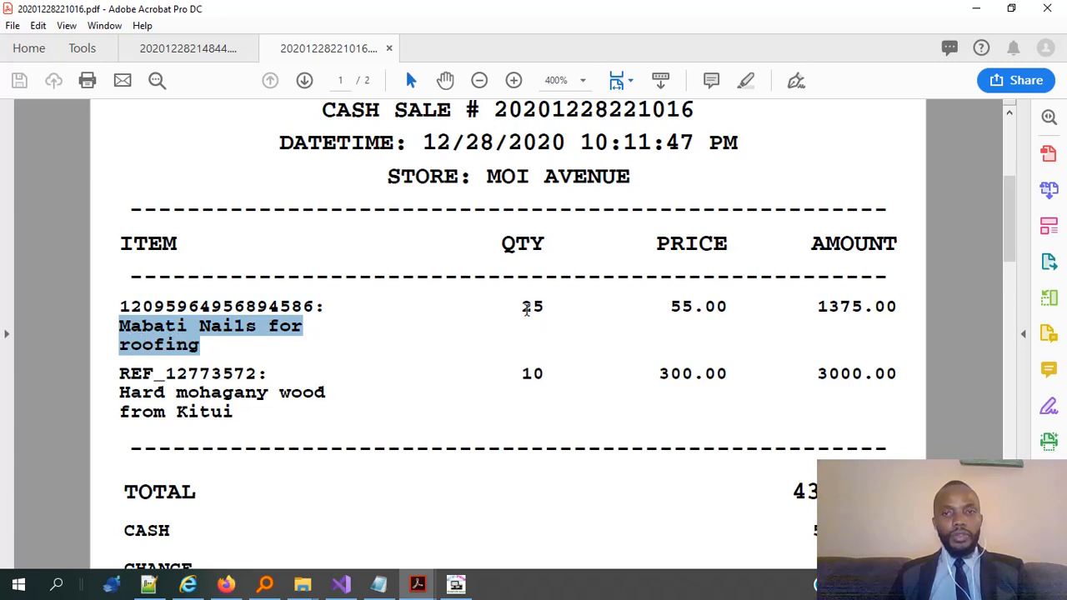
pyautogui.moveTo(847, 323)
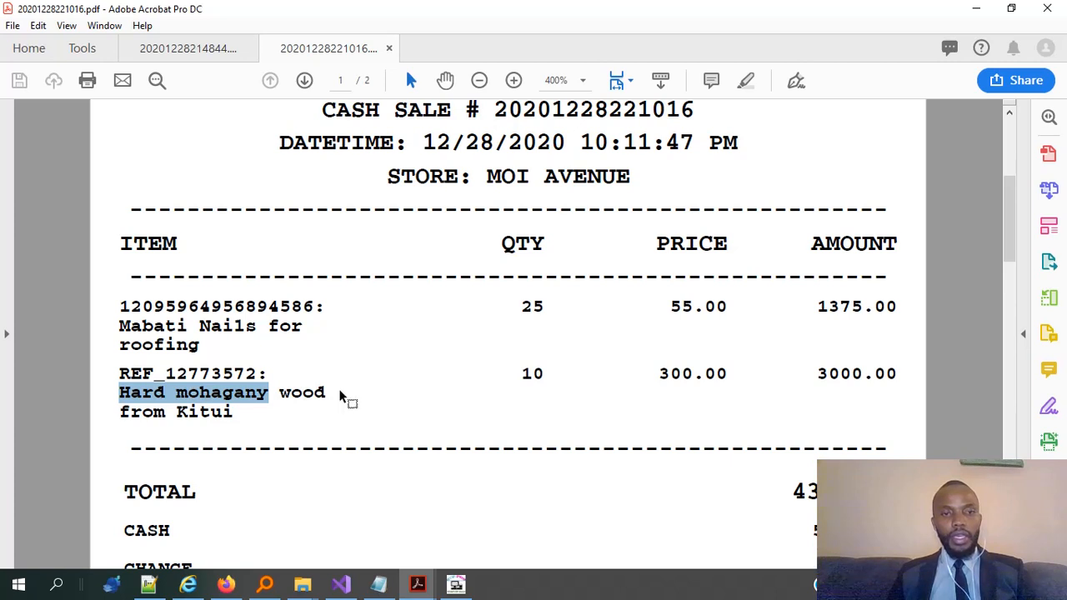
pyautogui.moveTo(692, 377)
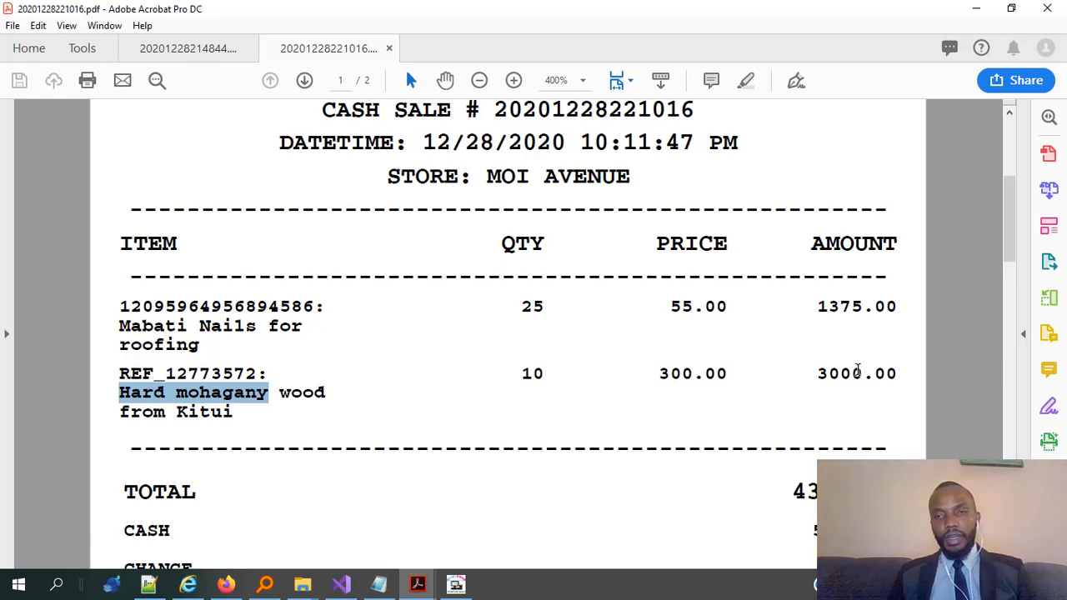
pyautogui.scroll(-3)
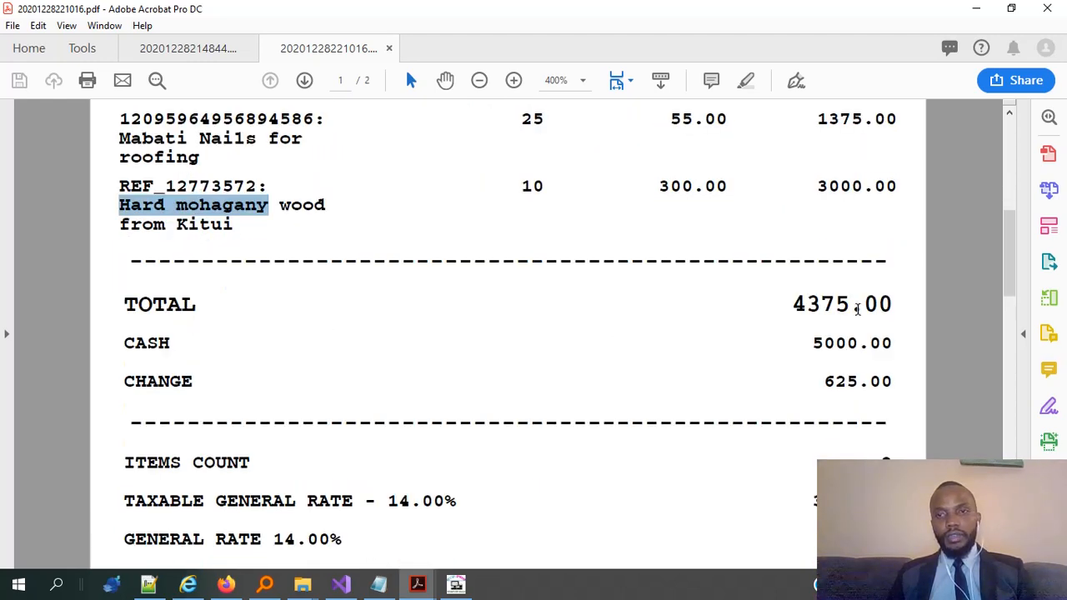
pyautogui.moveTo(605, 372)
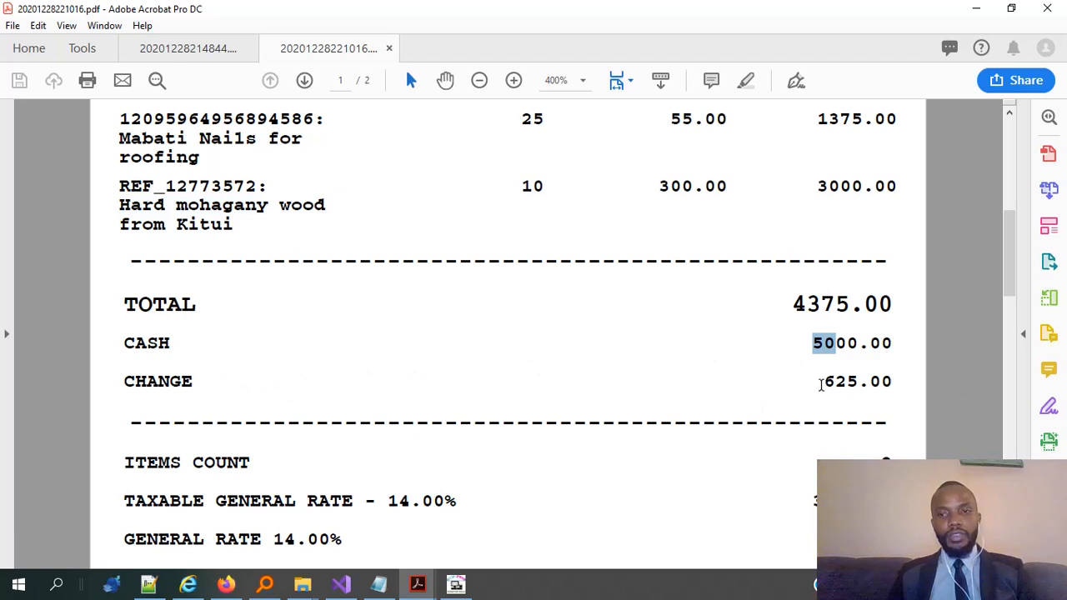
pyautogui.scroll(-3)
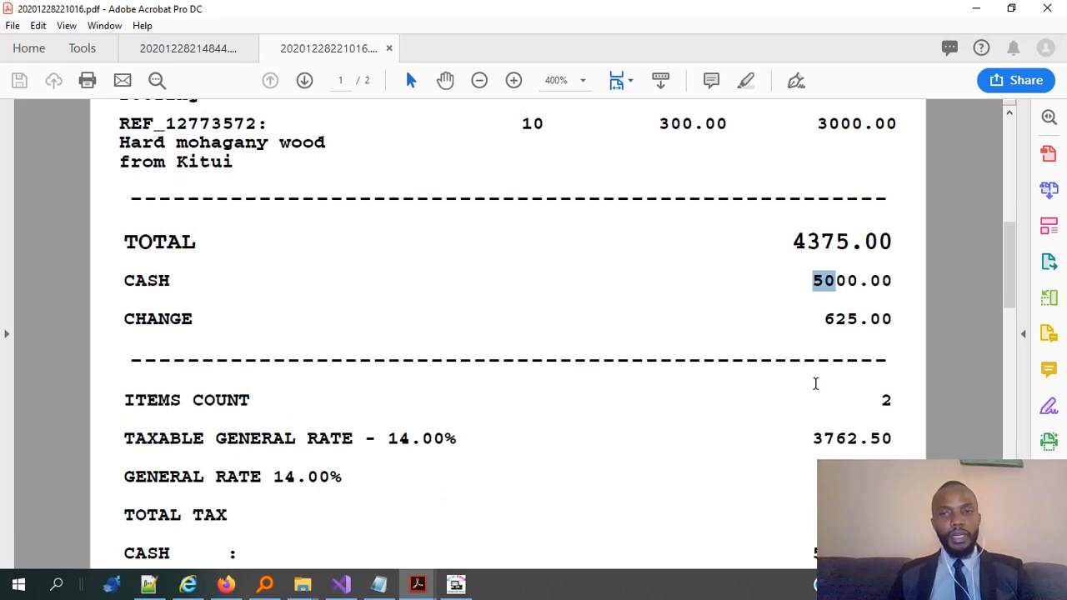
pyautogui.scroll(-3)
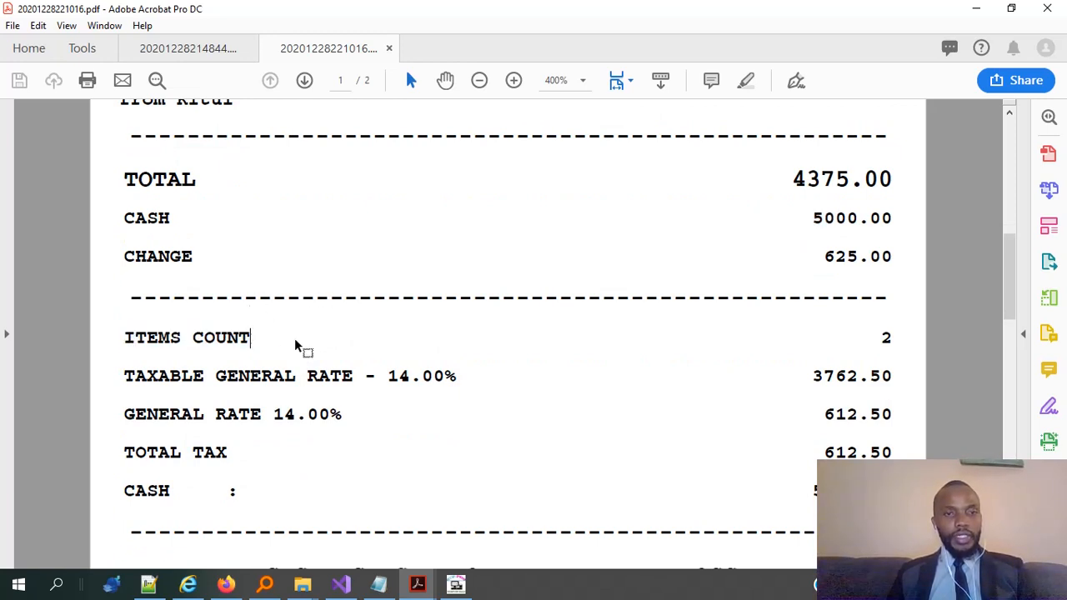
pyautogui.doubleClick(886, 338)
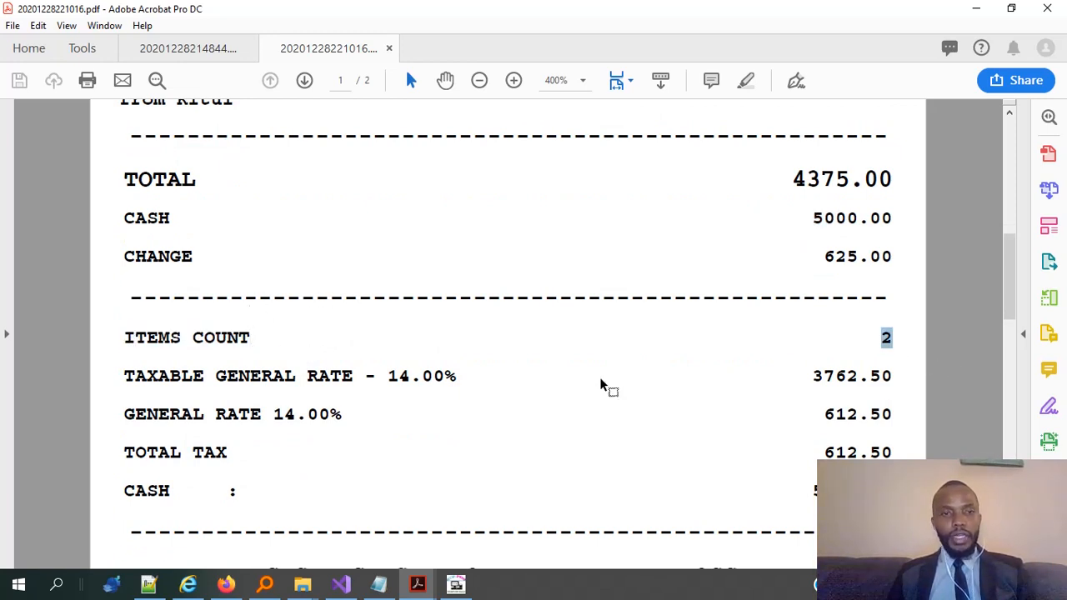
pyautogui.moveTo(431, 388)
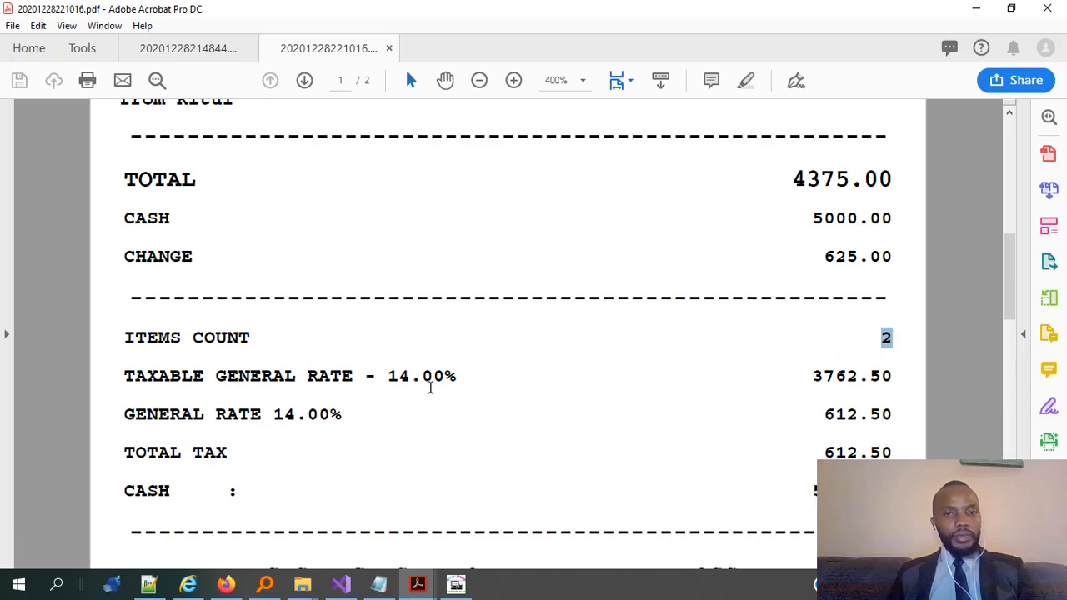
pyautogui.moveTo(817, 205)
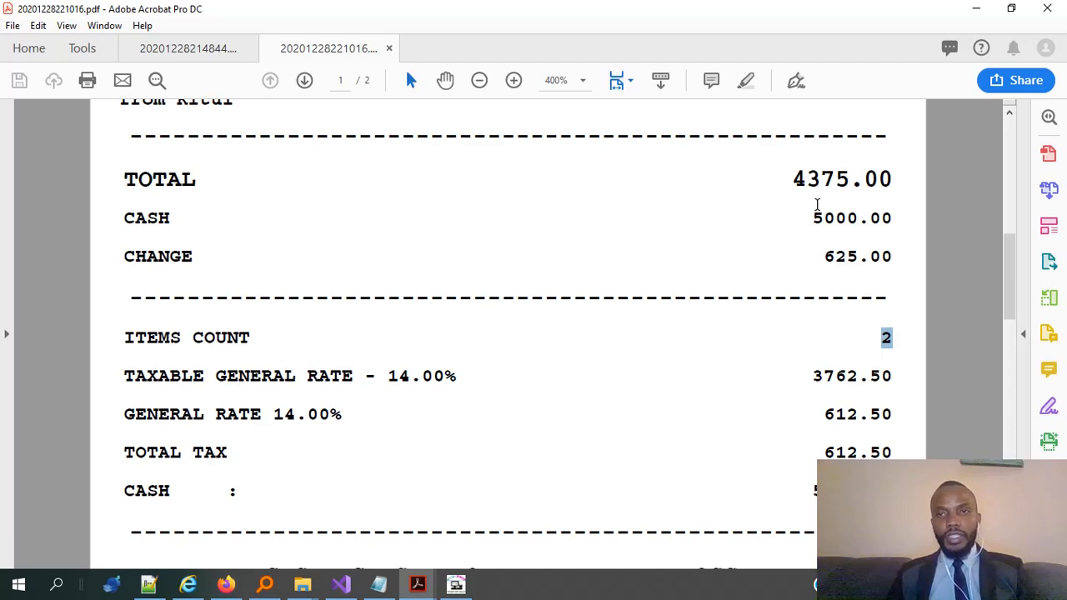
pyautogui.moveTo(840, 384)
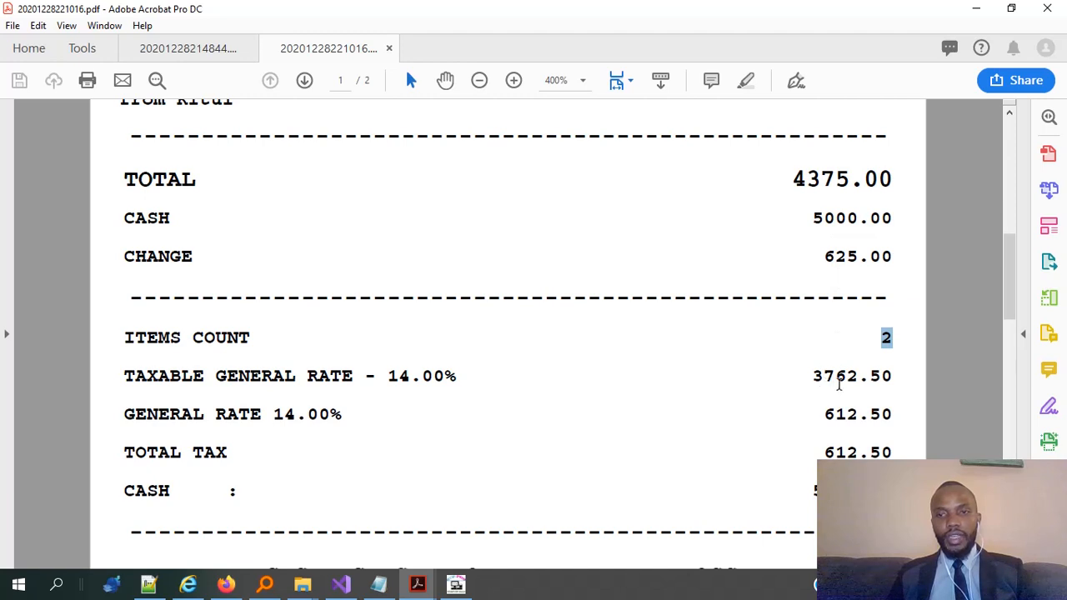
pyautogui.moveTo(849, 420)
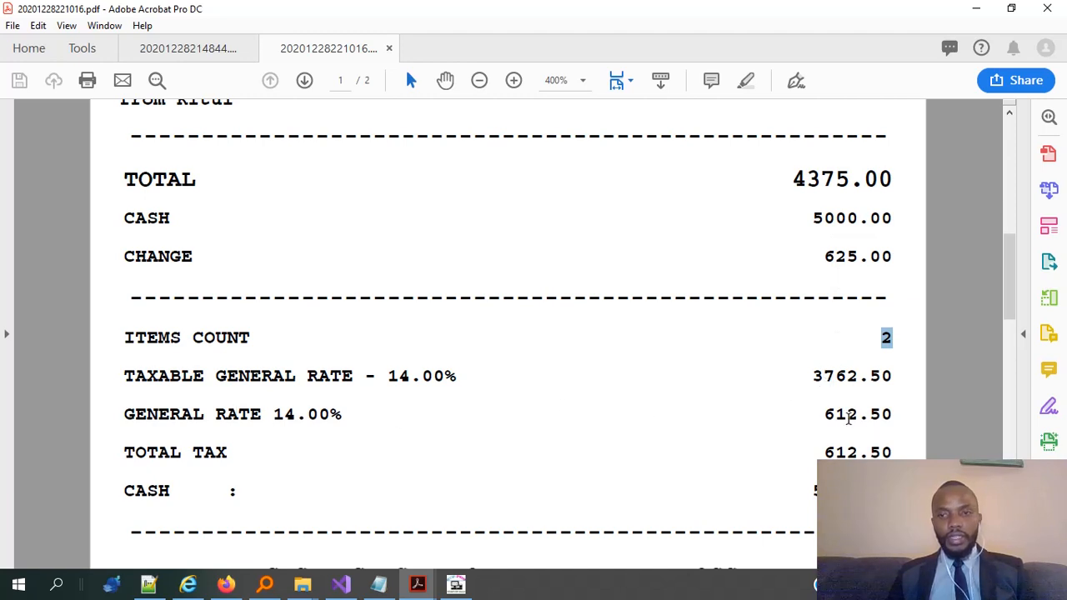
pyautogui.scroll(-3)
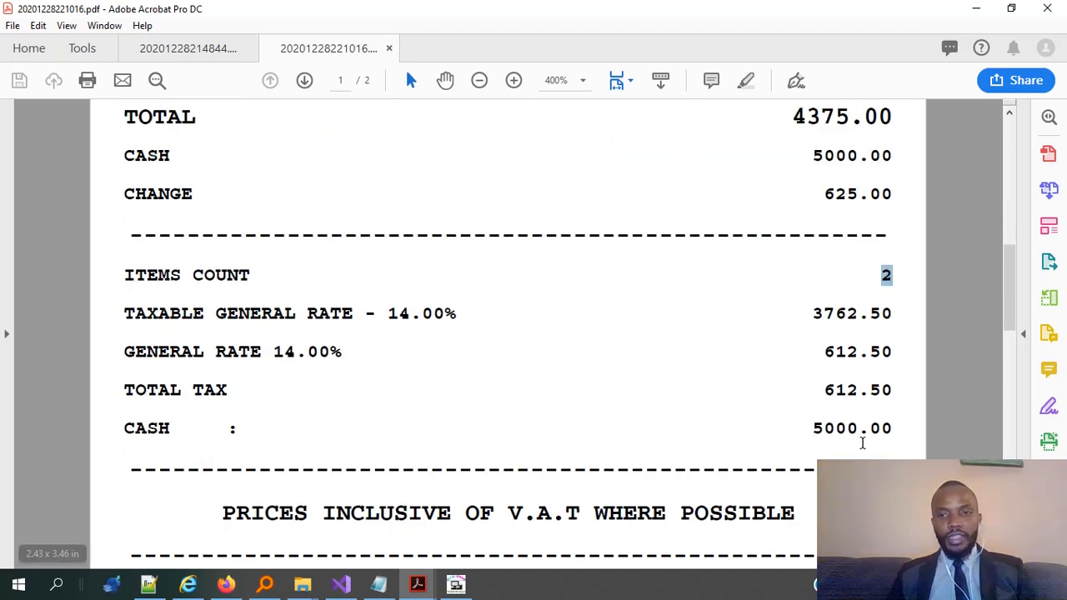
pyautogui.scroll(-3)
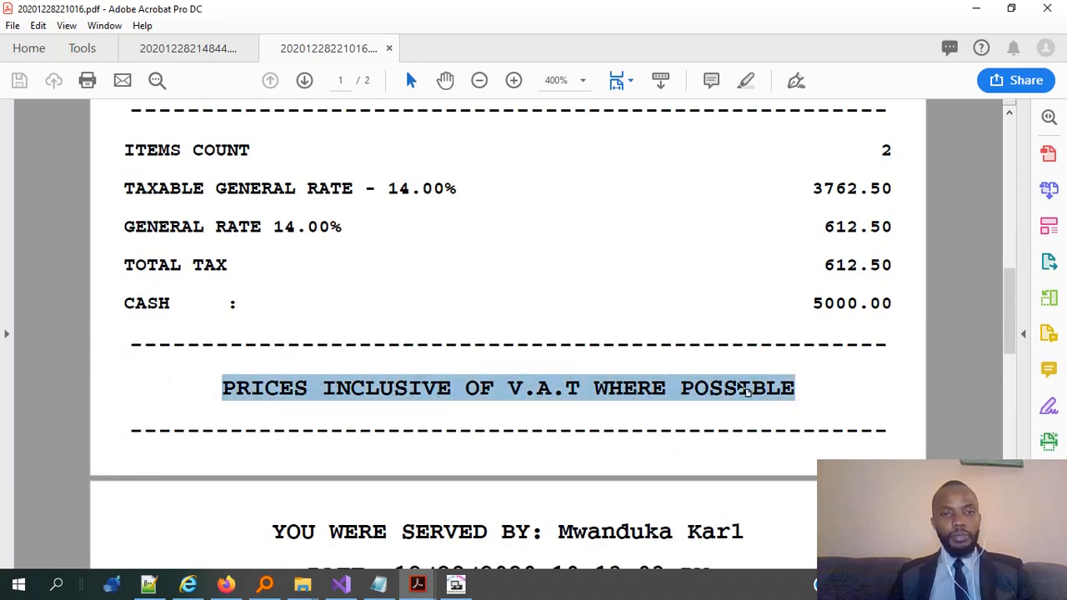
pyautogui.moveTo(590, 354)
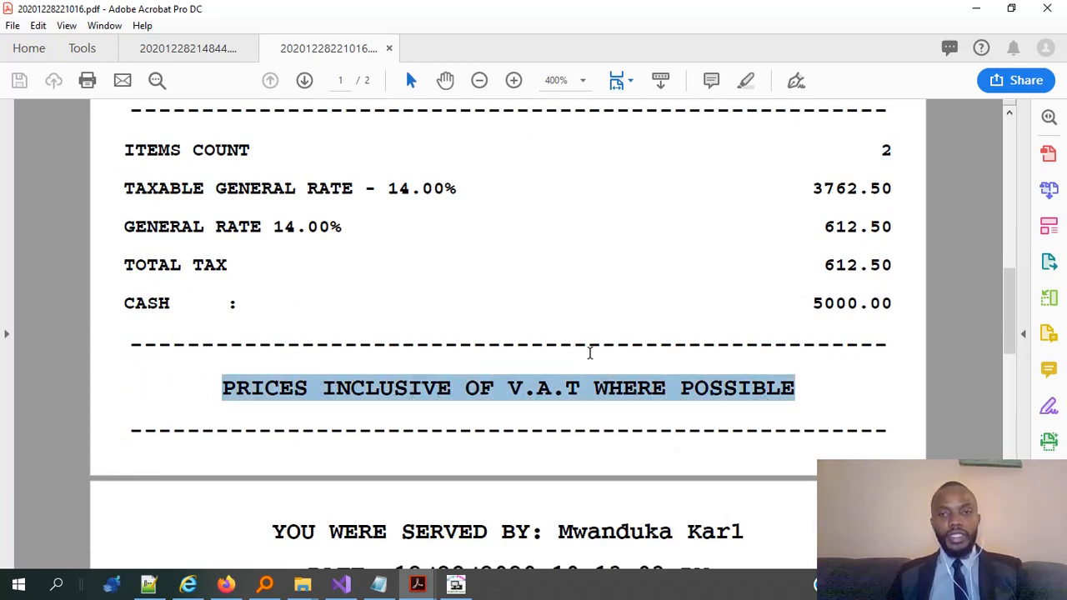
pyautogui.scroll(-3)
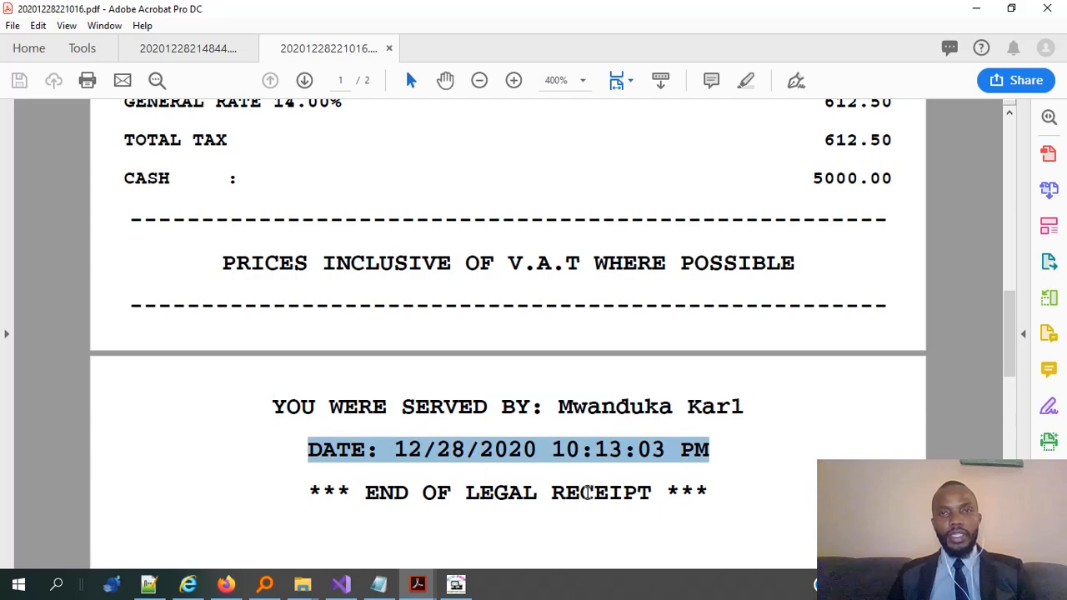
pyautogui.scroll(3)
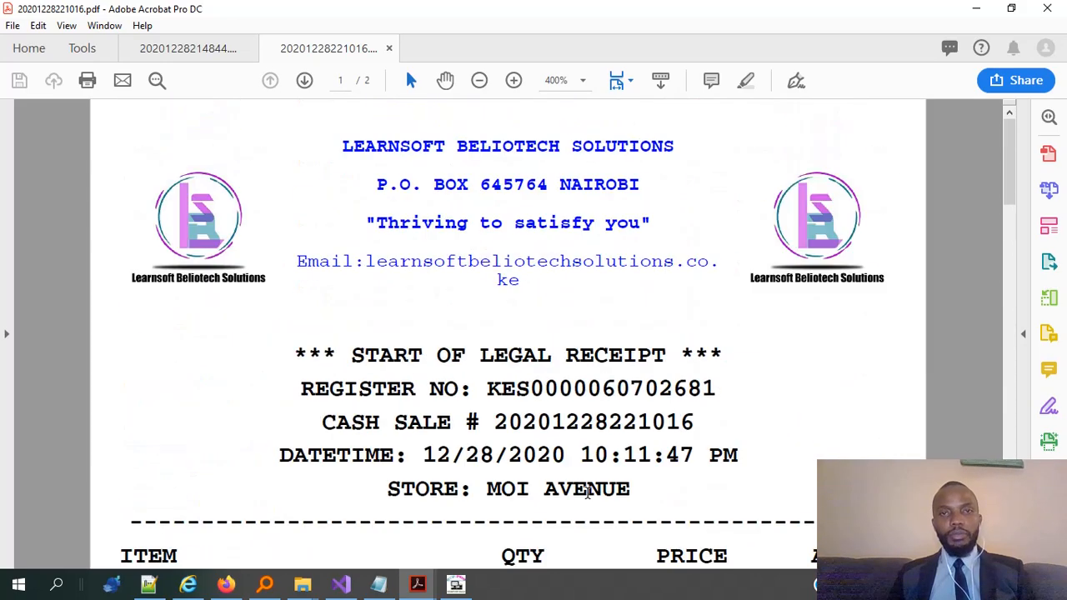
pyautogui.click(478, 80)
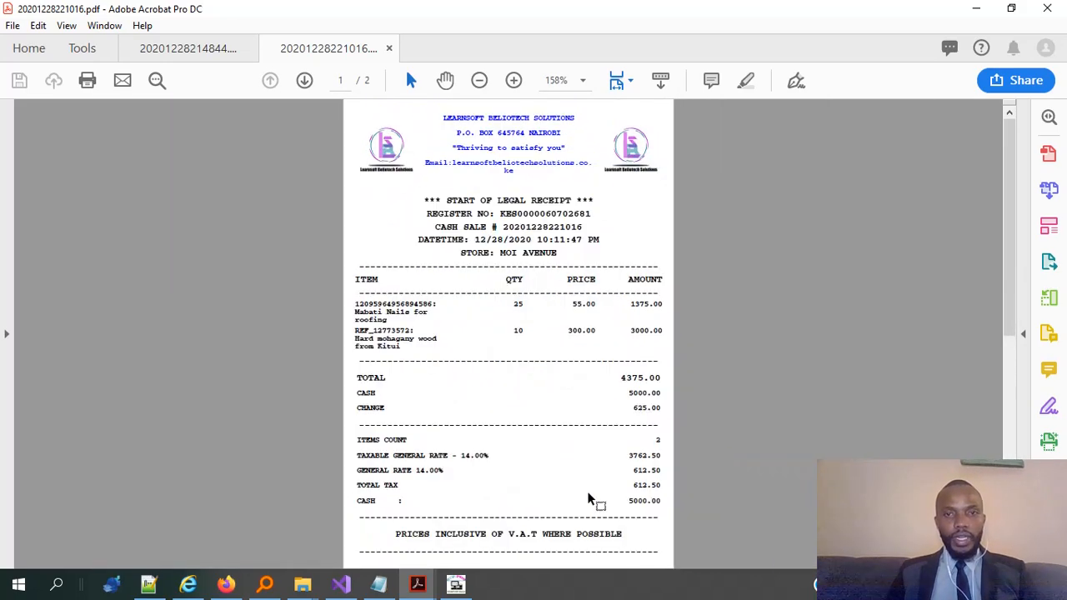
pyautogui.click(514, 80)
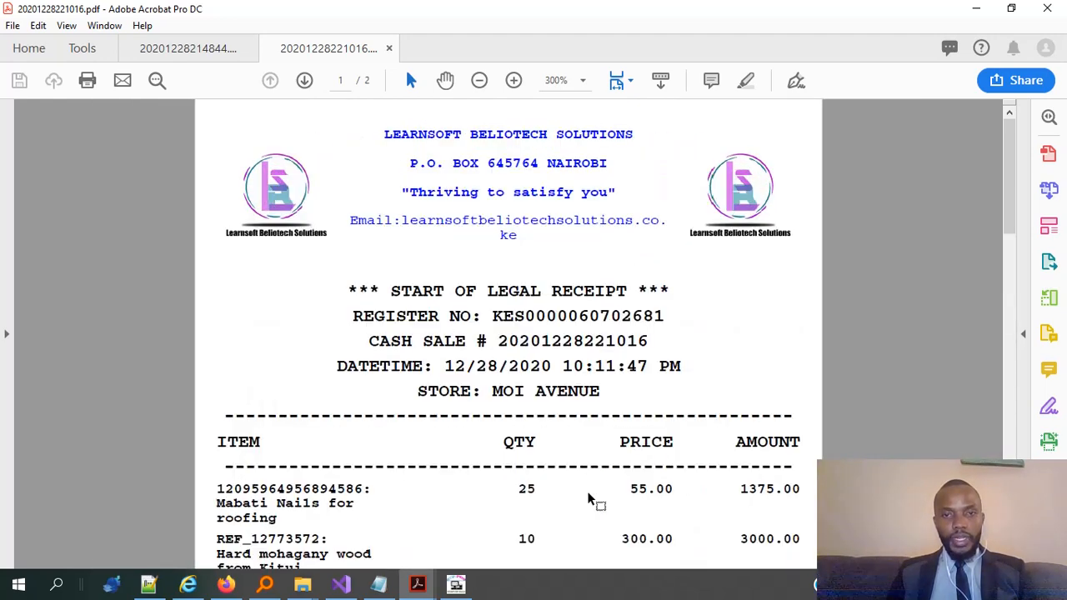
pyautogui.scroll(-3)
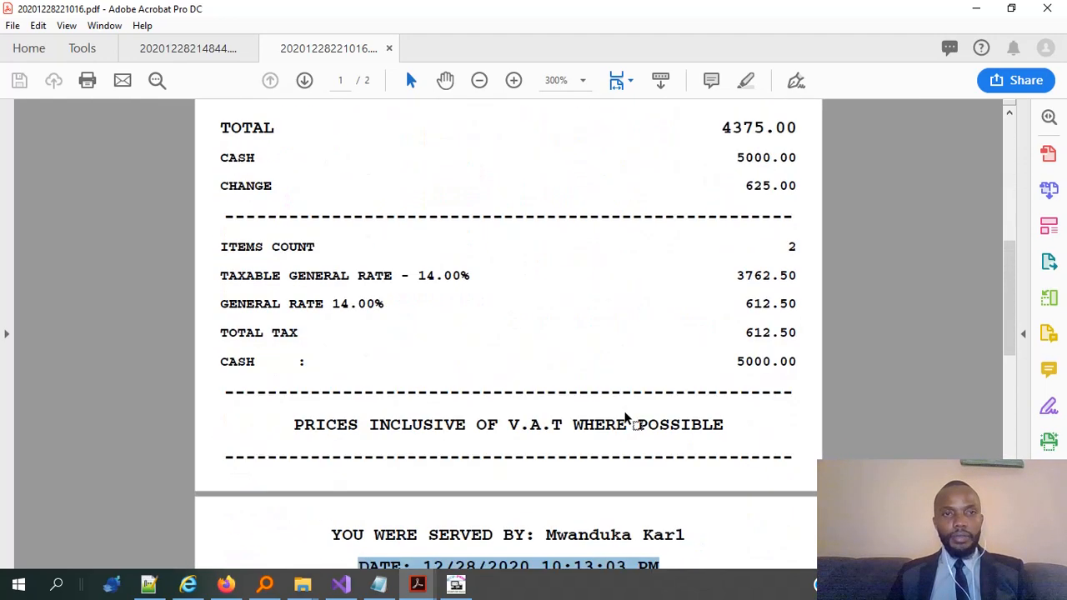
pyautogui.scroll(-3)
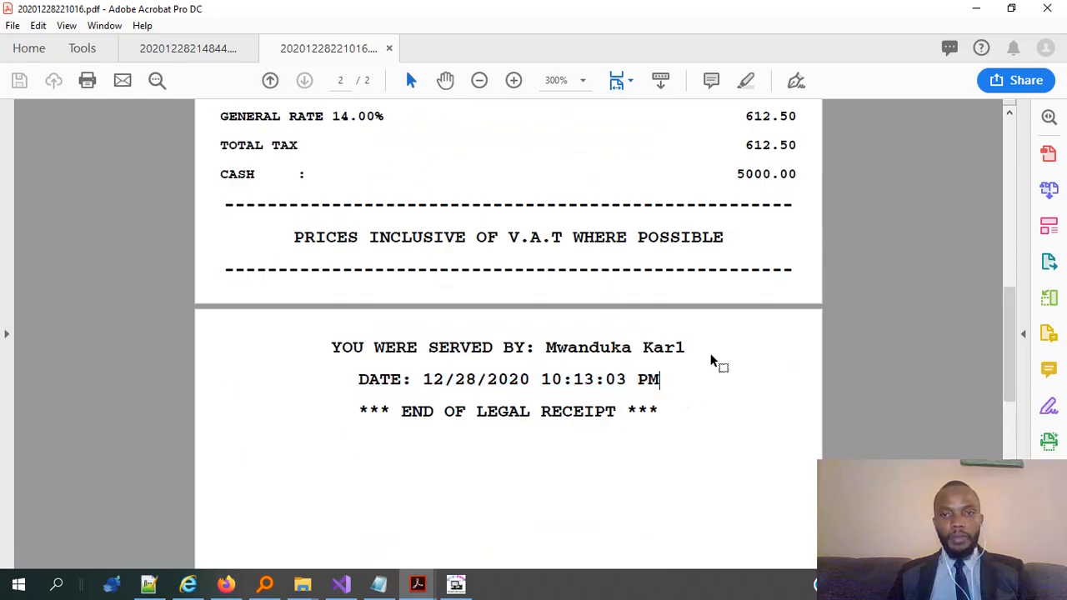
pyautogui.click(270, 80)
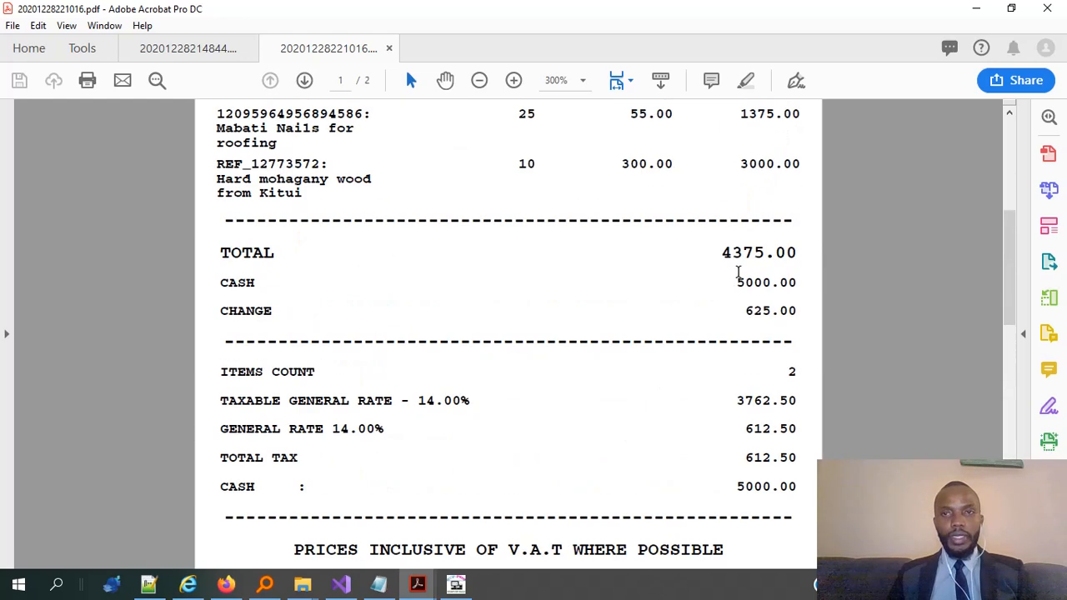
pyautogui.scroll(-3)
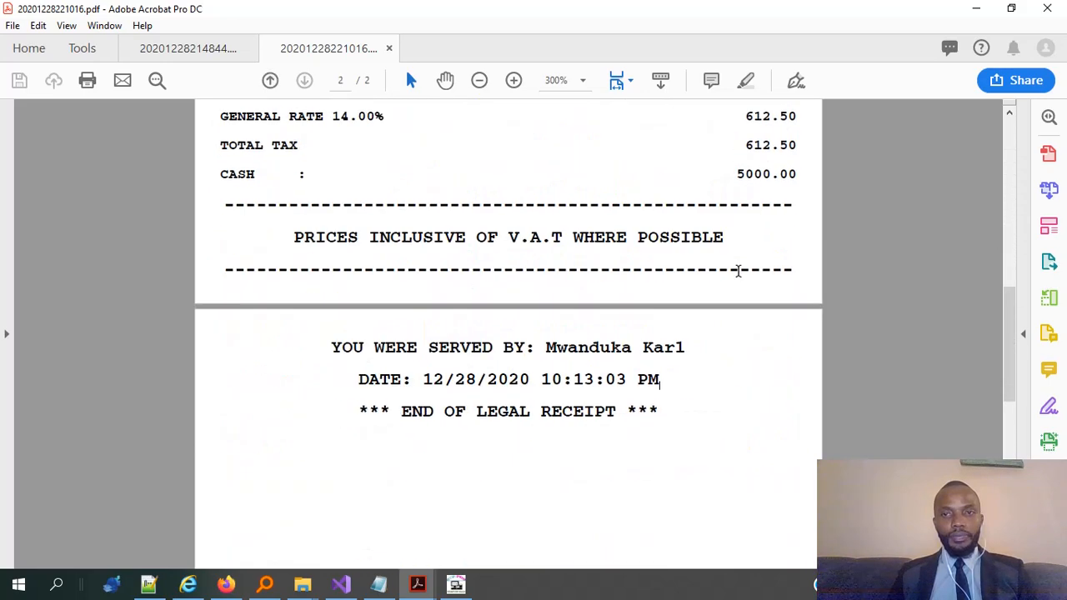
pyautogui.click(269, 80)
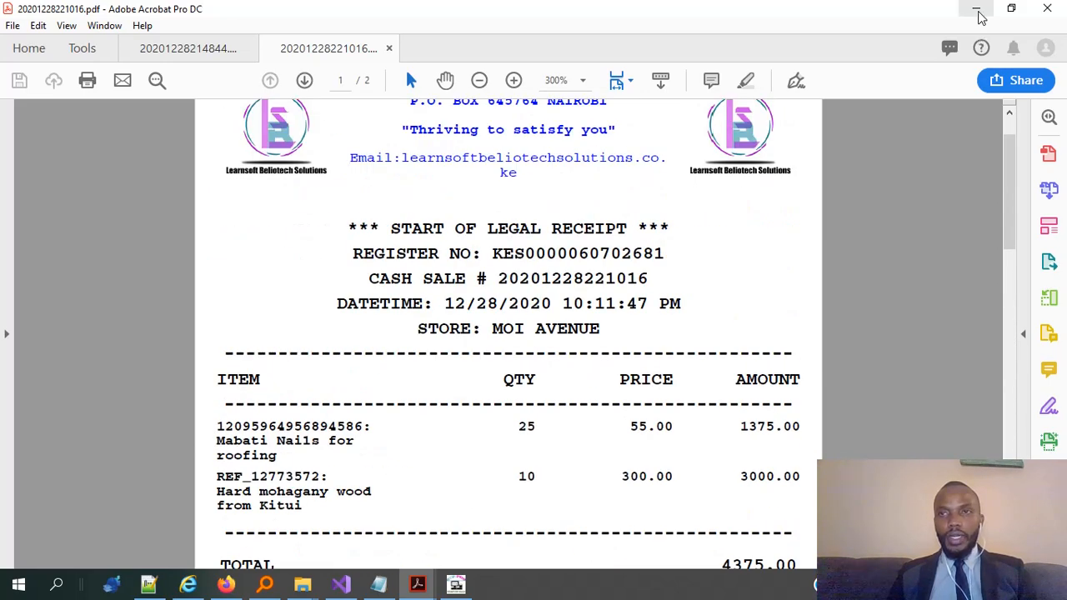
# - Minimize the Acrobat receipt and switch to the Gmail inbox in Firefox
pyautogui.click(977, 9)
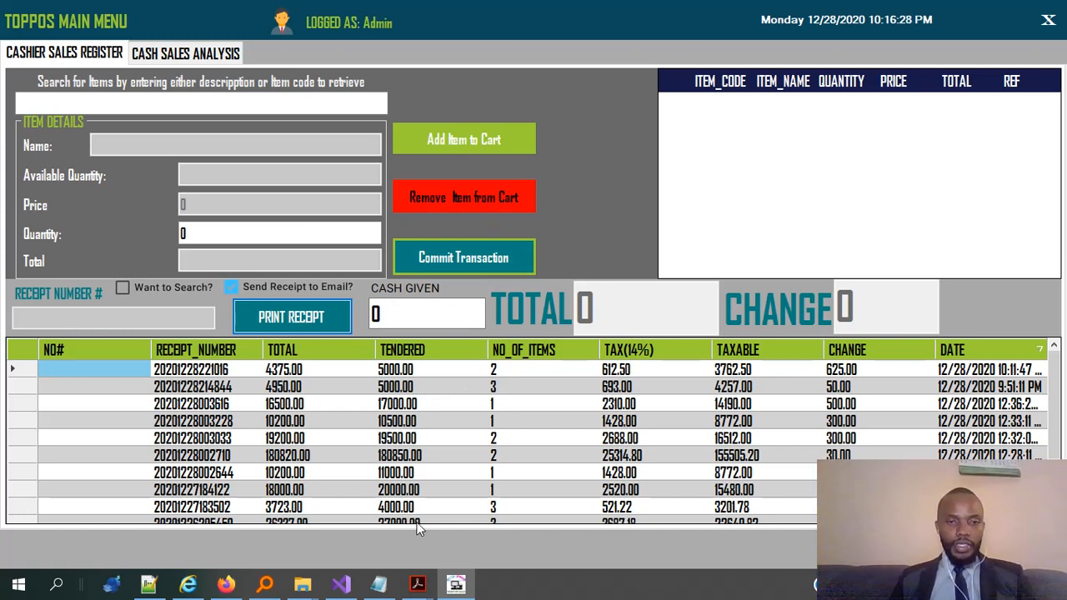
pyautogui.moveTo(638, 242)
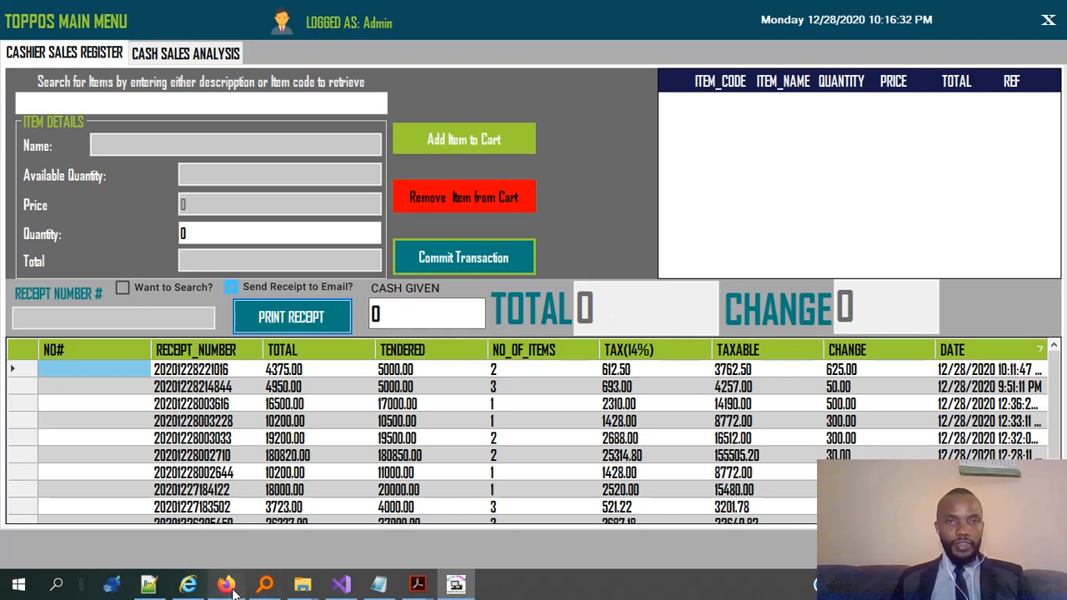
pyautogui.click(226, 584)
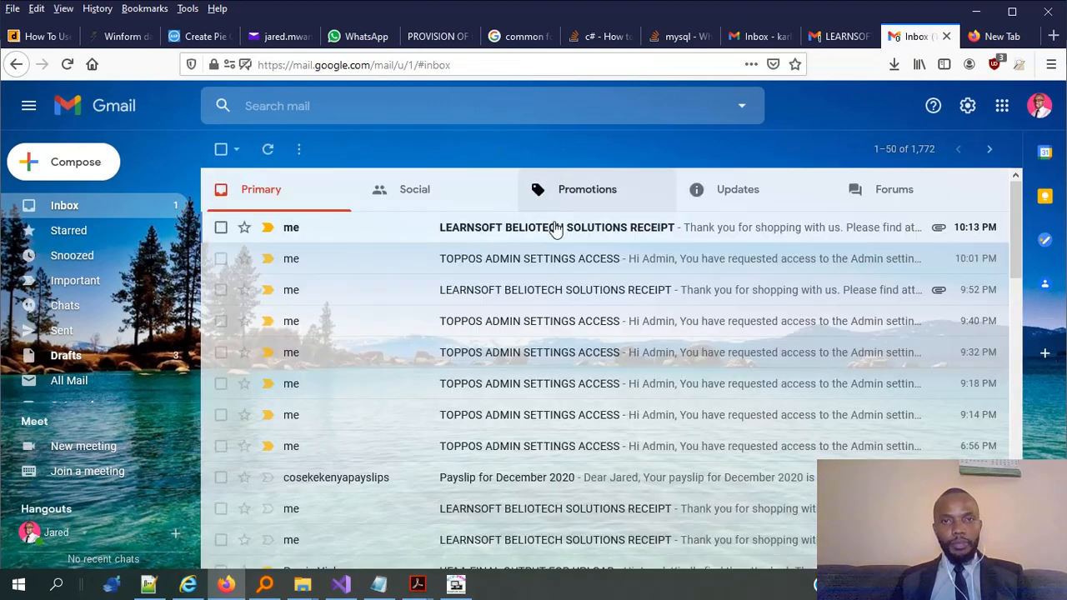
# - Open the newest LEARNSOFT BELIOTECH SOLUTIONS RECEIPT email in Gmail
pyautogui.click(557, 226)
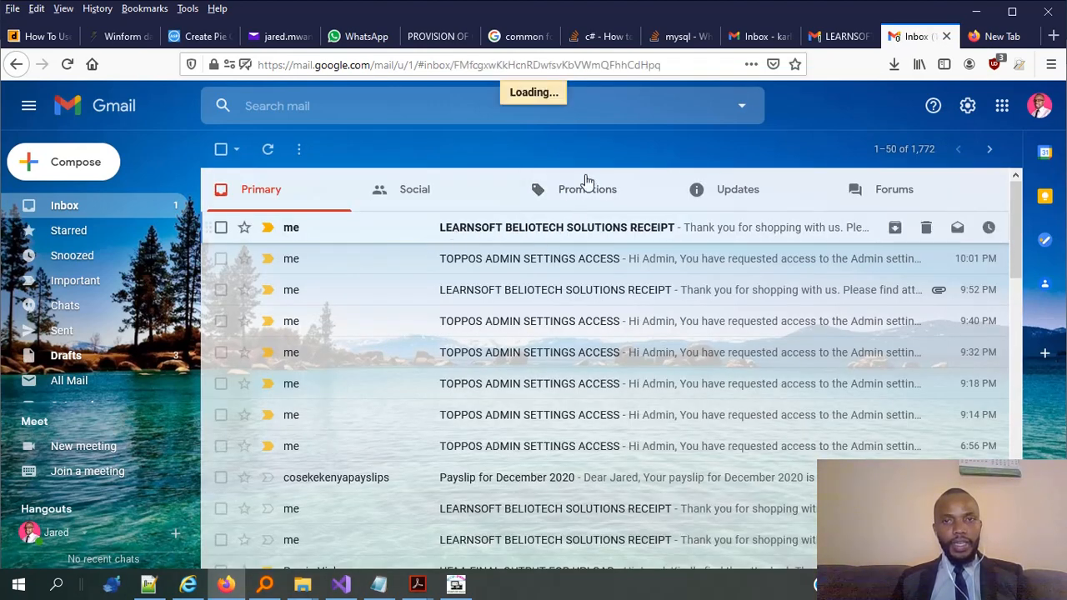
pyautogui.click(557, 227)
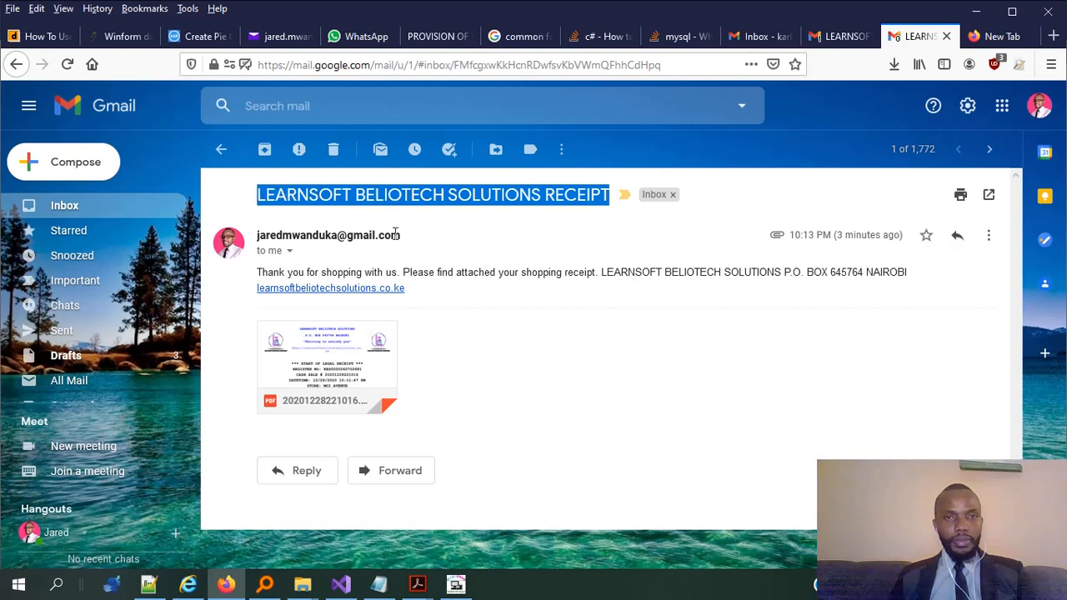
pyautogui.click(265, 273)
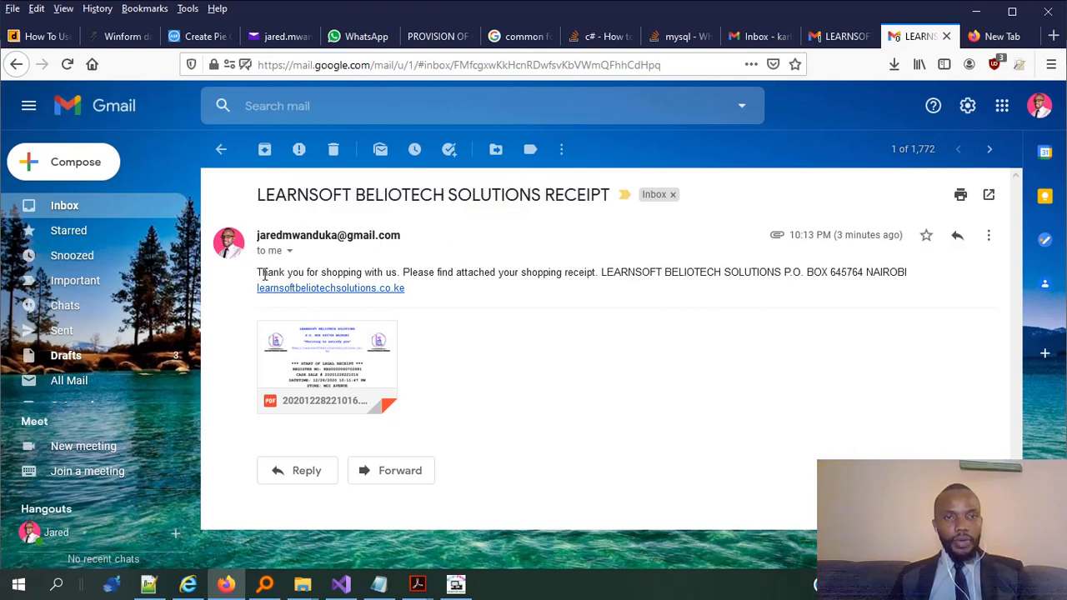
pyautogui.moveTo(457, 287)
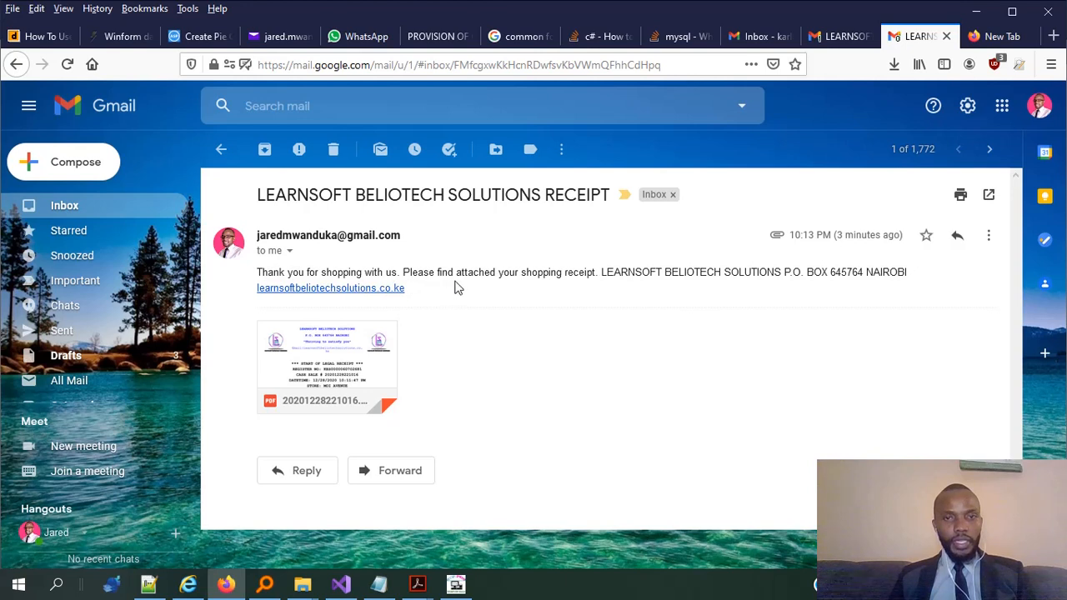
pyautogui.moveTo(771, 273)
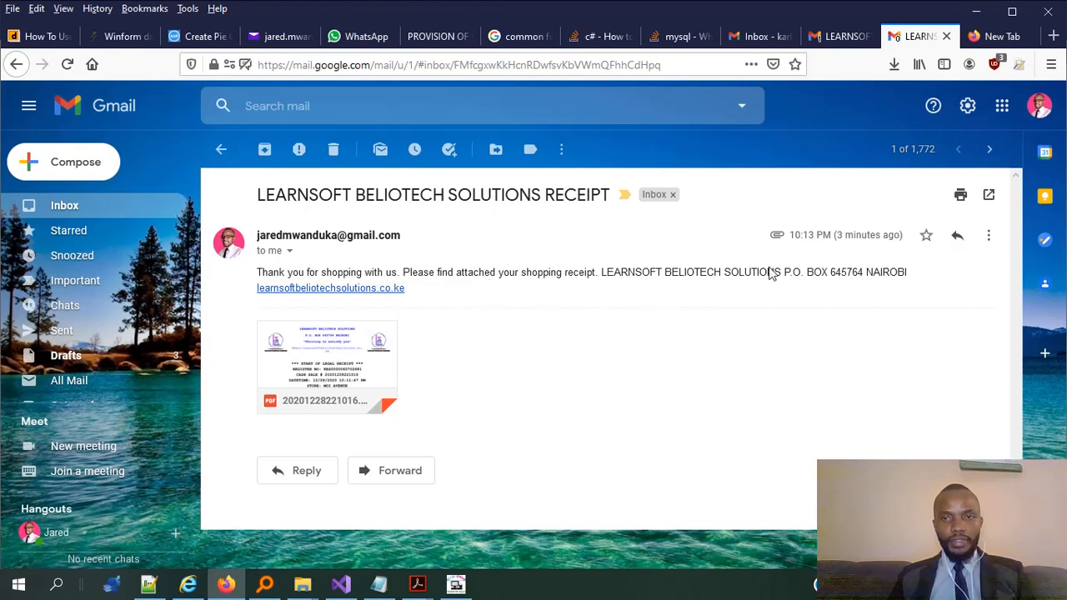
pyautogui.moveTo(417, 297)
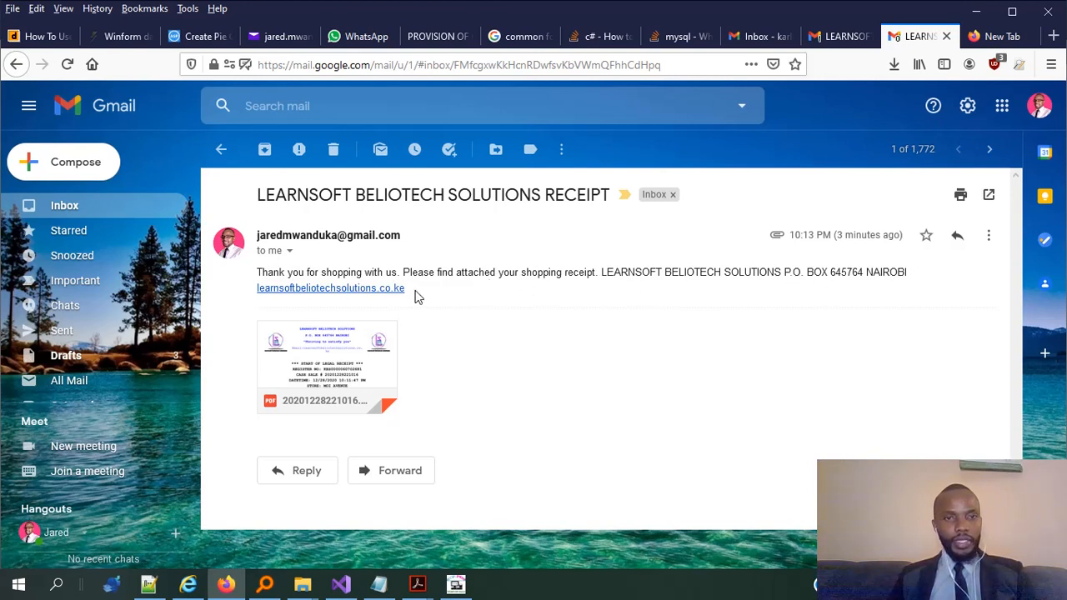
pyautogui.moveTo(325, 367)
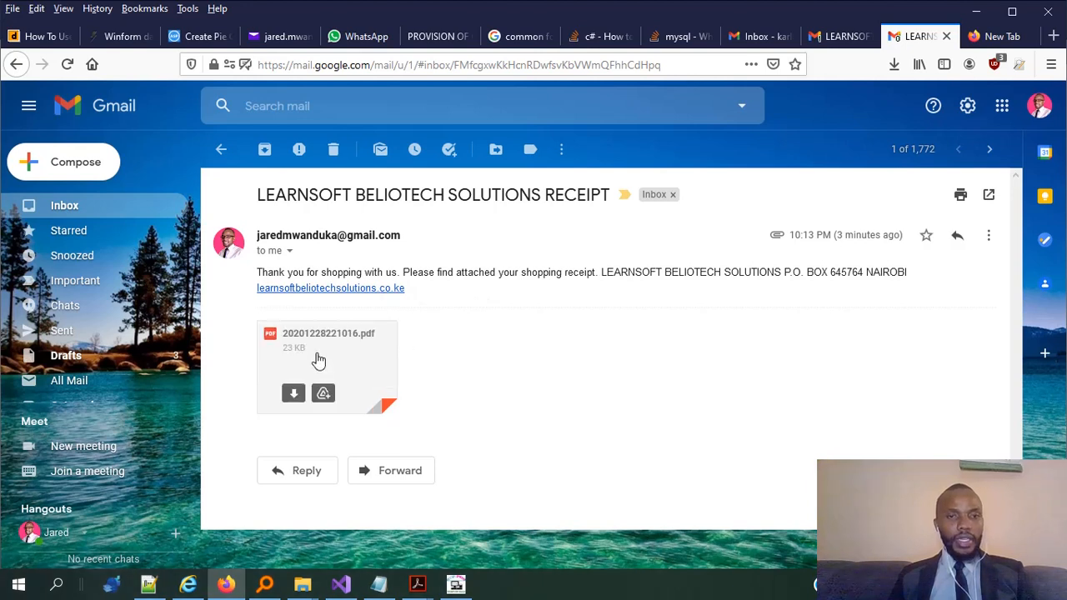
pyautogui.moveTo(329, 347)
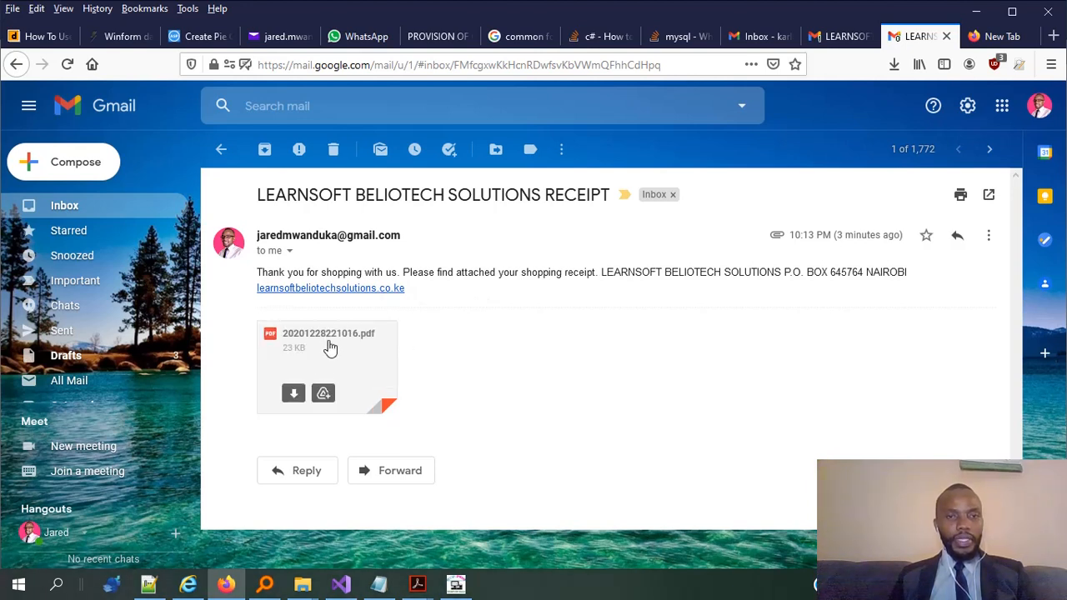
pyautogui.moveTo(300, 434)
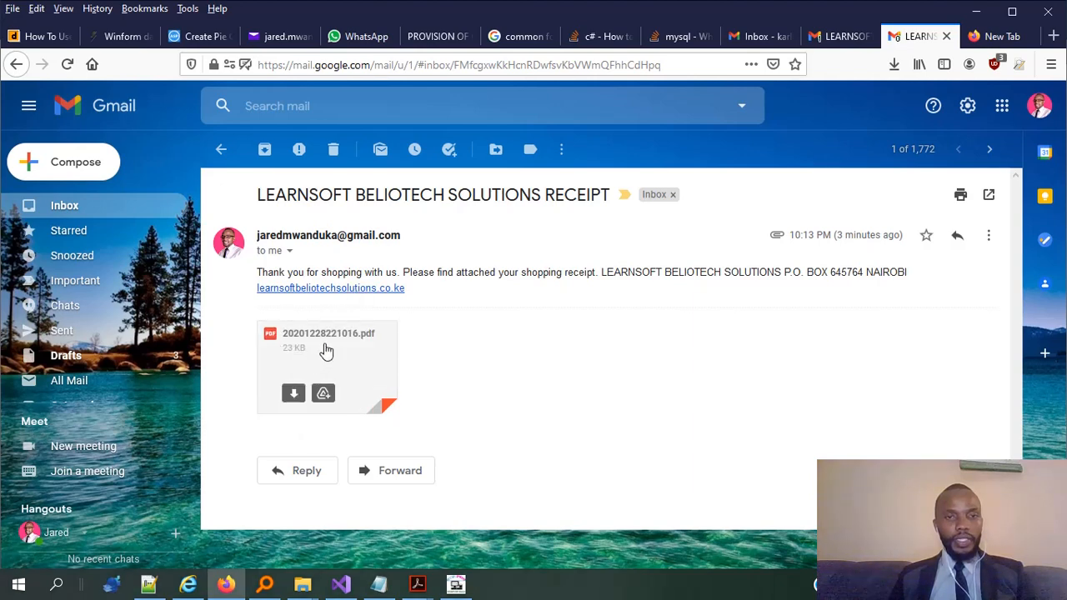
pyautogui.moveTo(328, 344)
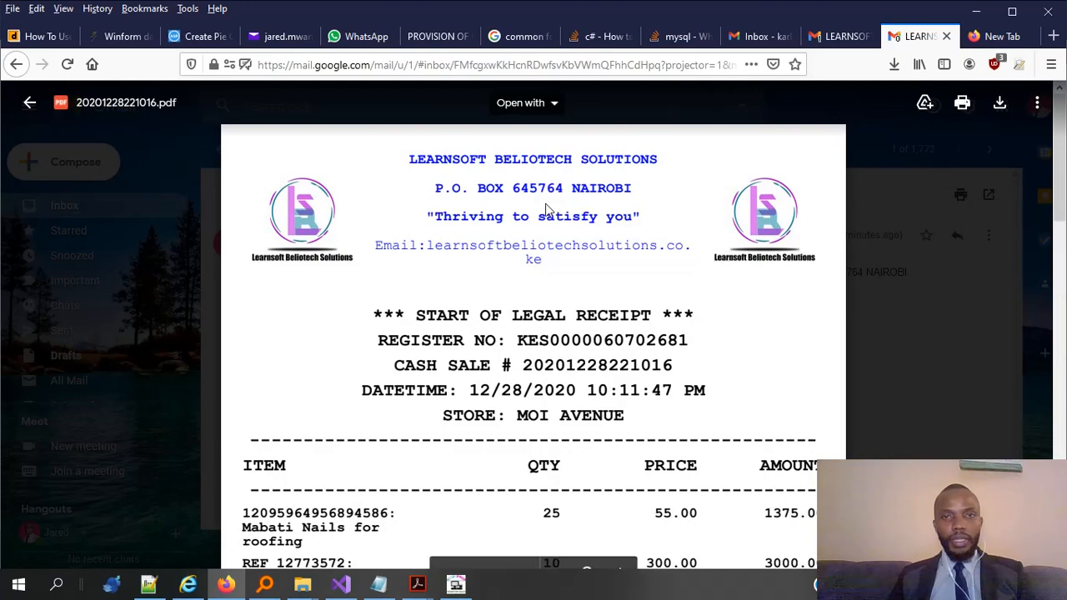
# - Scroll through the attached PDF receipt showing the 4375.00 total
pyautogui.scroll(-3)
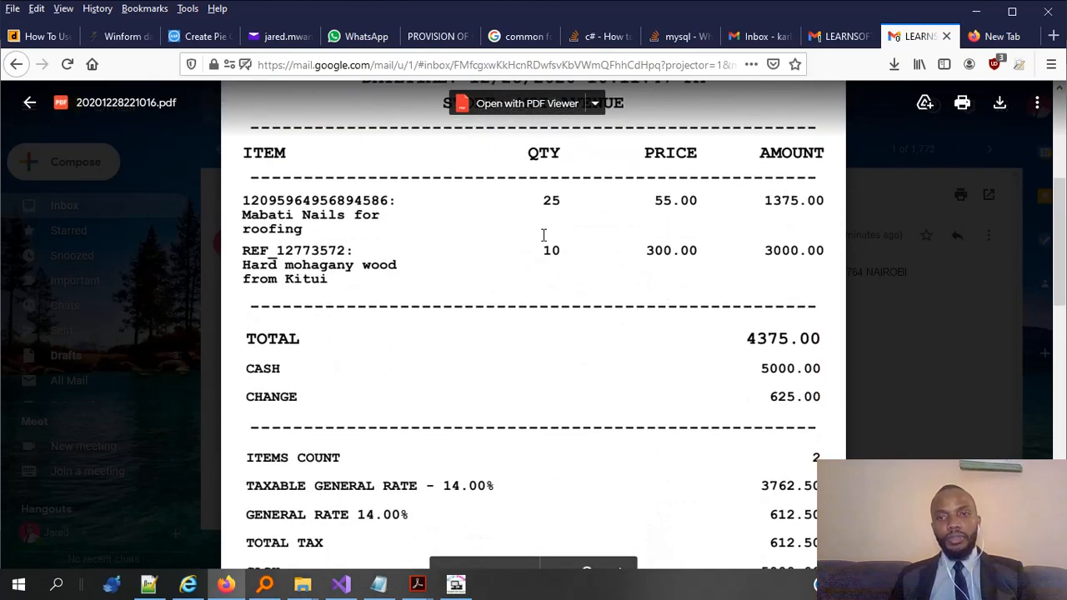
pyautogui.scroll(-3)
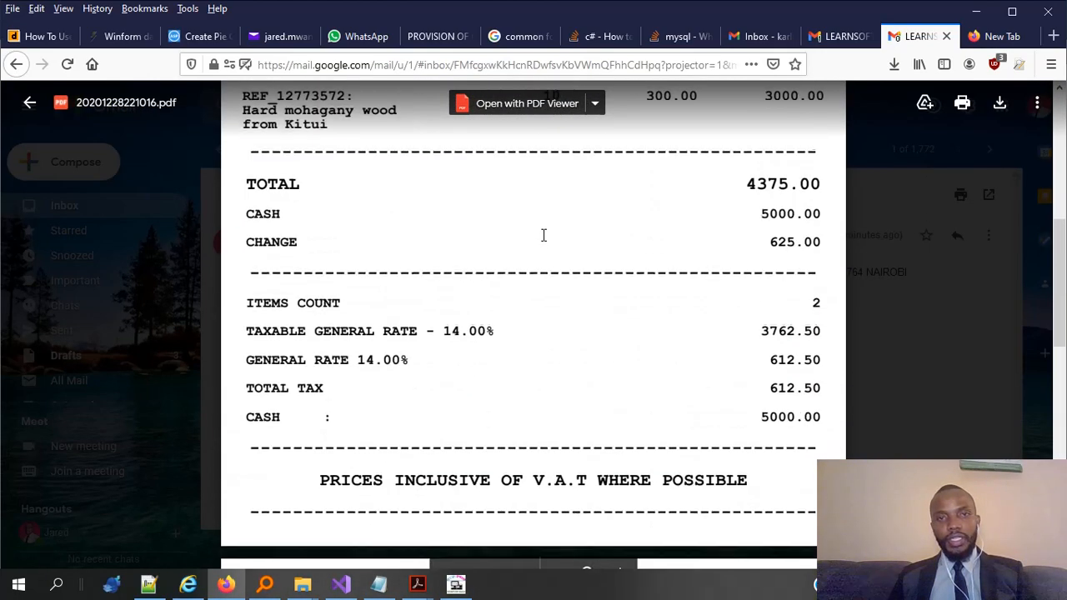
pyautogui.scroll(3)
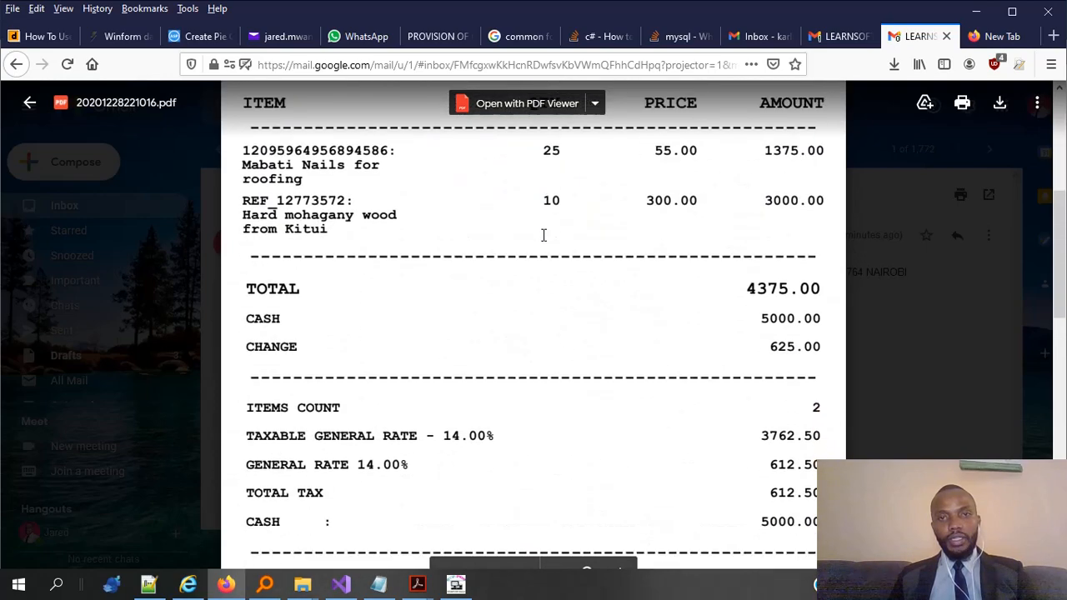
pyautogui.scroll(-3)
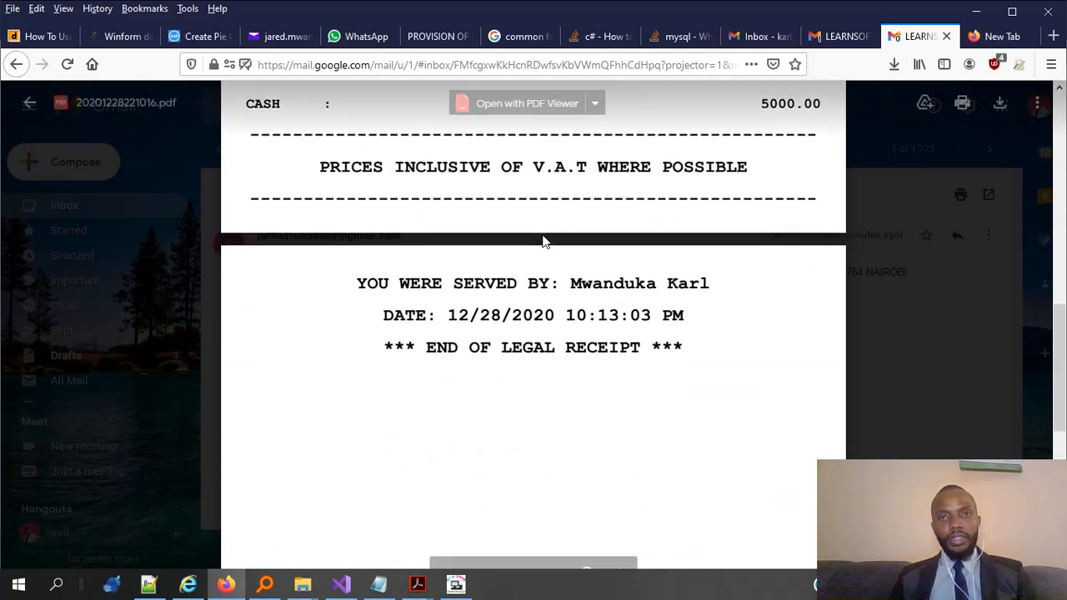
pyautogui.scroll(3)
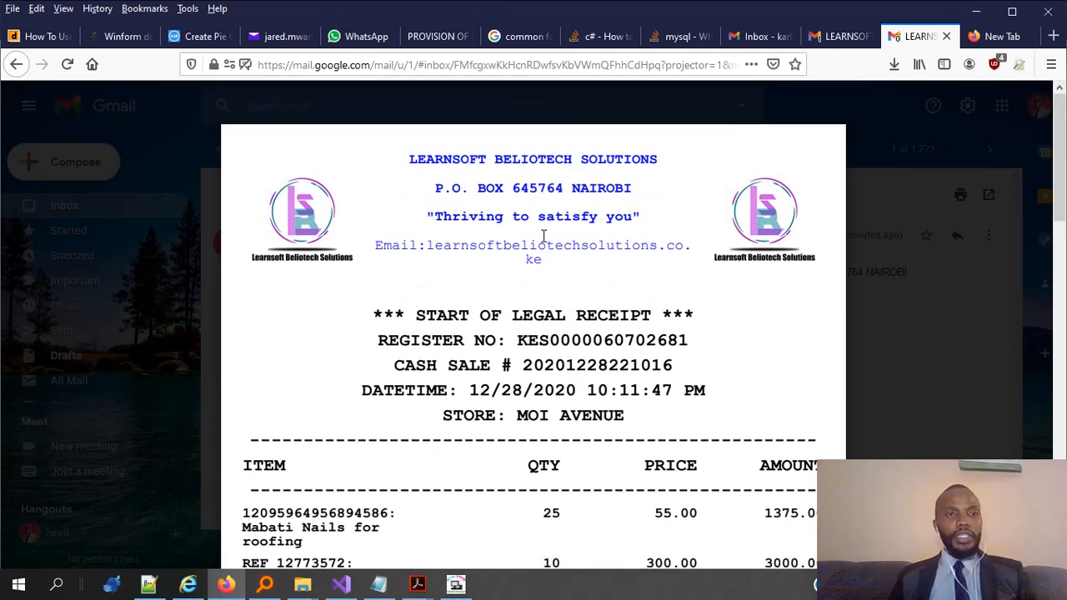
pyautogui.moveTo(512, 261)
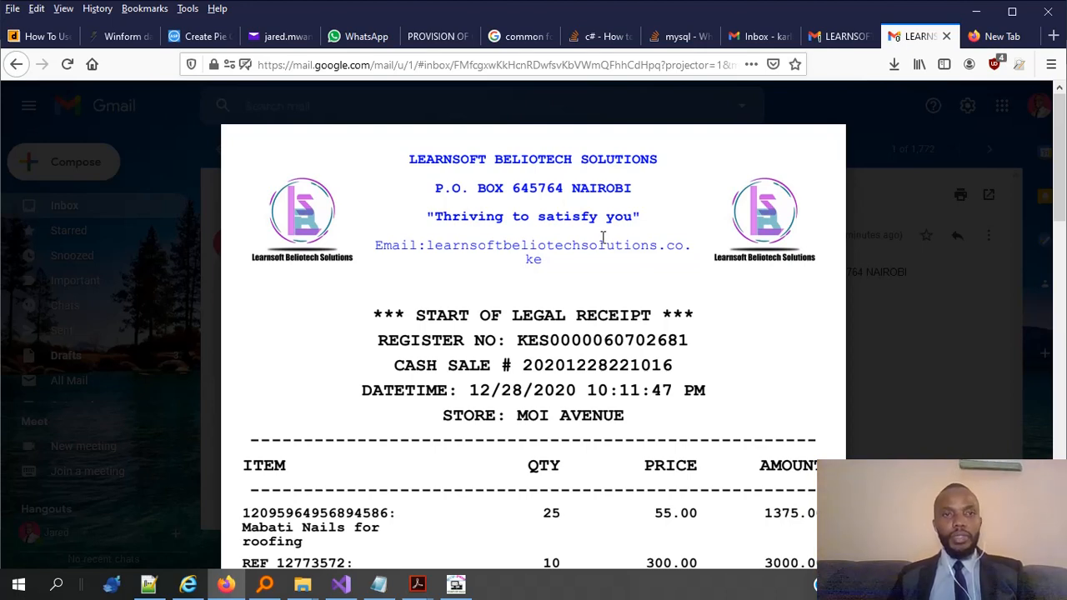
pyautogui.moveTo(574, 219)
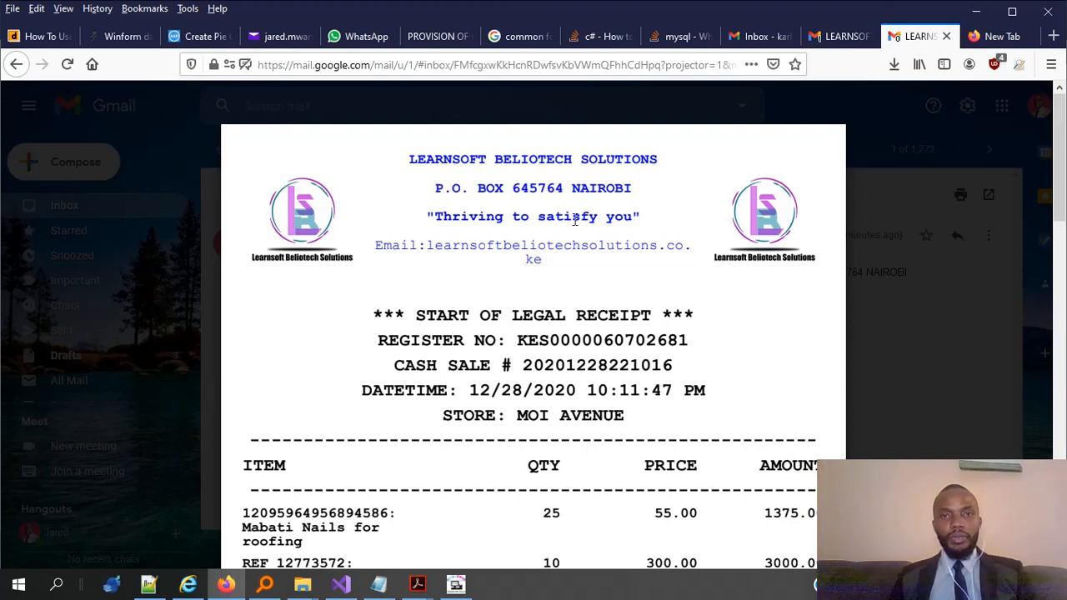
pyautogui.moveTo(504, 201)
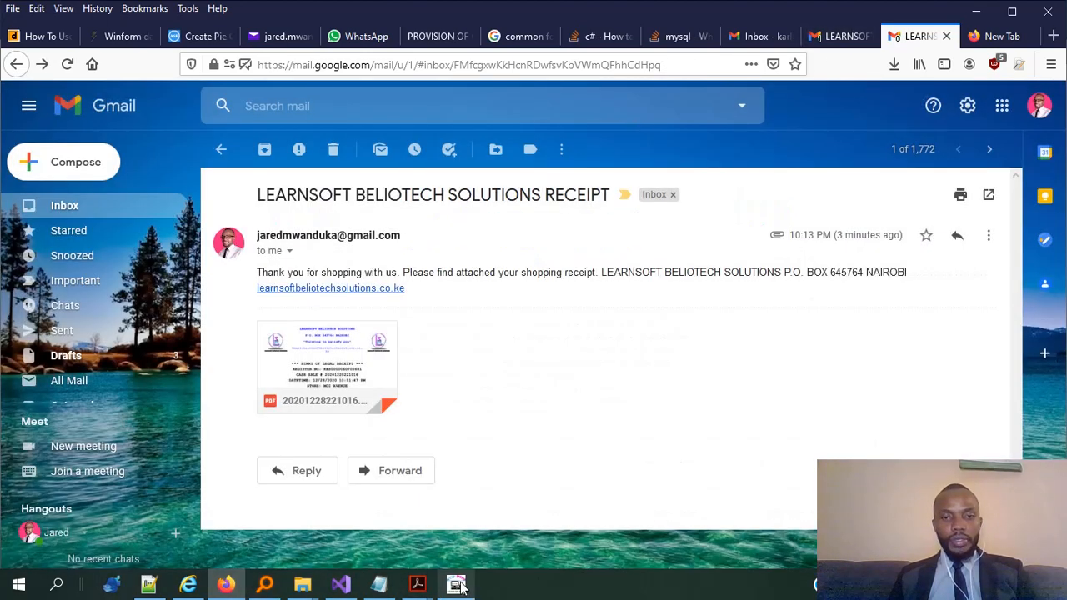
# - Switch back to TOPPOS and open the Cash Sales Analysis tab
pyautogui.click(456, 584)
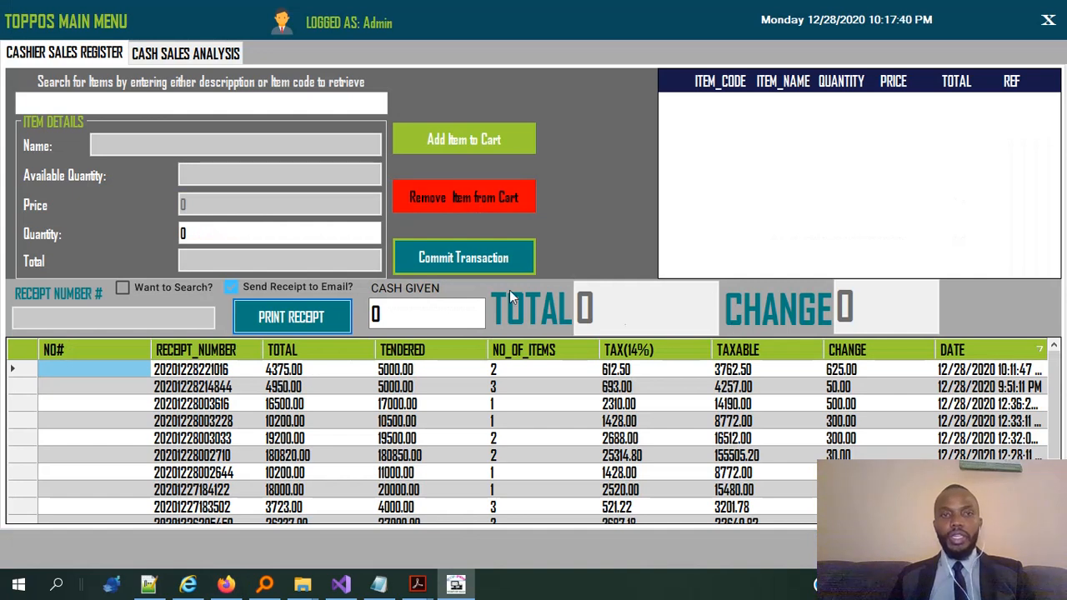
pyautogui.moveTo(79, 71)
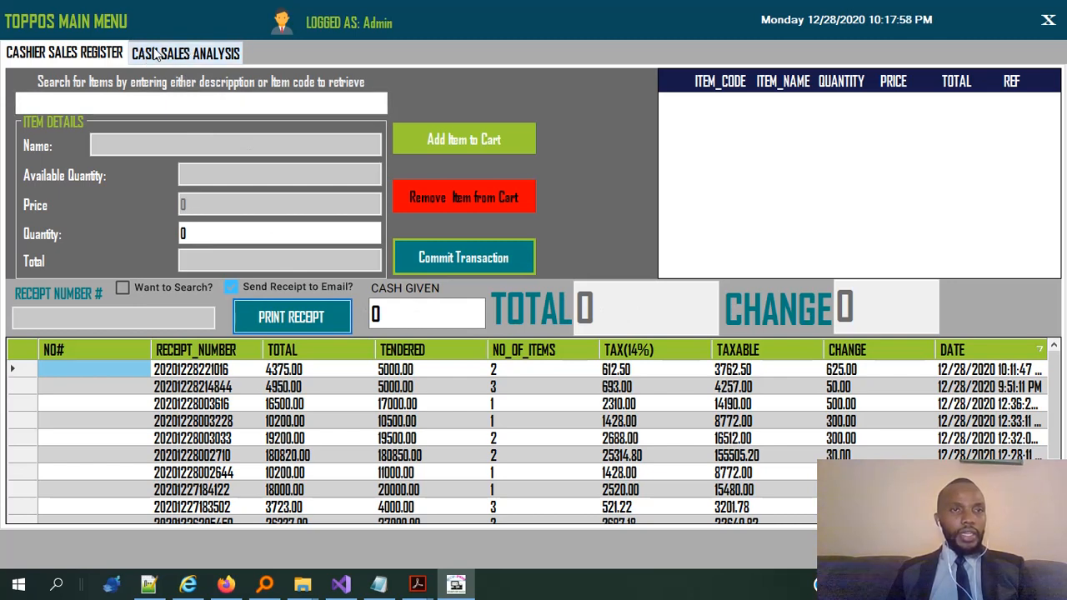
pyautogui.click(185, 53)
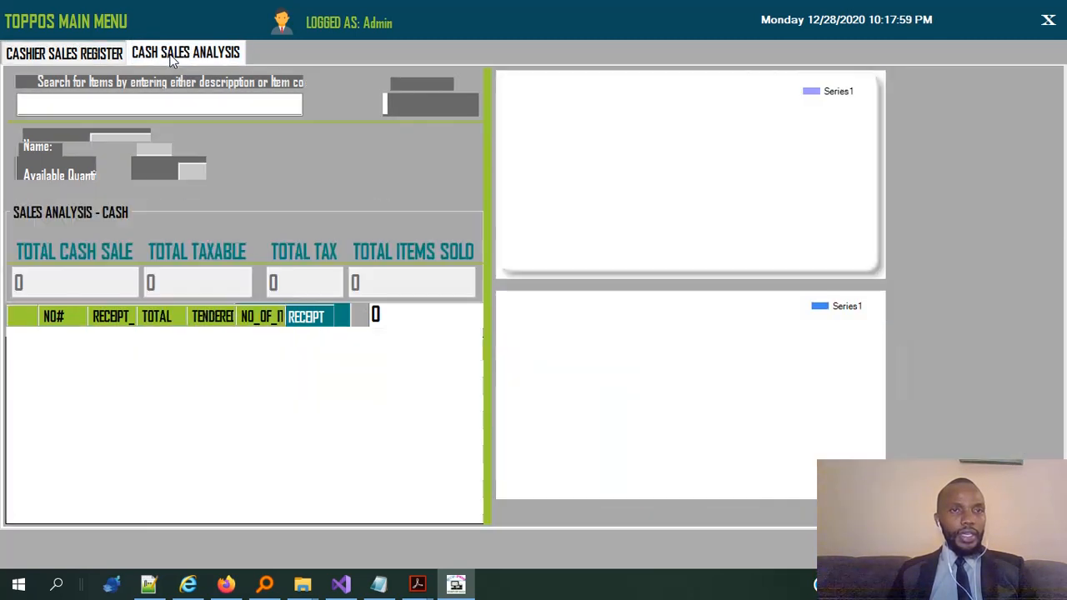
# - Search cash sales for 2020, giving 339095.00 sales, 47473.30 tax and 25 items
pyautogui.click(185, 52)
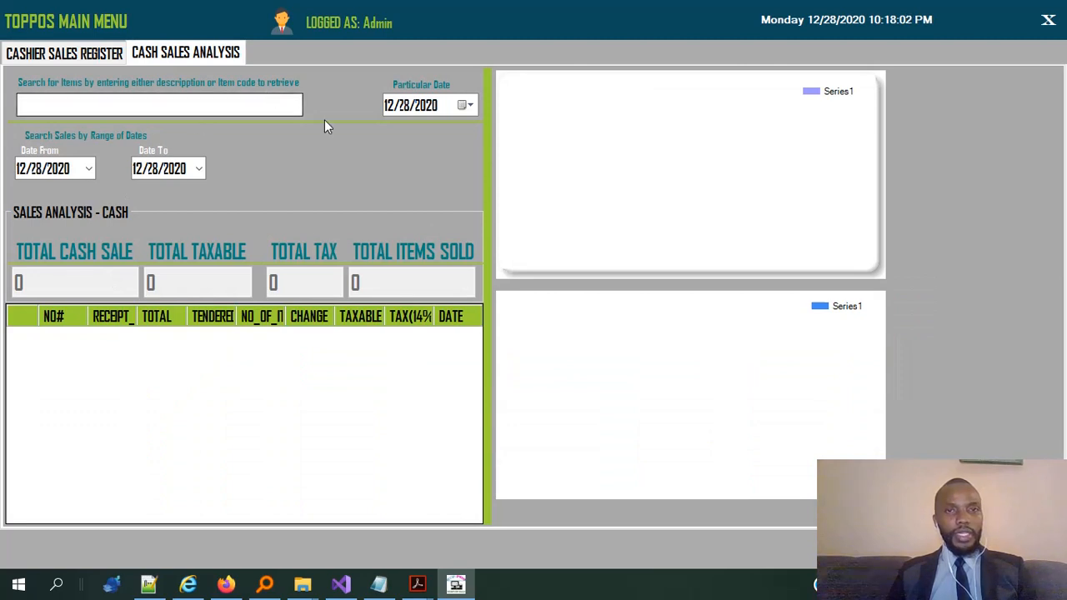
pyautogui.click(158, 104)
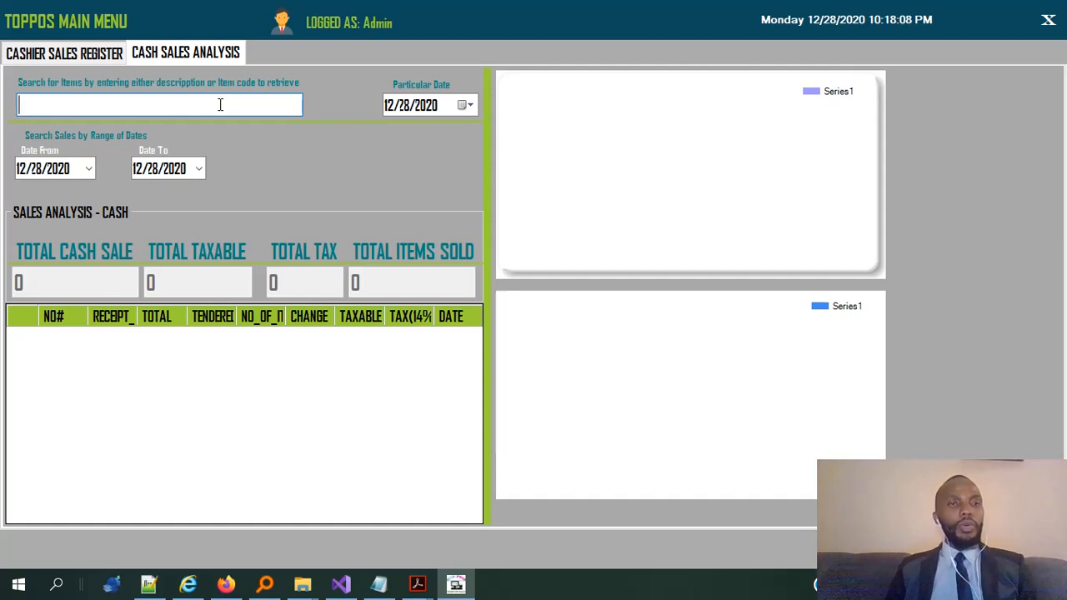
pyautogui.write('2')
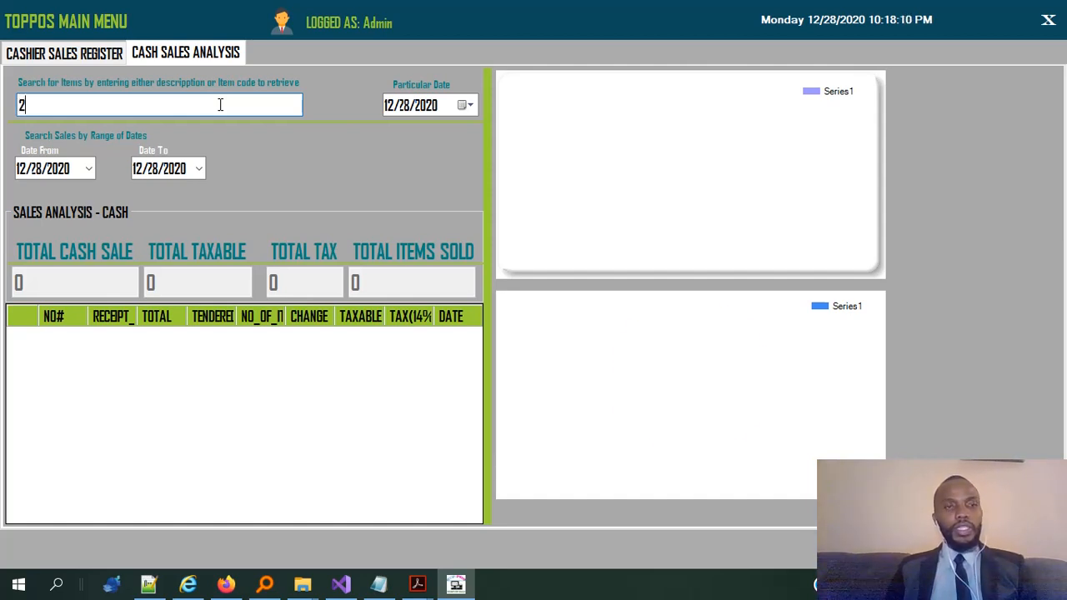
pyautogui.write('020')
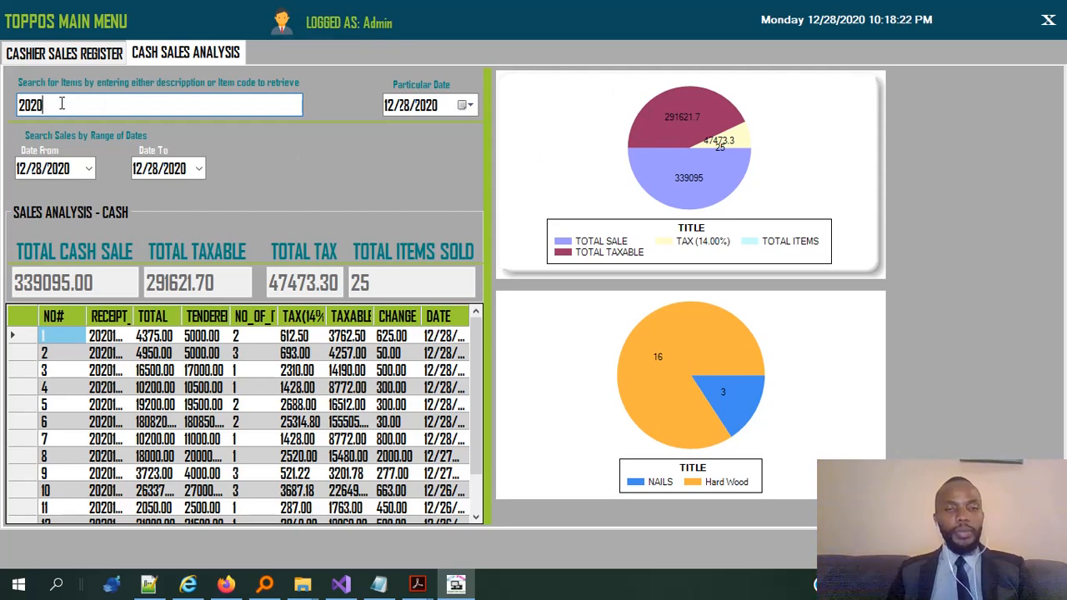
pyautogui.write('-')
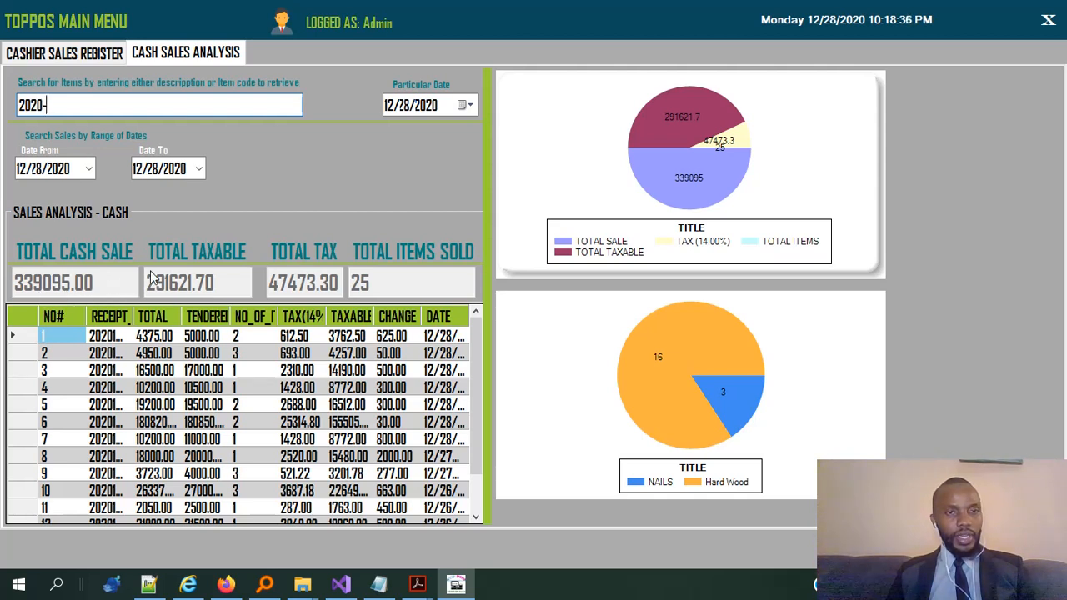
pyautogui.moveTo(415, 282)
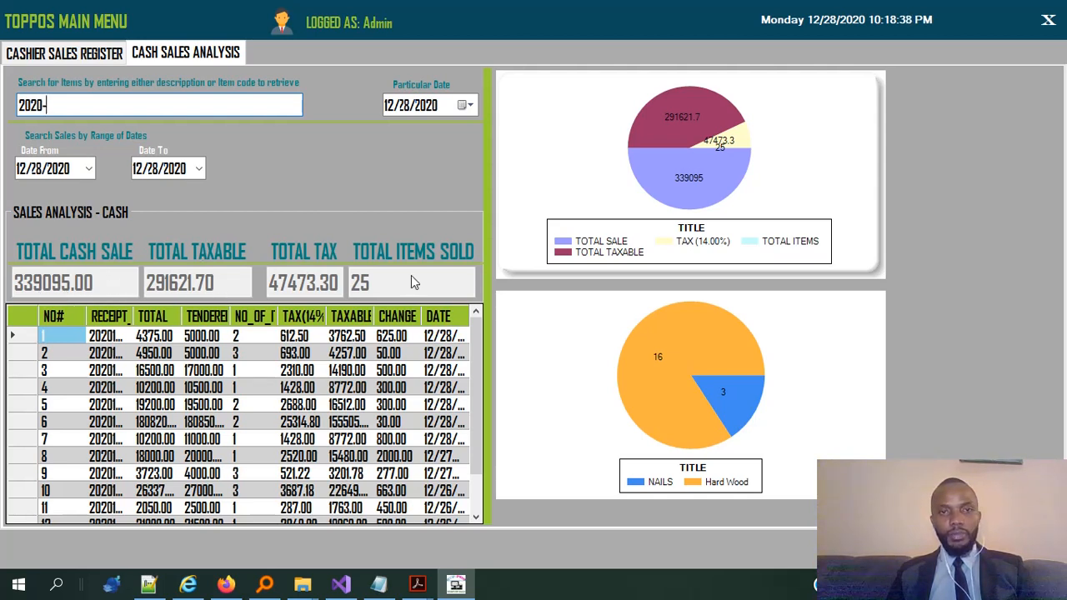
pyautogui.moveTo(742, 159)
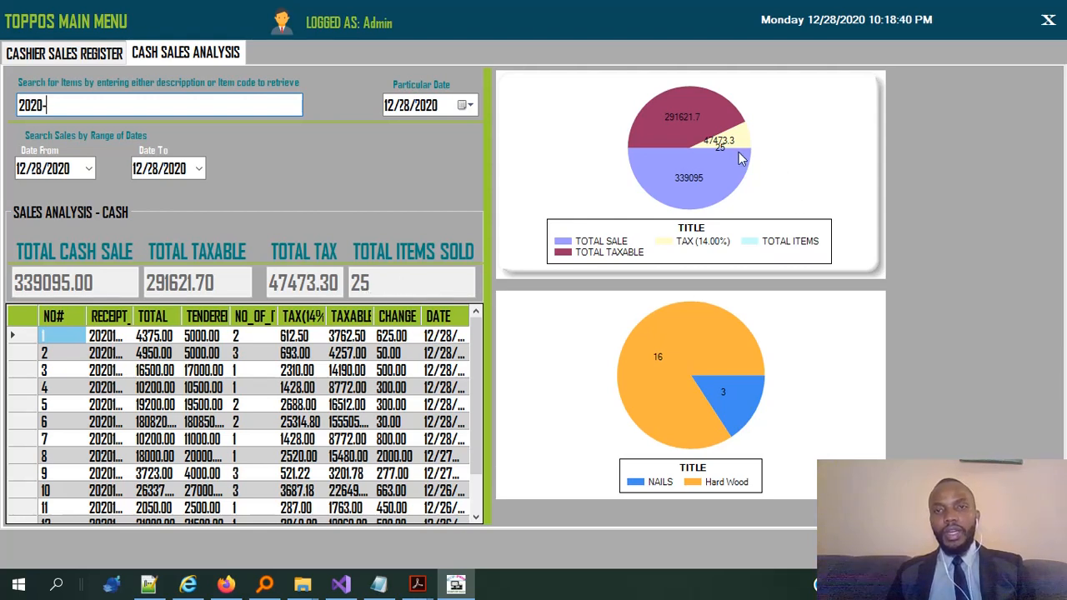
pyautogui.moveTo(534, 222)
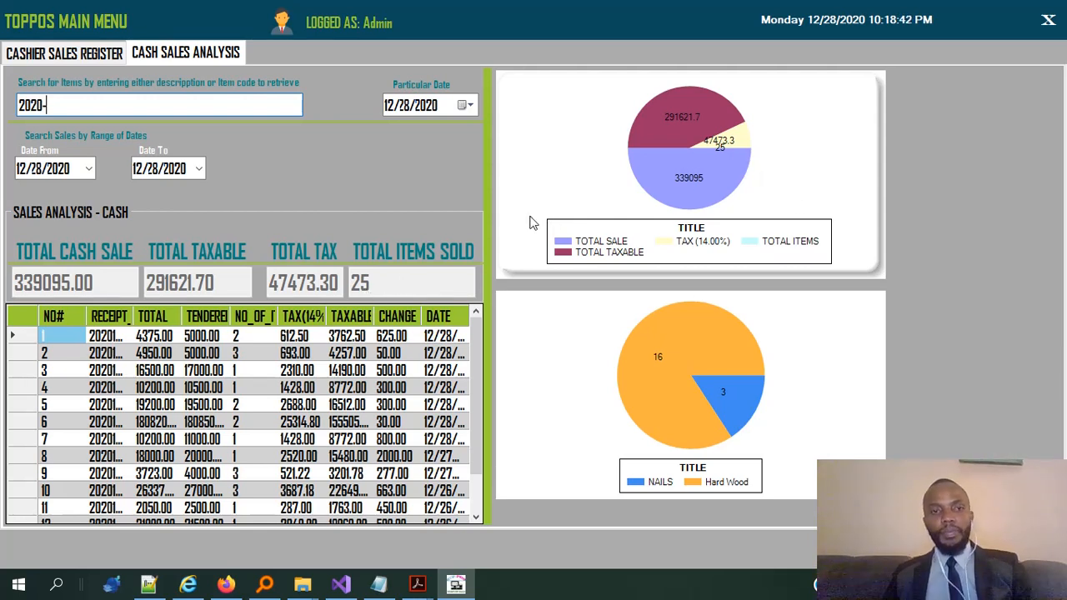
pyautogui.moveTo(819, 158)
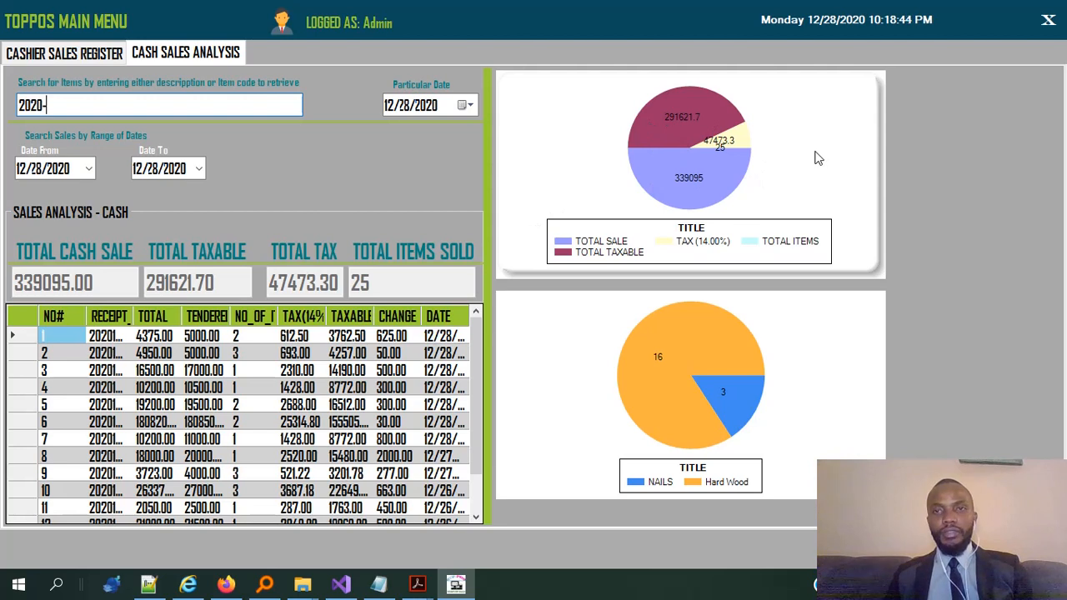
pyautogui.moveTo(627, 264)
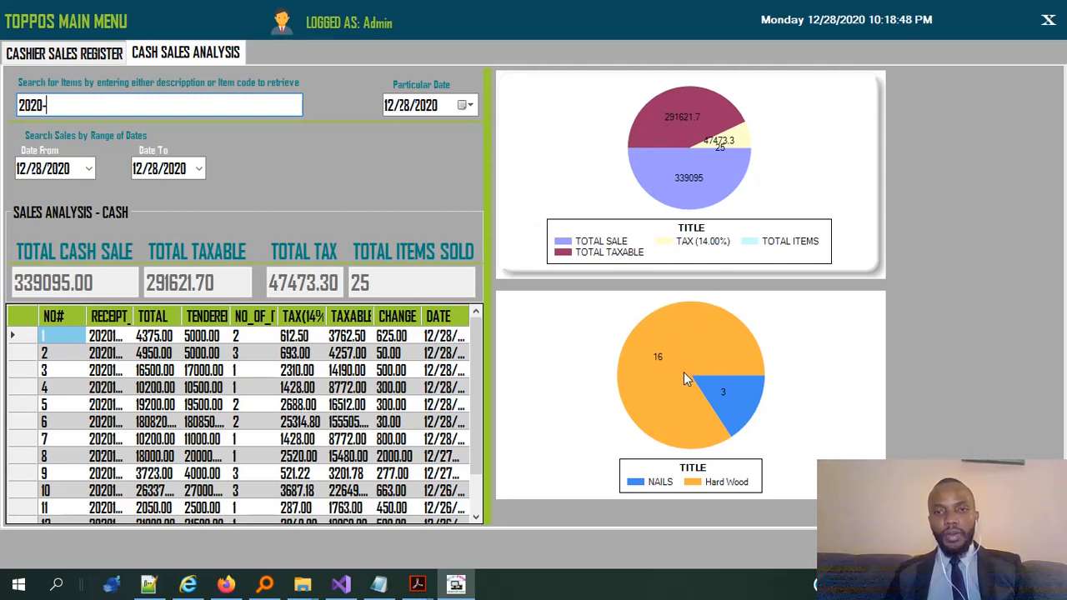
pyautogui.moveTo(728, 428)
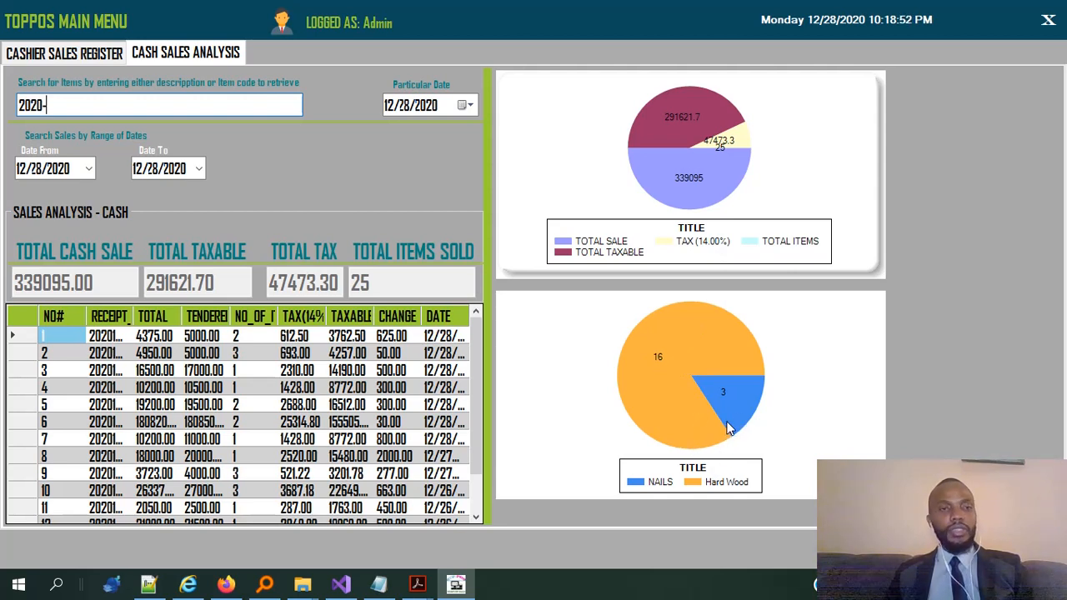
pyautogui.moveTo(654, 428)
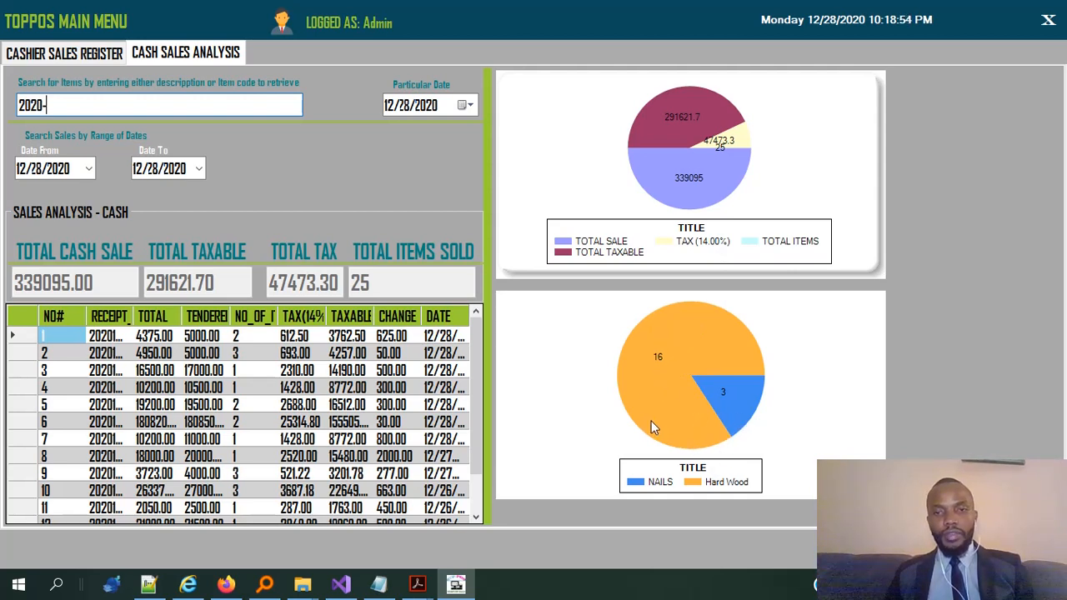
pyautogui.moveTo(725, 517)
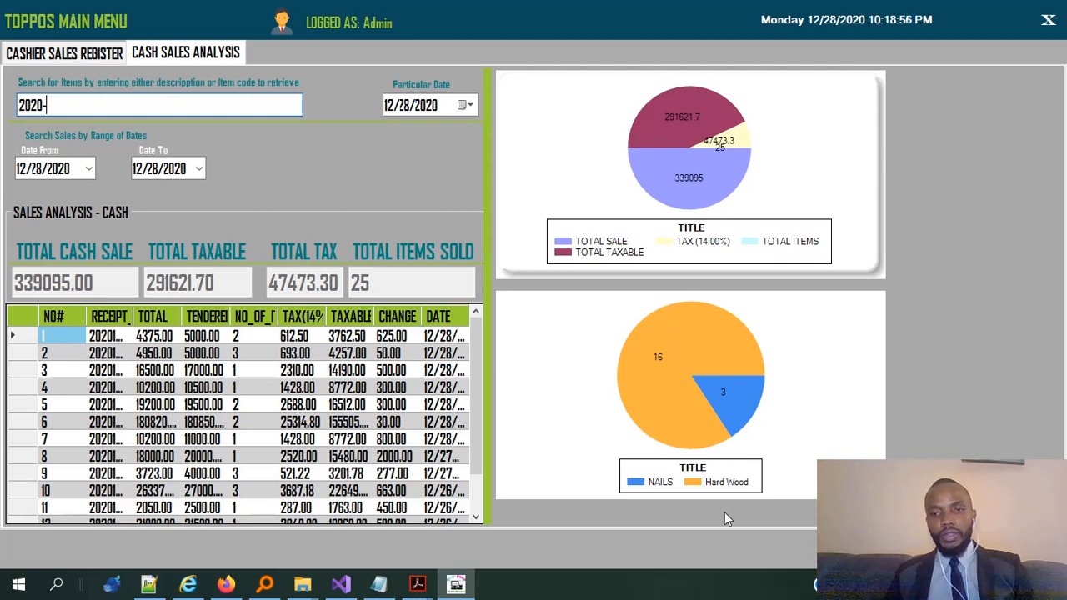
pyautogui.moveTo(710, 388)
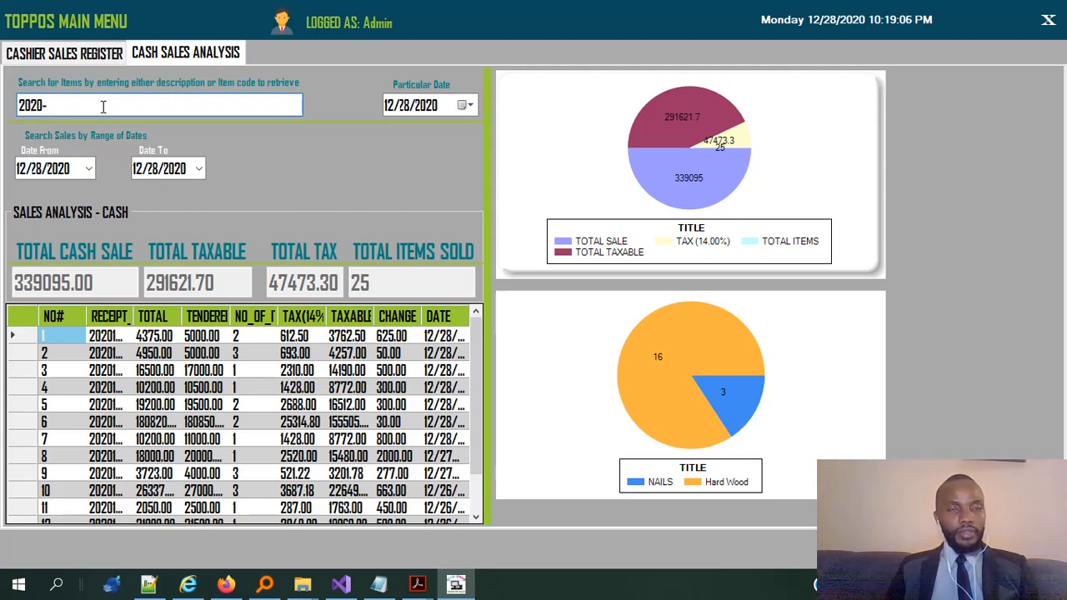
# - Narrow the search to 2020-12-26, showing five sales totalling 71127.00
pyautogui.write('12')
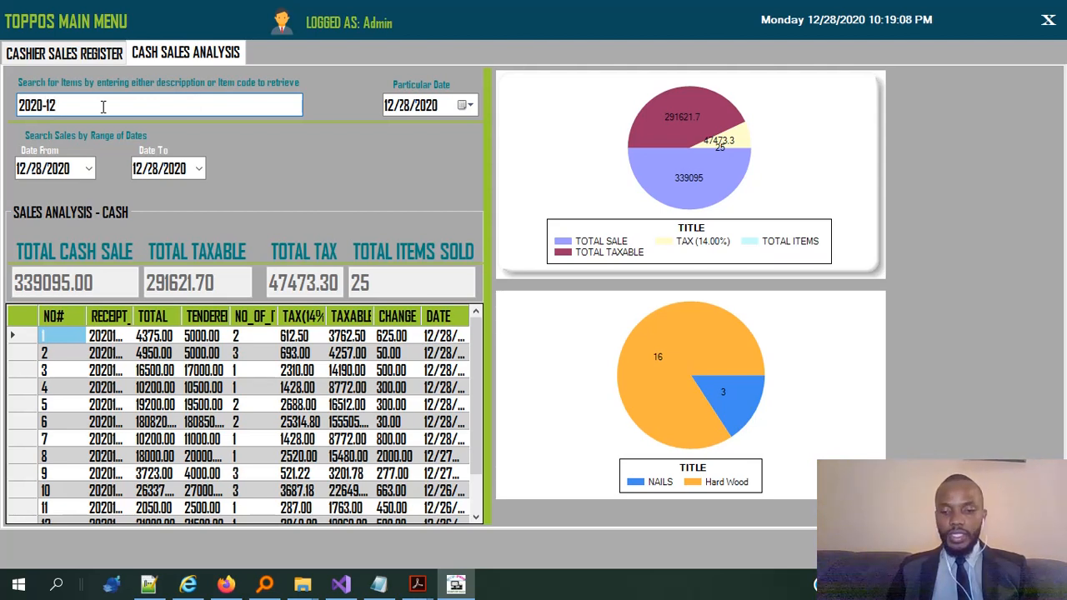
pyautogui.write('-')
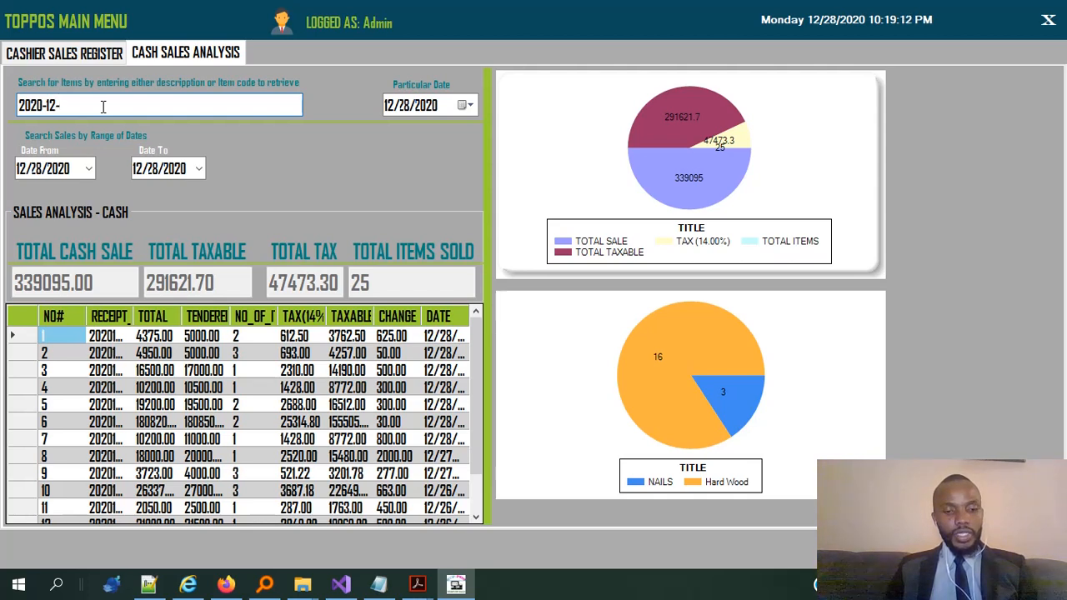
pyautogui.write('26')
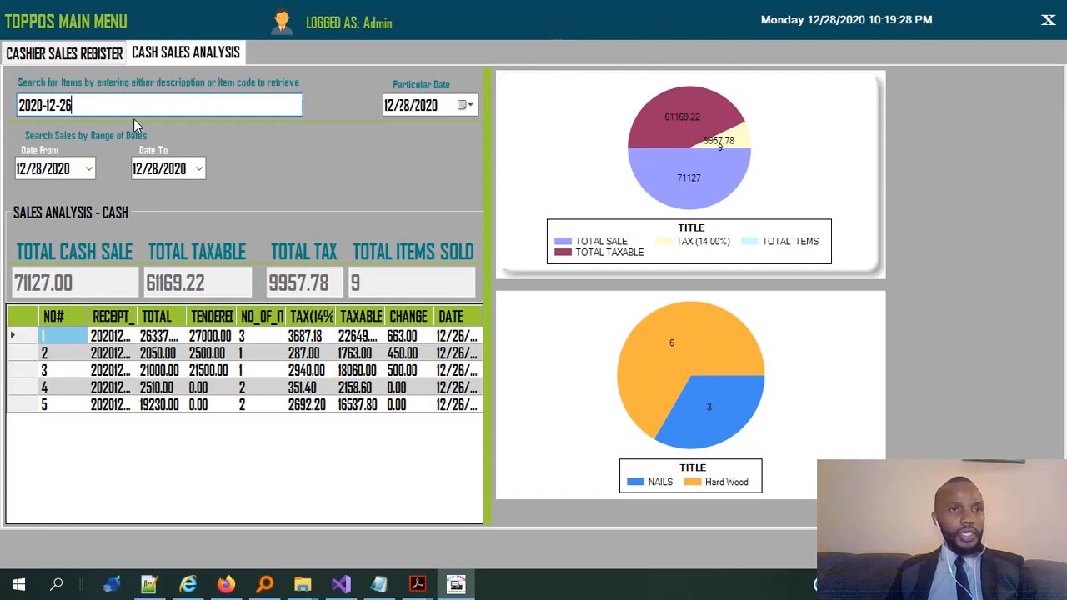
# - Change the date to 2020-12-28 (246245.00, seven sales), then return to the cashier register
pyautogui.press('Backspace')
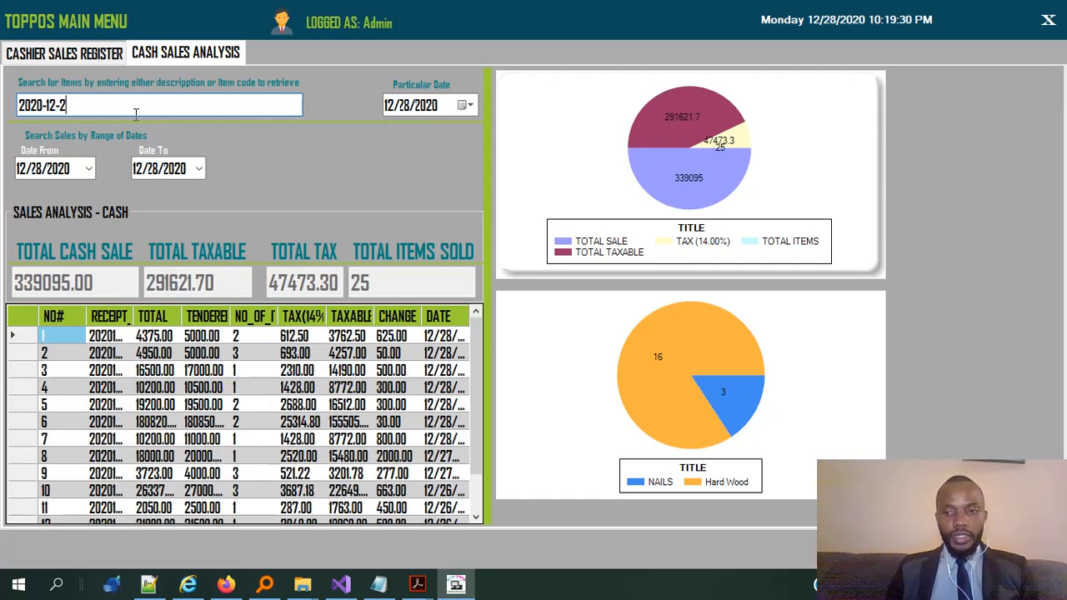
pyautogui.write('8')
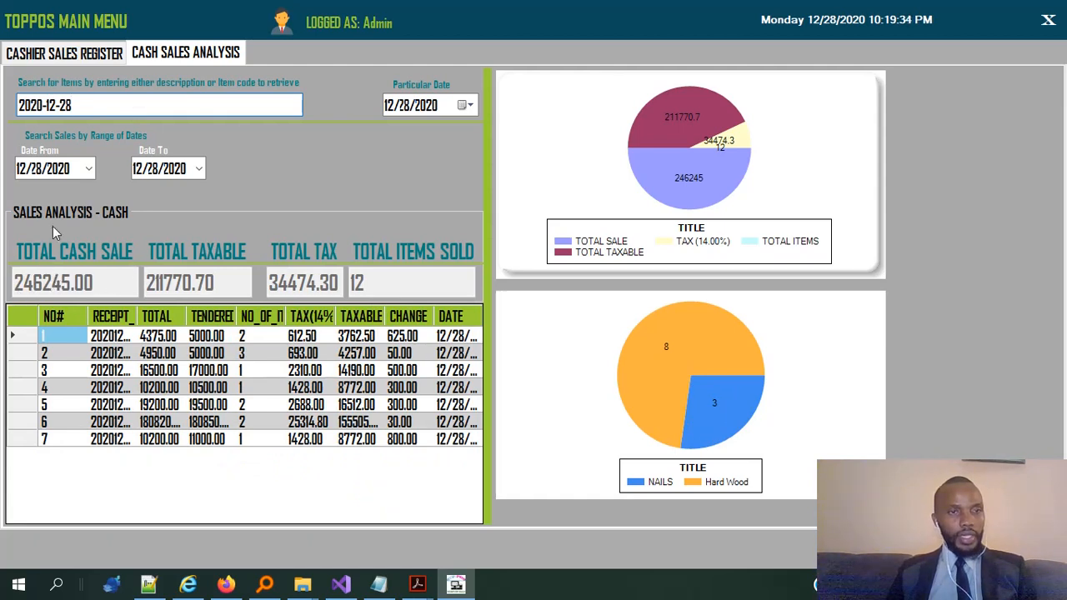
pyautogui.moveTo(232, 195)
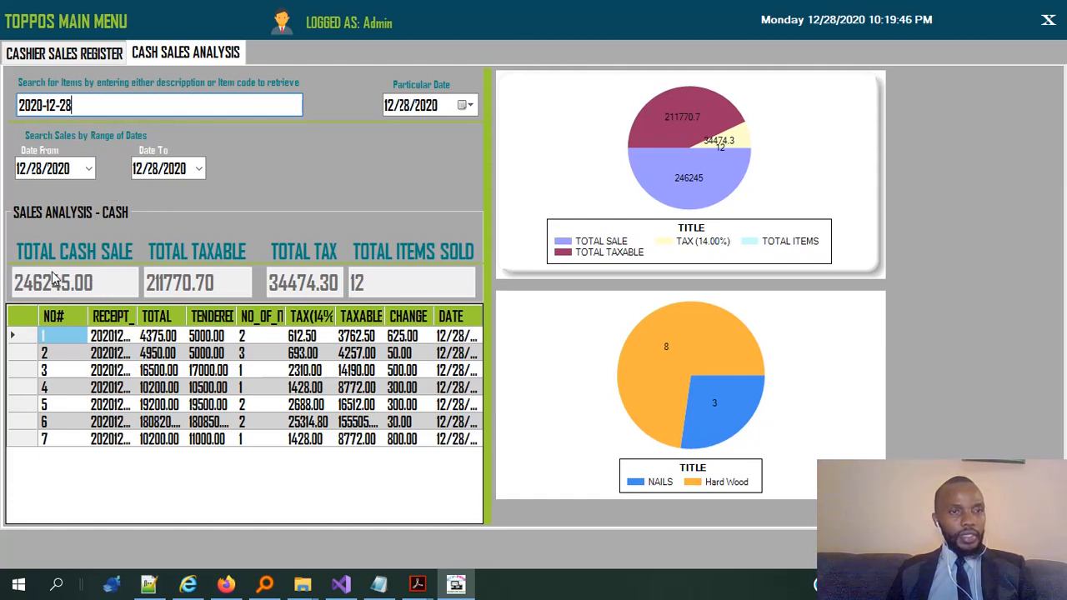
pyautogui.moveTo(710, 140)
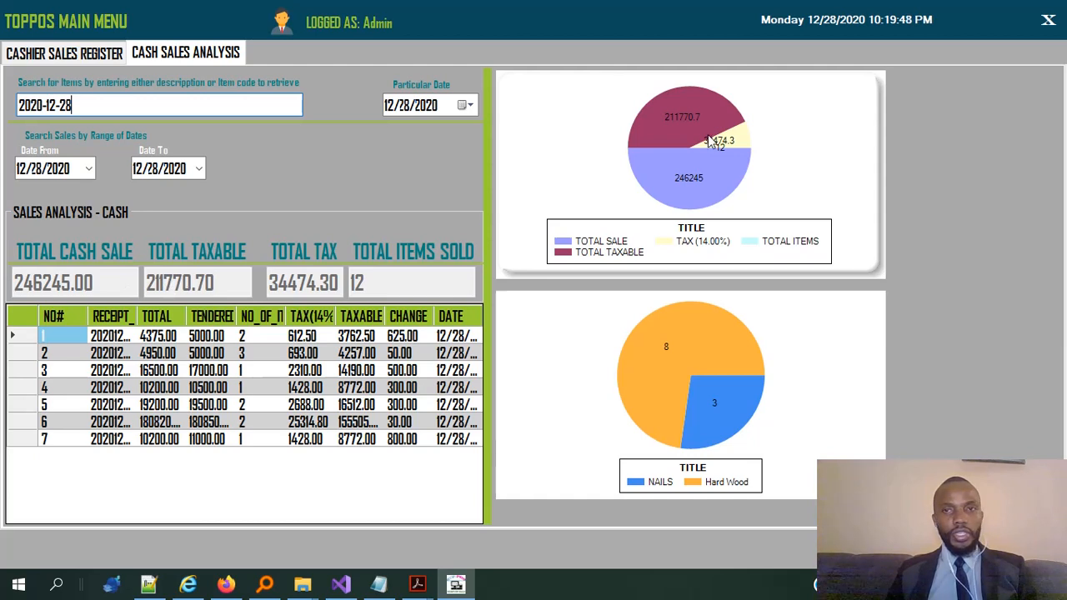
pyautogui.moveTo(464, 229)
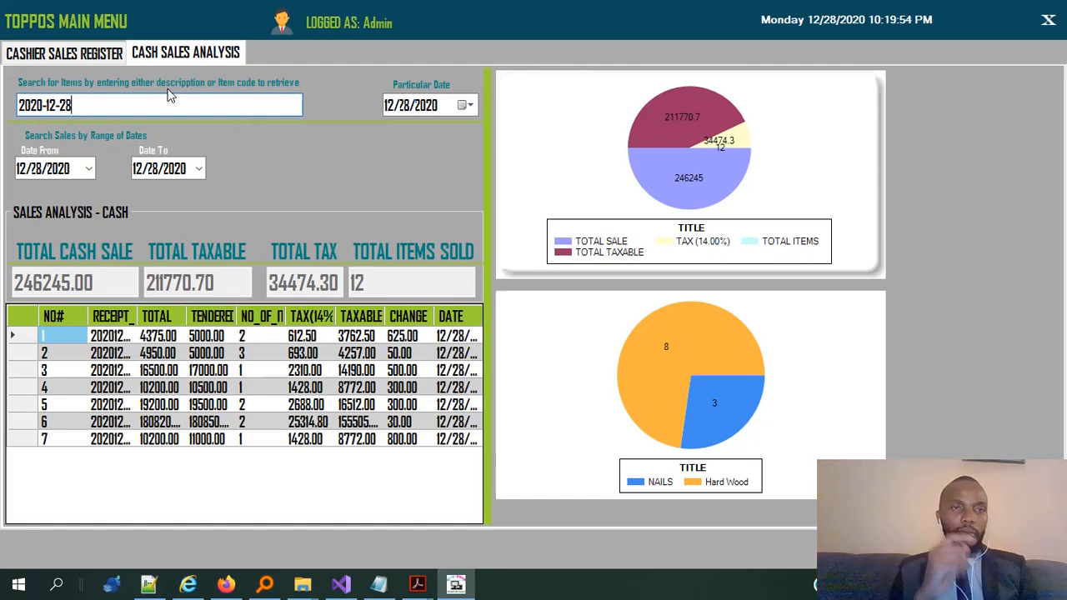
pyautogui.moveTo(161, 244)
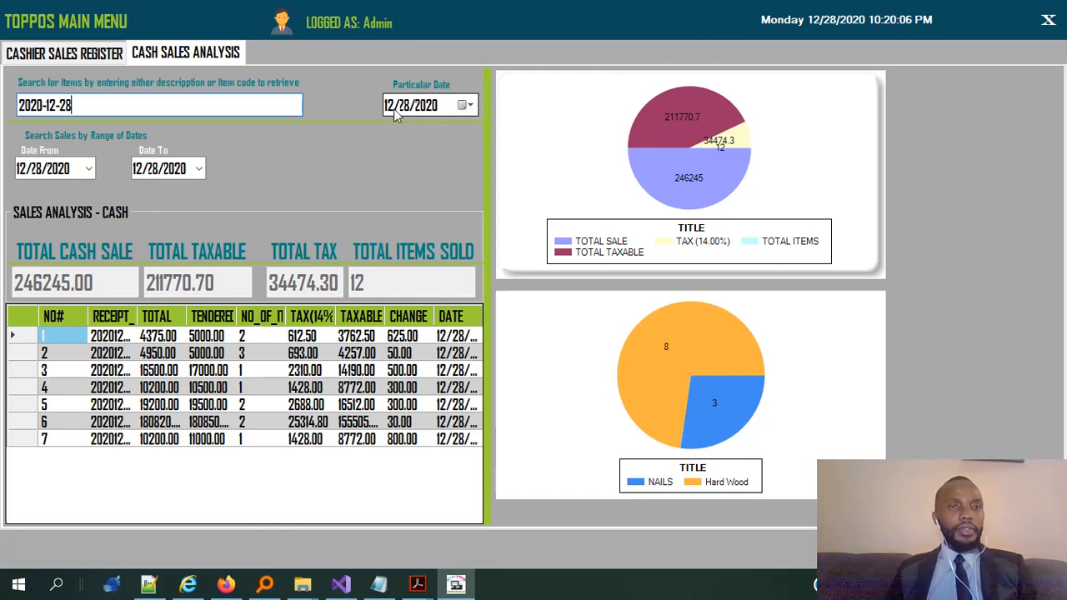
pyautogui.moveTo(542, 176)
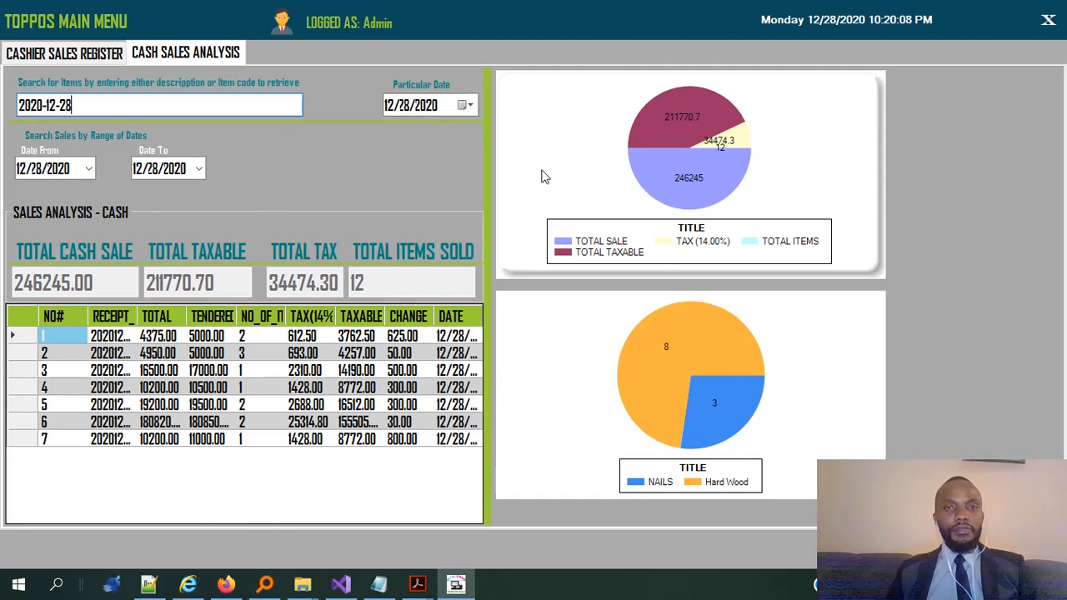
pyautogui.moveTo(538, 141)
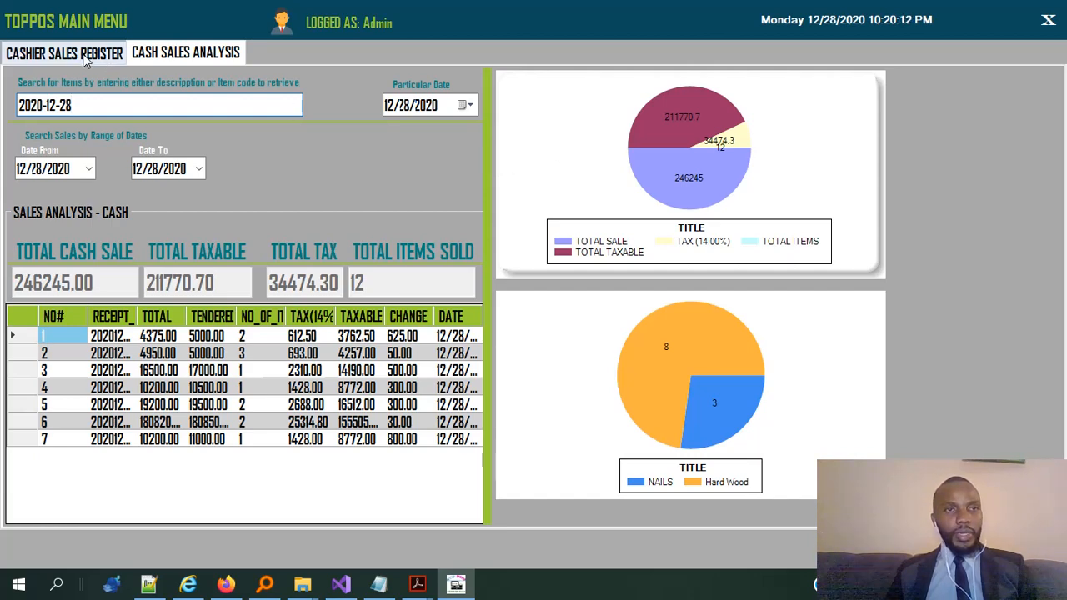
pyautogui.click(64, 52)
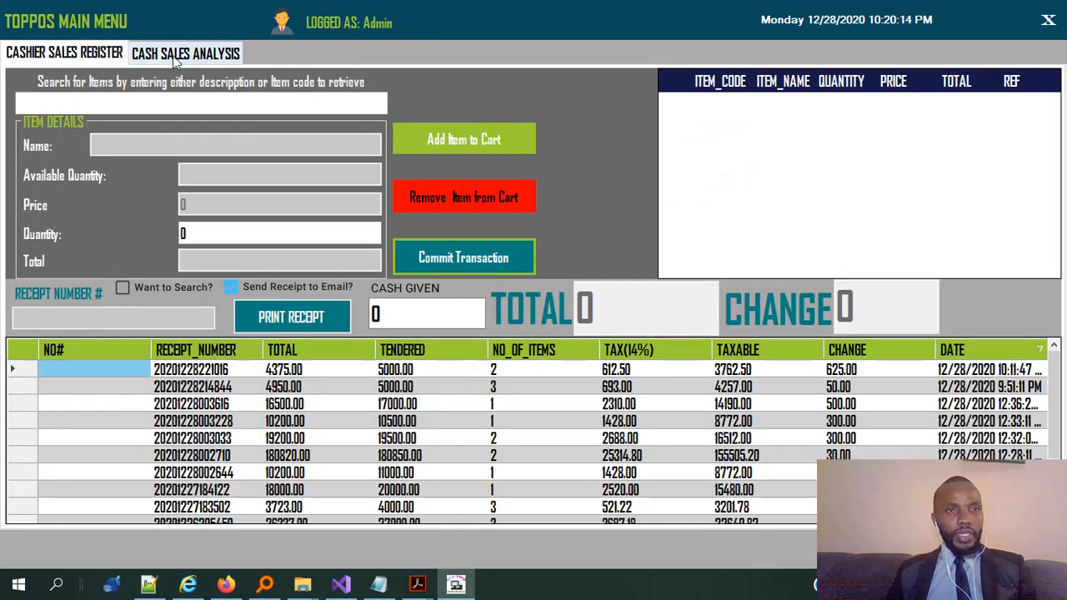
# - Return to Cash Sales Analysis, then close the sales window back to the TOPPOS main menu
pyautogui.click(185, 52)
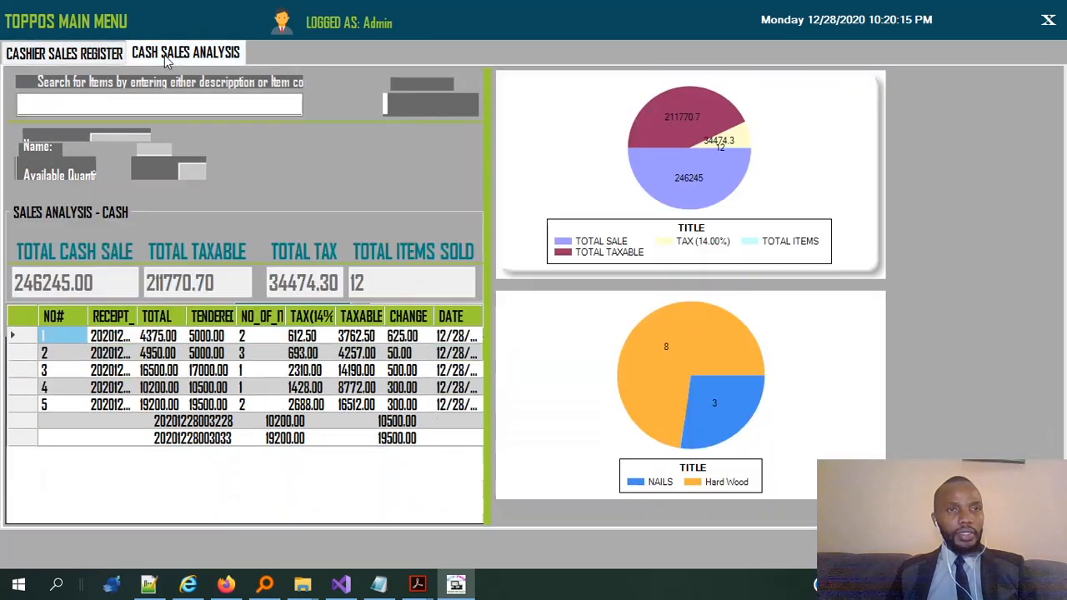
pyautogui.click(65, 52)
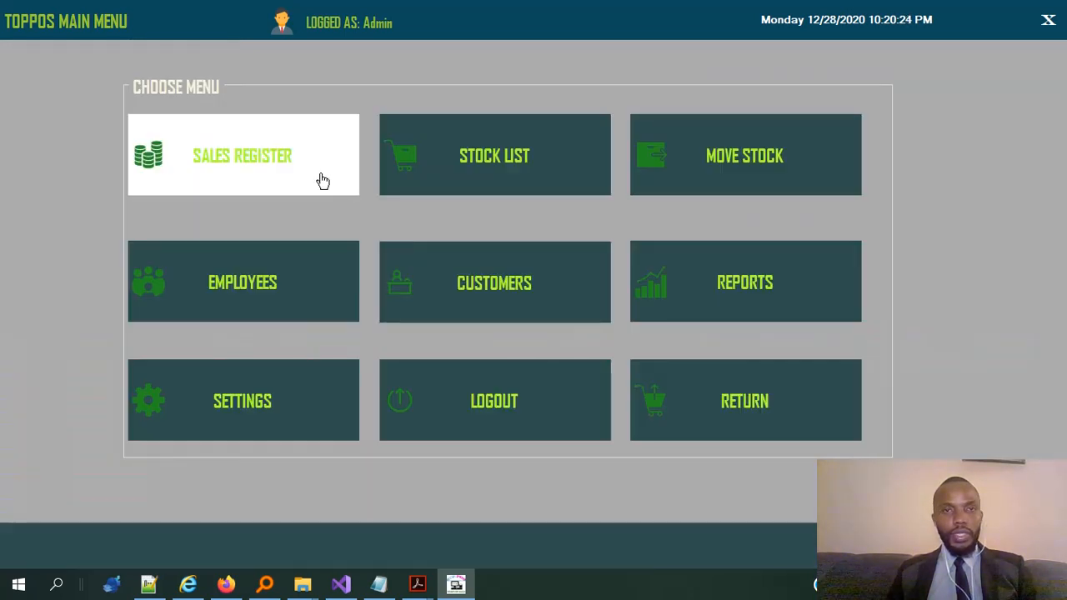
pyautogui.moveTo(699, 107)
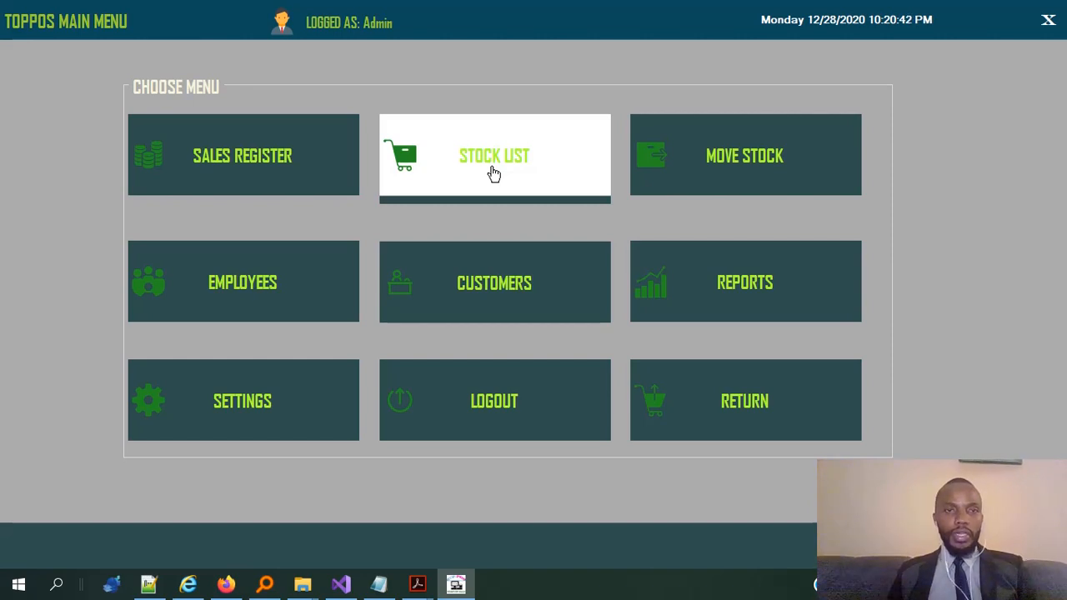
pyautogui.moveTo(299, 181)
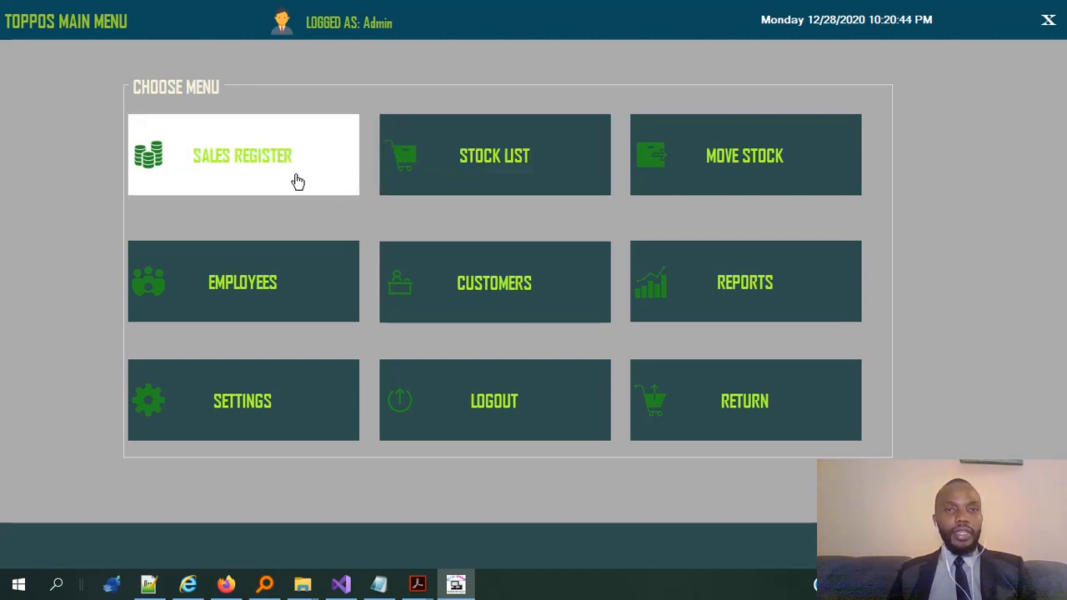
pyautogui.moveTo(694, 411)
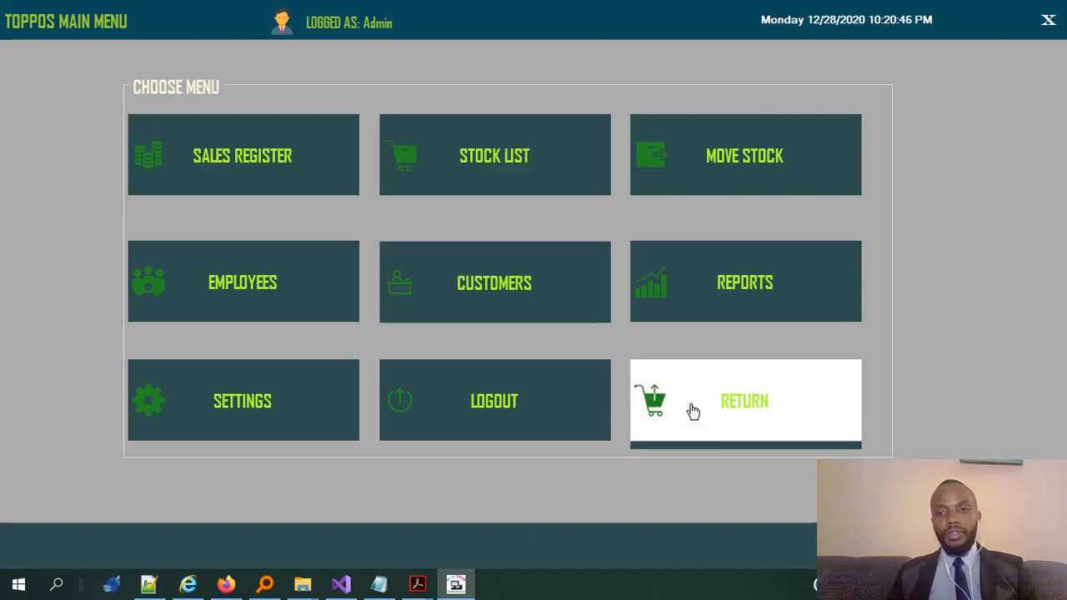
pyautogui.moveTo(409, 155)
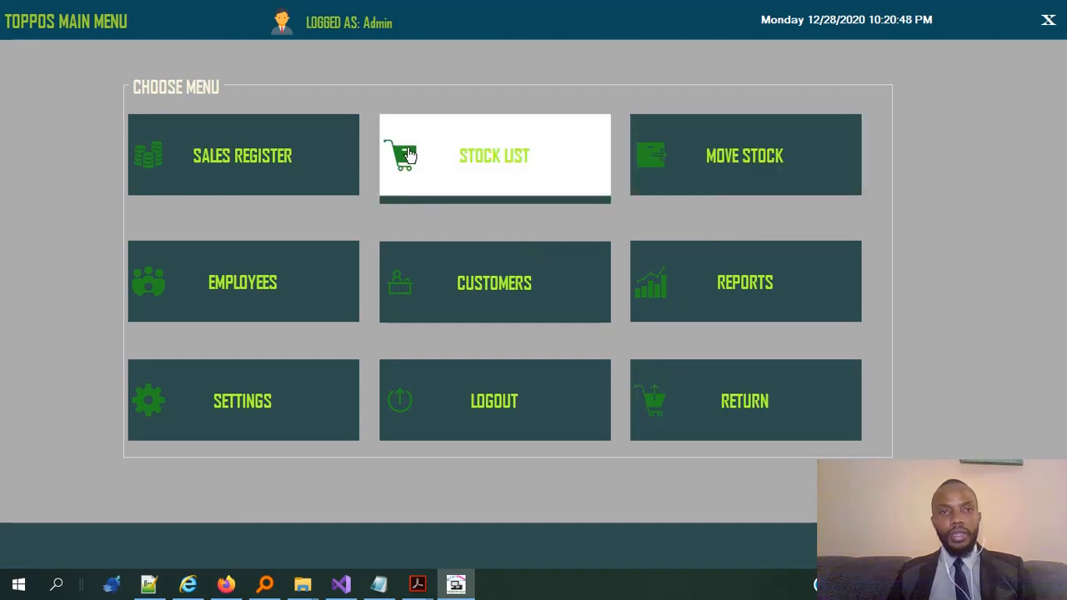